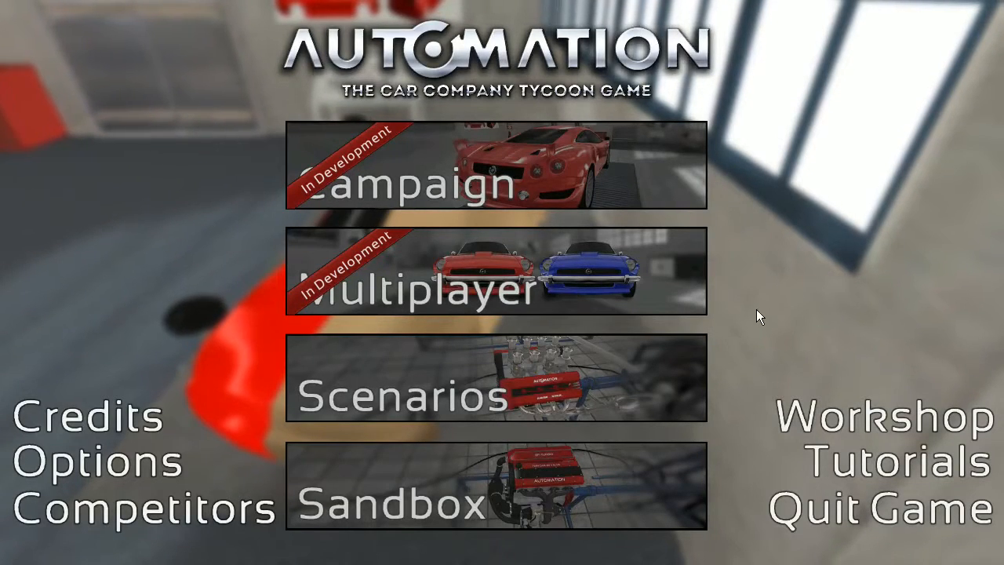
pyautogui.moveTo(511, 489)
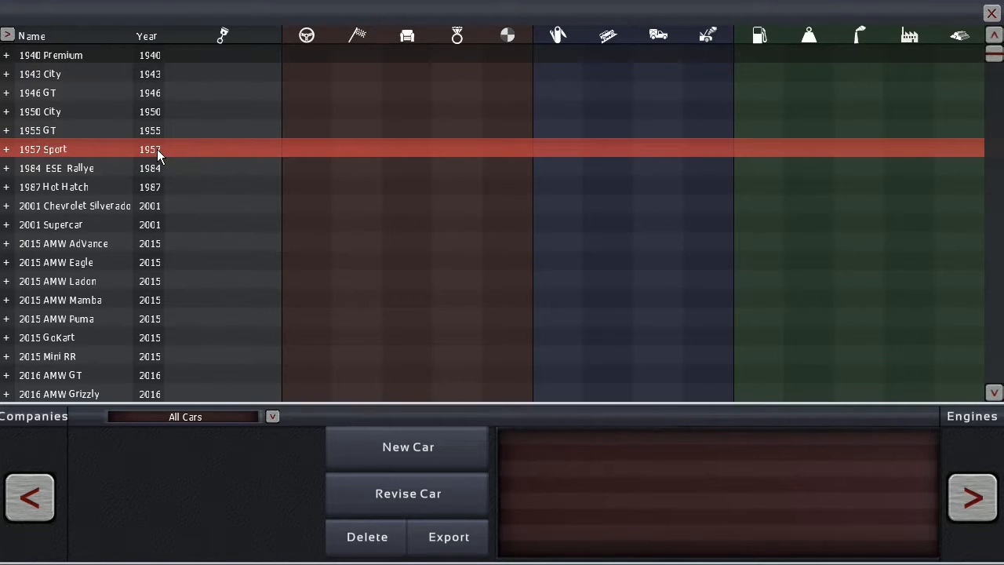
# Open the Sandbox car list and expand/collapse the 1987 Hot Hatch's 3-door and 5-door trims.
pyautogui.click(7, 149)
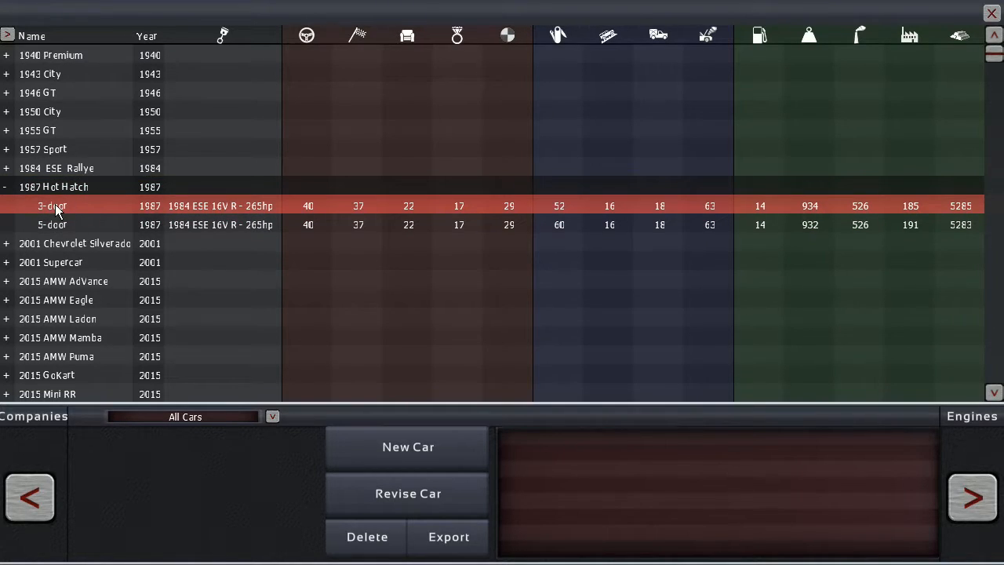
pyautogui.click(6, 186)
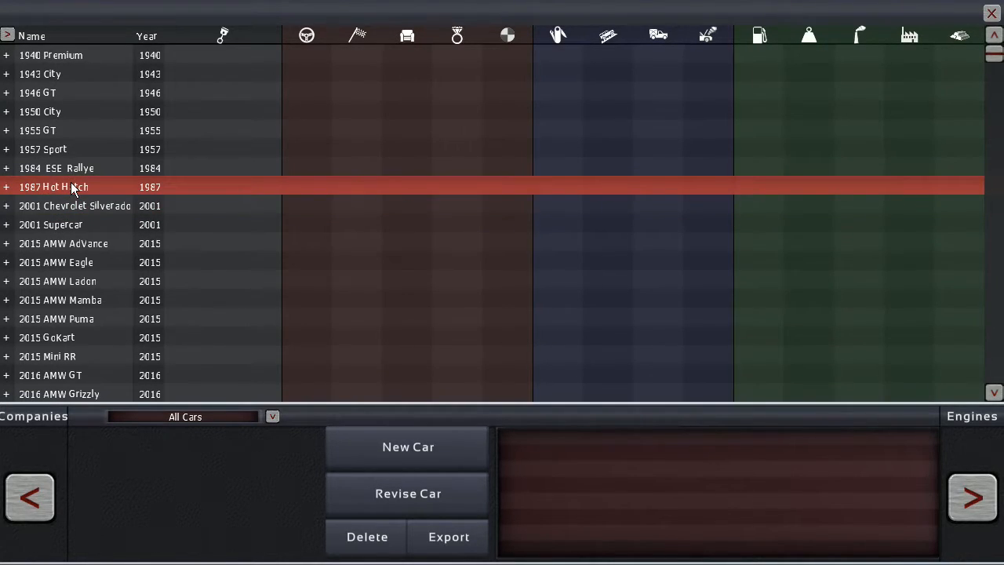
pyautogui.click(6, 186)
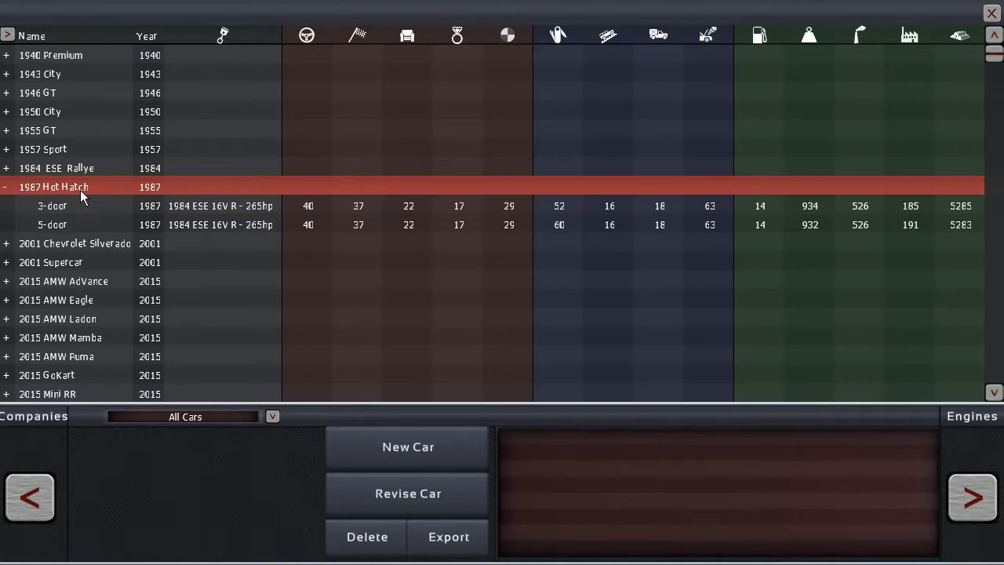
pyautogui.click(6, 186)
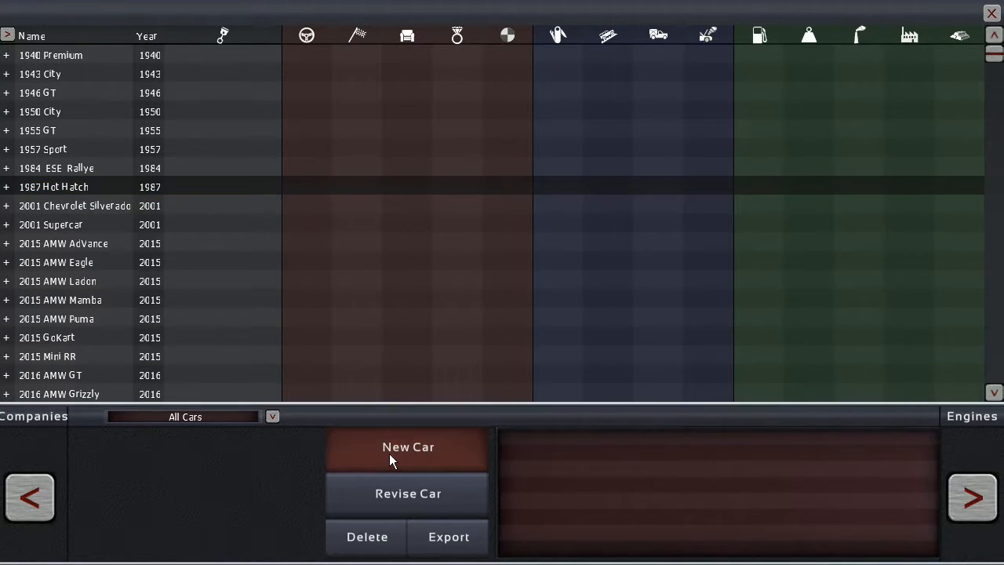
pyautogui.moveTo(416, 402)
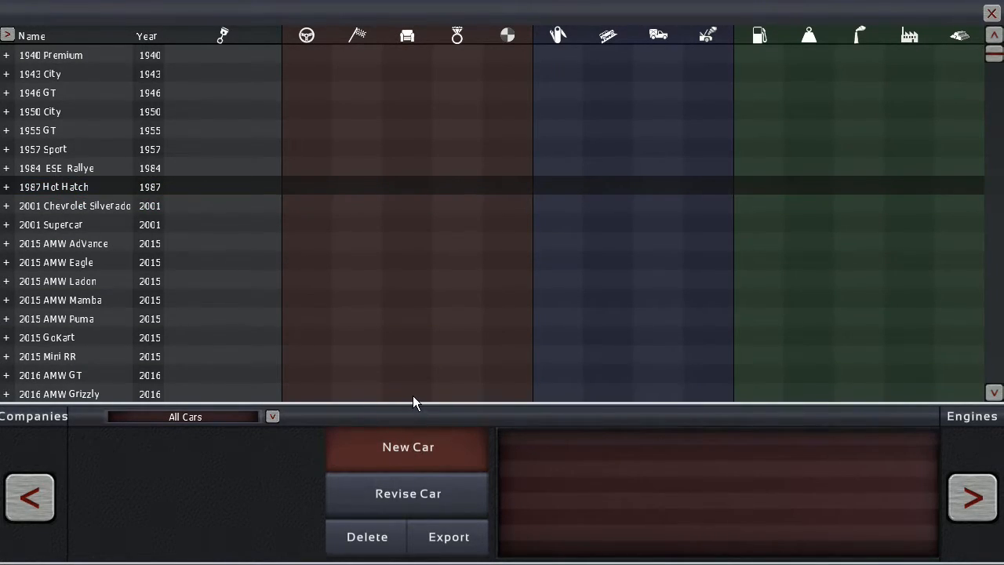
# Begin Car Model 3 and step its model year back to 1988.
pyautogui.click(408, 448)
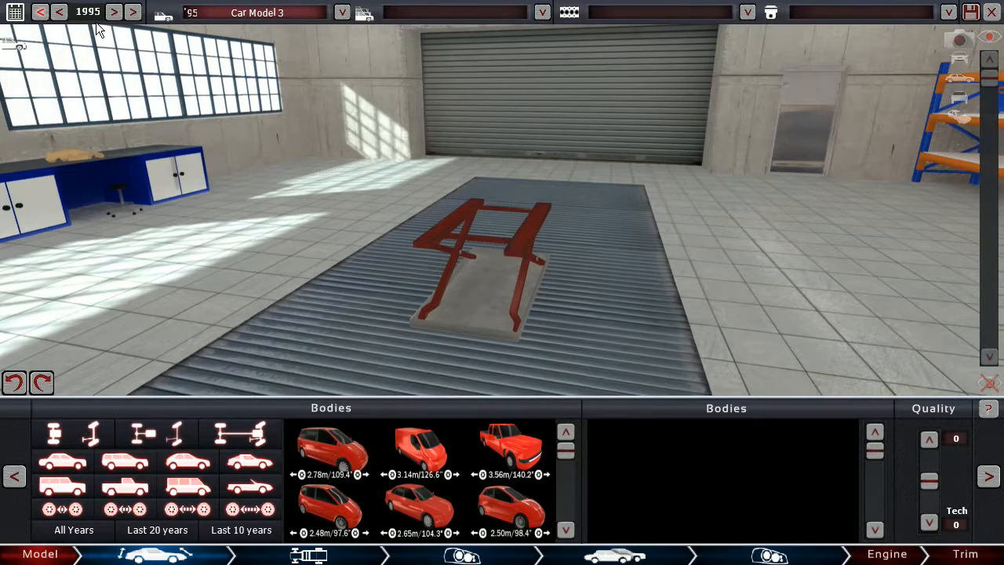
pyautogui.click(57, 15)
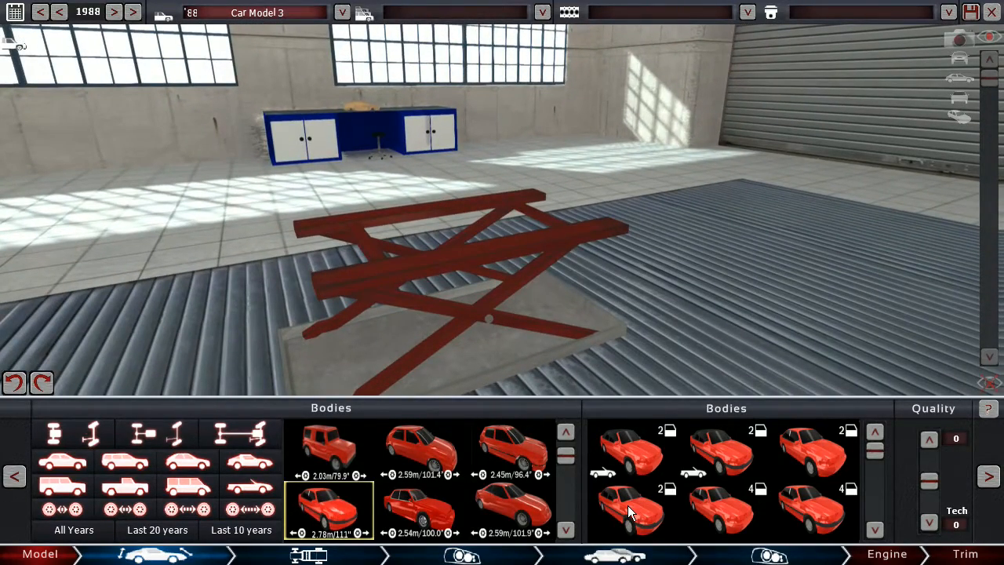
# Place a red coupe body variant on the car and orbit to inspect it.
pyautogui.click(816, 452)
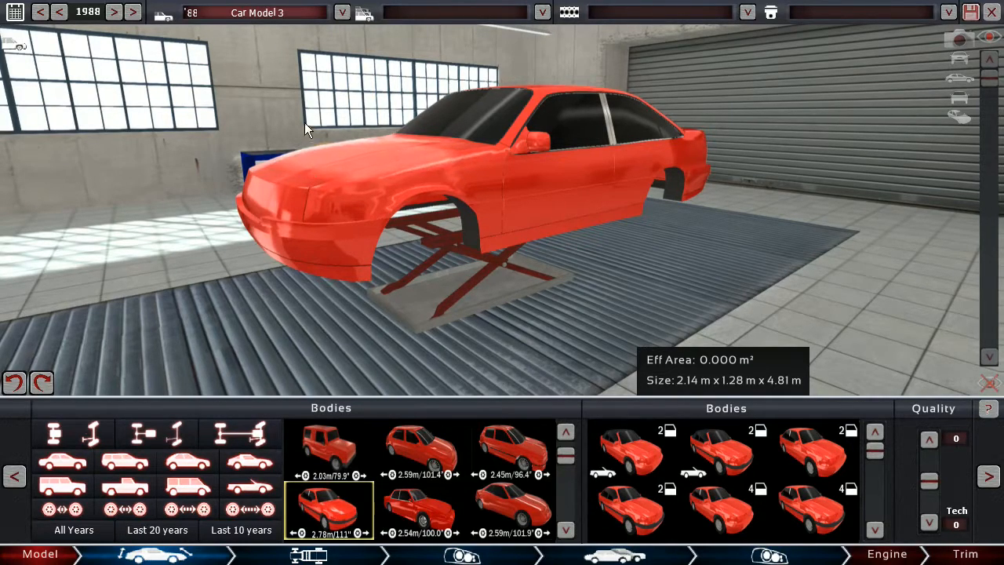
pyautogui.moveTo(320, 107)
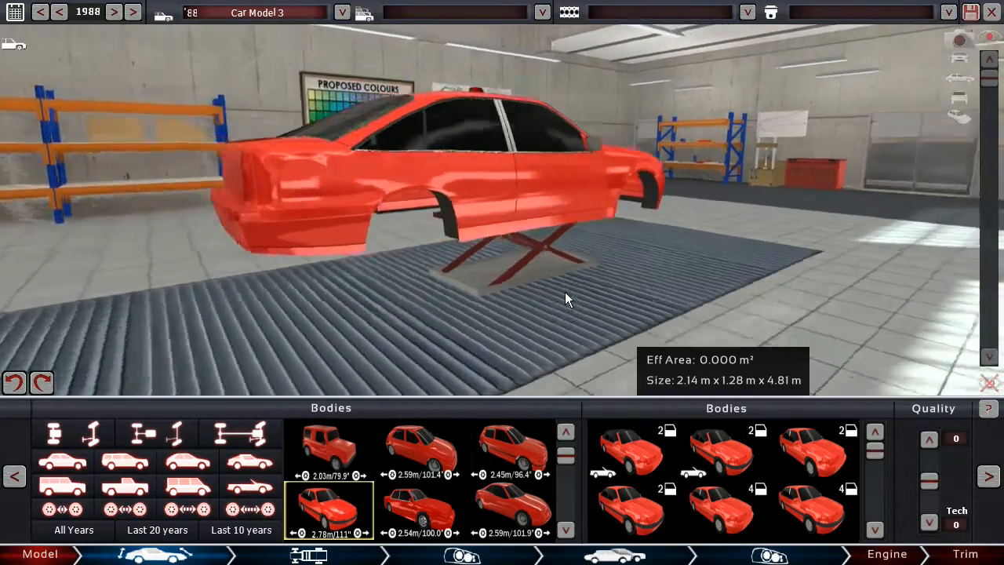
pyautogui.moveTo(568, 298); pyautogui.dragTo(458, 284)
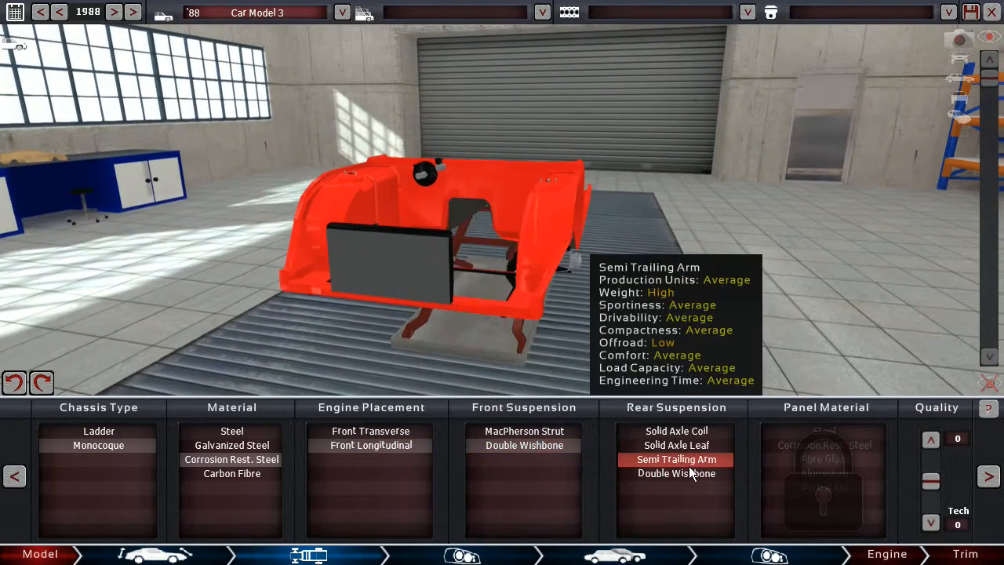
# Choose the rear suspension type, then return to the body catalogue.
pyautogui.click(822, 474)
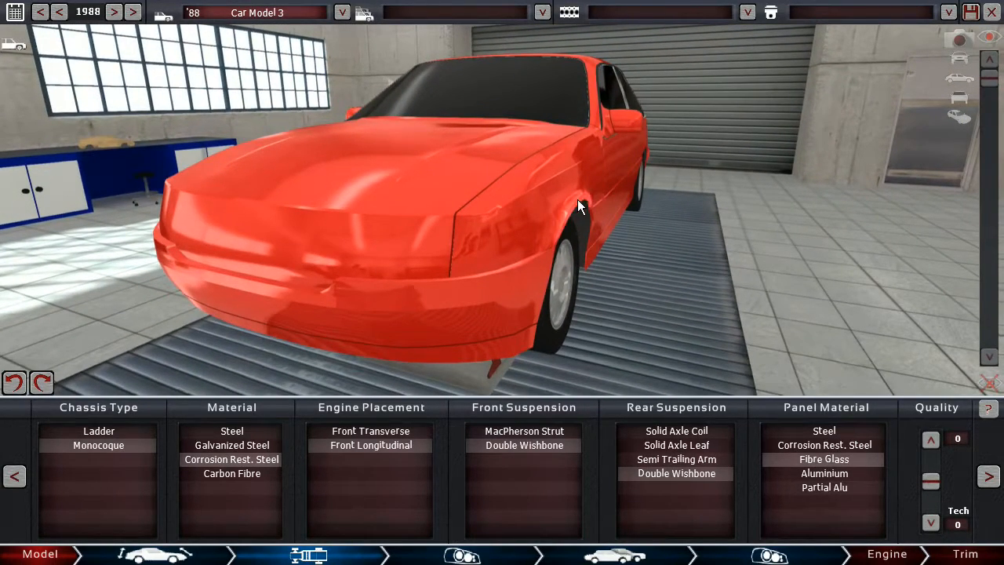
pyautogui.moveTo(586, 210)
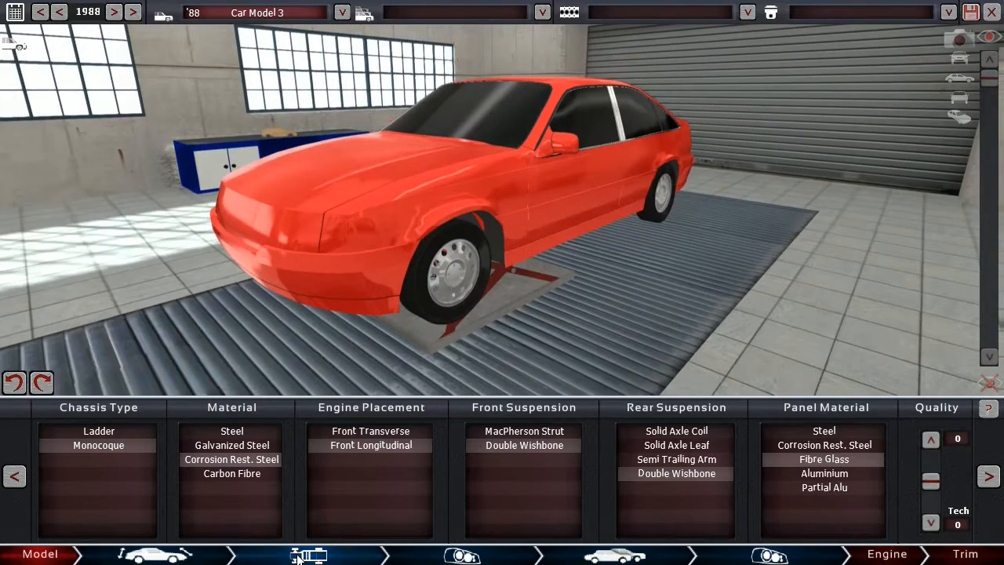
pyautogui.click(306, 555)
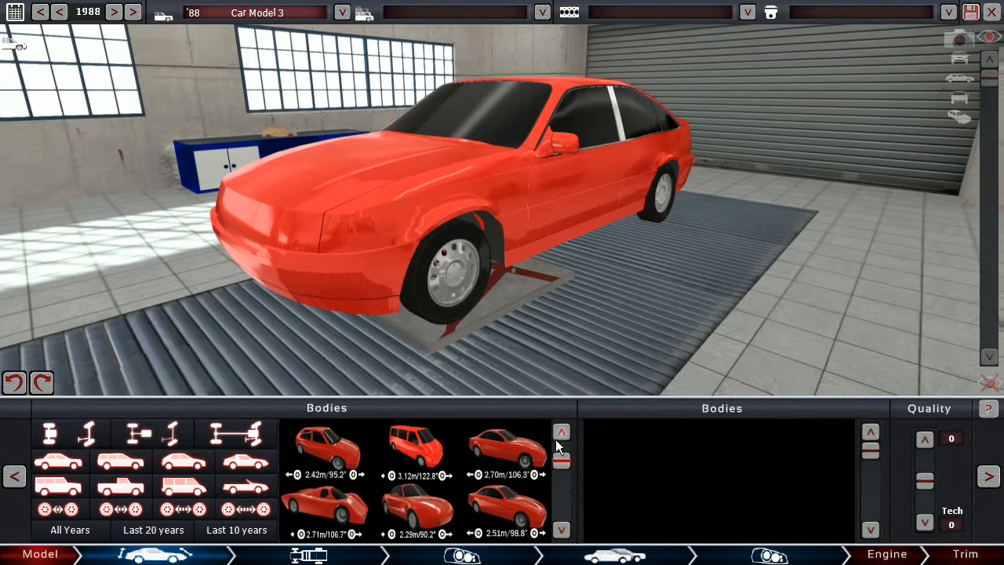
# Swap the car onto a sleeker two-door coupe body from the Bodies list.
pyautogui.click(560, 433)
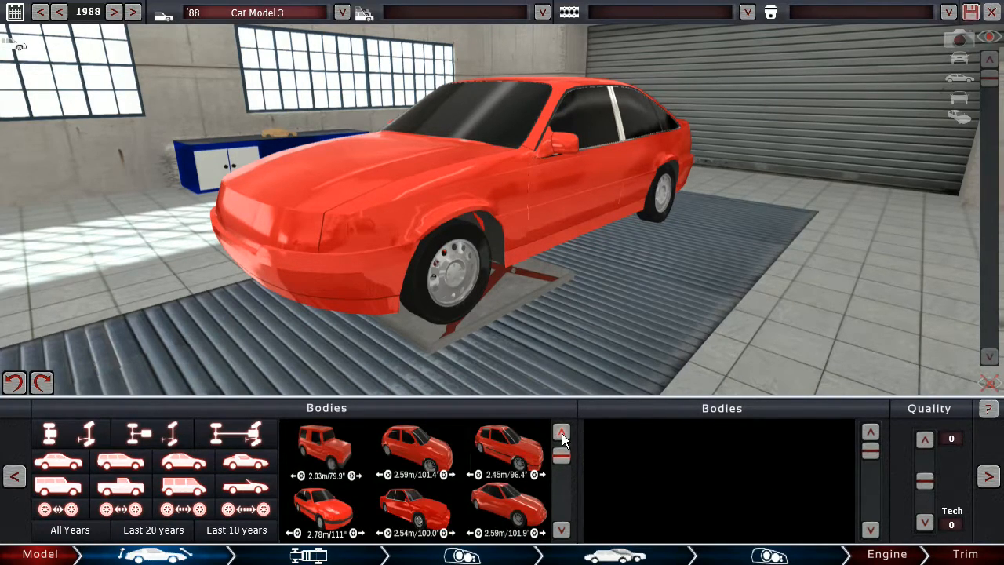
pyautogui.click(411, 510)
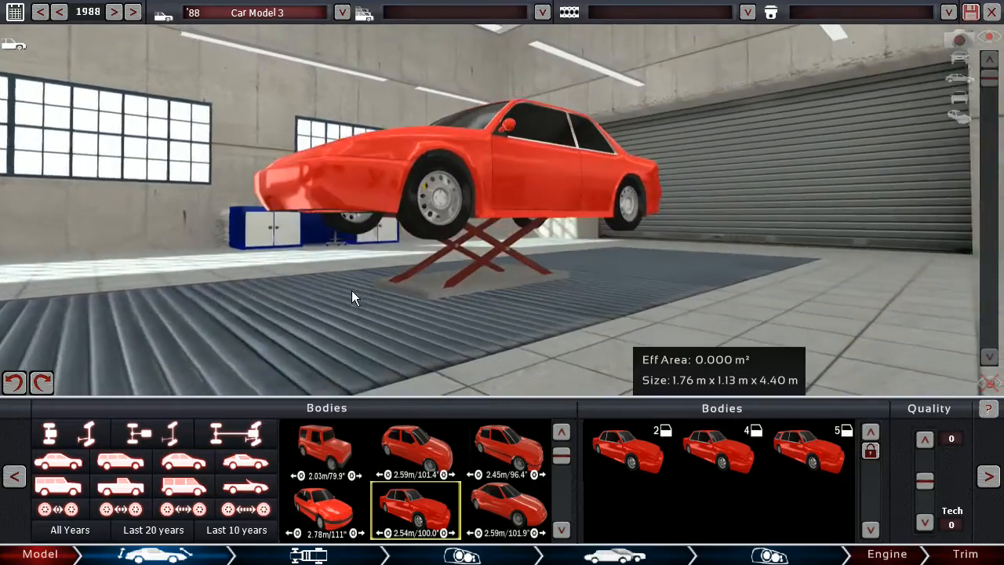
# Orbit around the coupe to inspect its side, rear, flank and front.
pyautogui.moveTo(353, 296); pyautogui.dragTo(468, 301)
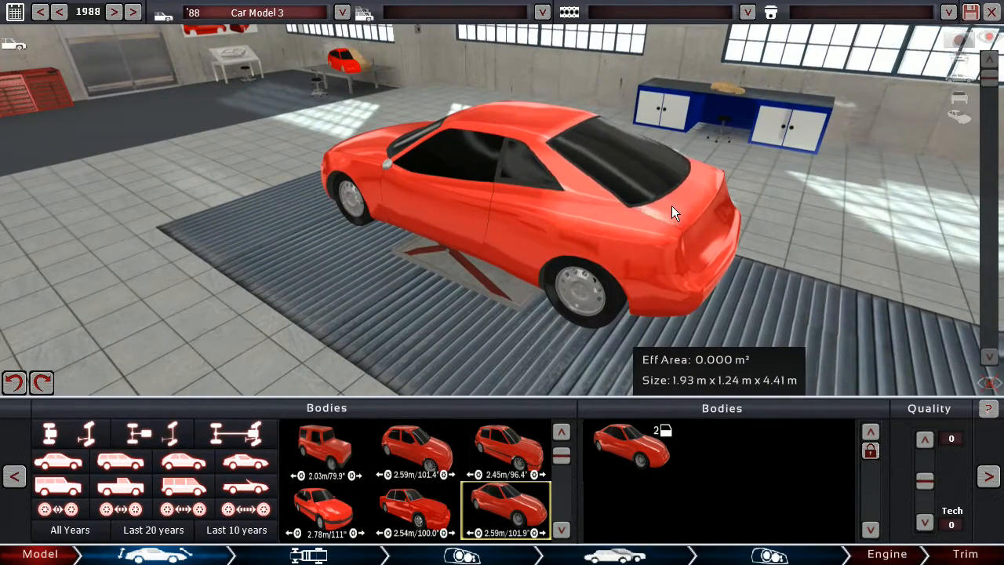
pyautogui.moveTo(675, 212); pyautogui.dragTo(604, 243)
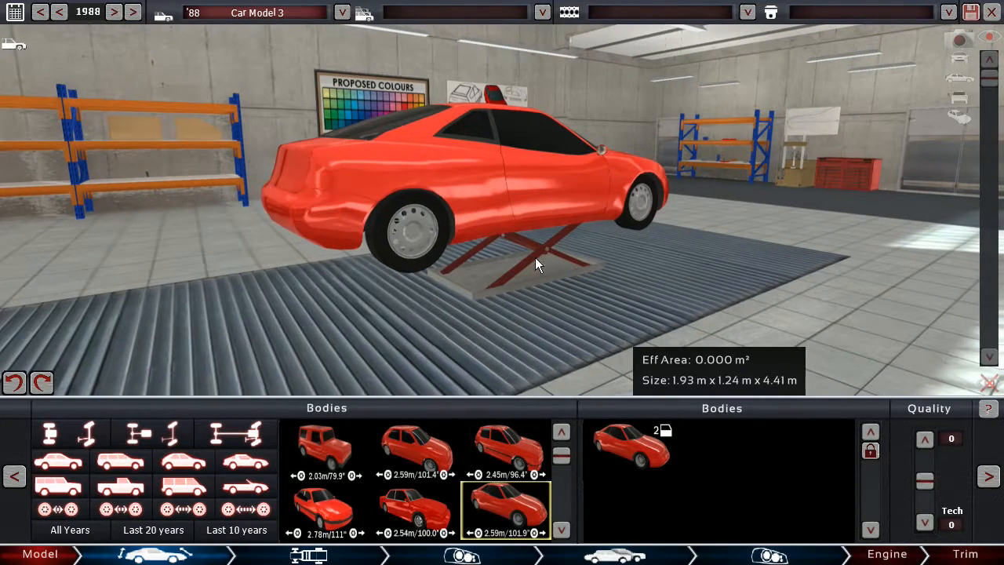
pyautogui.moveTo(537, 263); pyautogui.dragTo(439, 194)
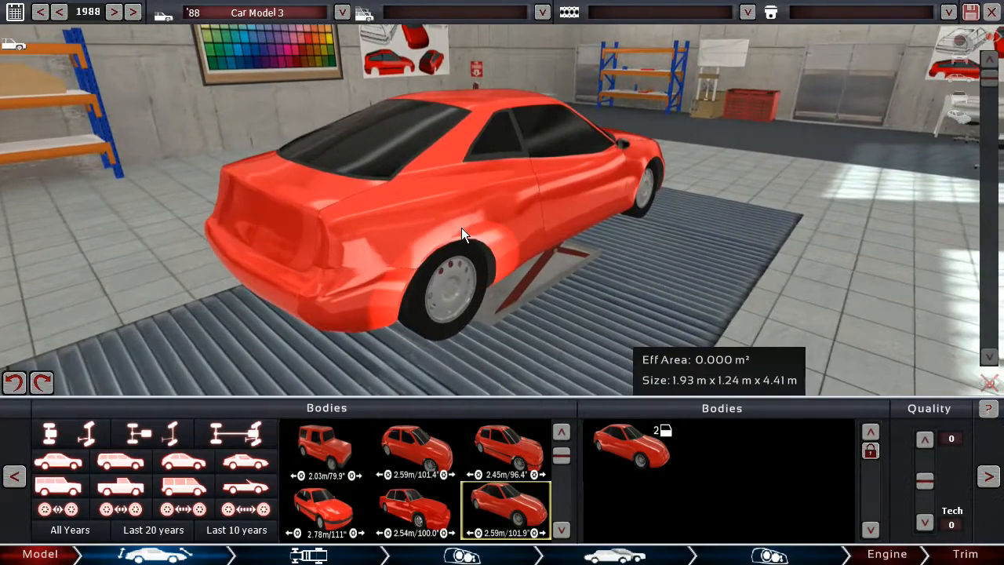
pyautogui.moveTo(463, 235); pyautogui.dragTo(442, 317)
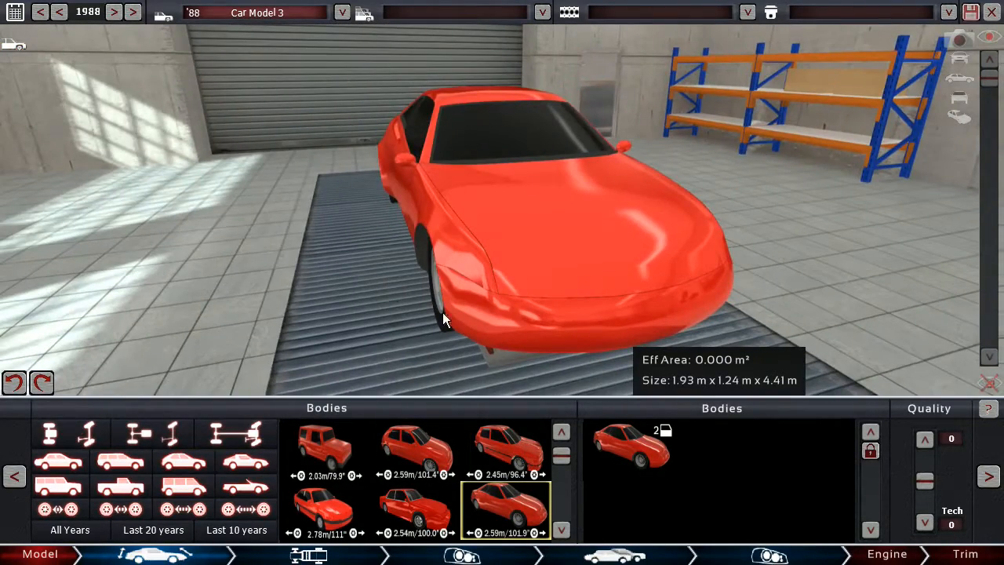
pyautogui.moveTo(442, 317); pyautogui.dragTo(458, 110)
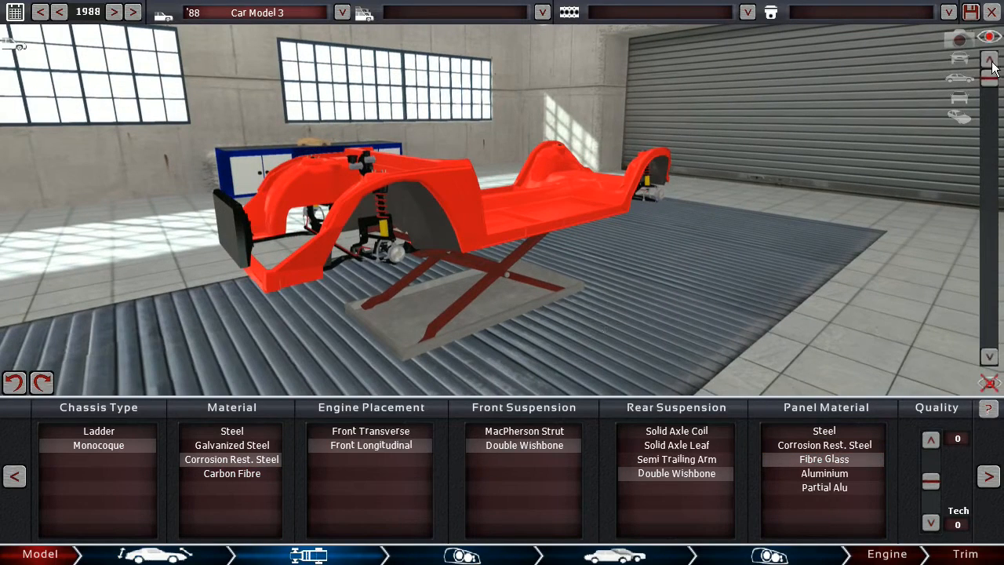
# Show the body over the chassis again and orbit to face the car's nose.
pyautogui.click(960, 60)
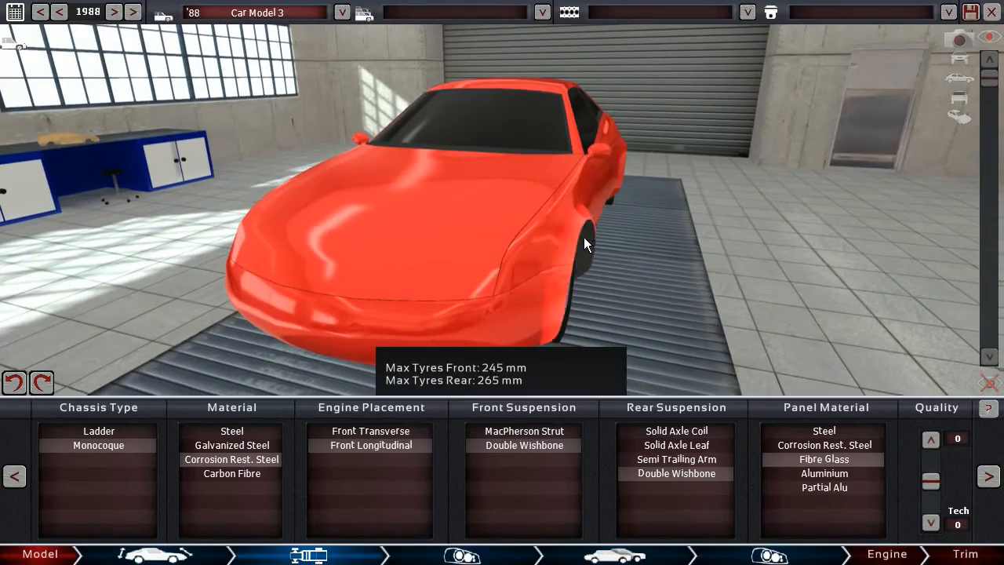
pyautogui.moveTo(583, 243); pyautogui.dragTo(380, 258)
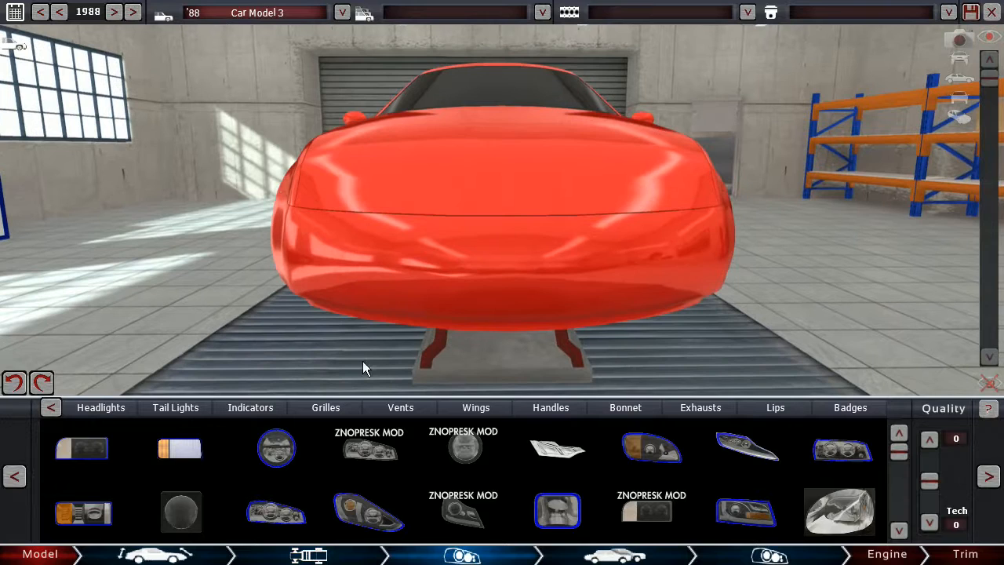
# Fit a wide honeycomb mesh grille into the coupe's front bumper.
pyautogui.click(327, 408)
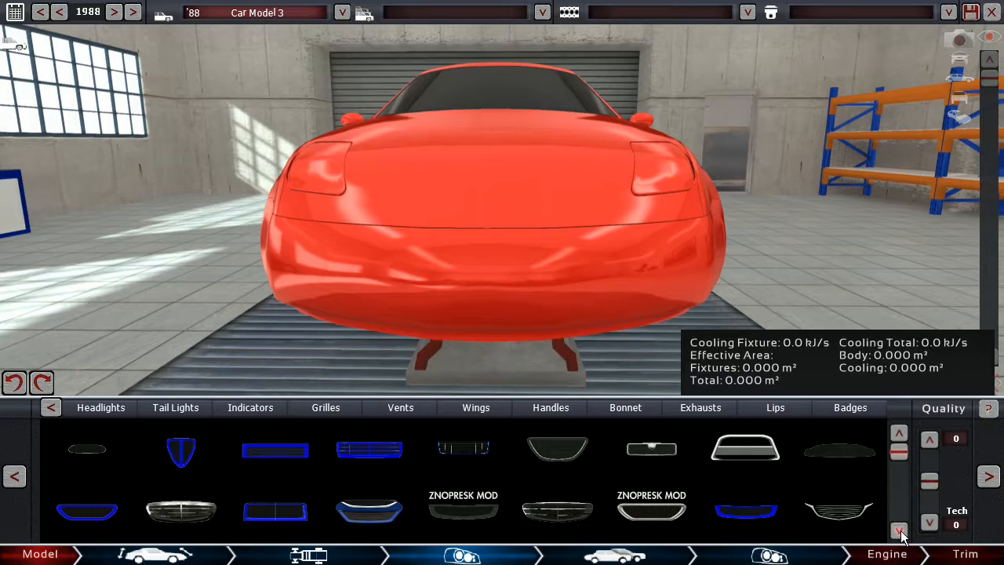
pyautogui.click(894, 528)
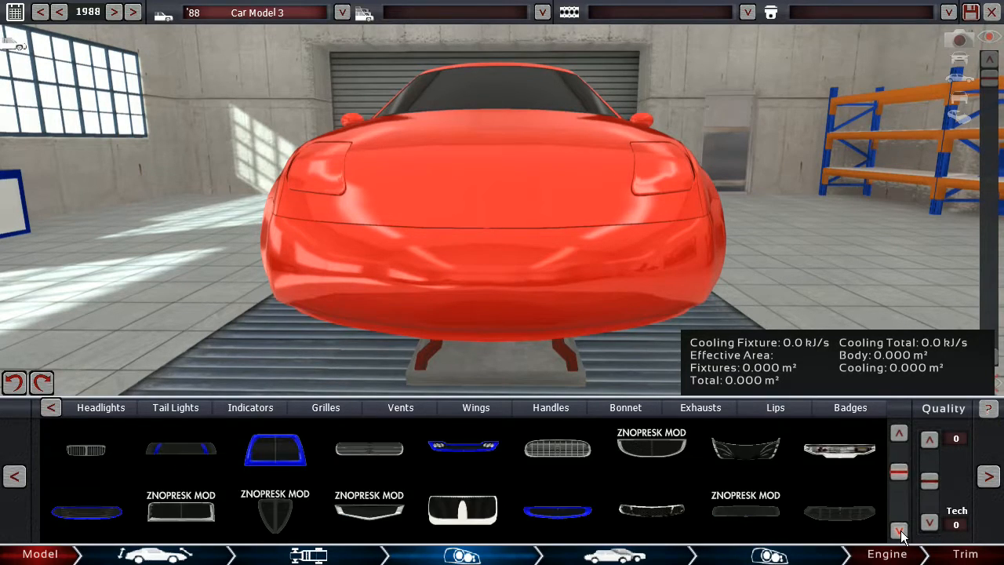
pyautogui.click(897, 524)
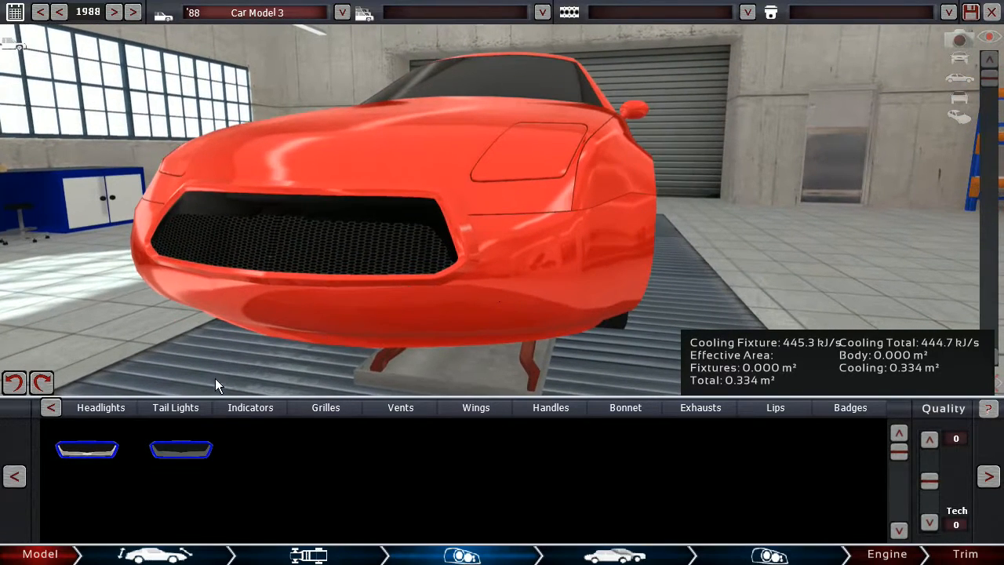
# Place amber turn indicators on the front bumper beside the grille.
pyautogui.click(251, 408)
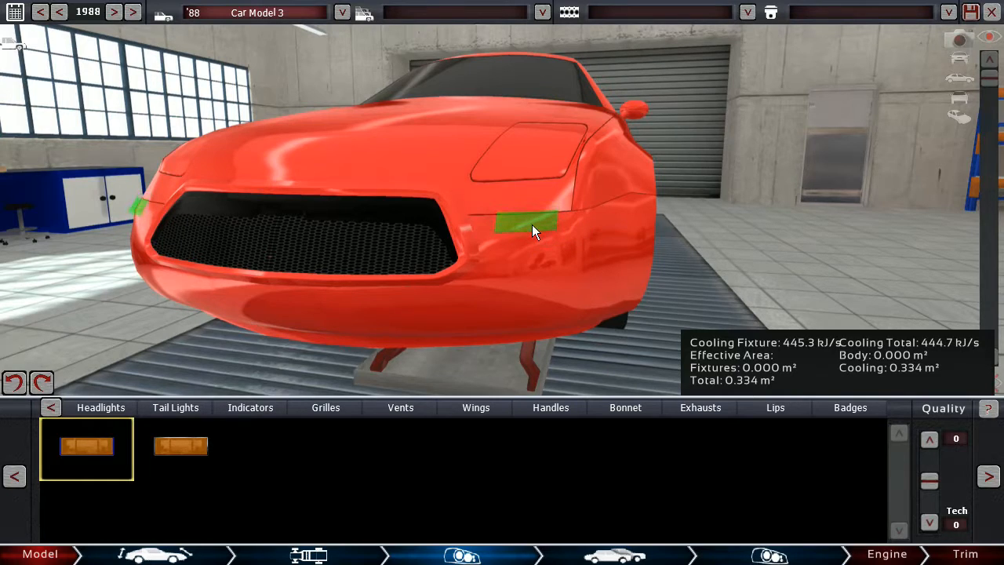
pyautogui.click(521, 223)
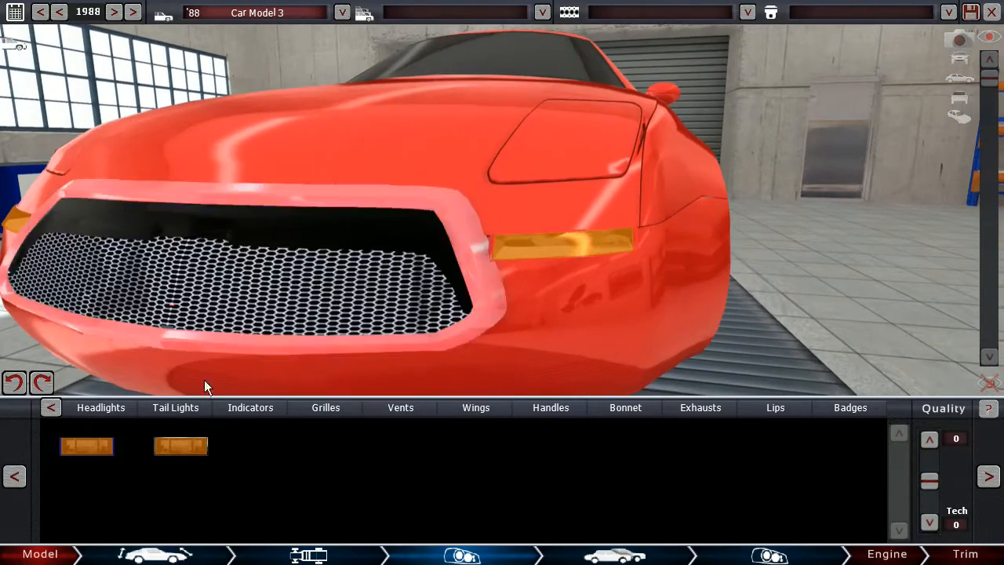
pyautogui.click(100, 408)
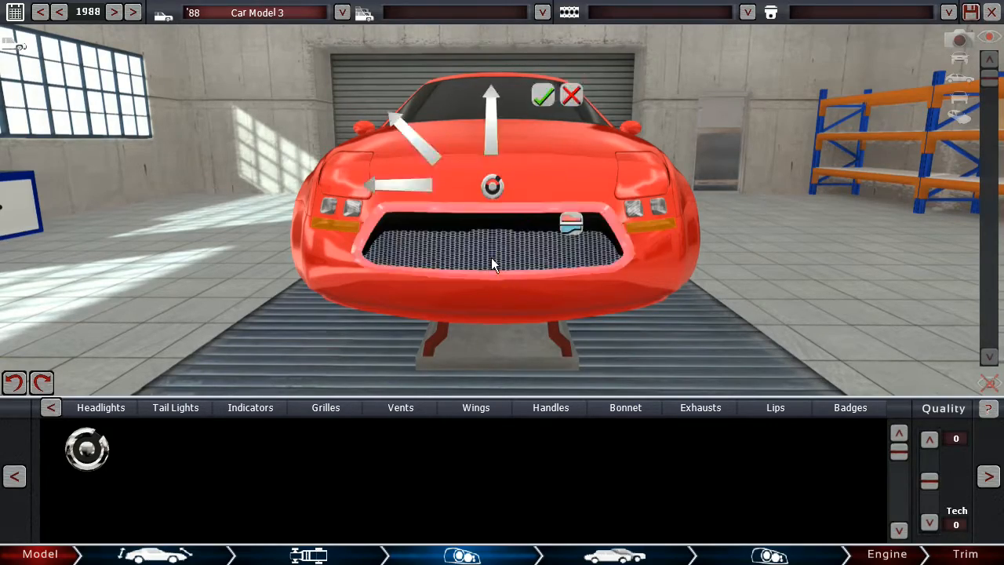
# Scale the grille down to fit the coupe's lower front opening.
pyautogui.moveTo(494, 264); pyautogui.dragTo(429, 335)
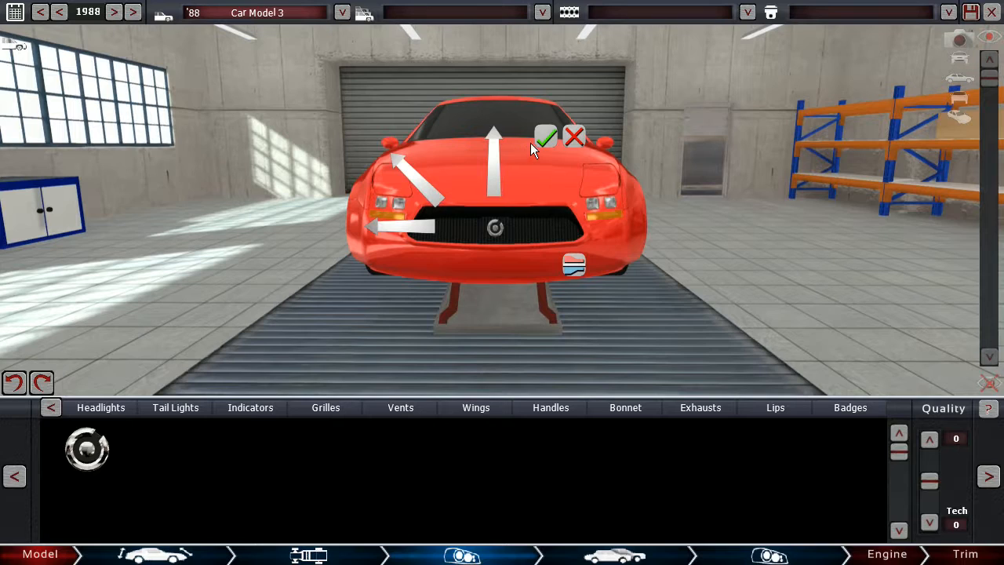
# Confirm the lower grille and add an upper mesh grille, reaching about 946.3 kJ/s cooling.
pyautogui.click(774, 408)
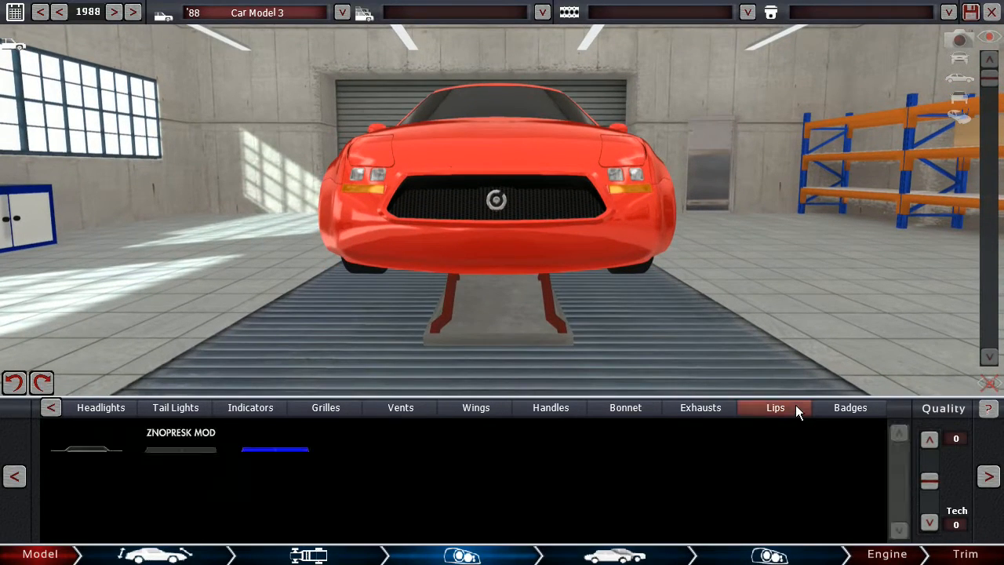
pyautogui.click(86, 448)
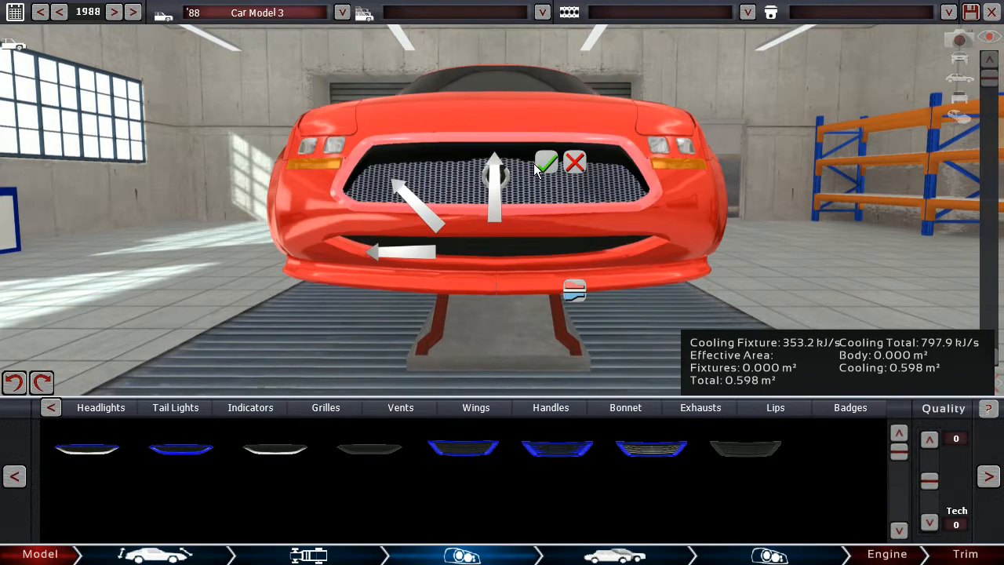
pyautogui.click(546, 162)
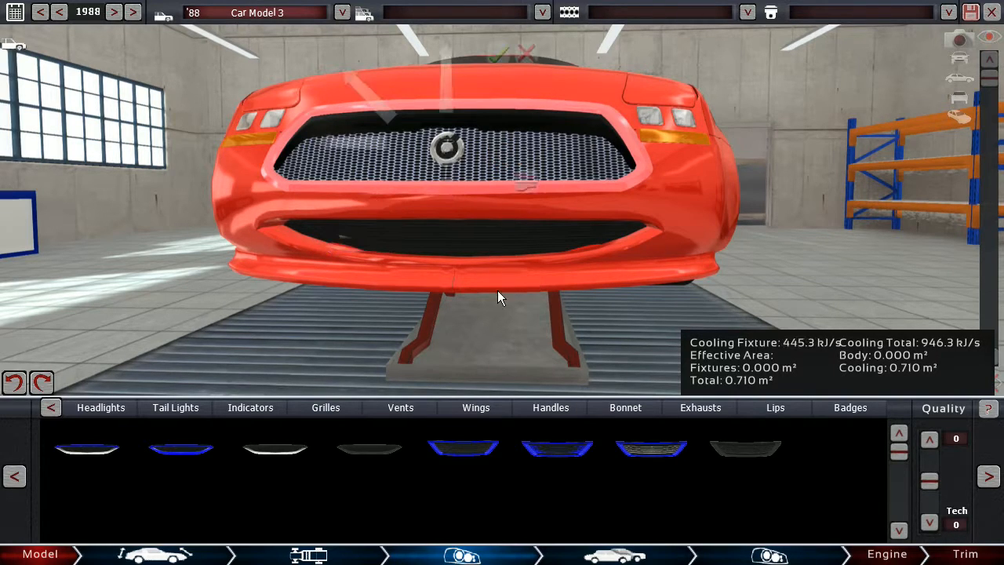
# Fit an AUTOMATION licence plate from the Badges fixtures onto the front bumper below the grille.
pyautogui.click(775, 408)
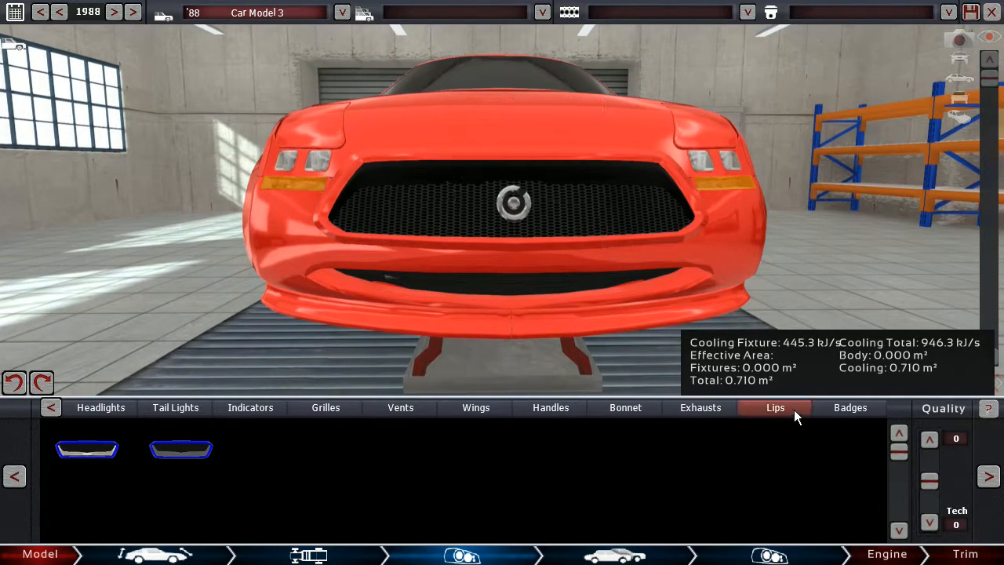
pyautogui.click(850, 407)
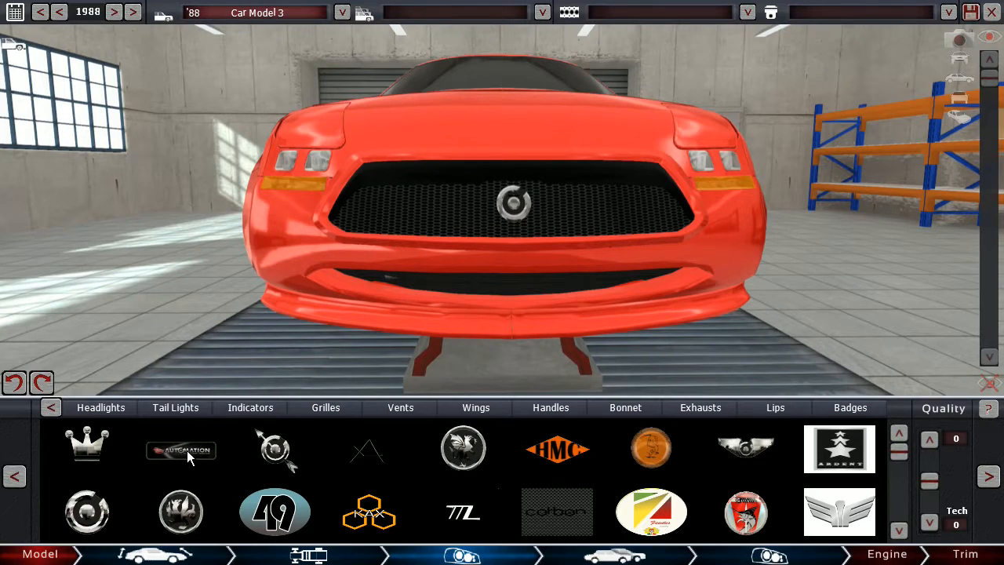
pyautogui.click(557, 511)
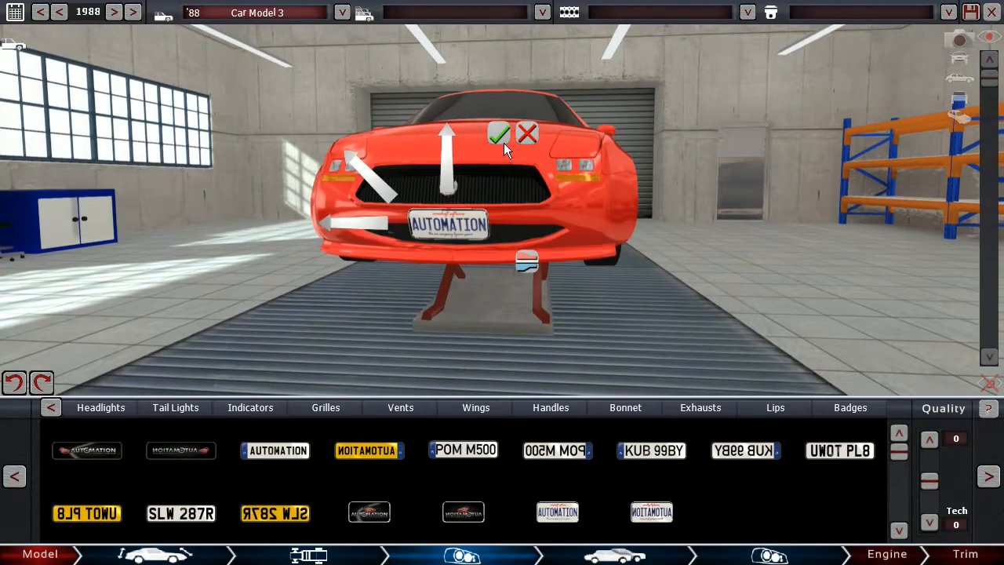
pyautogui.click(497, 133)
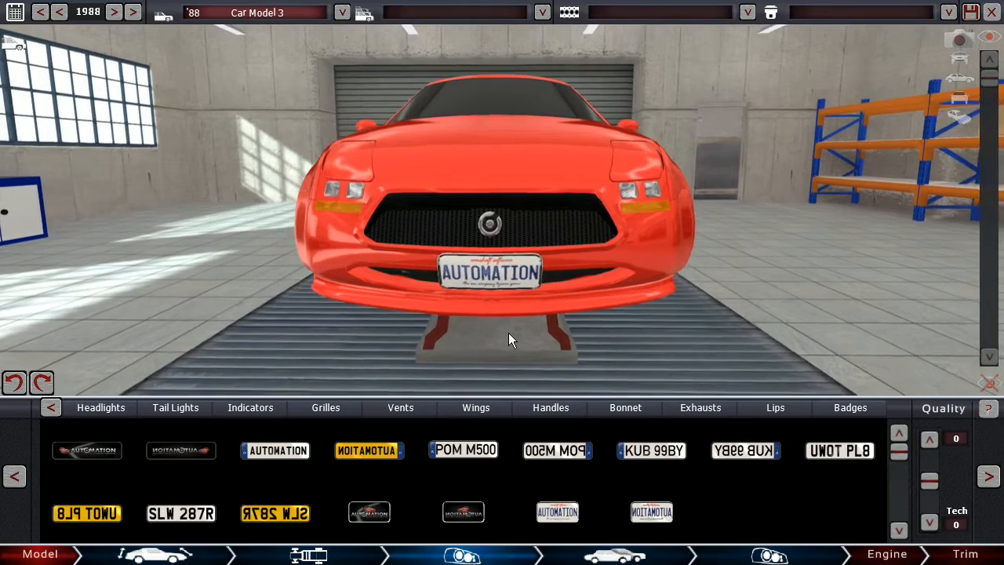
# Reselect the front plate and confirm its adjusted position on the bumper.
pyautogui.click(324, 408)
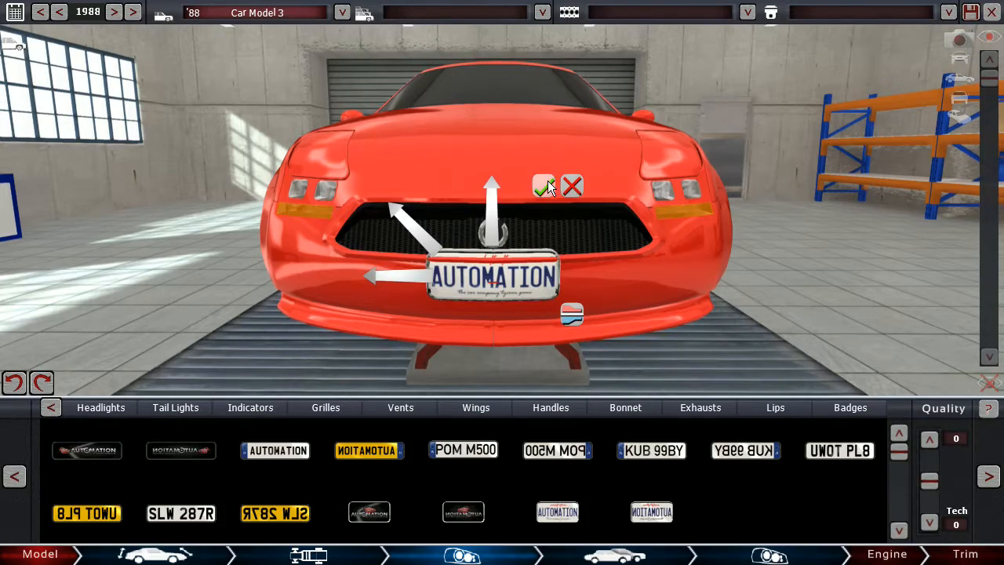
pyautogui.click(543, 185)
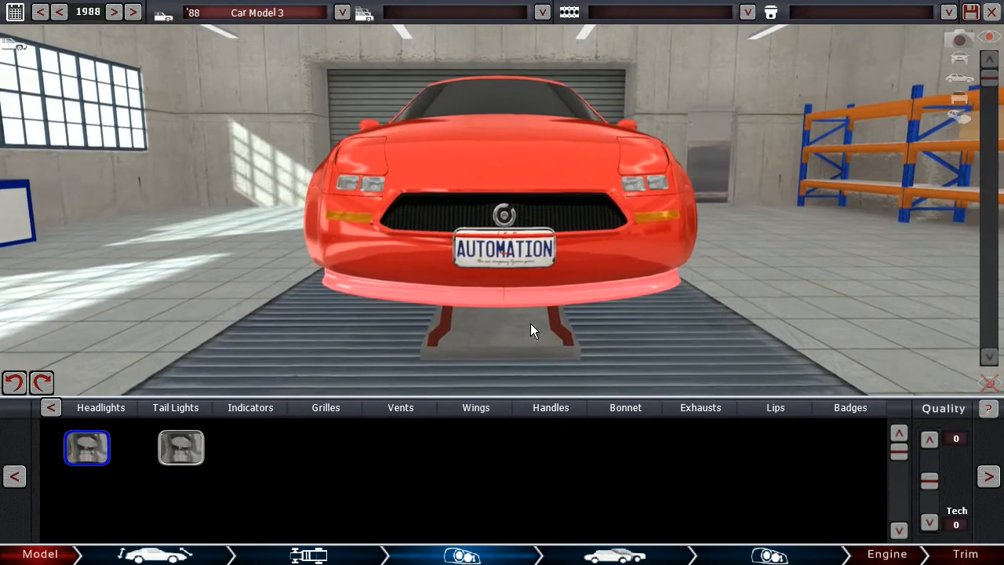
# Place a pair of mesh vents on the lower front bumper, raising cooling to 829.5 kJ/s.
pyautogui.click(326, 408)
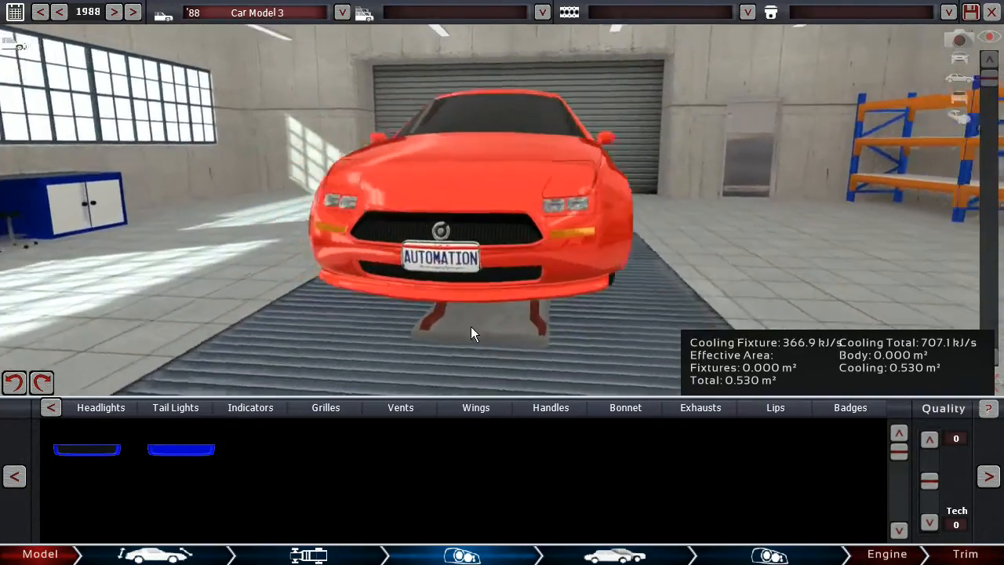
pyautogui.moveTo(471, 333); pyautogui.dragTo(400, 312)
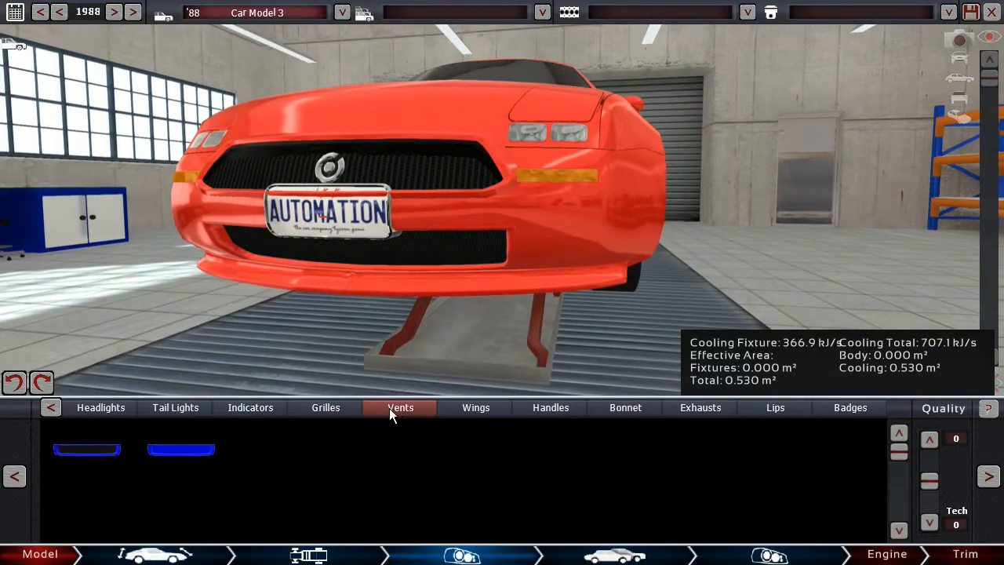
pyautogui.click(400, 407)
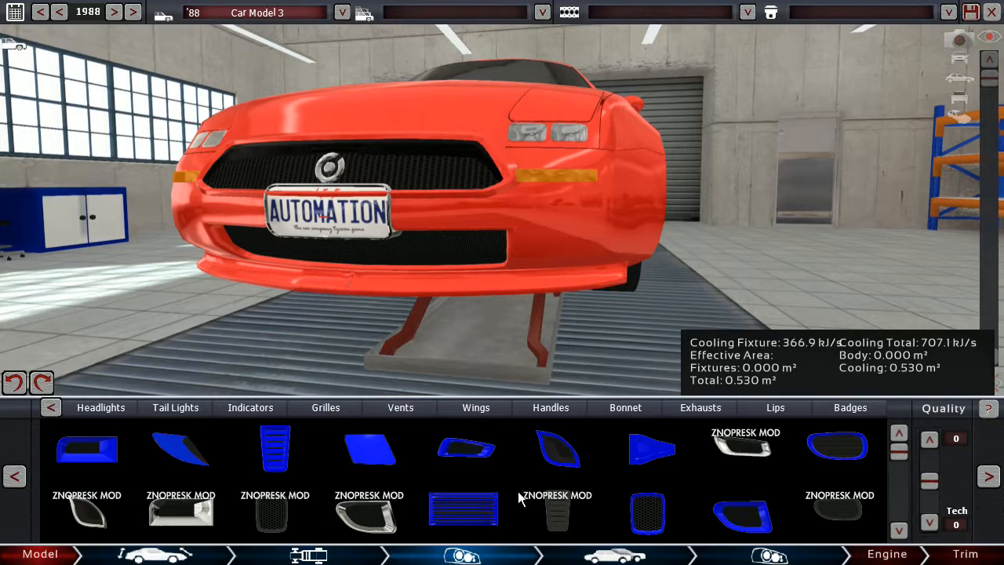
pyautogui.click(323, 408)
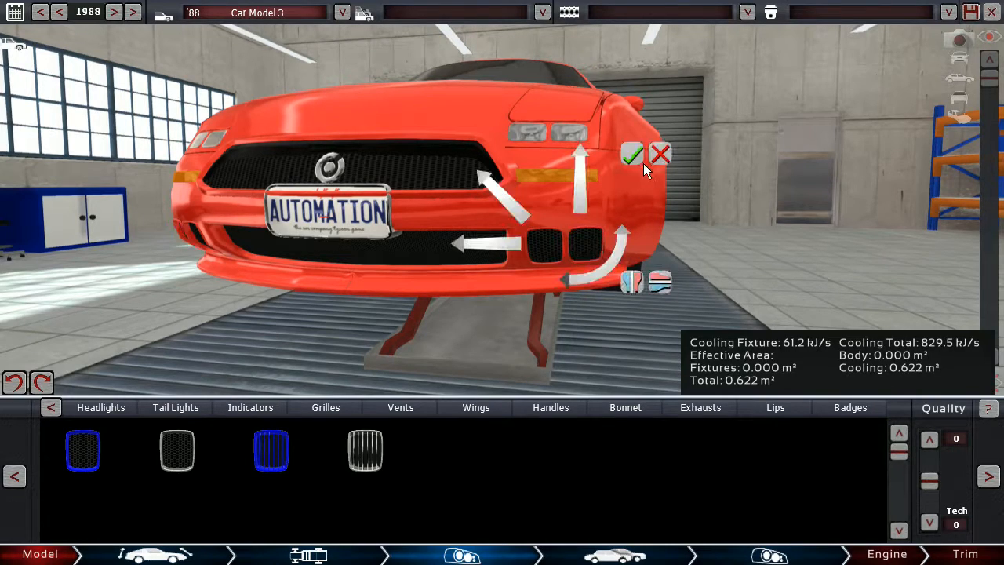
pyautogui.click(633, 154)
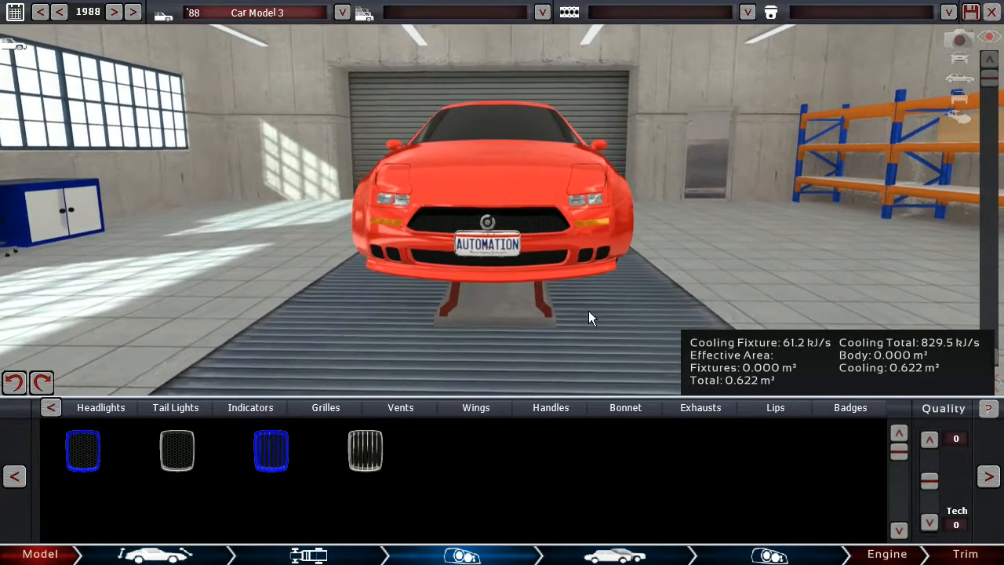
pyautogui.moveTo(590, 317); pyautogui.dragTo(647, 273)
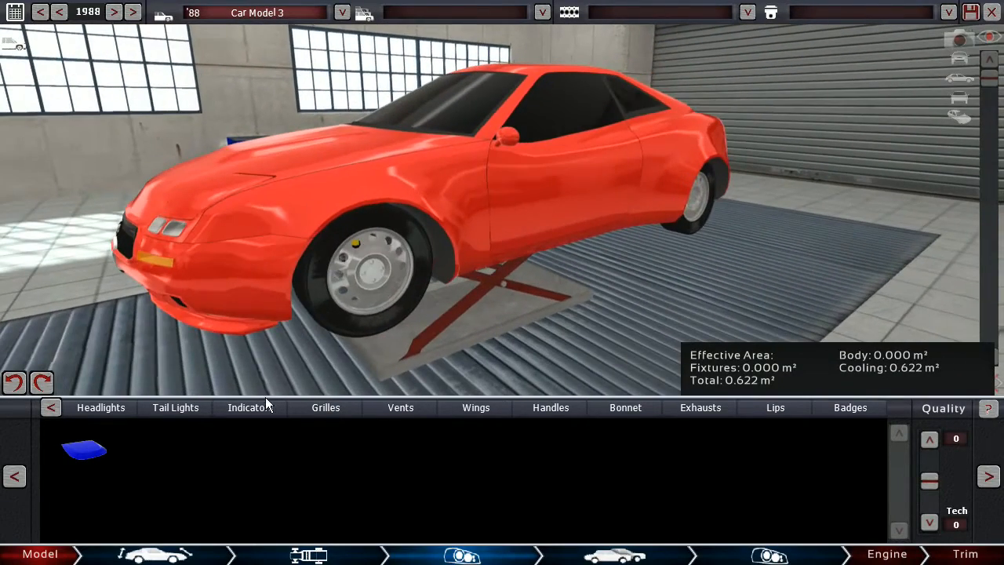
# Add a small cooling fixture on the coupe's side body, lifting cooling area to 0.630 m².
pyautogui.click(251, 408)
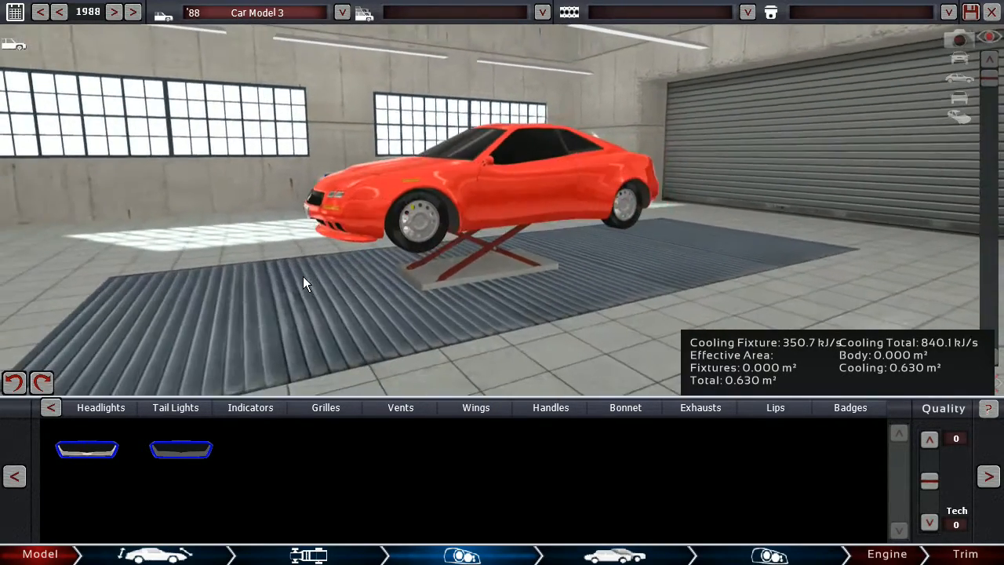
pyautogui.moveTo(306, 282); pyautogui.dragTo(489, 324)
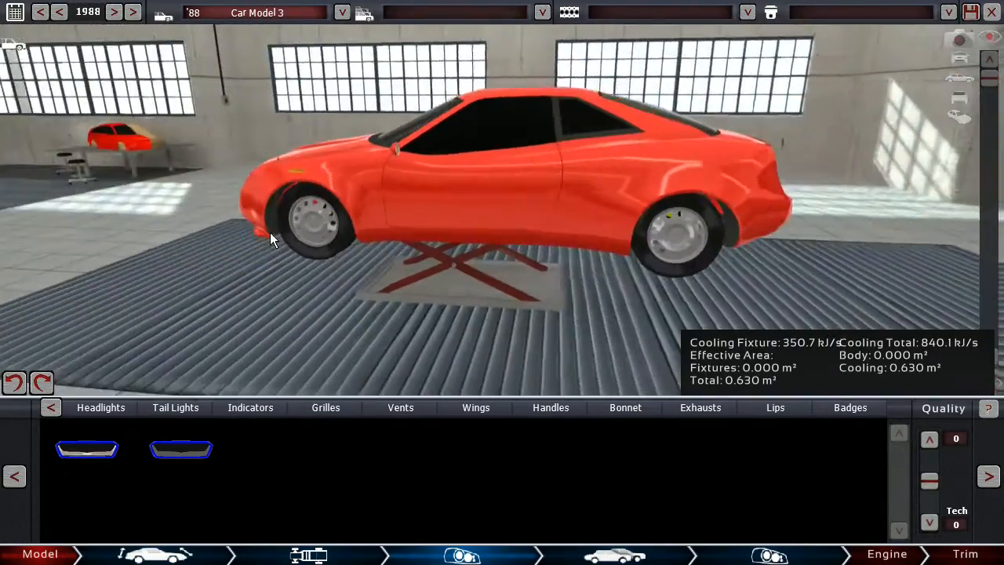
pyautogui.click(549, 408)
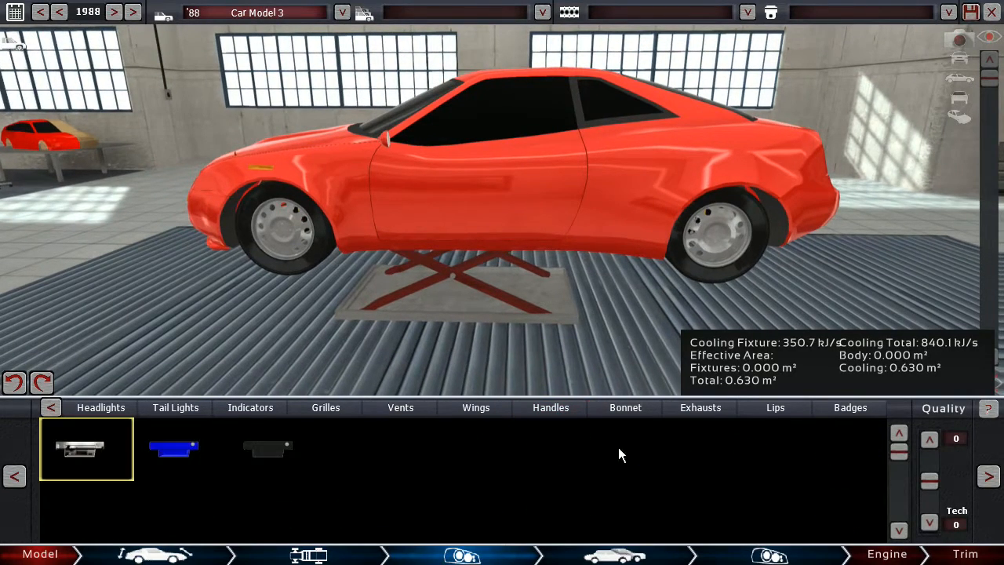
pyautogui.click(266, 449)
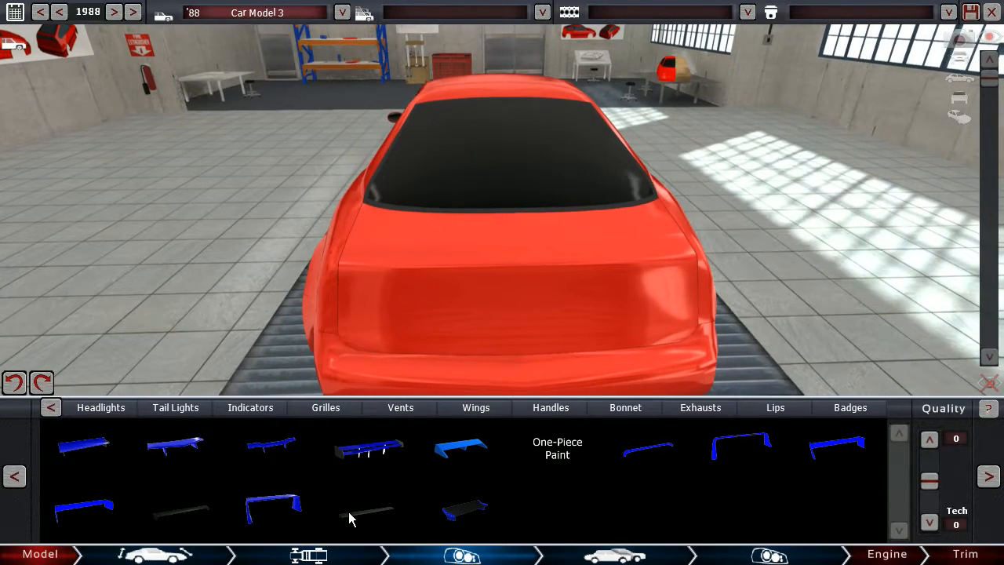
# Fit a low black lip spoiler along the trunk lid's rear edge and check it from behind.
pyautogui.click(358, 516)
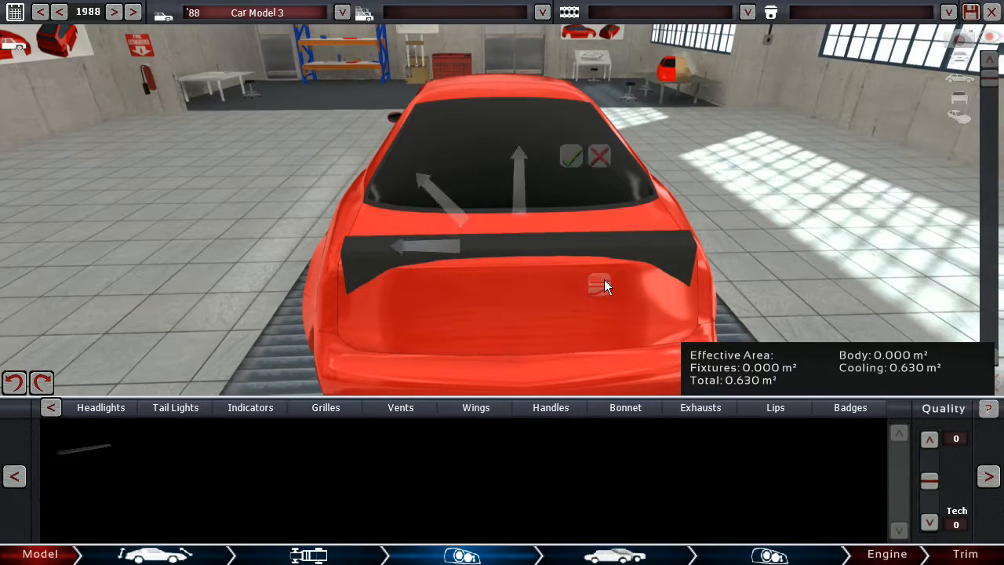
pyautogui.moveTo(604, 285); pyautogui.dragTo(427, 306)
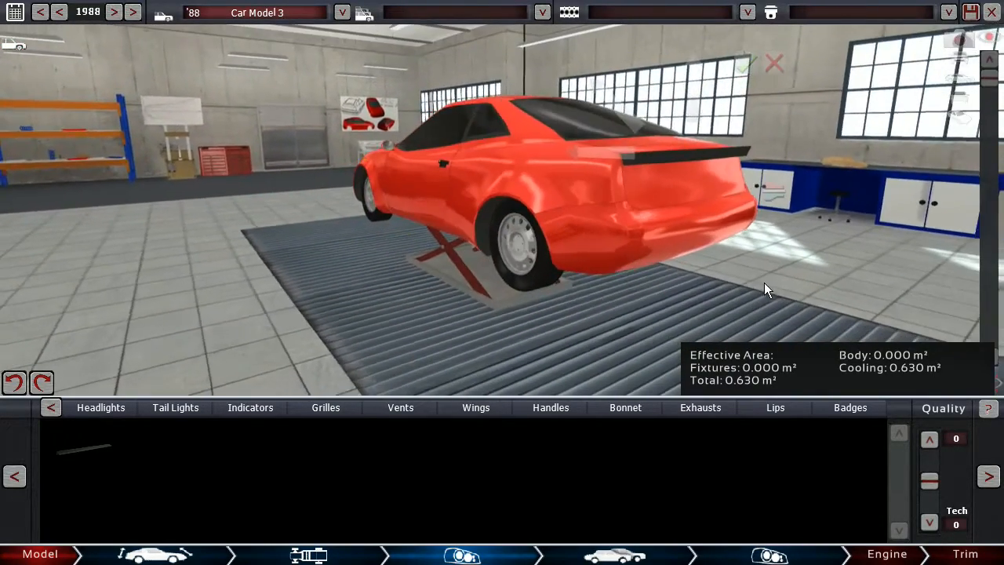
pyautogui.moveTo(767, 290); pyautogui.dragTo(571, 299)
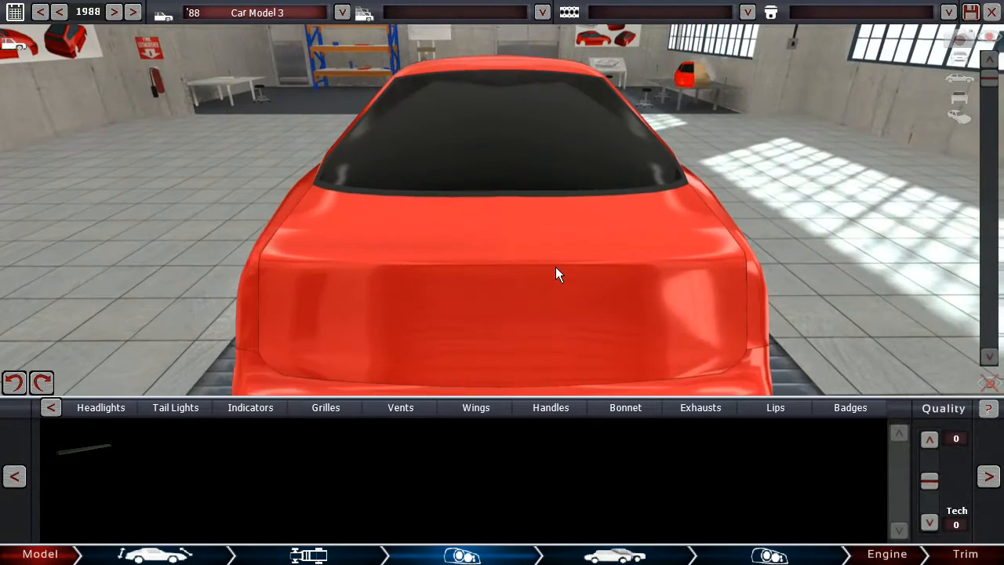
pyautogui.click(775, 407)
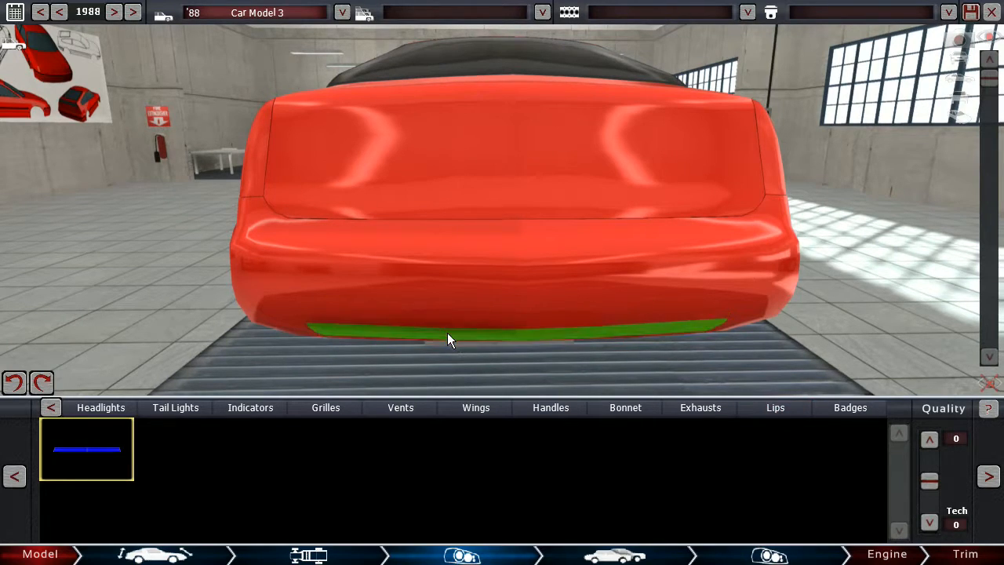
# Dress the rear bumper with twin chrome exhaust tips, a mesh lower panel and an AUTOMATION plate.
pyautogui.click(452, 339)
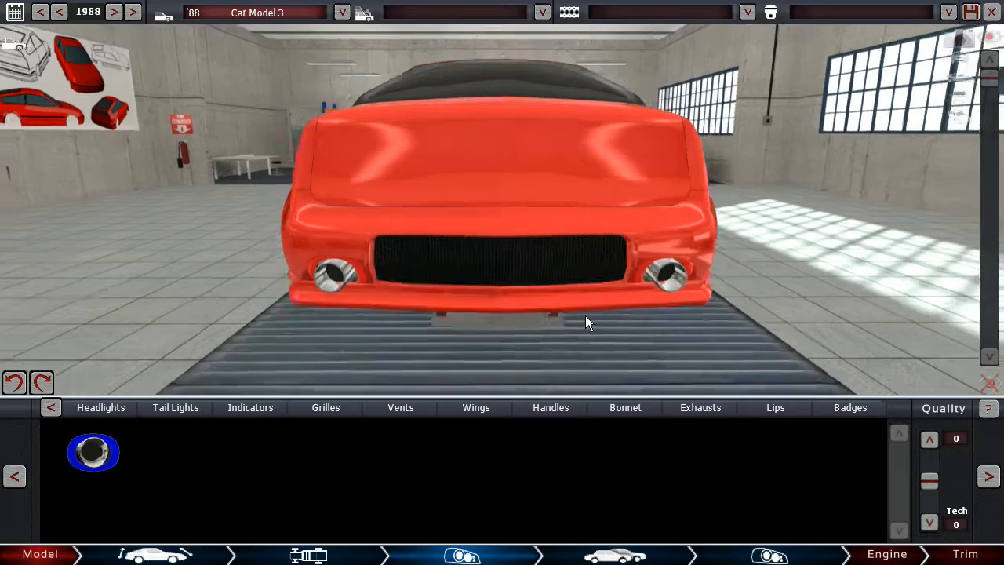
pyautogui.click(850, 407)
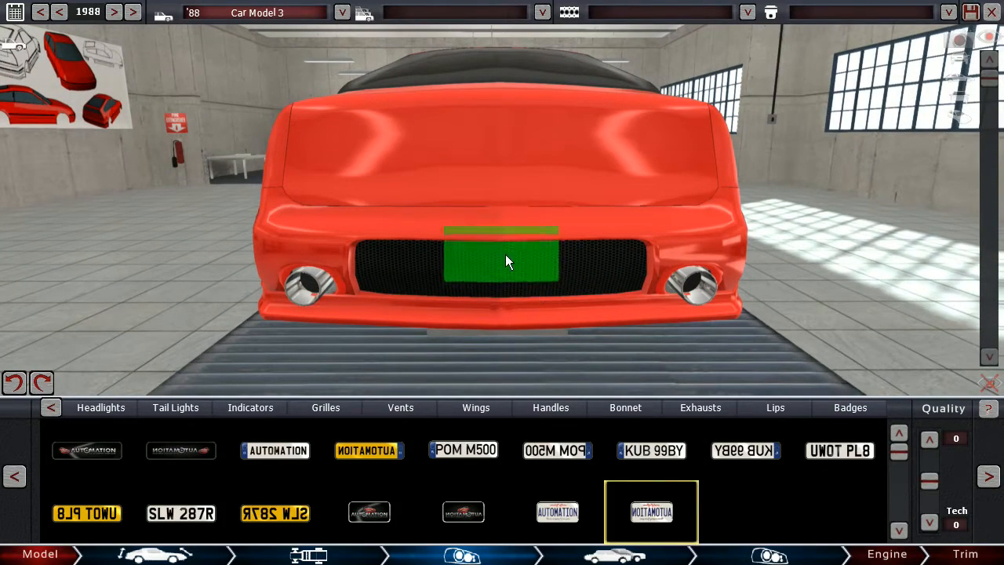
pyautogui.click(557, 511)
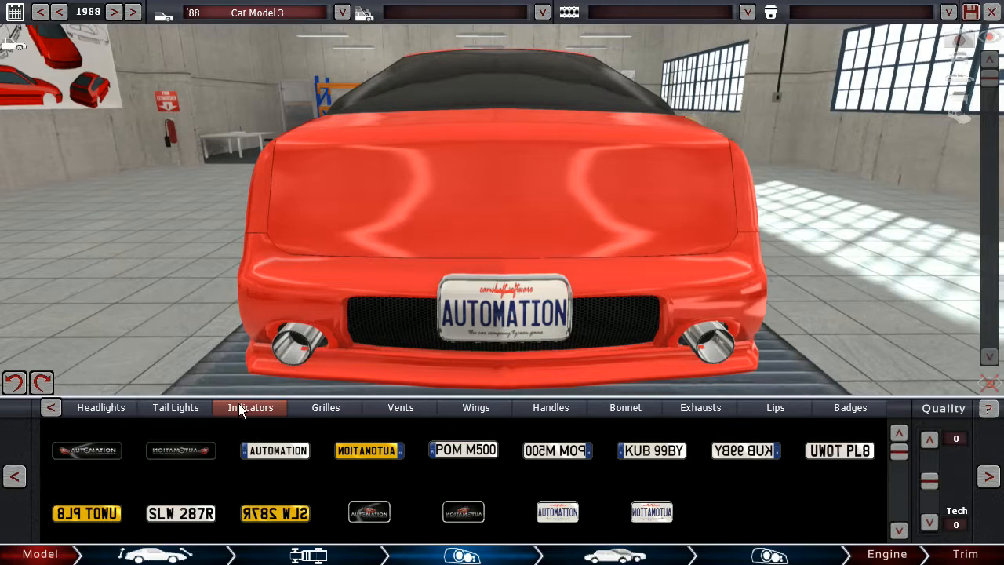
# Place white reverse-light strips just below the red tail lights on both rear sides.
pyautogui.click(175, 408)
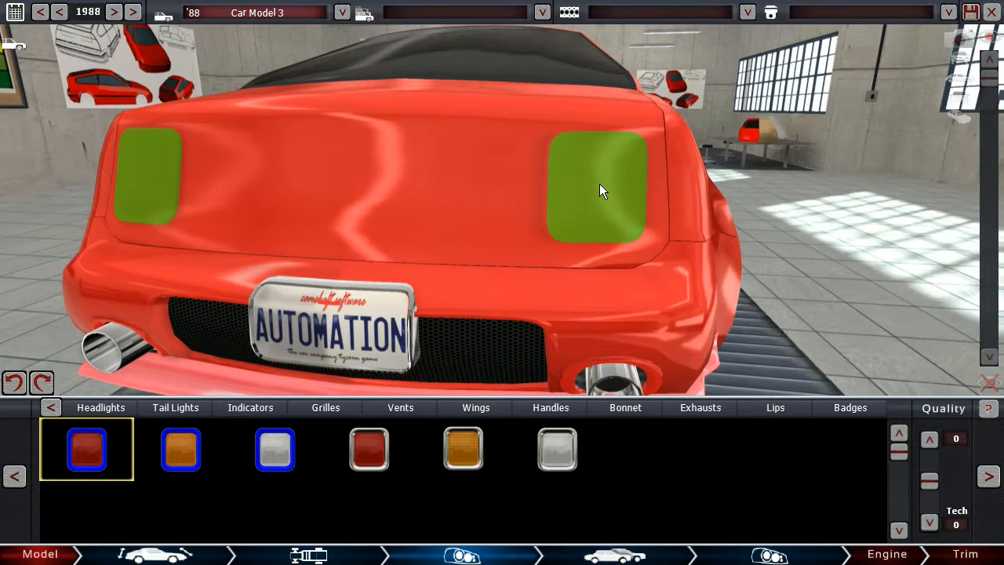
pyautogui.click(596, 189)
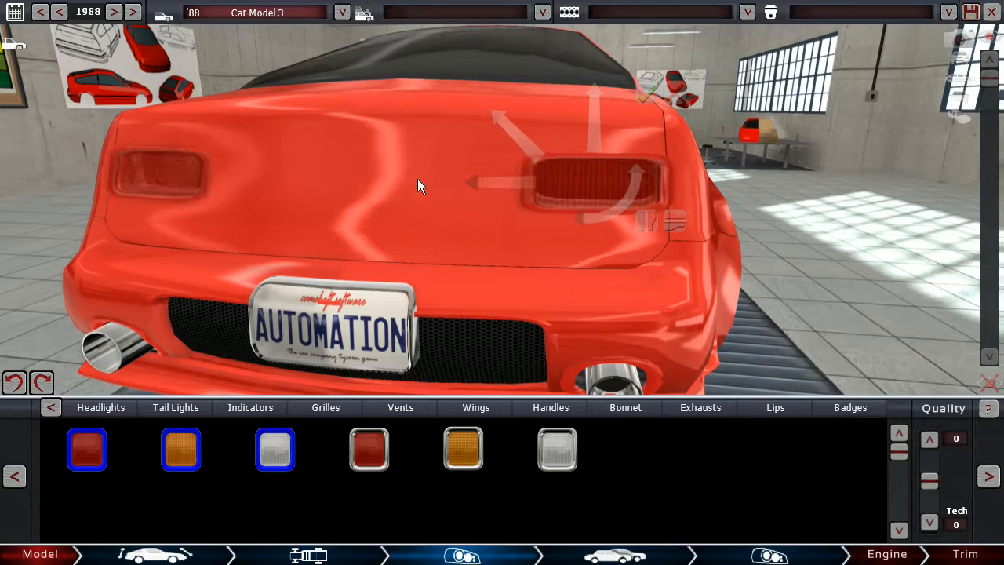
pyautogui.moveTo(587, 177)
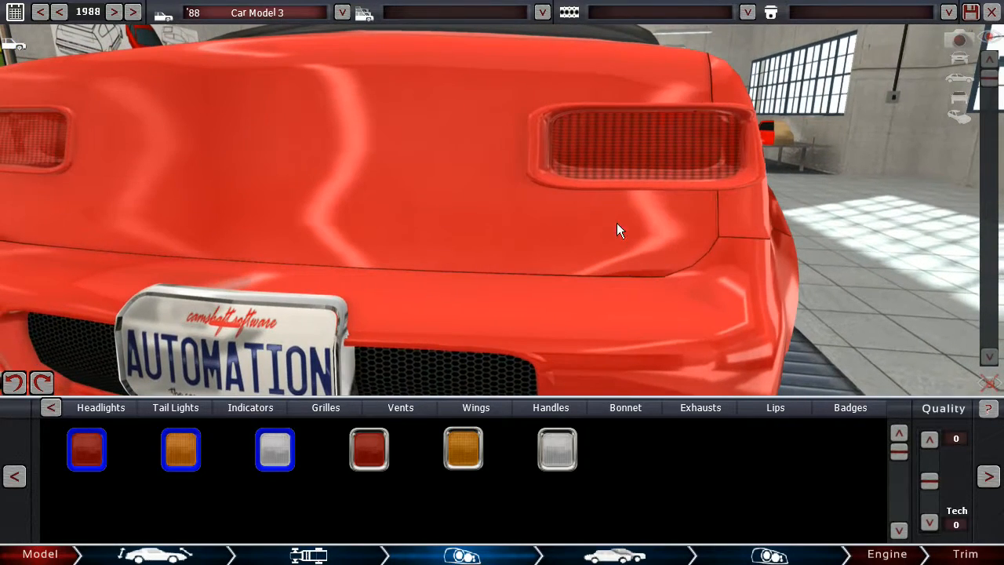
pyautogui.click(86, 449)
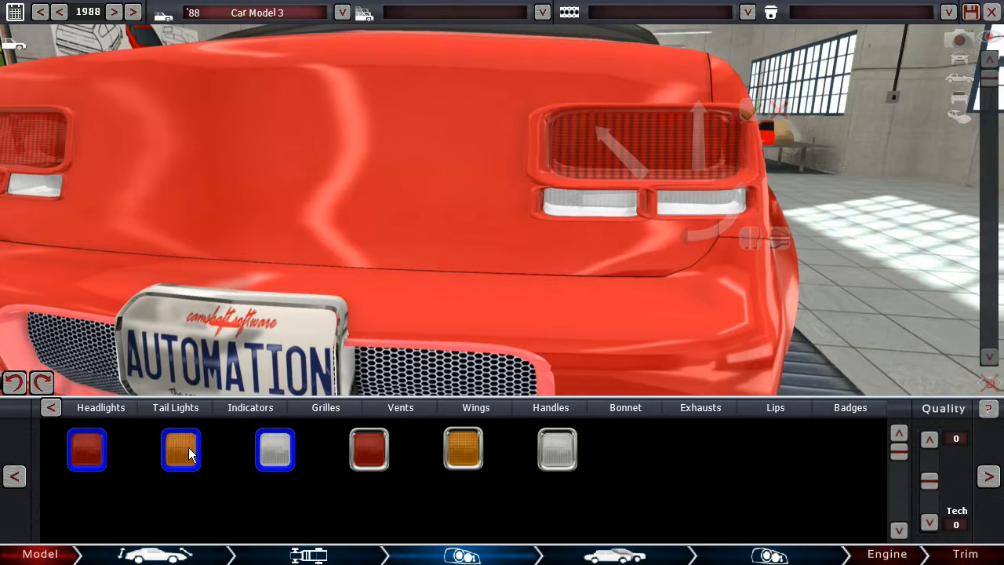
pyautogui.click(180, 448)
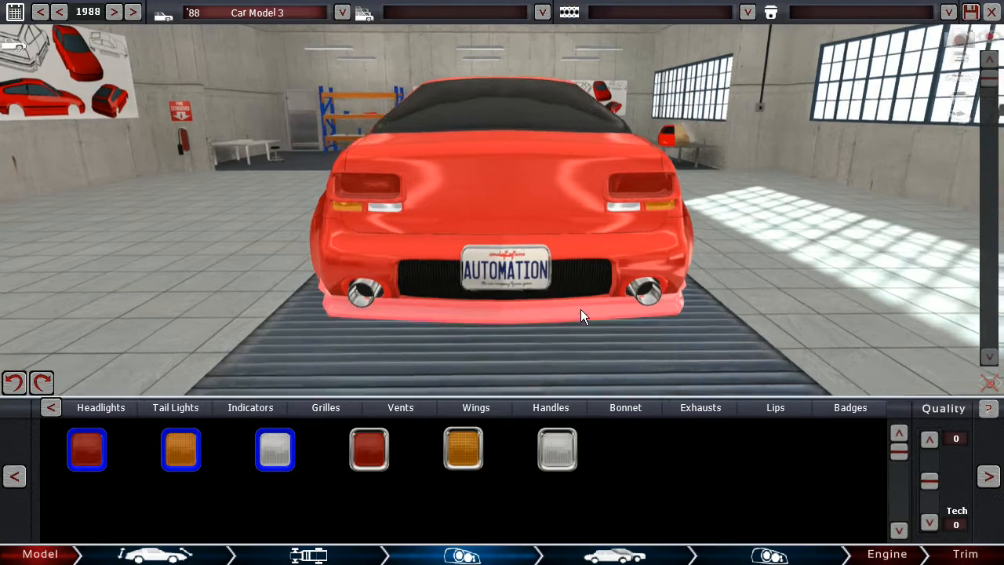
# Centre the round brand badge on the boot lid, then browse the indicator and grille fixtures.
pyautogui.click(851, 408)
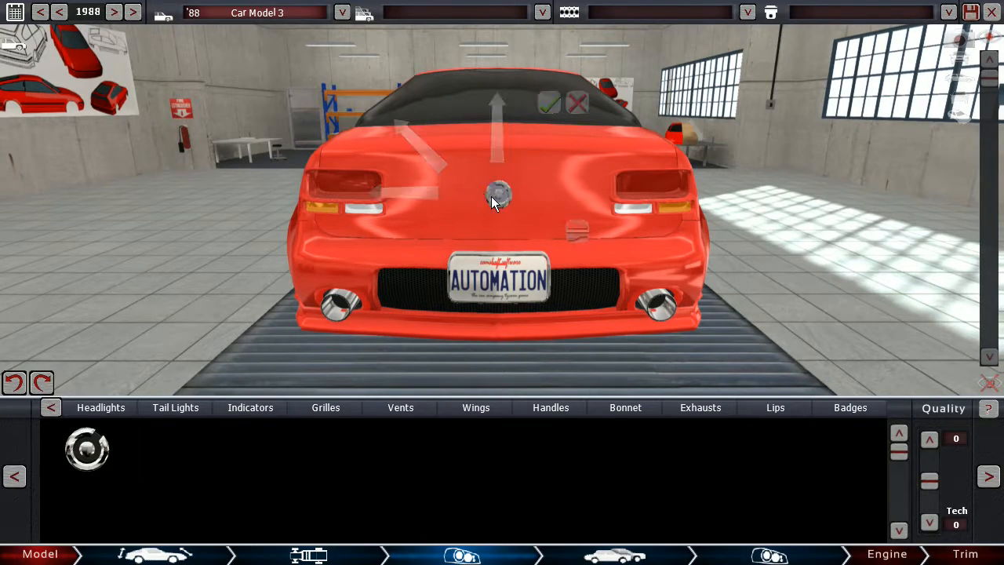
pyautogui.click(251, 408)
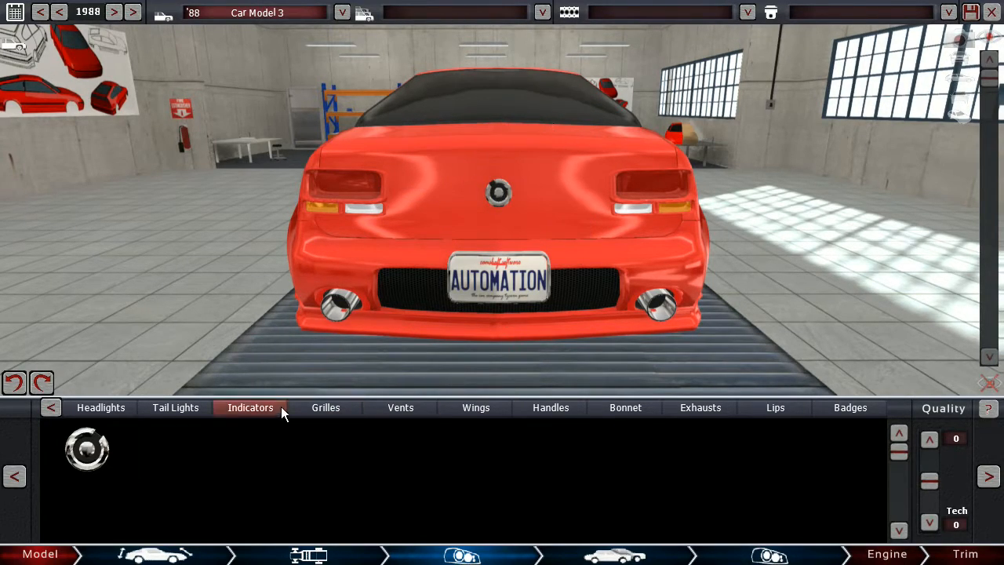
pyautogui.click(327, 408)
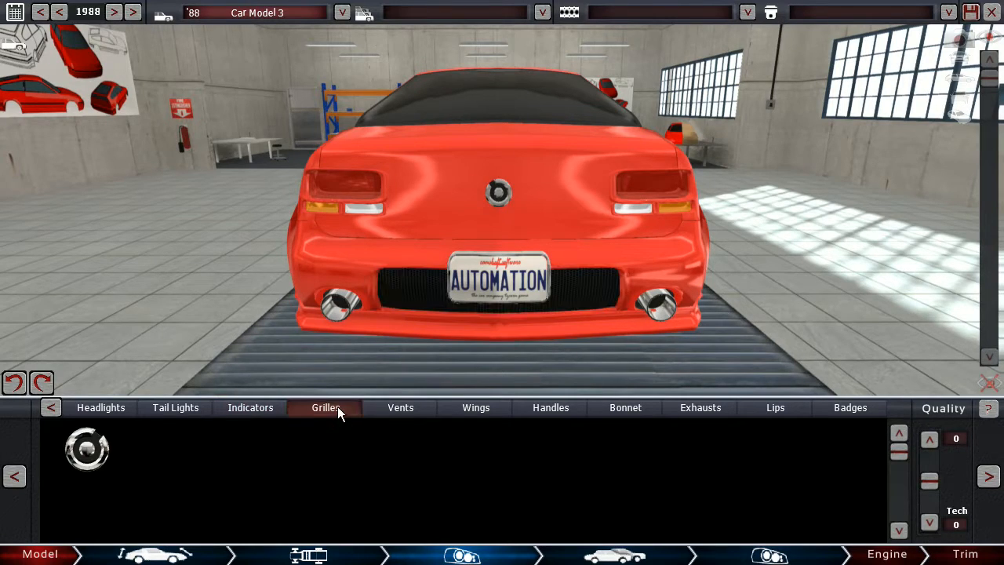
pyautogui.click(175, 407)
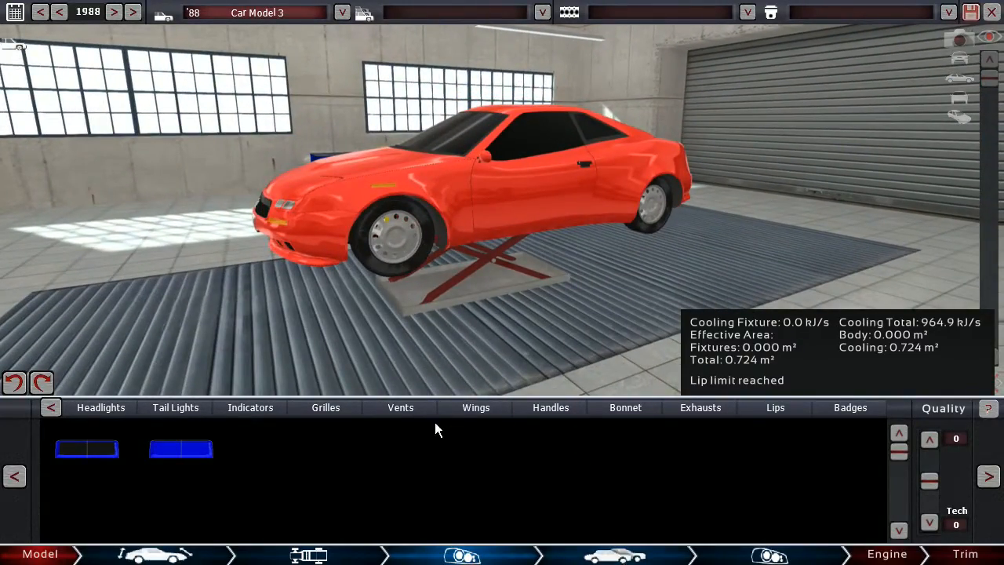
# Move to the Trim stage and preview the body in orange, yellow and red paint.
pyautogui.click(957, 556)
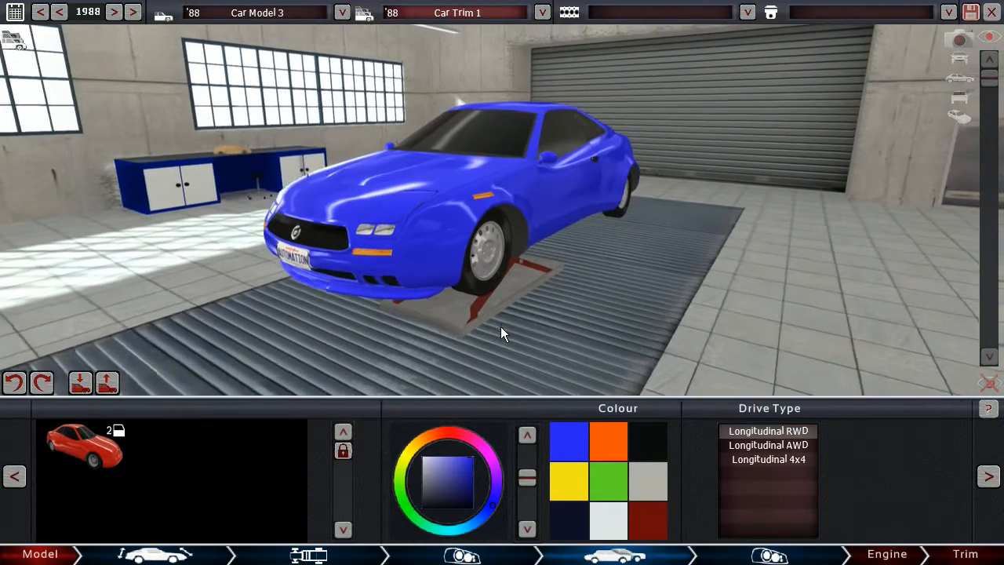
pyautogui.click(988, 62)
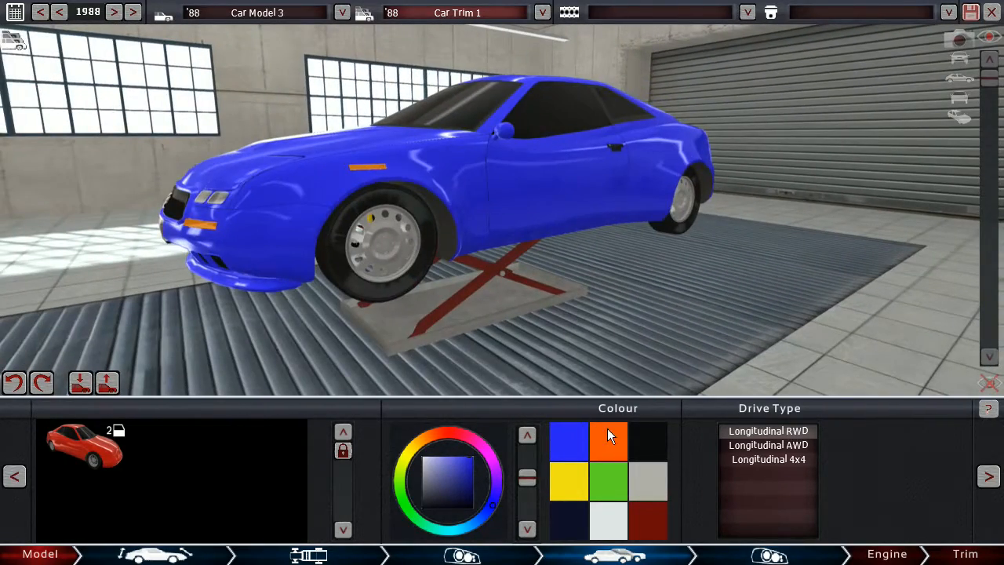
pyautogui.click(609, 439)
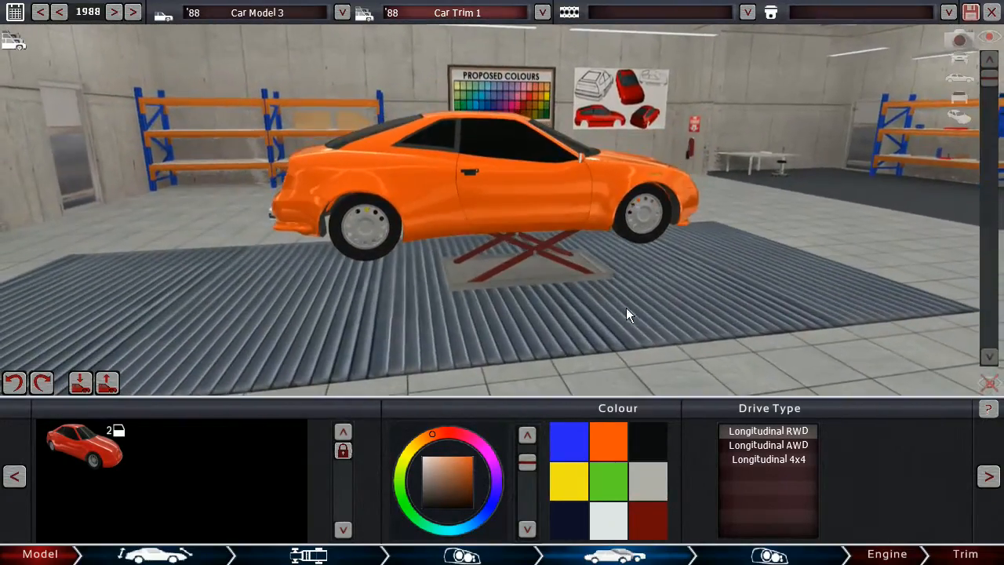
pyautogui.moveTo(627, 314); pyautogui.dragTo(471, 322)
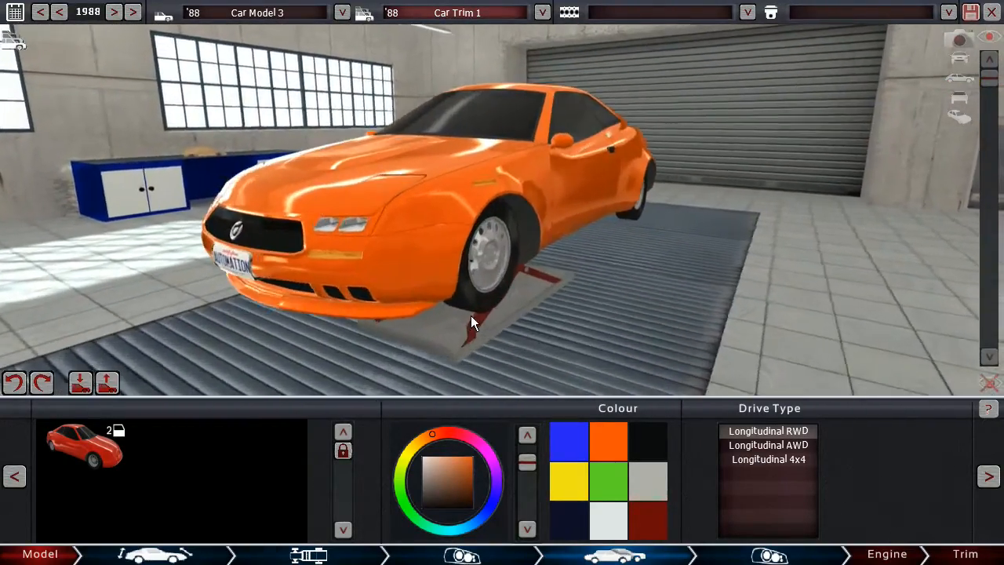
pyautogui.click(649, 492)
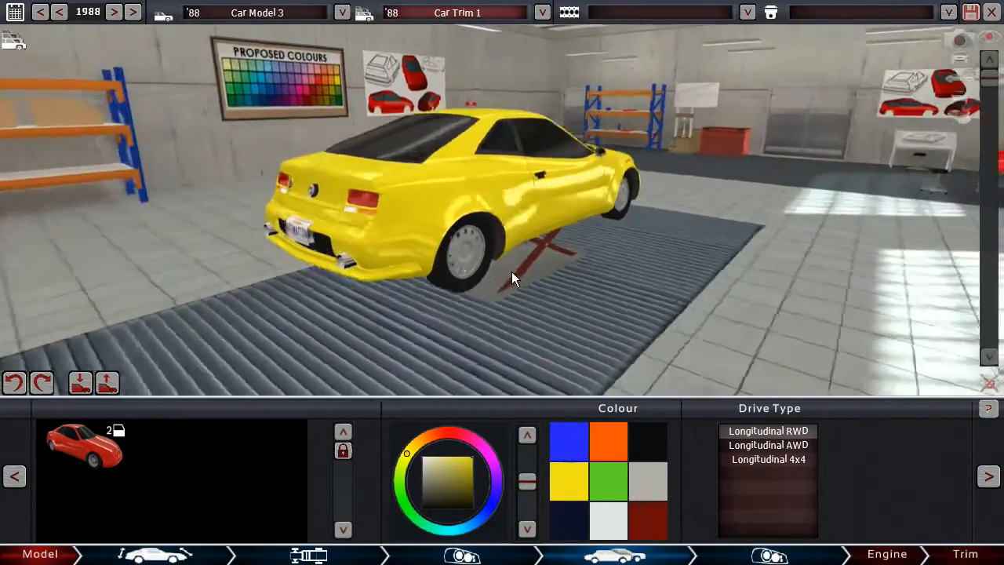
pyautogui.moveTo(515, 279); pyautogui.dragTo(94, 311)
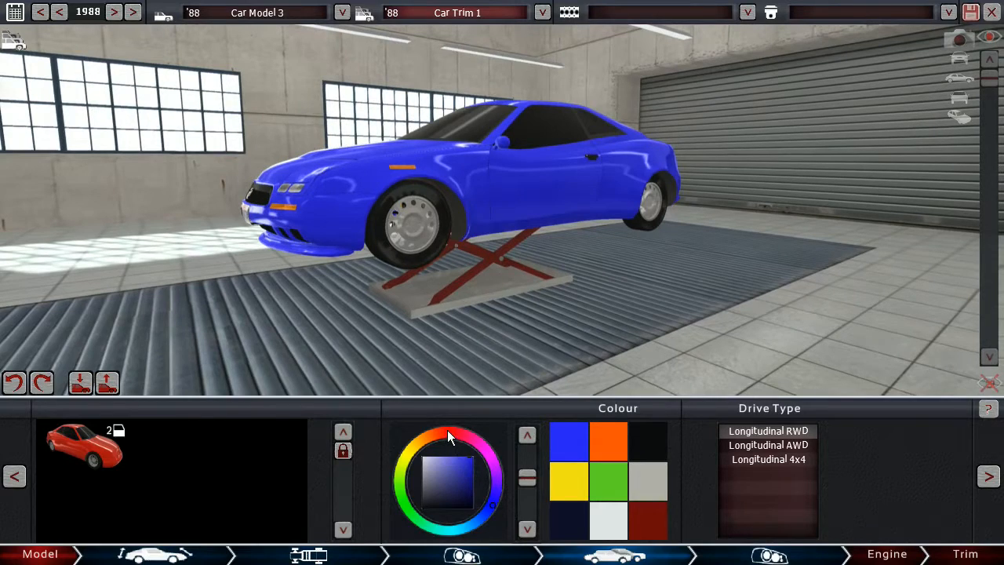
pyautogui.click(467, 472)
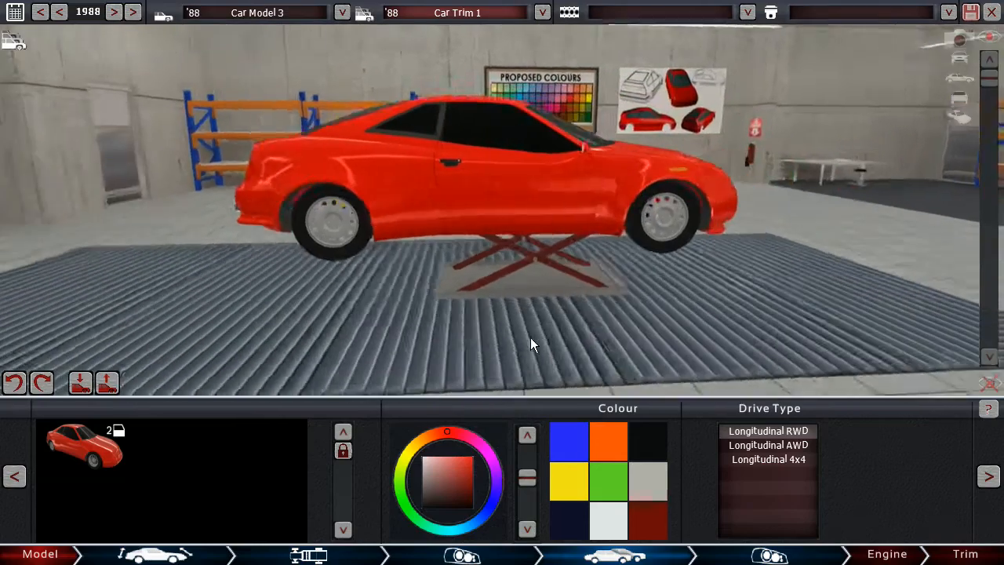
# Paint the coupe blue and inspect it from the front, front-left and rear.
pyautogui.click(569, 442)
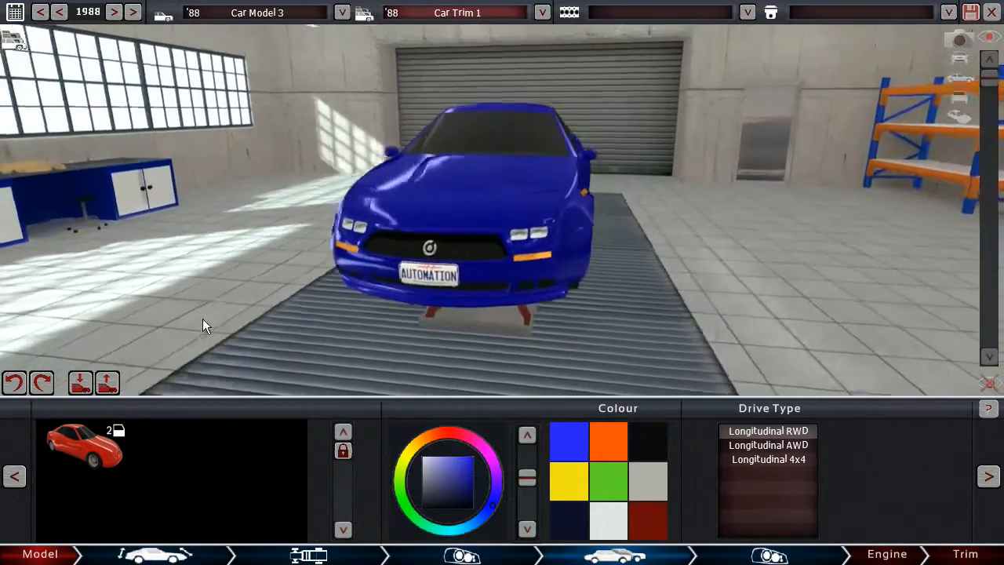
pyautogui.moveTo(204, 324); pyautogui.dragTo(471, 314)
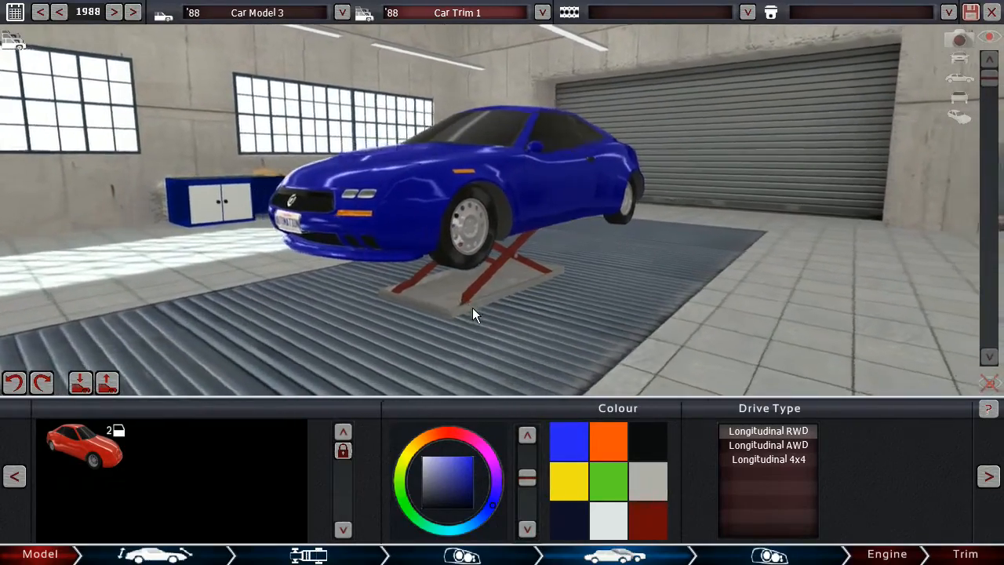
pyautogui.moveTo(474, 314); pyautogui.dragTo(662, 335)
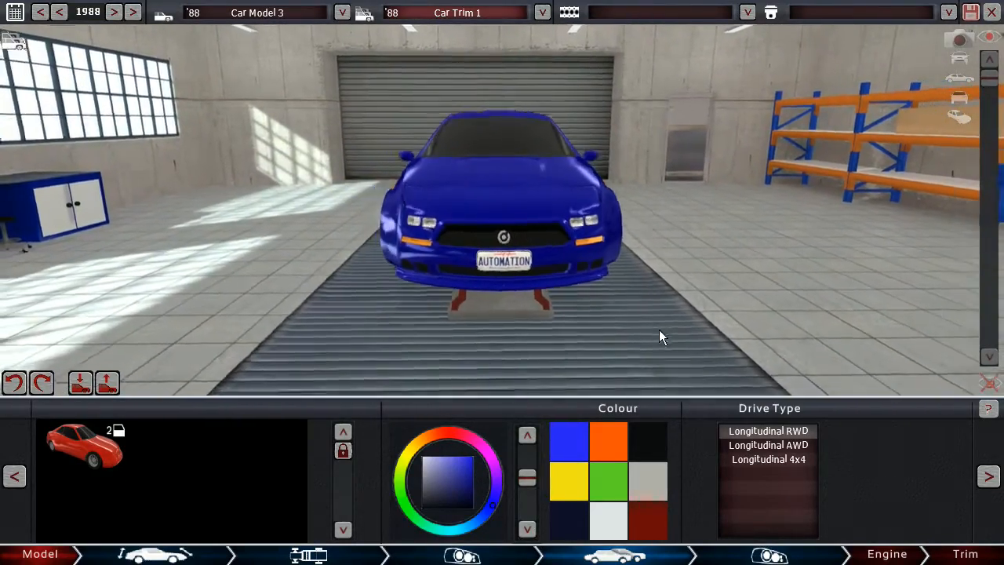
pyautogui.moveTo(662, 337); pyautogui.dragTo(470, 301)
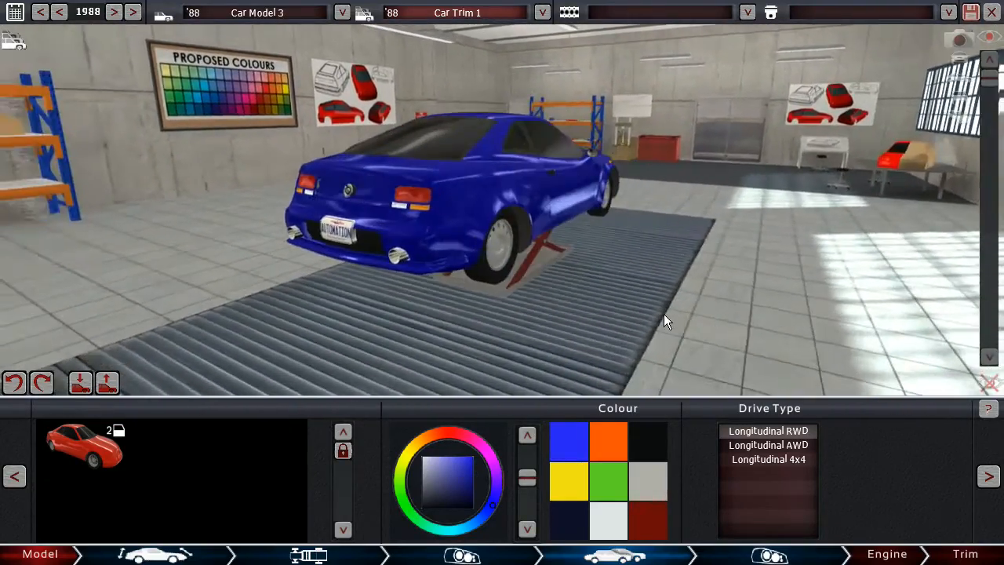
pyautogui.moveTo(667, 320); pyautogui.dragTo(338, 321)
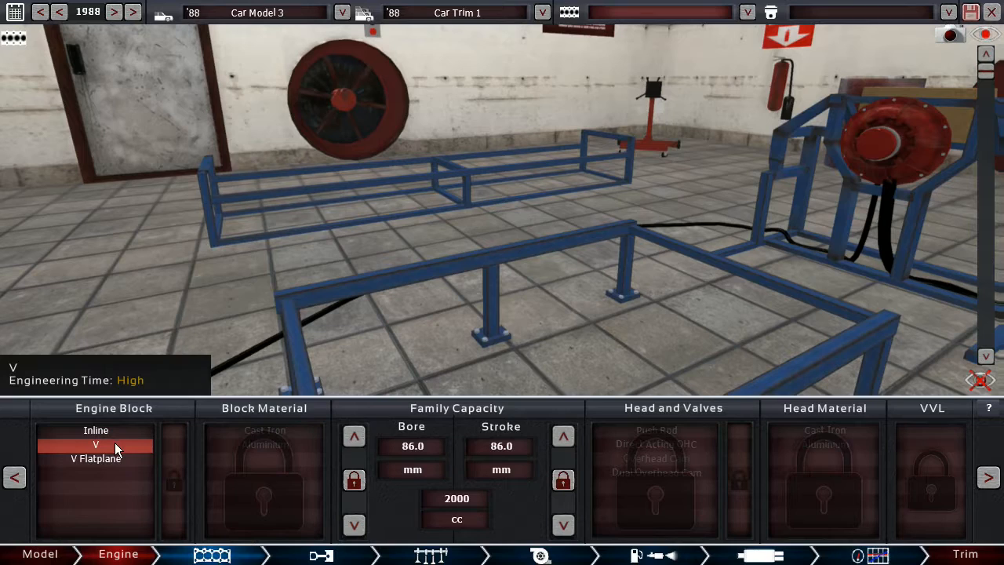
# Configure the engine family as a V block with eight cylinders and a push-rod valvetrain.
pyautogui.click(95, 446)
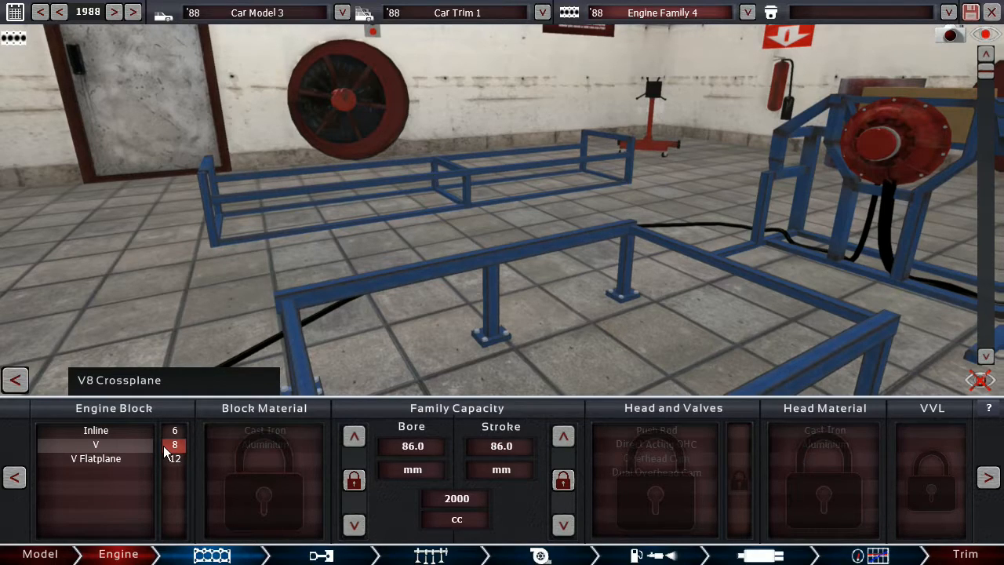
pyautogui.click(263, 445)
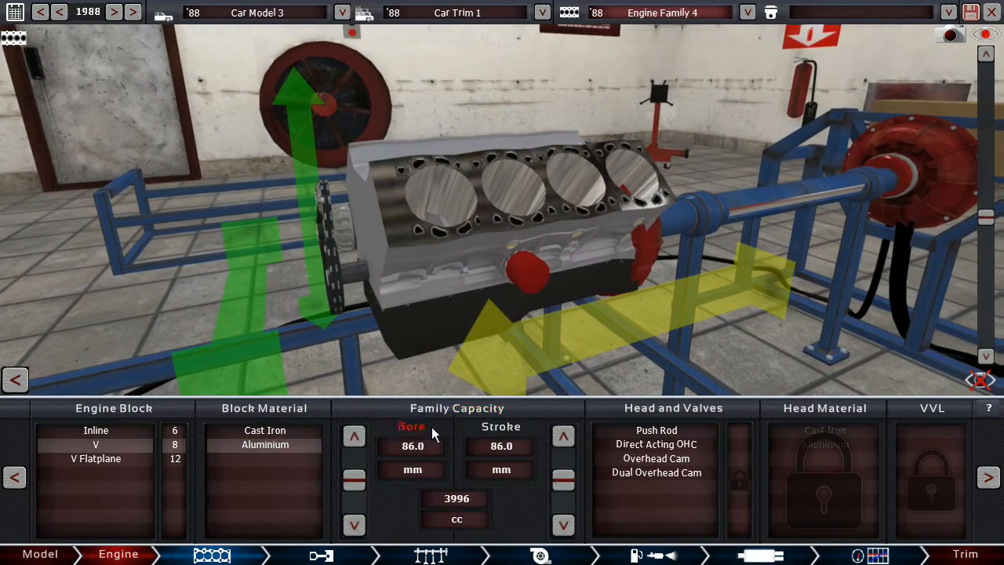
pyautogui.moveTo(665, 433)
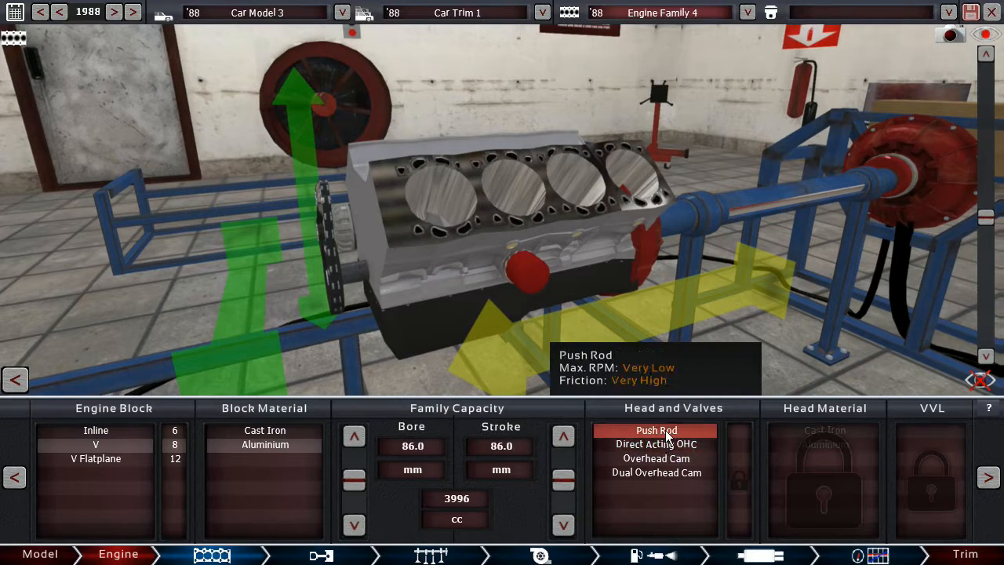
pyautogui.click(656, 430)
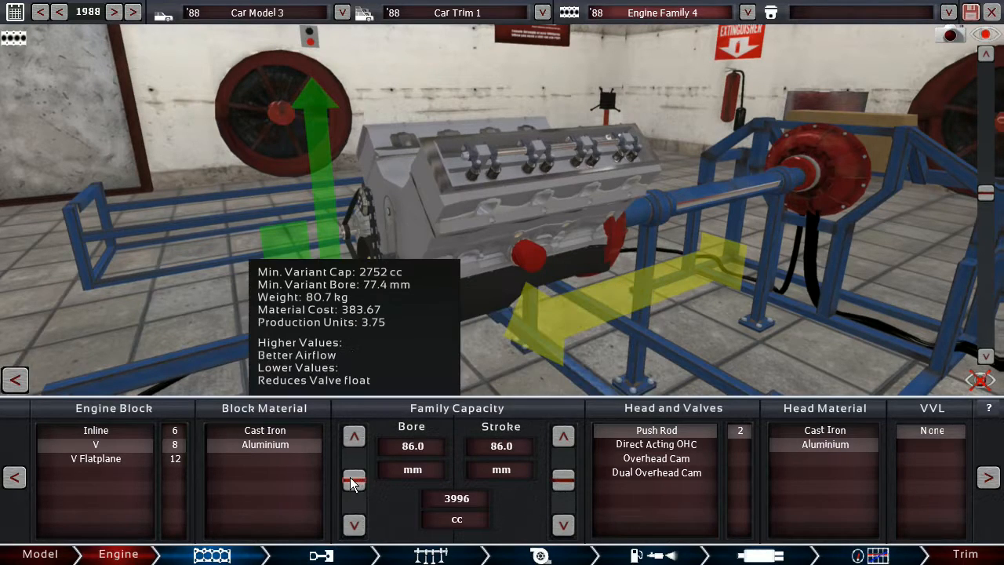
# Set bore to 92.5 mm and stroke to 93.0 mm for 5000 cc, then start a variant.
pyautogui.click(354, 436)
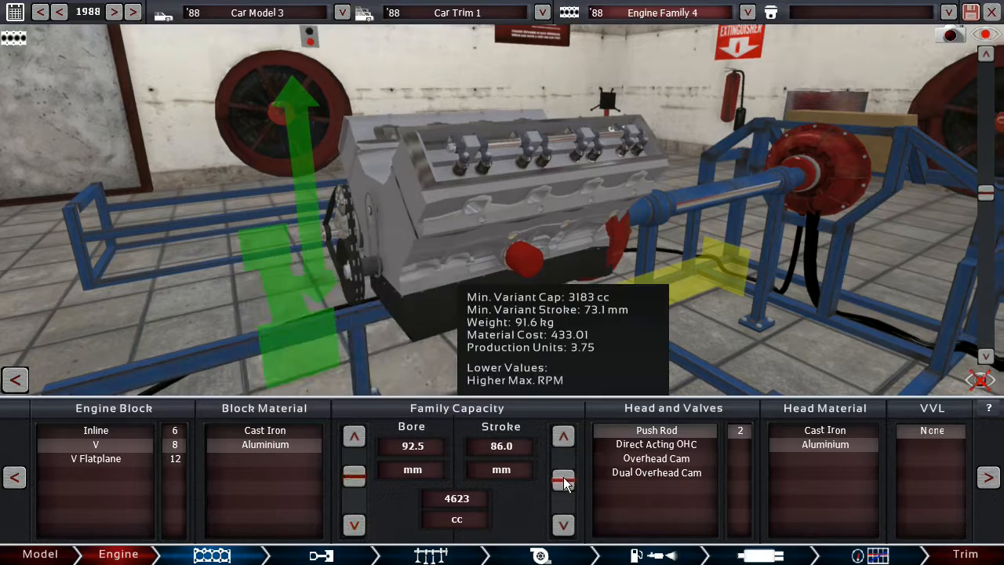
pyautogui.click(563, 478)
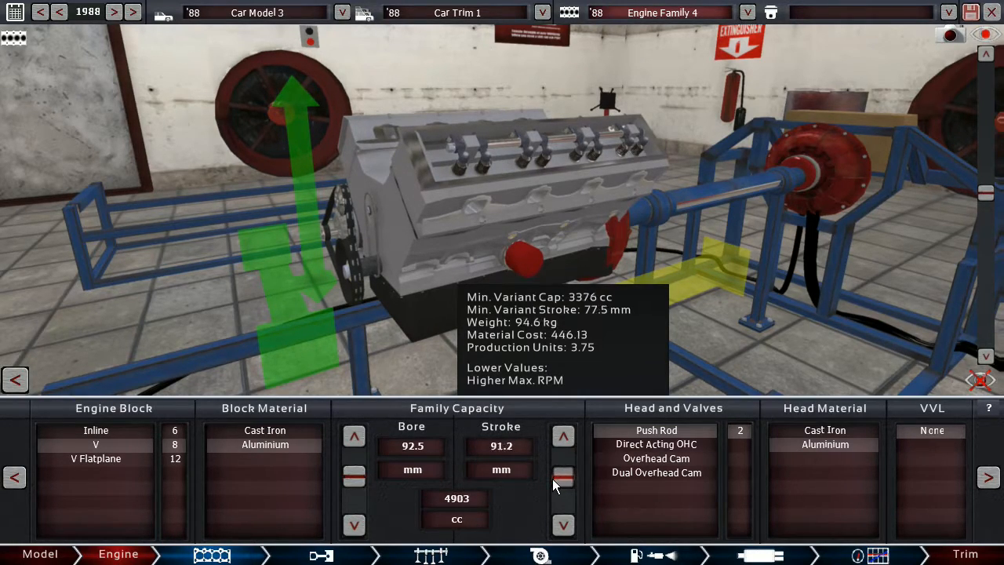
pyautogui.click(563, 437)
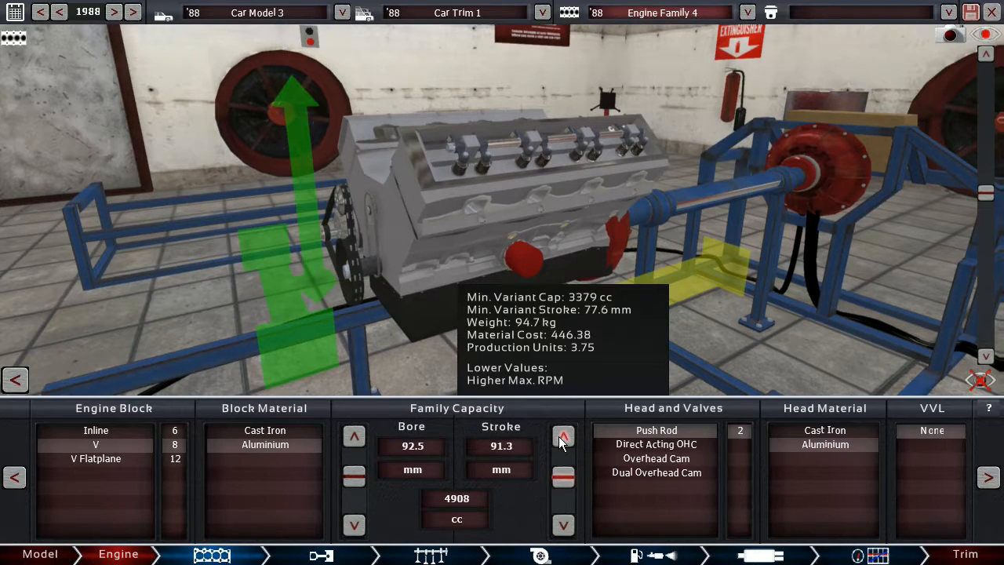
pyautogui.click(563, 436)
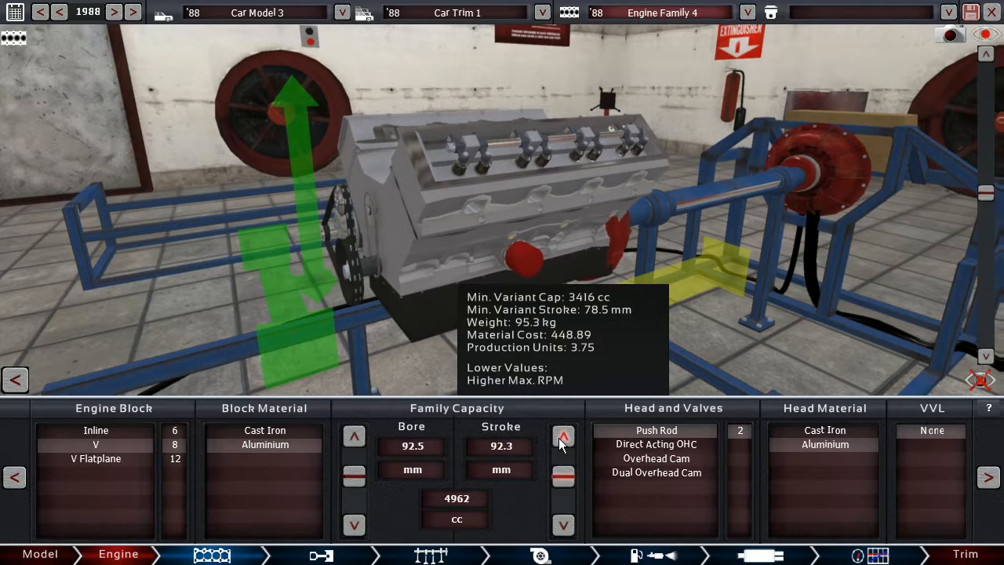
pyautogui.click(563, 433)
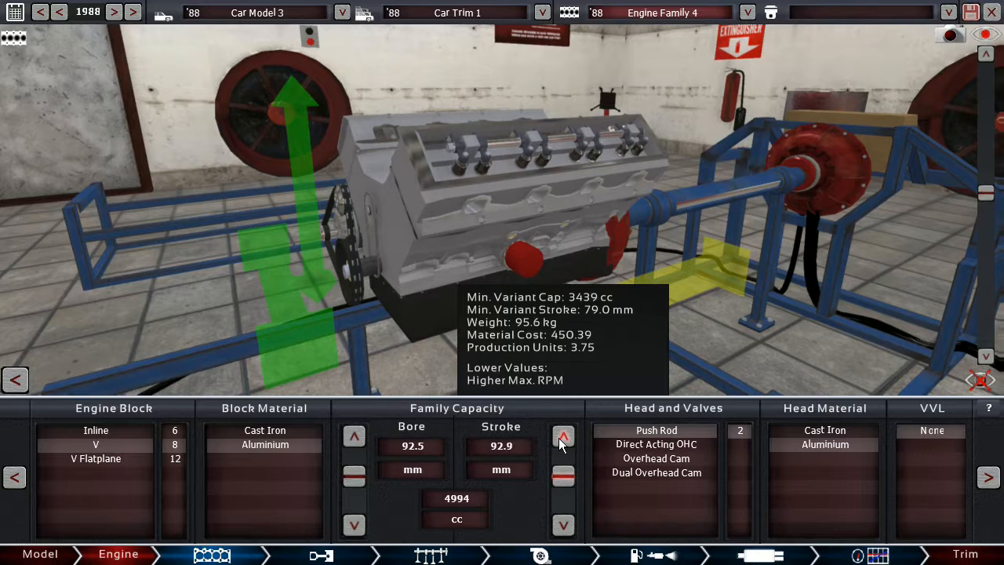
pyautogui.click(563, 436)
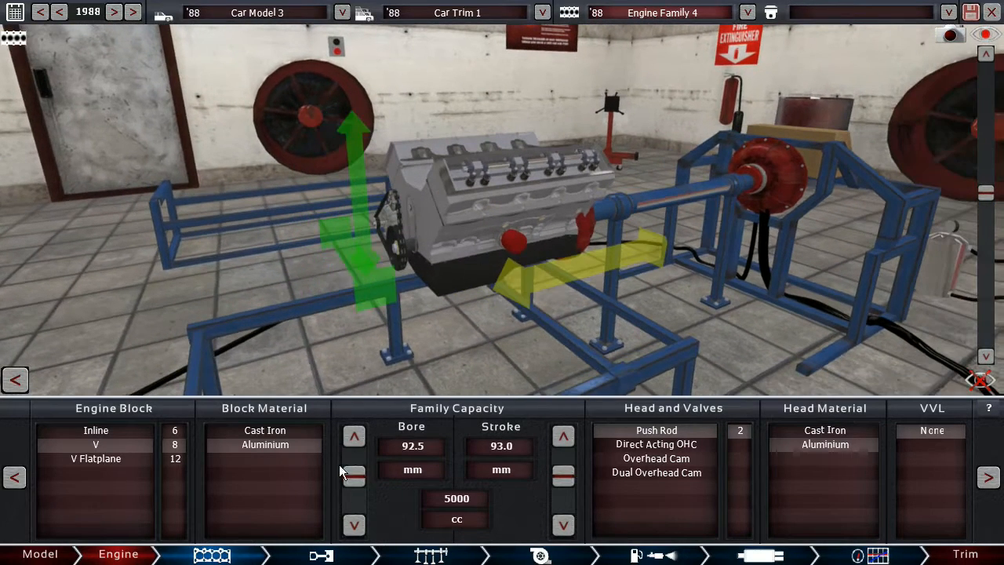
pyautogui.click(317, 554)
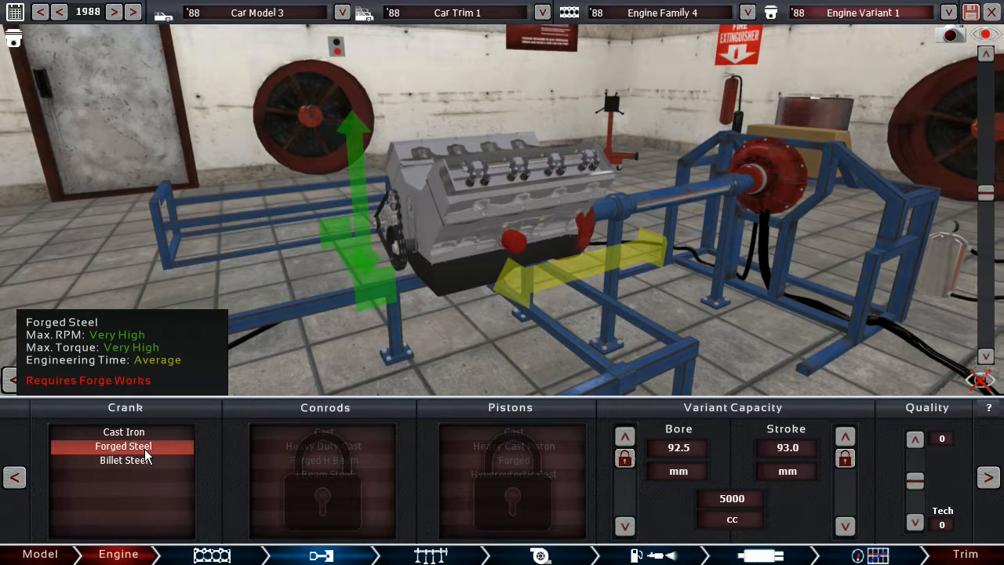
# Give the V8 variant a forged steel crank, Forged H Beam conrods and forged pistons.
pyautogui.click(122, 445)
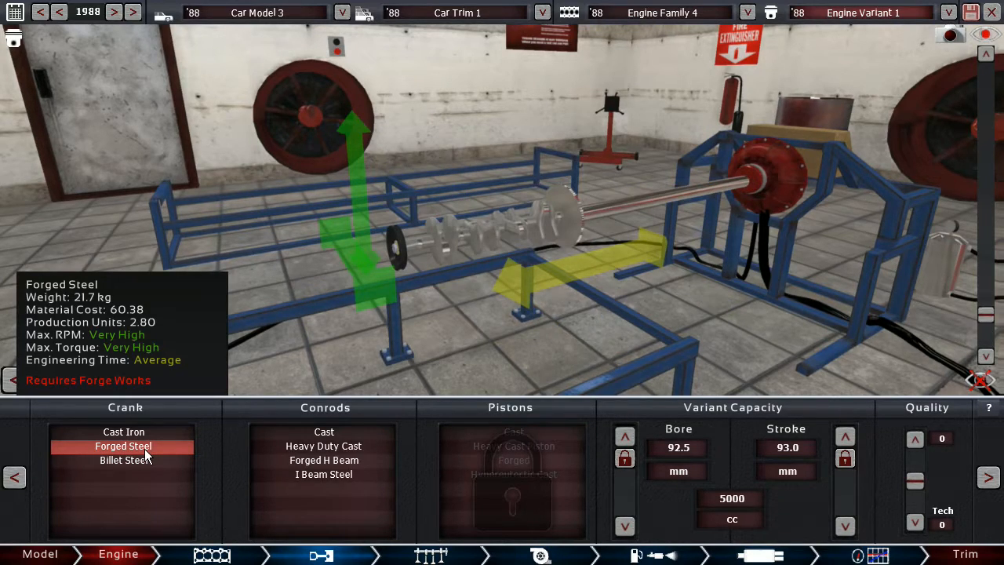
pyautogui.click(122, 462)
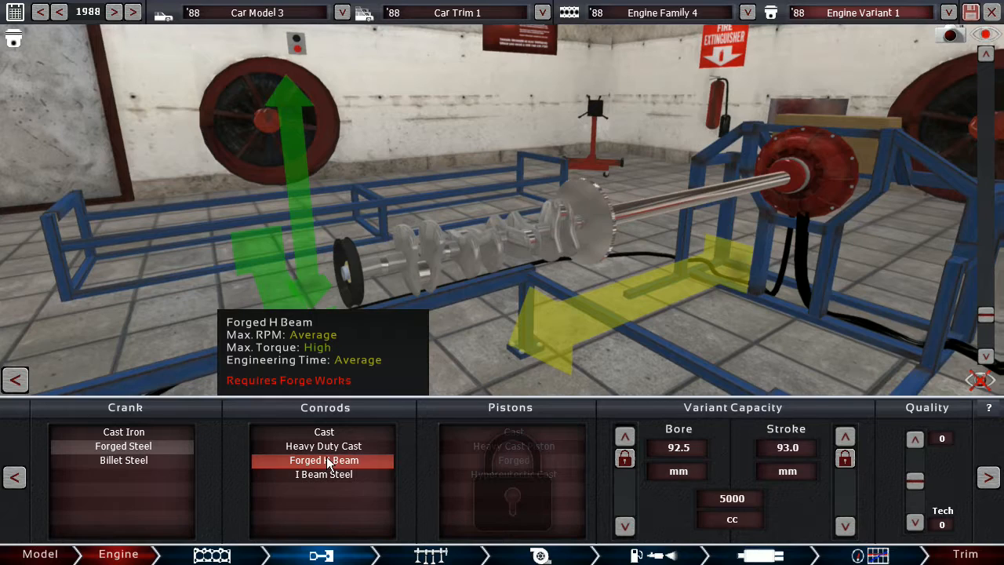
pyautogui.moveTo(330, 474)
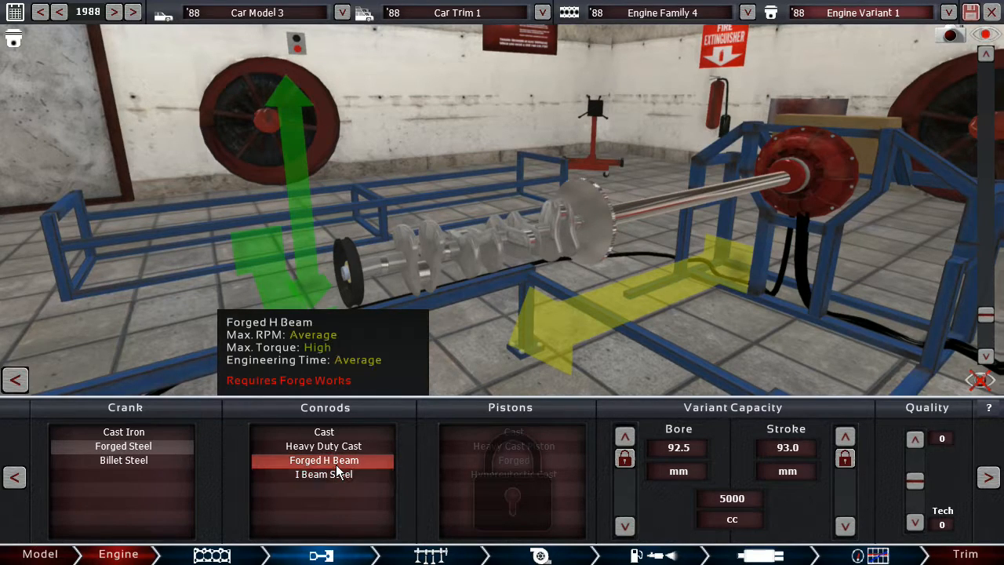
pyautogui.click(324, 473)
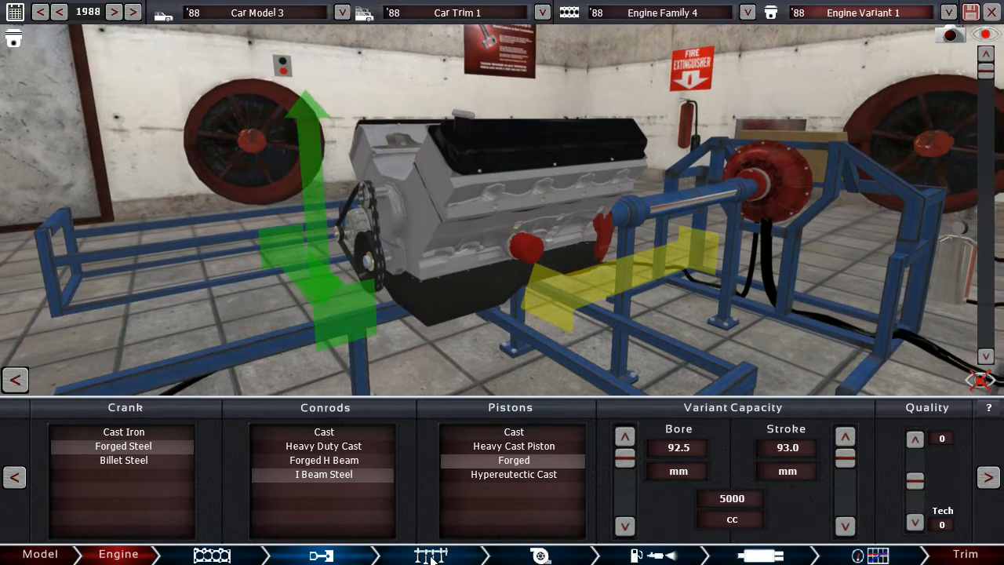
pyautogui.click(423, 555)
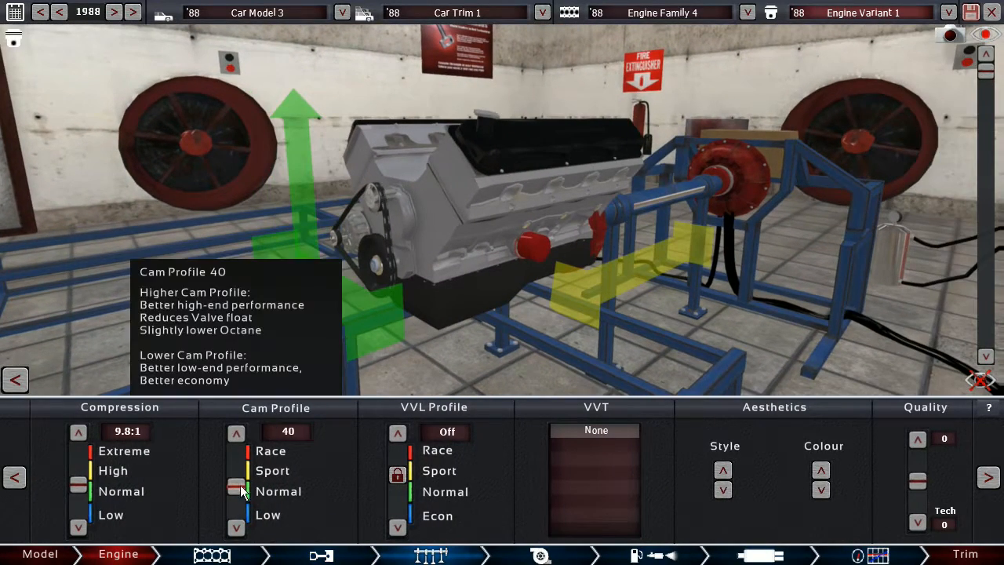
# Lower compression to 9.5:1 and fit multi-point EFI with throttle per cylinder on regular fuel.
pyautogui.click(78, 483)
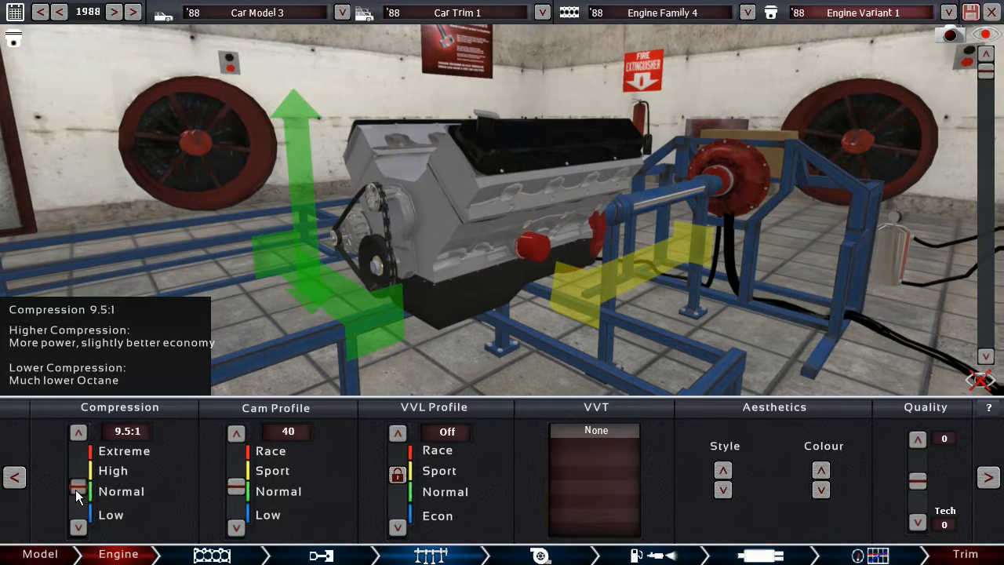
pyautogui.click(79, 487)
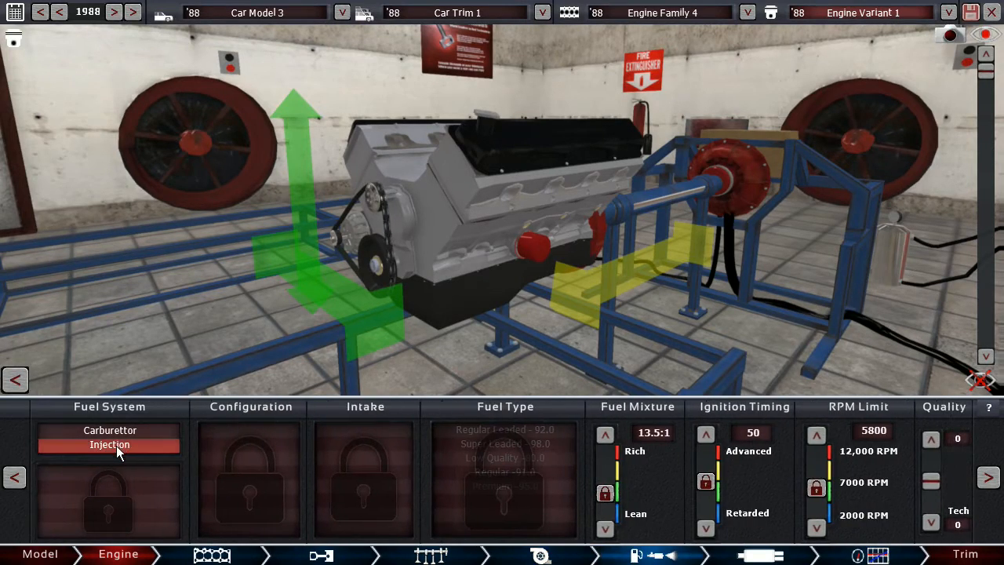
pyautogui.click(109, 444)
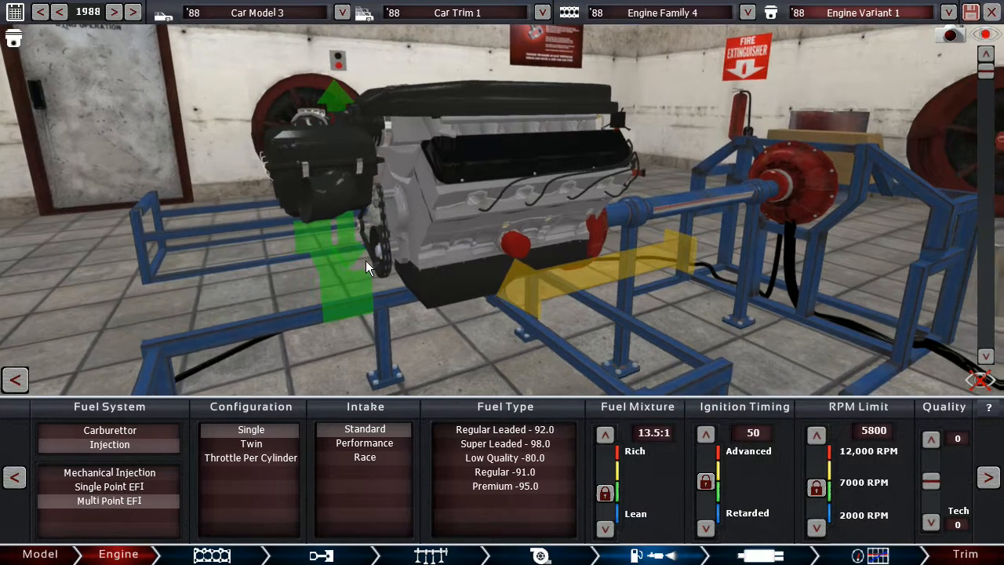
pyautogui.click(251, 458)
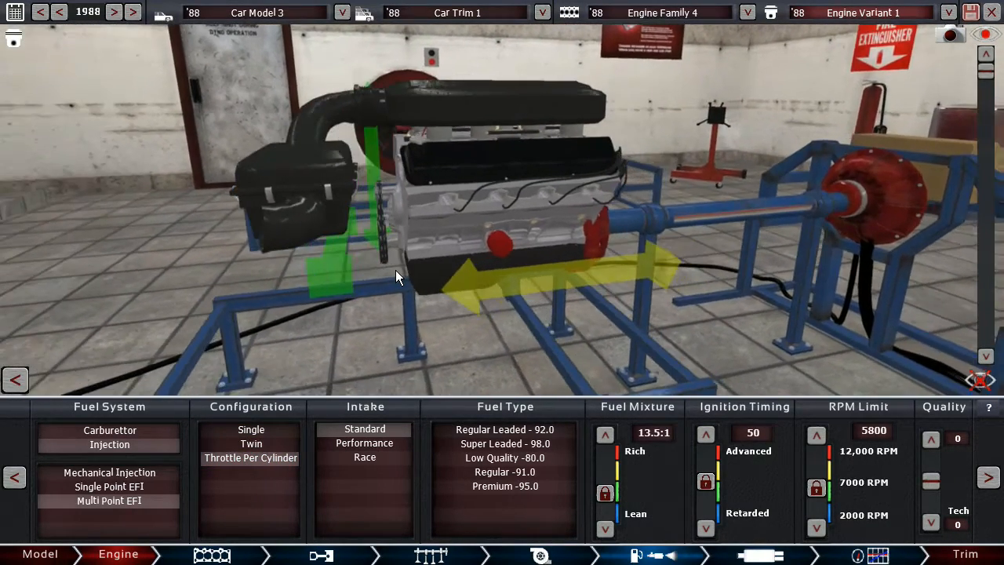
pyautogui.click(505, 471)
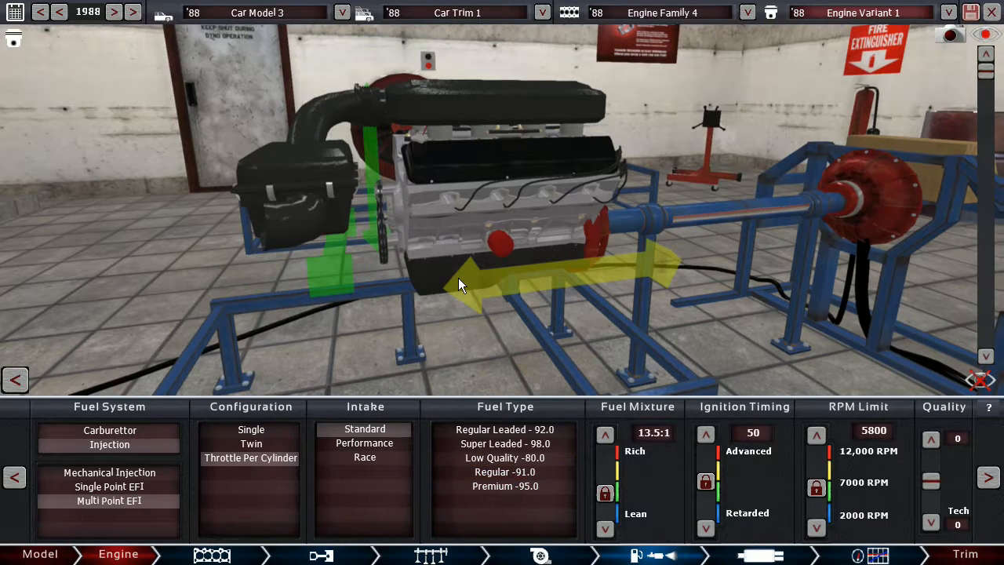
pyautogui.moveTo(445, 282)
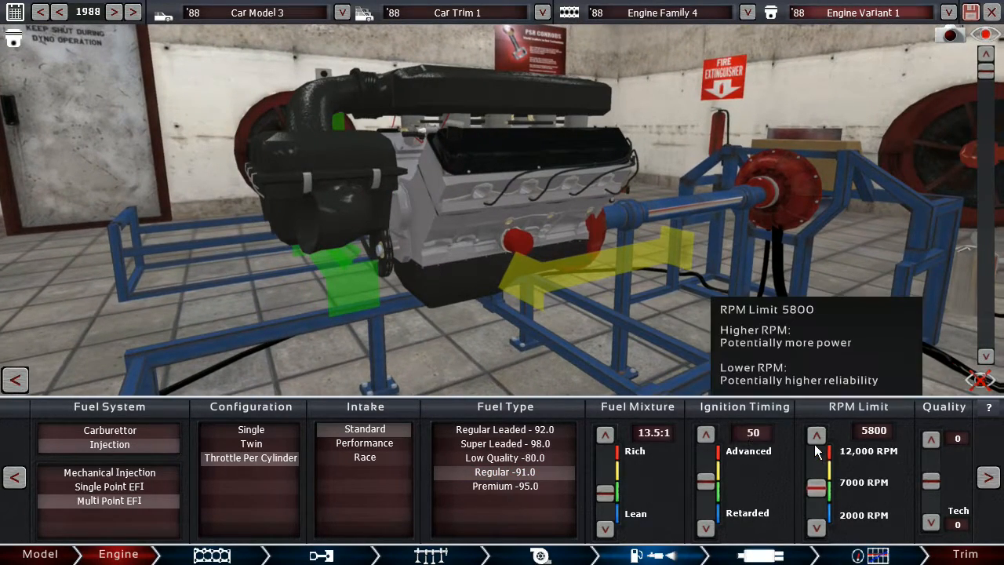
# Raise the rev limit to 6000 RPM and move on to the exhaust settings.
pyautogui.click(815, 433)
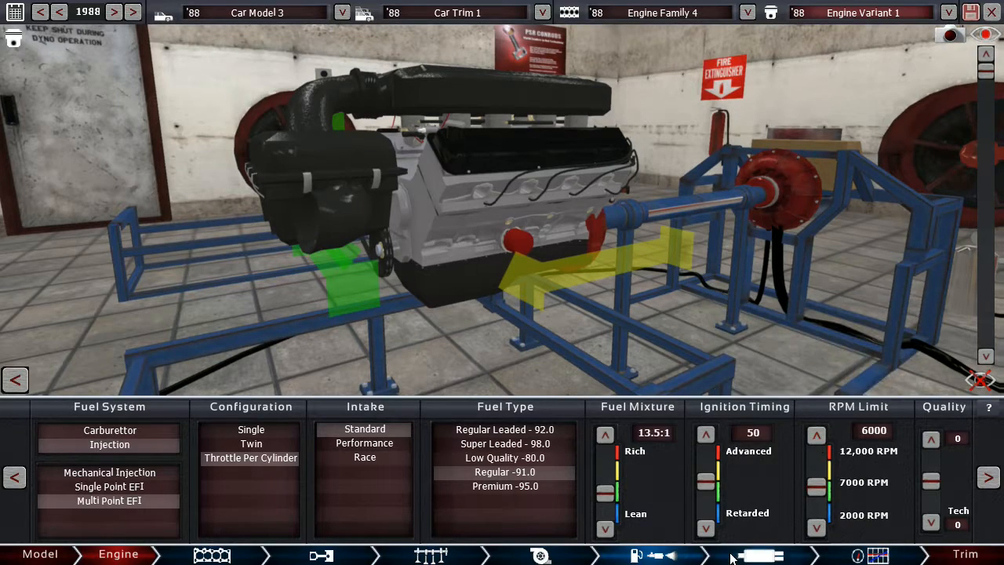
pyautogui.click(768, 552)
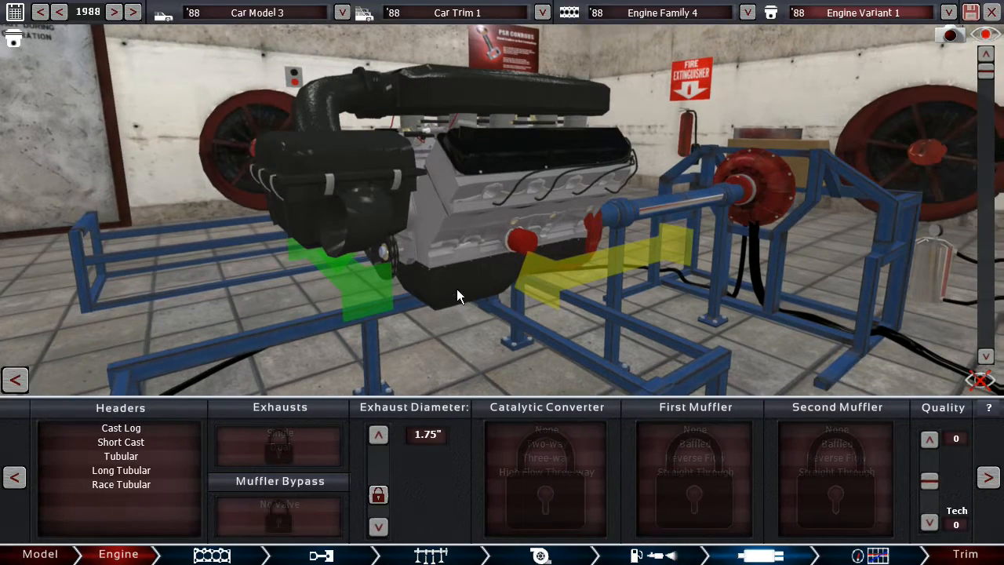
# Fit long tubular headers to the V8's exhaust.
pyautogui.click(121, 471)
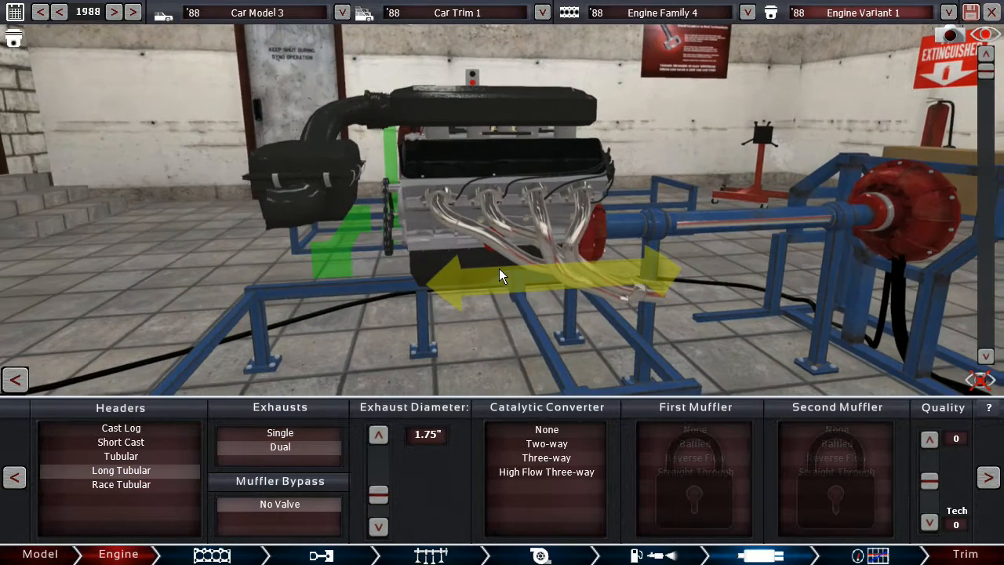
pyautogui.moveTo(384, 462)
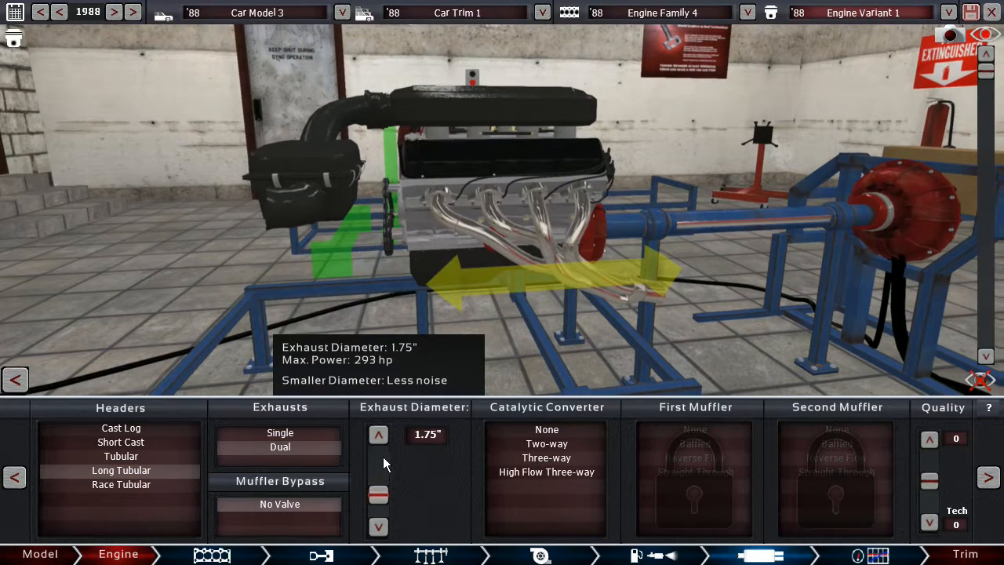
pyautogui.moveTo(380, 452)
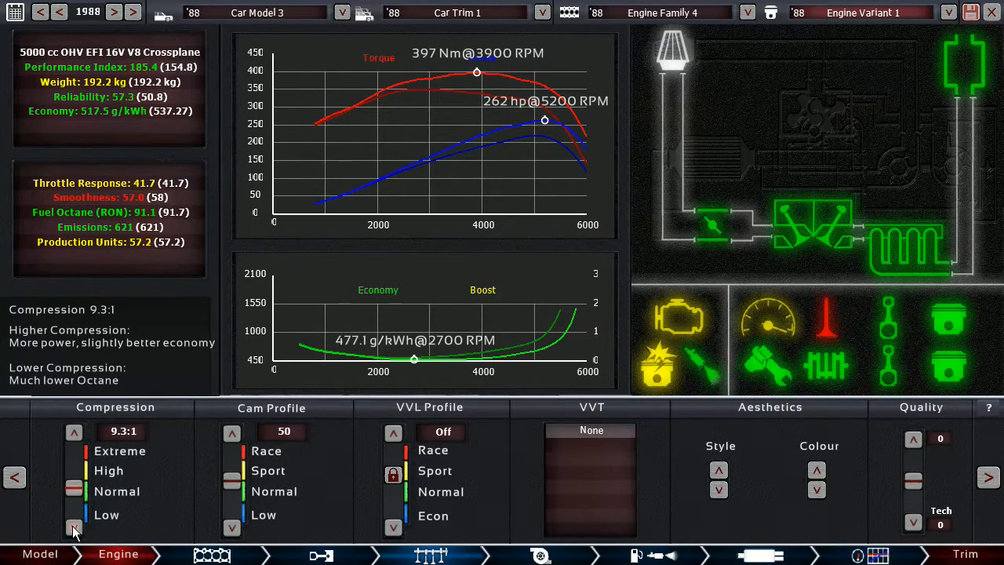
# Lower compression to 9.2:1 and cut the rev limit to 5500 RPM for 266 hp and 401 Nm.
pyautogui.click(74, 529)
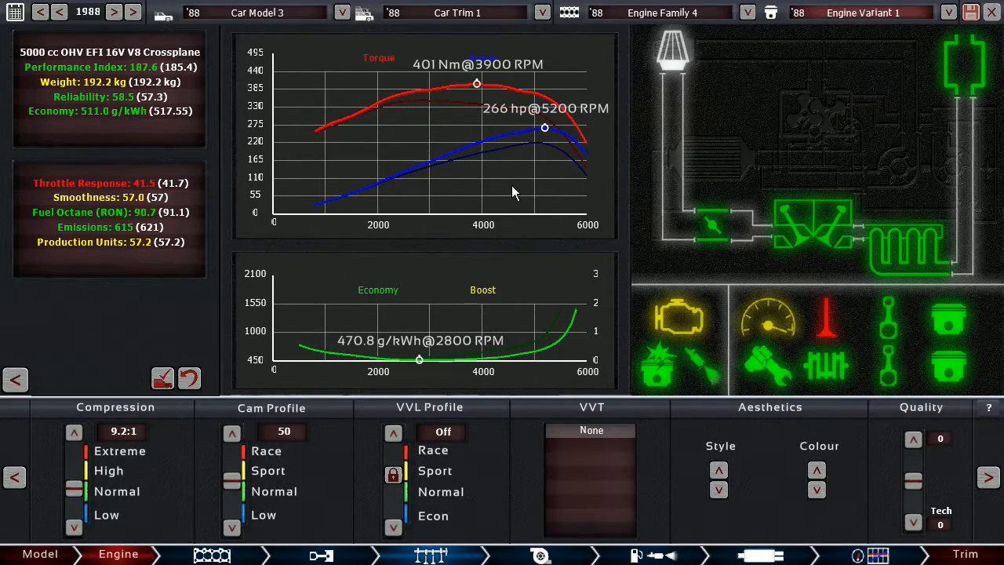
pyautogui.moveTo(574, 255)
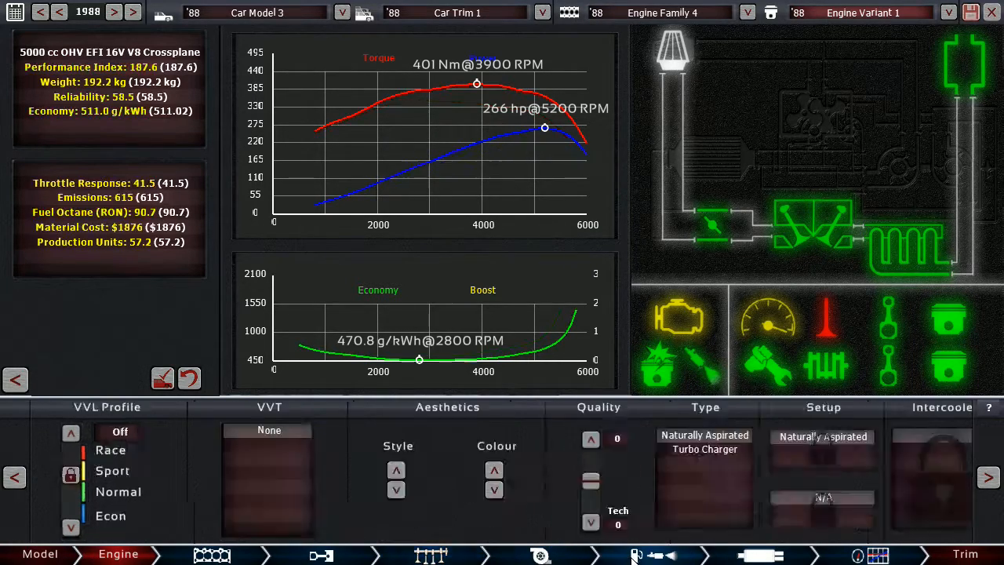
pyautogui.click(637, 552)
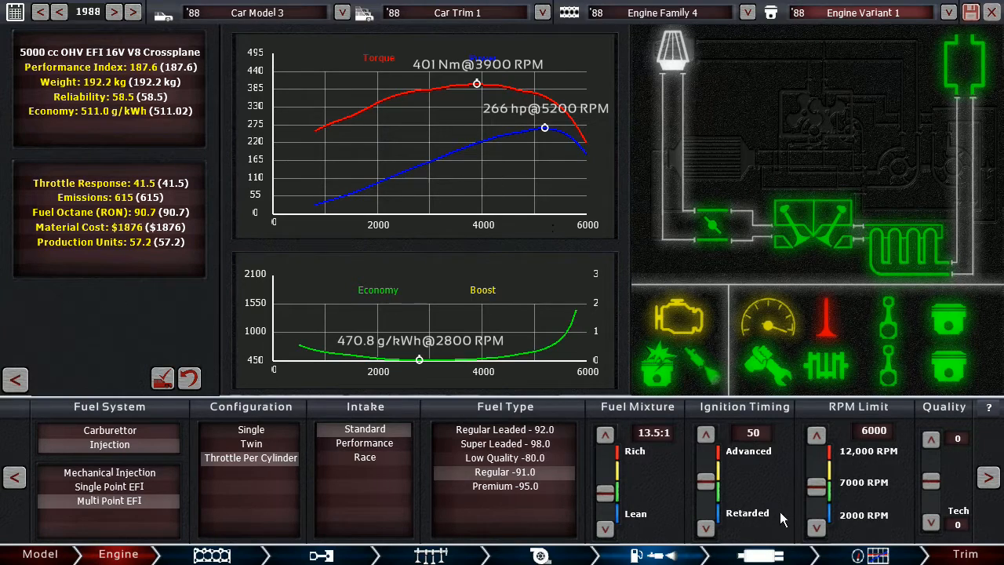
pyautogui.moveTo(813, 524)
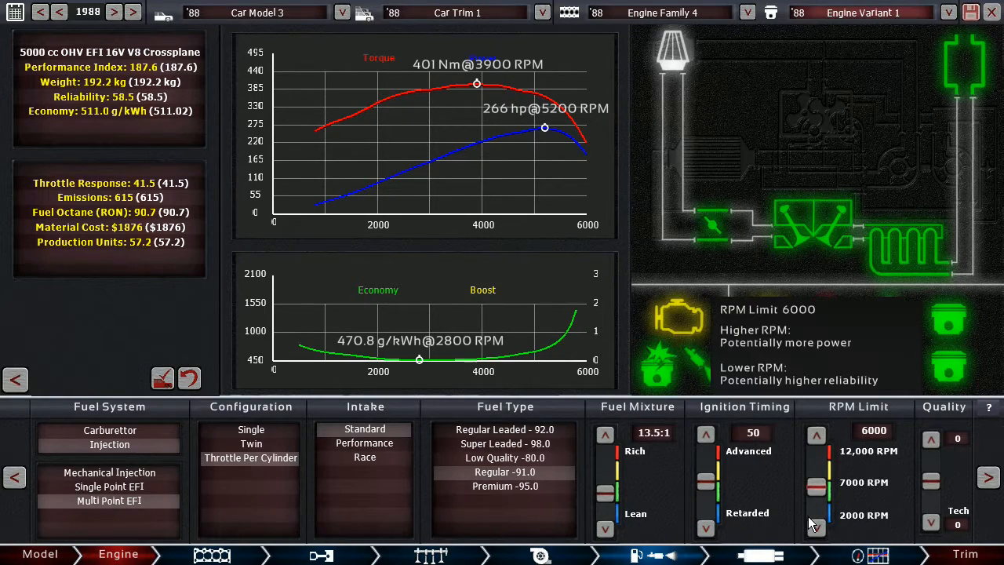
pyautogui.click(817, 525)
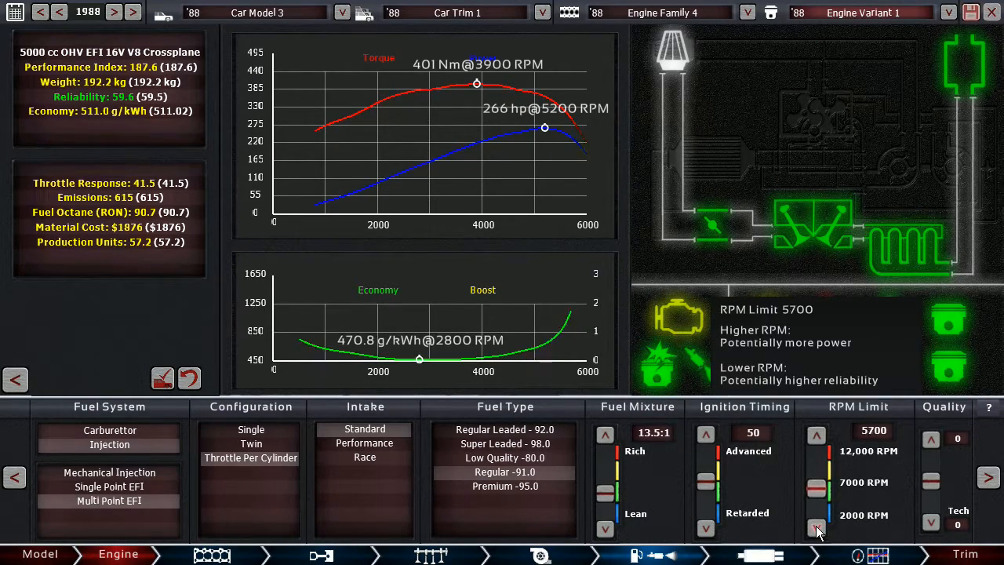
pyautogui.click(813, 530)
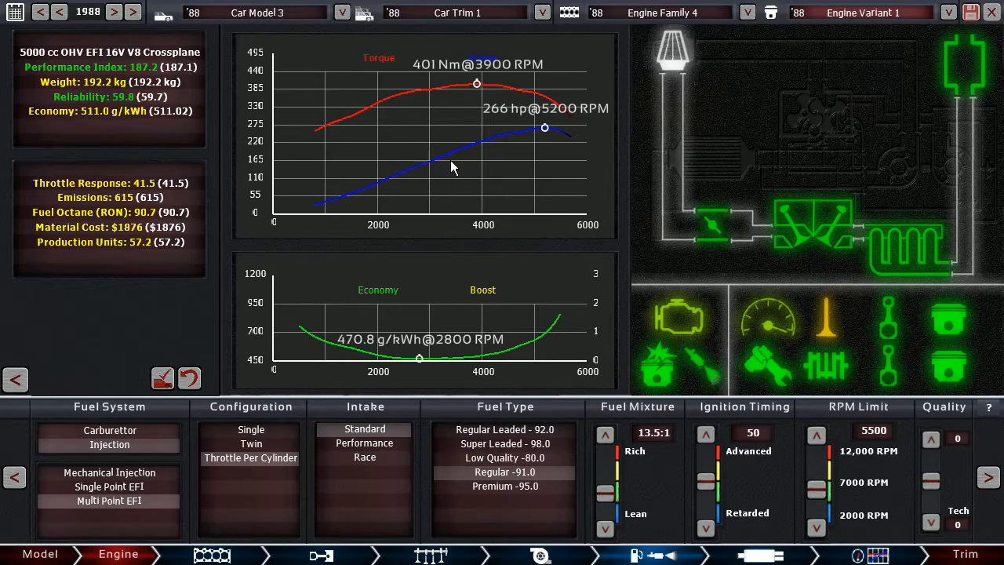
pyautogui.moveTo(436, 300)
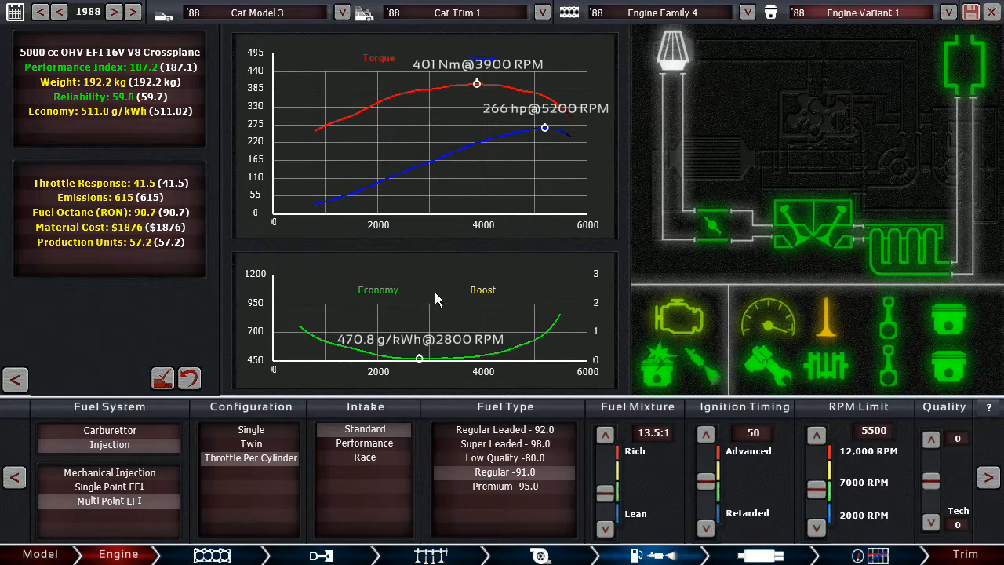
pyautogui.moveTo(423, 270)
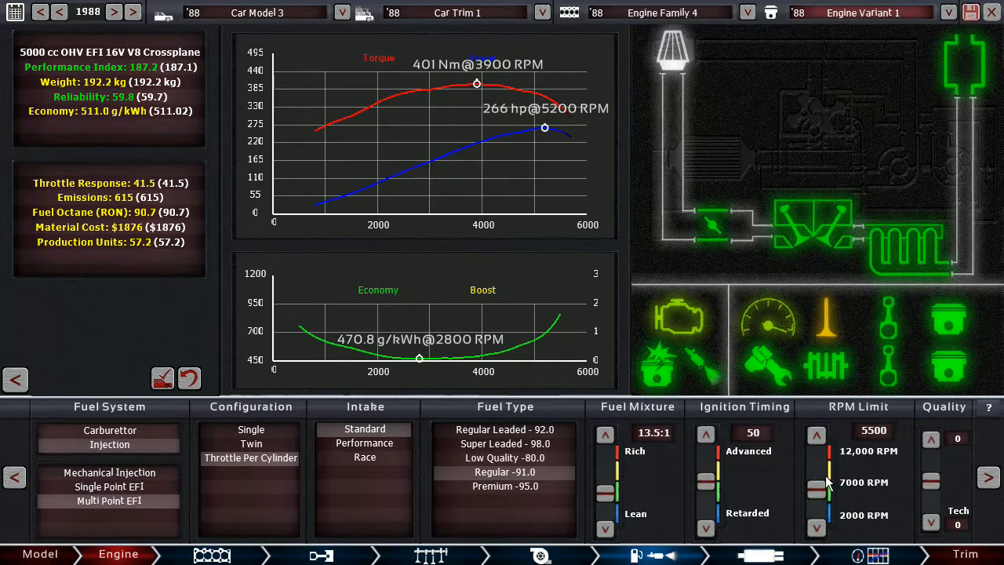
pyautogui.moveTo(470, 311)
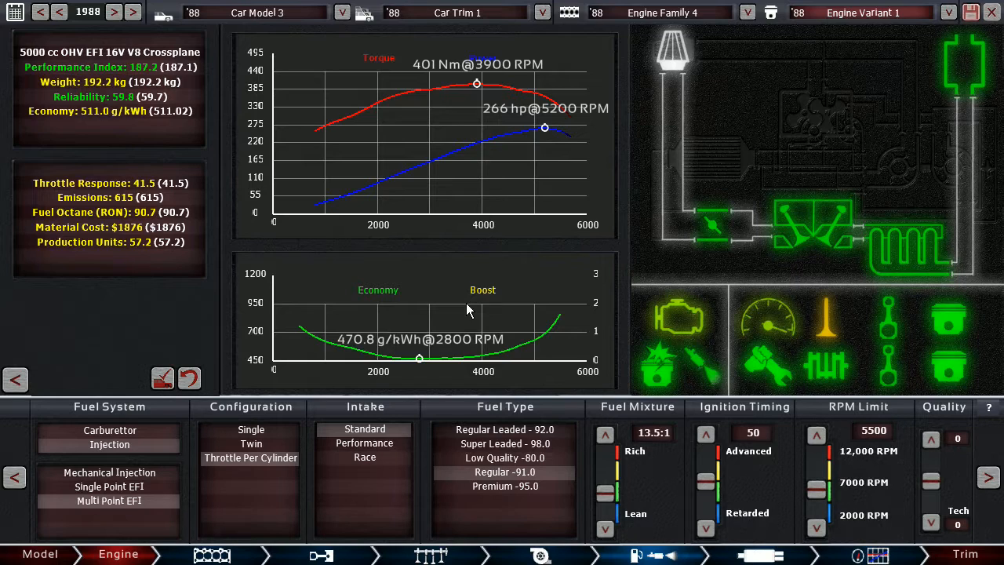
pyautogui.moveTo(384, 292)
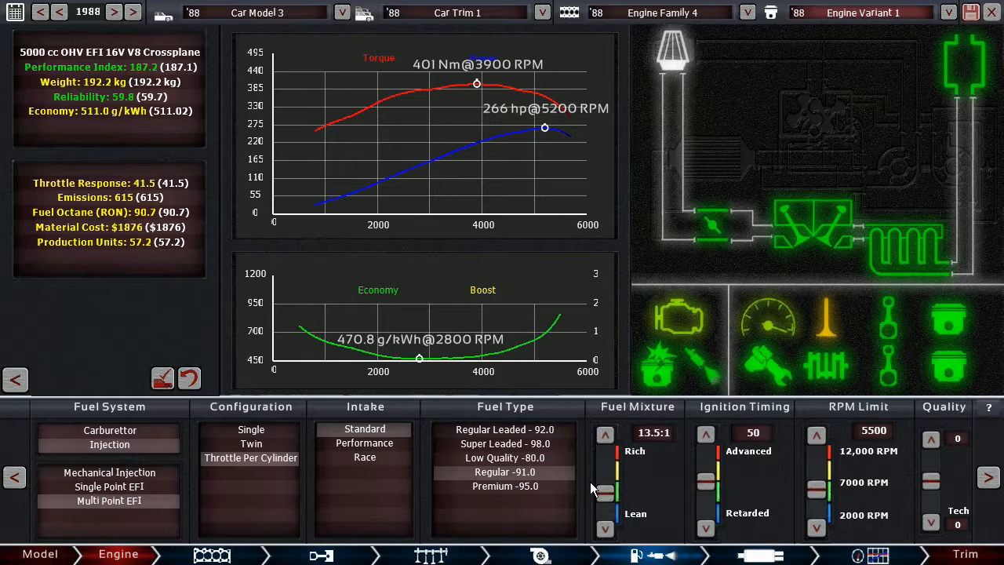
pyautogui.click(433, 554)
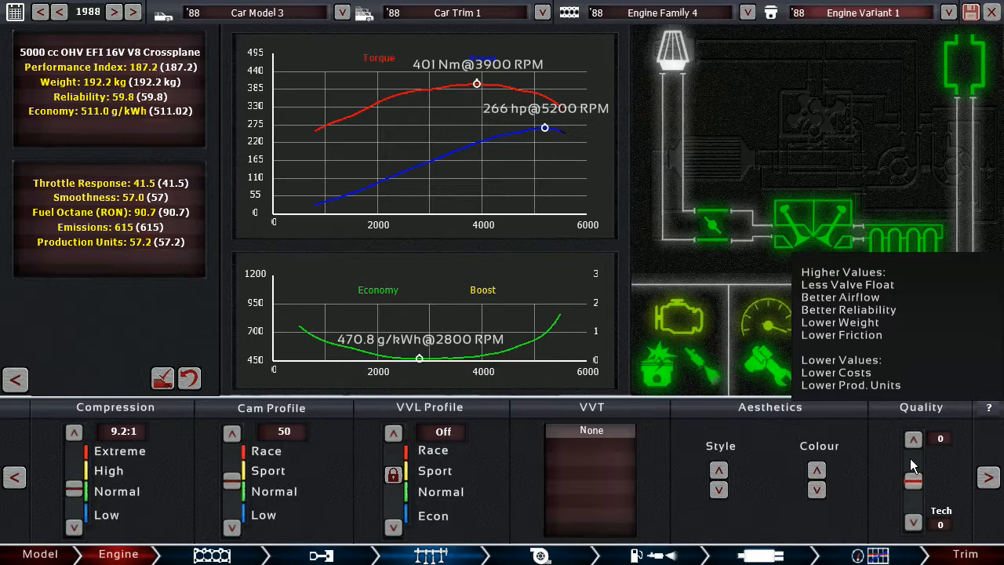
# Raise the rev limit to 5800 RPM and advance ignition timing three steps.
pyautogui.click(913, 439)
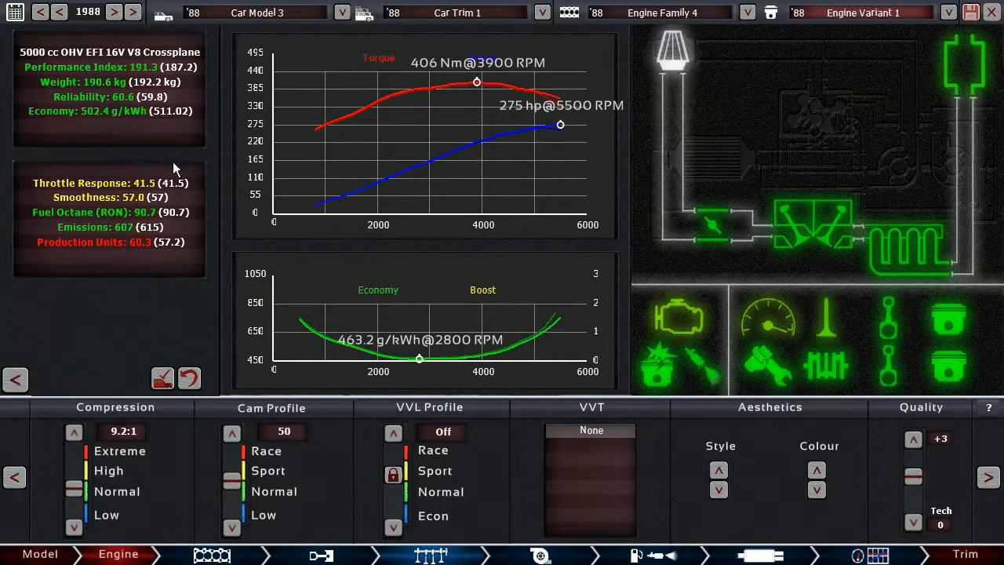
pyautogui.moveTo(687, 529)
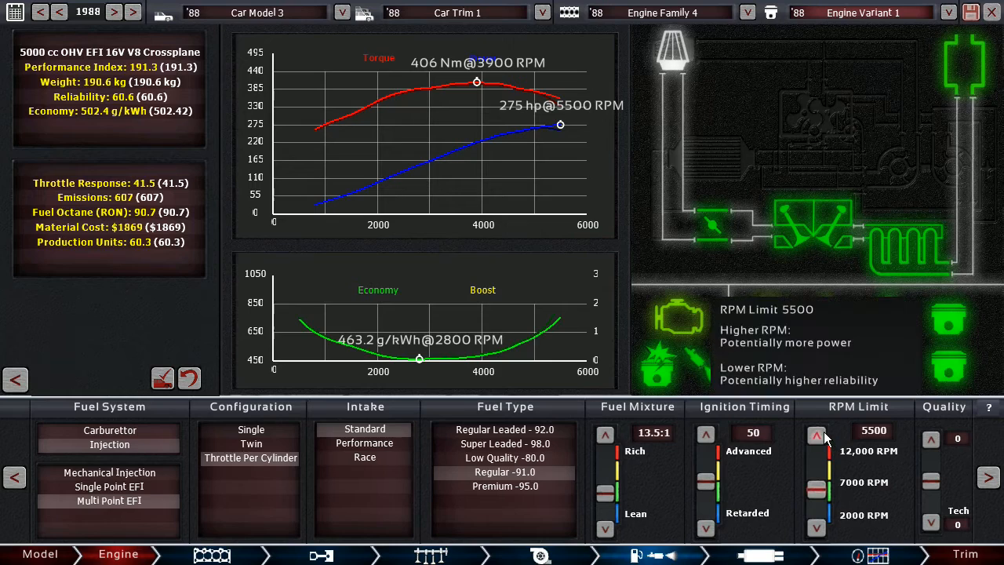
pyautogui.click(816, 434)
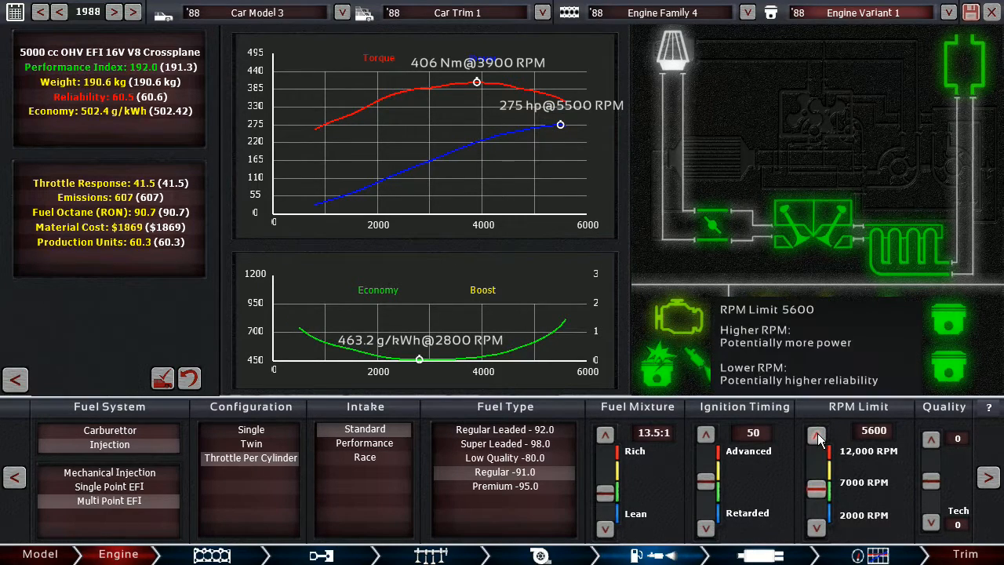
pyautogui.click(816, 435)
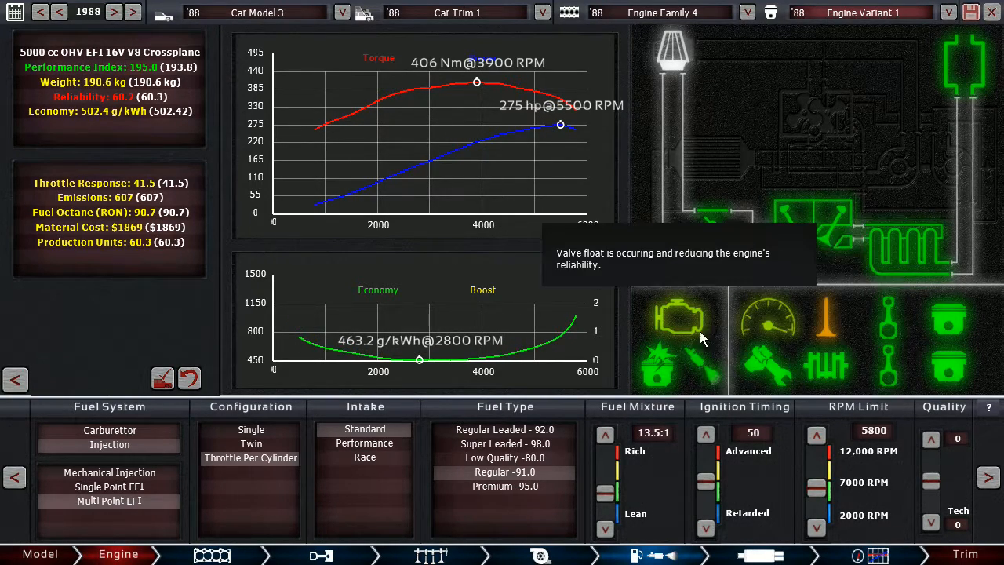
pyautogui.moveTo(654, 279)
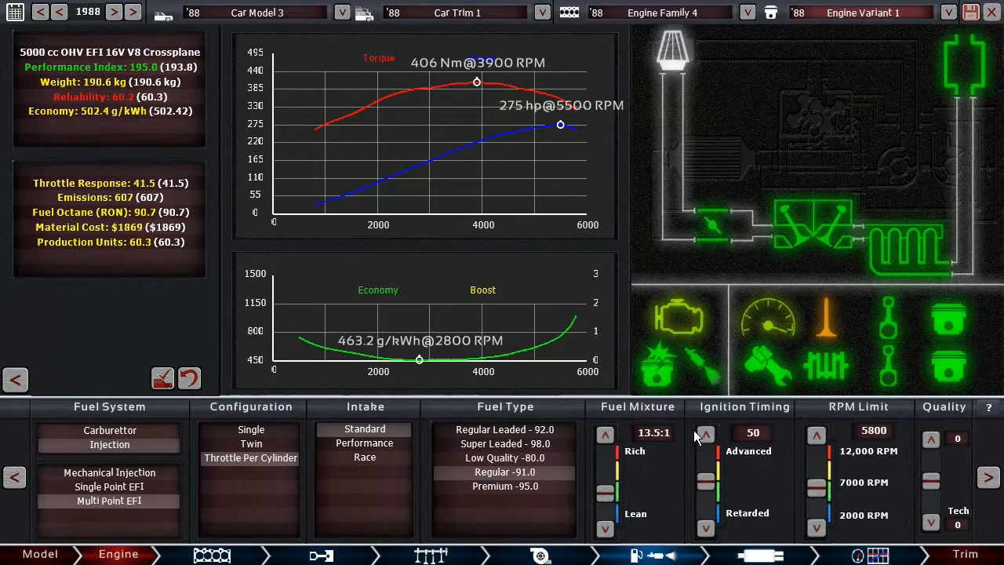
pyautogui.click(706, 433)
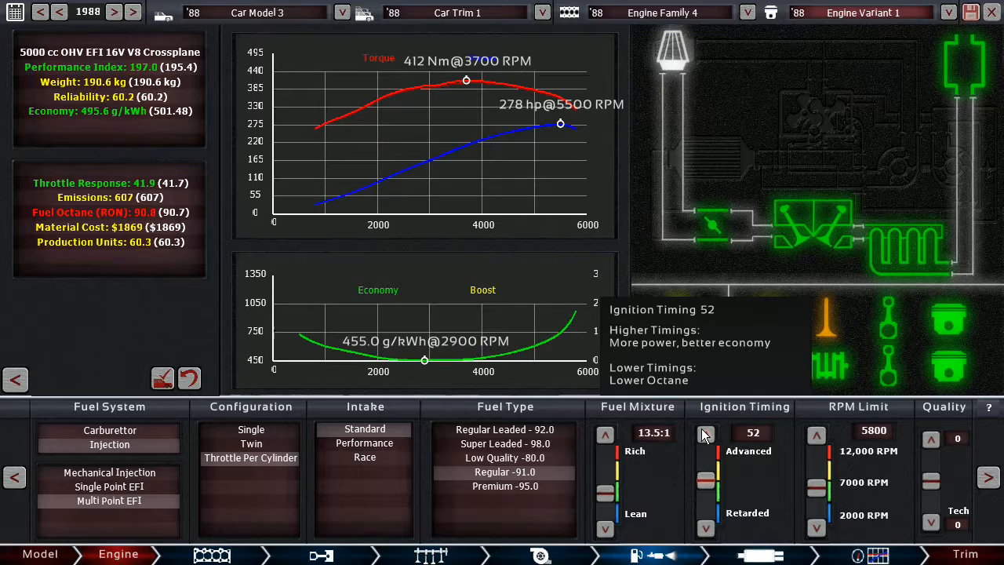
pyautogui.click(706, 433)
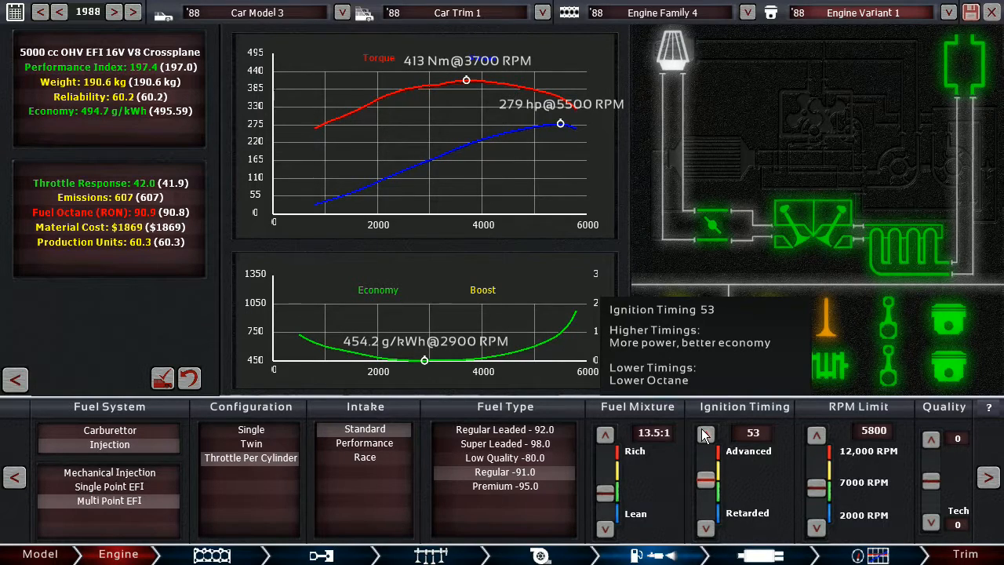
pyautogui.click(706, 433)
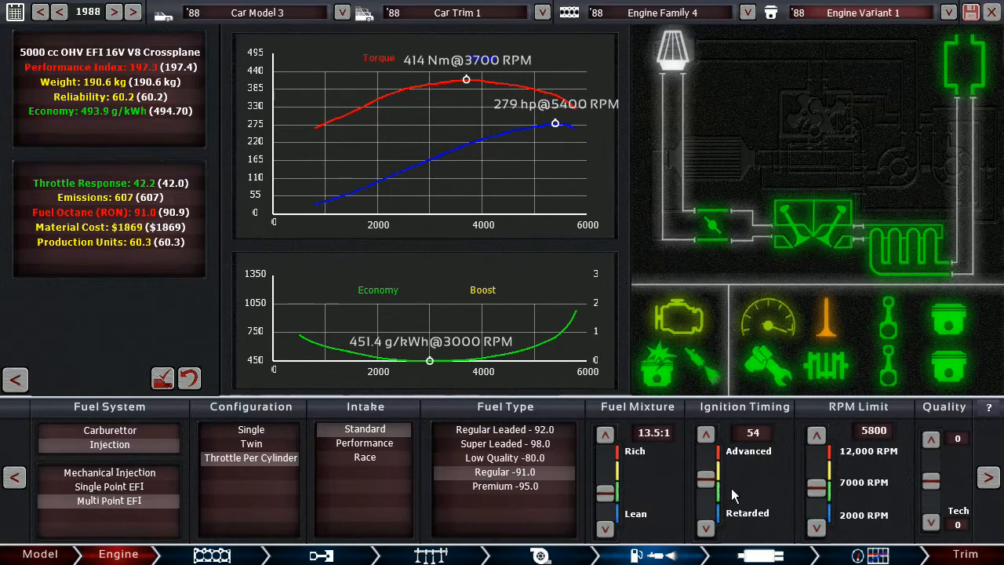
pyautogui.moveTo(722, 505)
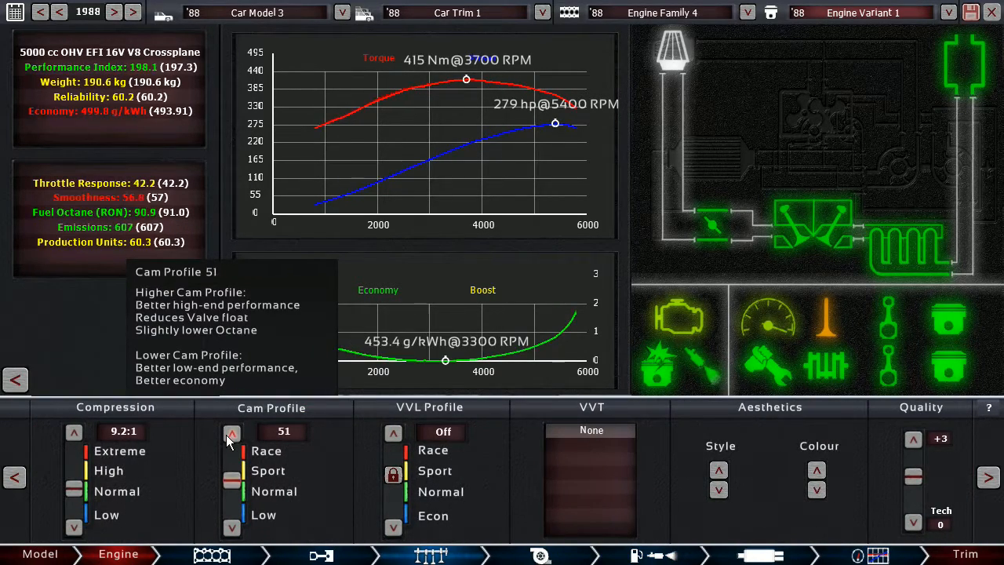
# Try a higher cam profile, bring it back, and back off ignition timing one step to 53.
pyautogui.click(232, 431)
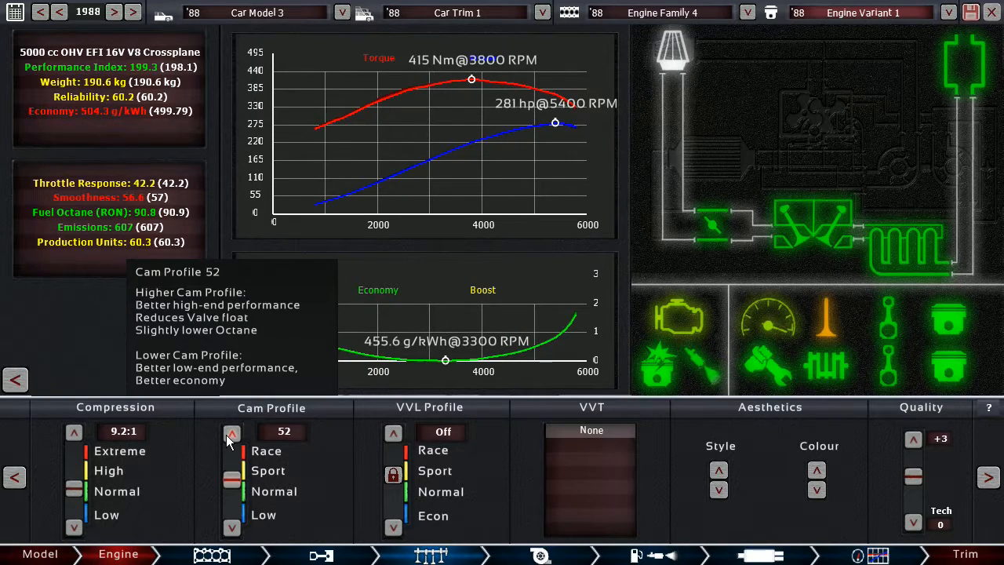
pyautogui.click(232, 527)
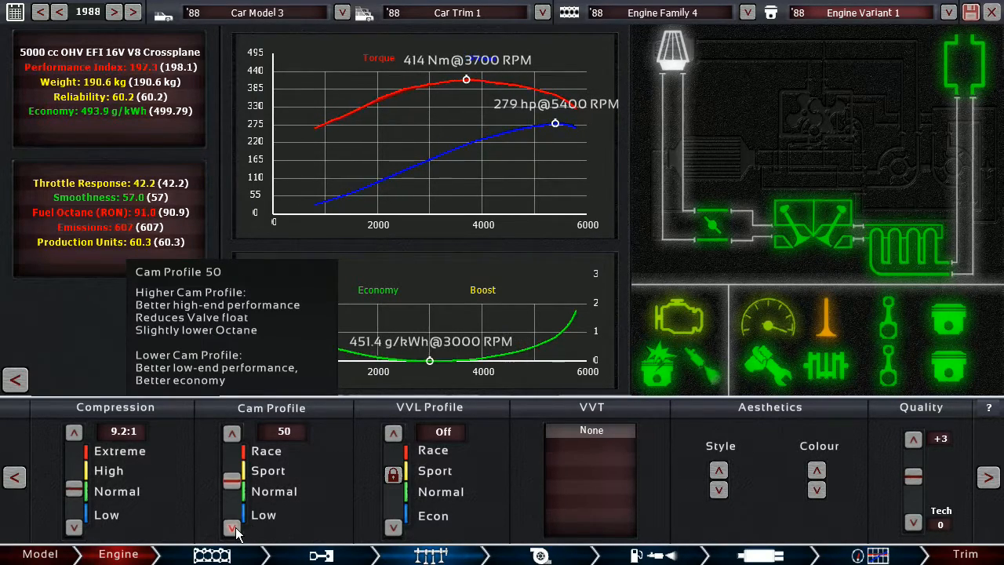
pyautogui.click(646, 556)
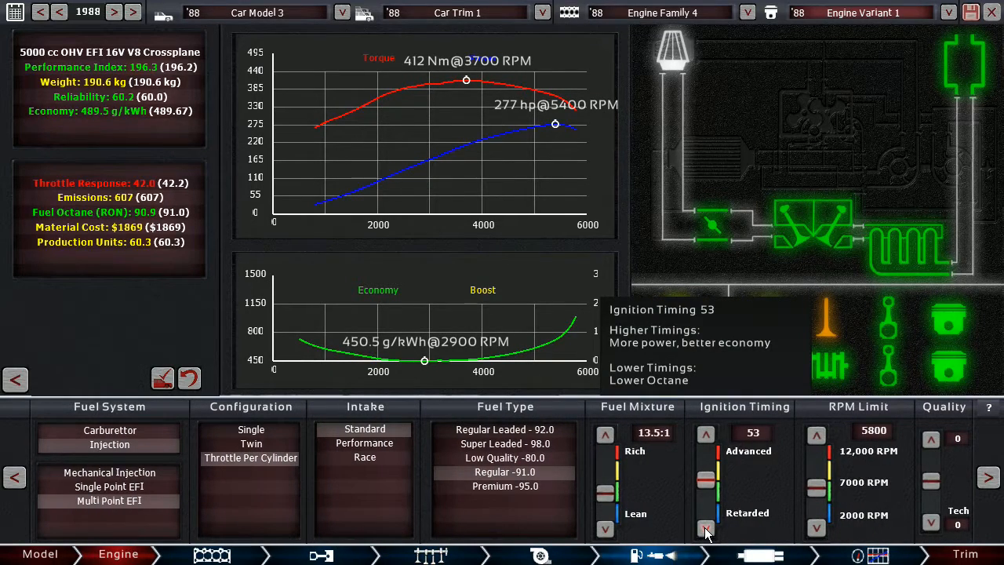
pyautogui.click(706, 531)
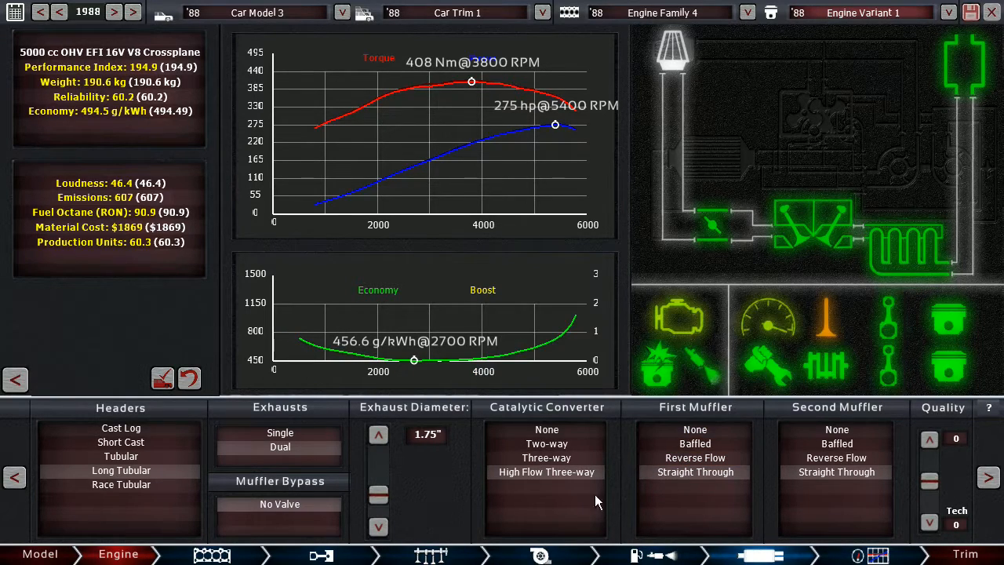
pyautogui.moveTo(653, 508)
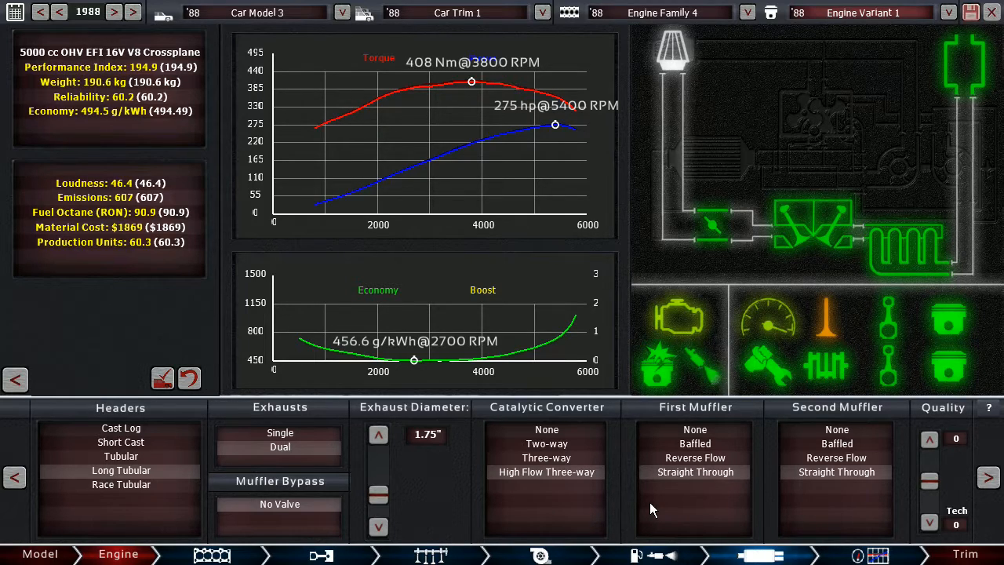
# Review the compression and cam settings at 275 hp, then move to the trim stage.
pyautogui.click(207, 552)
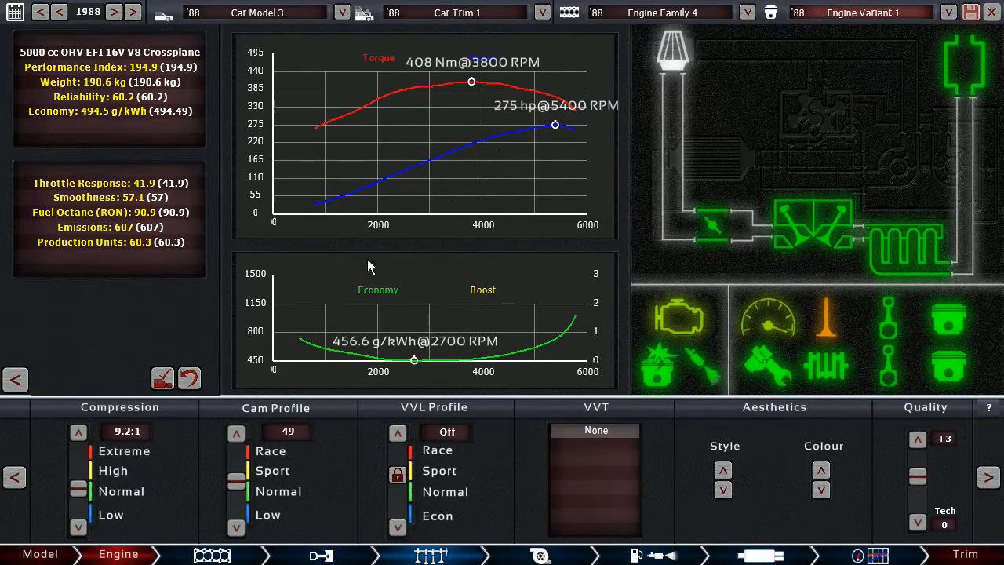
pyautogui.moveTo(822, 547)
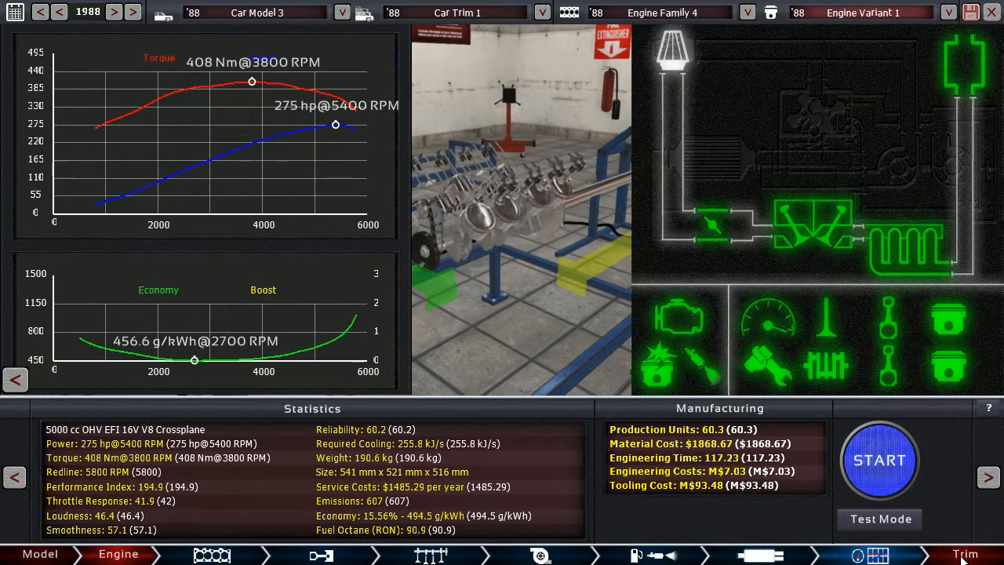
pyautogui.click(202, 556)
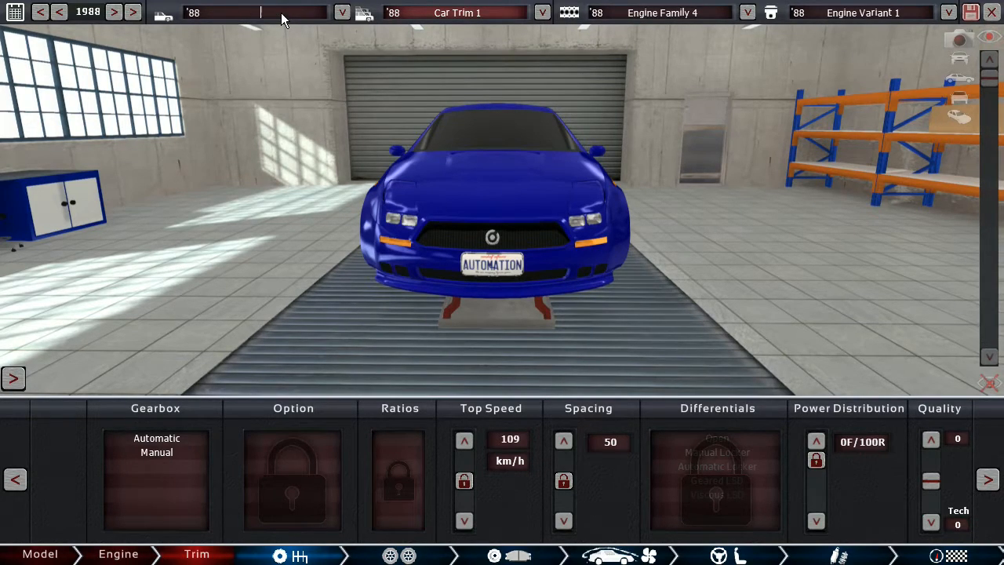
# Name the model '1988 ESE' and fit a single-clutch manual gearbox geared for about 238 km/h.
pyautogui.write('1988 ESE')
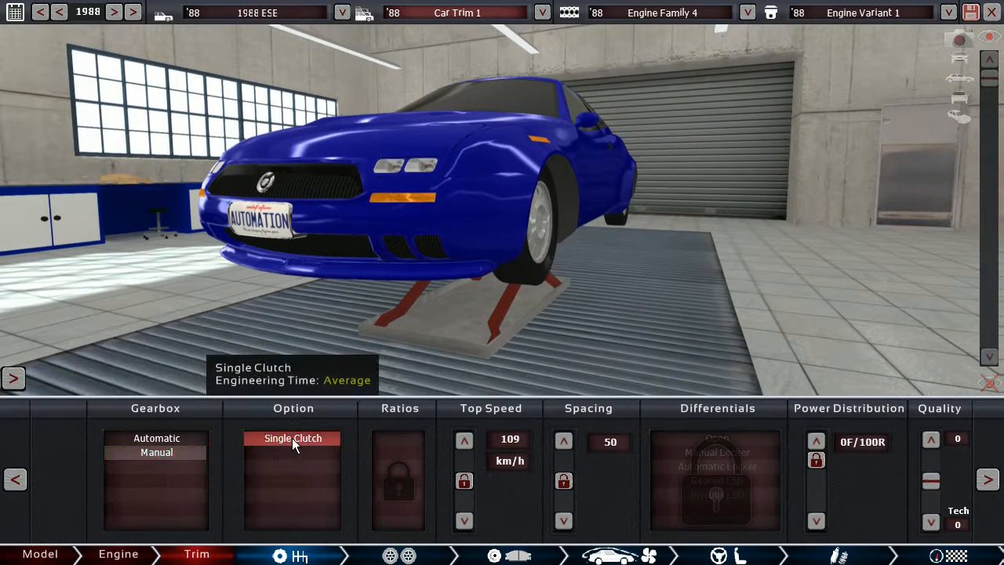
pyautogui.click(398, 480)
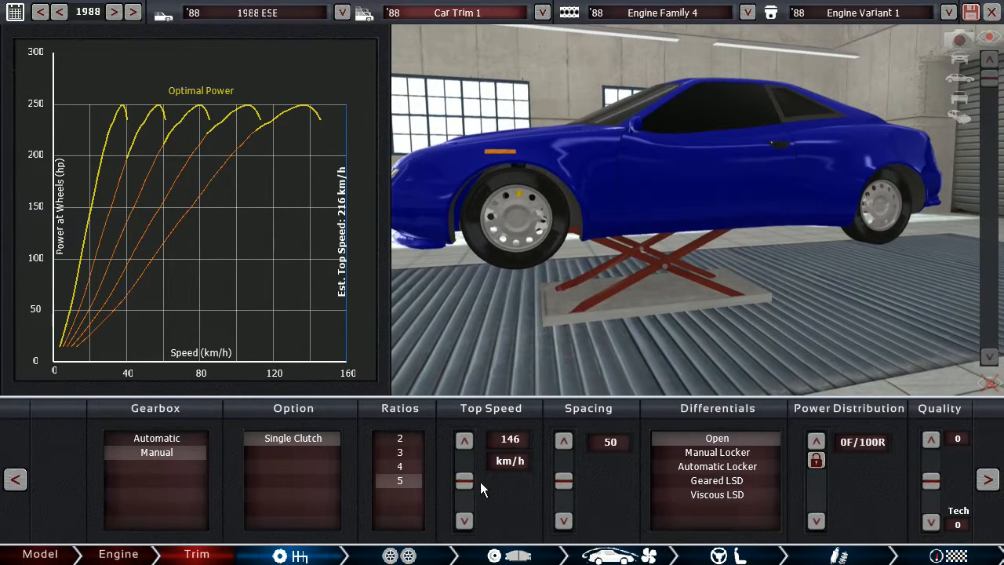
pyautogui.click(464, 481)
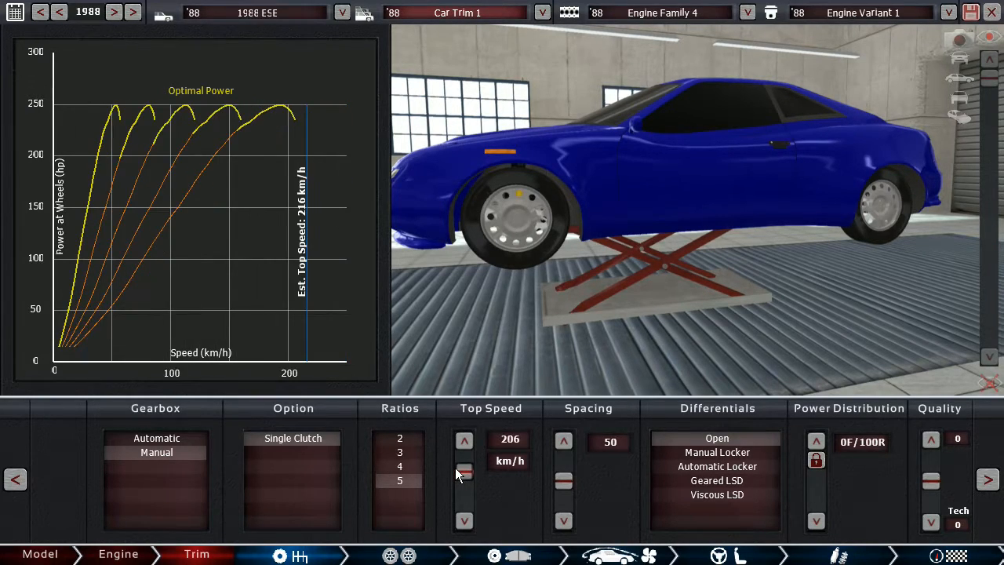
pyautogui.click(465, 439)
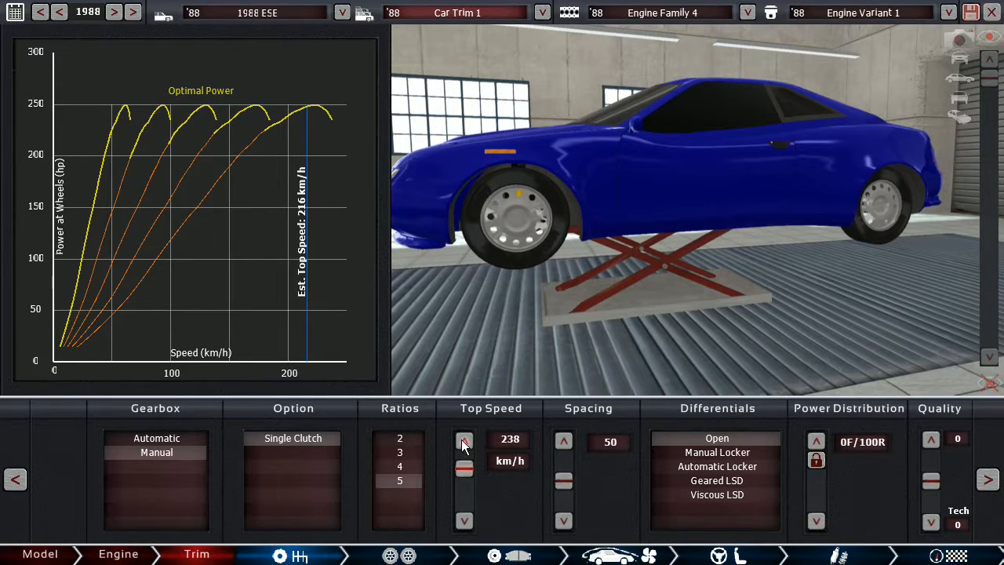
pyautogui.click(462, 439)
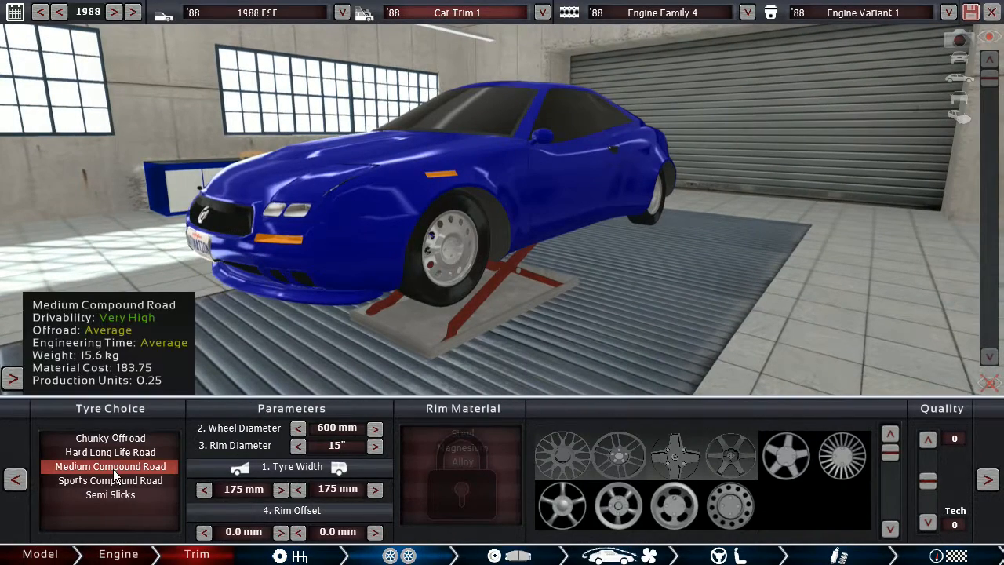
# Fit sports compound tyres widened to 235 mm front and 255 mm rear.
pyautogui.click(110, 480)
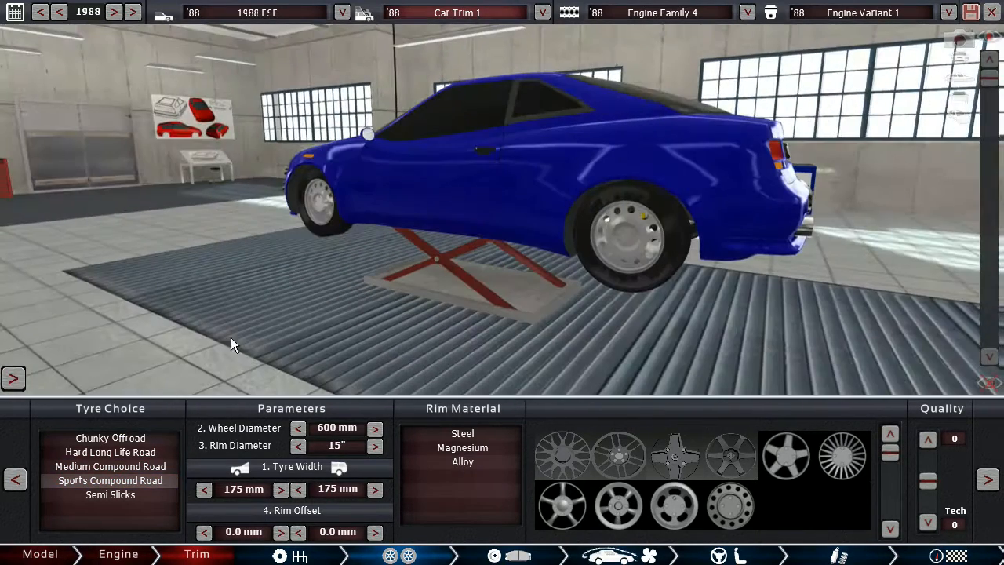
pyautogui.click(375, 489)
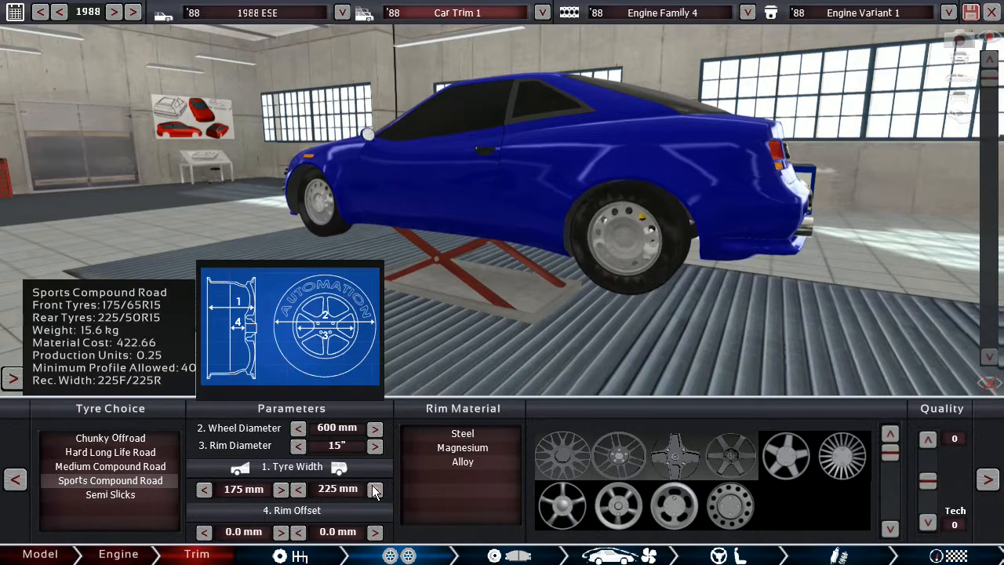
pyautogui.click(373, 490)
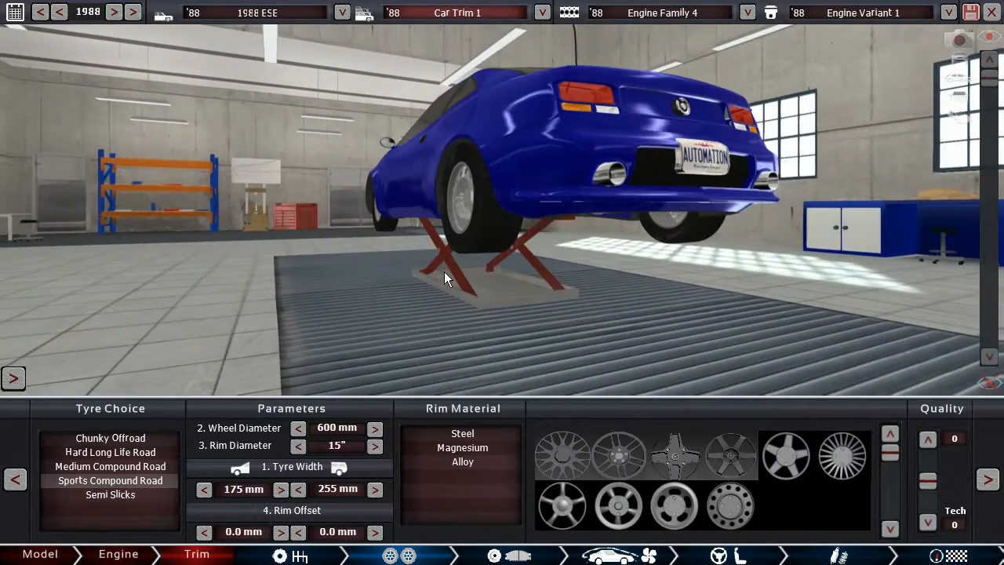
pyautogui.click(279, 490)
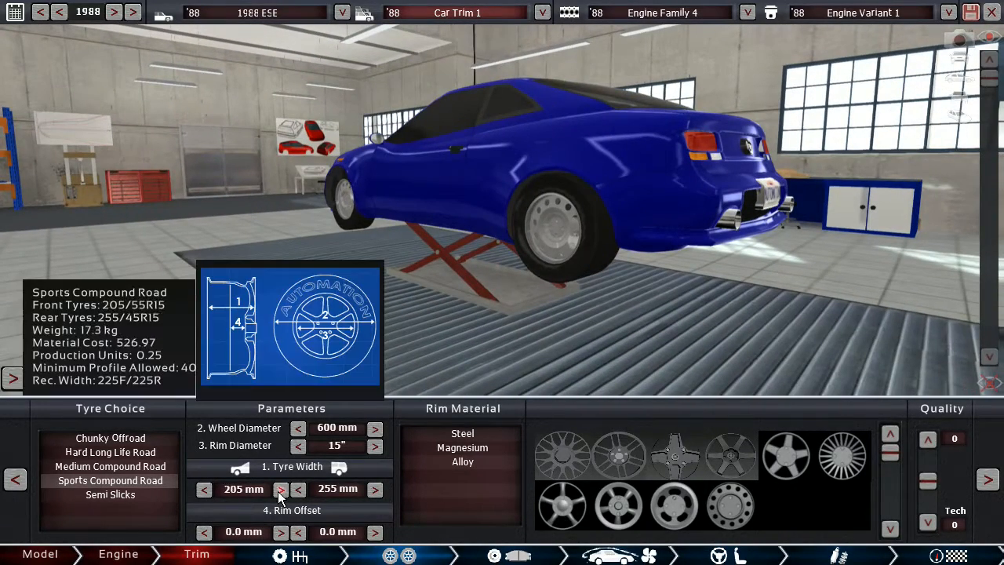
pyautogui.click(280, 489)
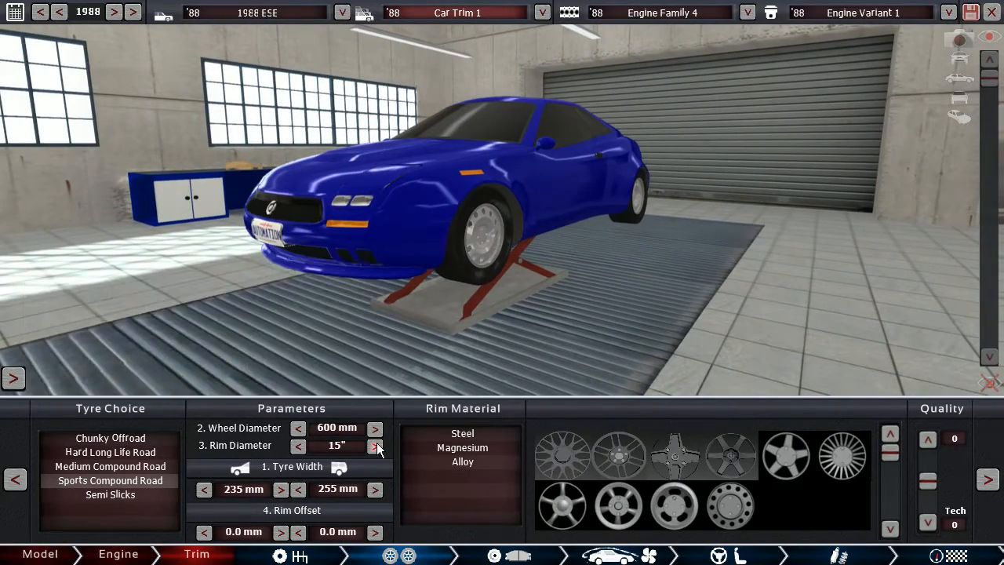
# Enlarge the wheels to 620 mm on 16-inch rims, then move on to brakes.
pyautogui.click(375, 446)
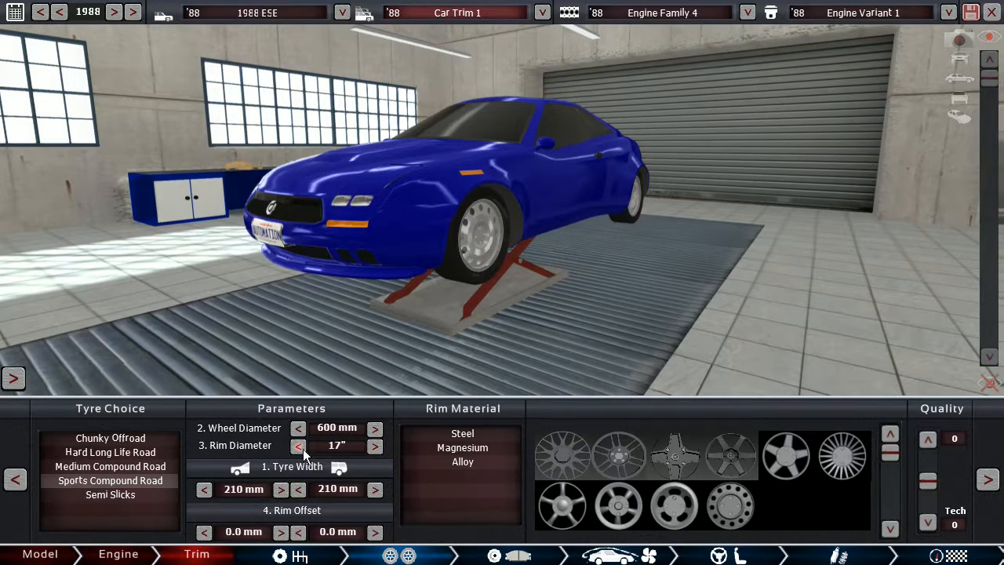
pyautogui.click(298, 445)
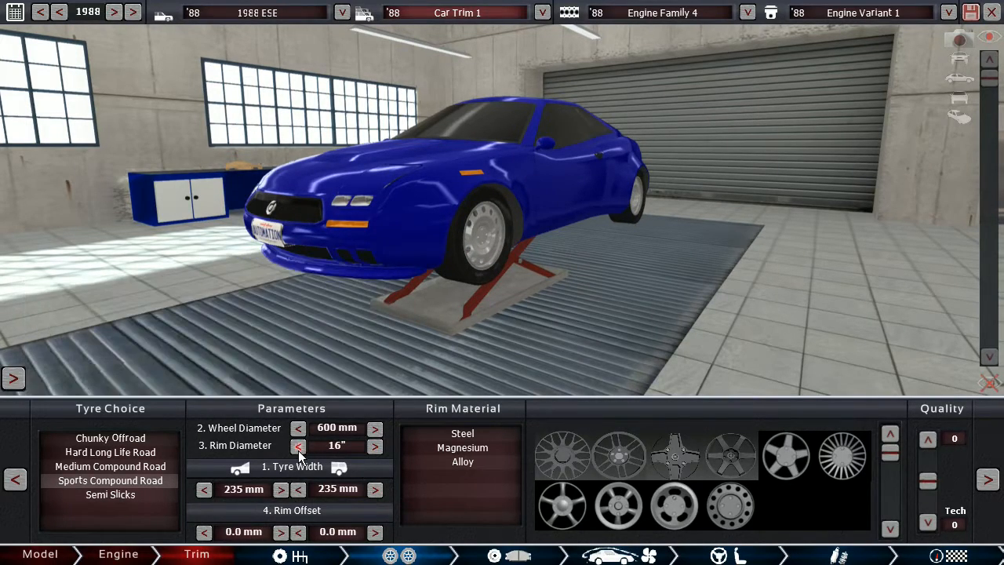
pyautogui.click(299, 446)
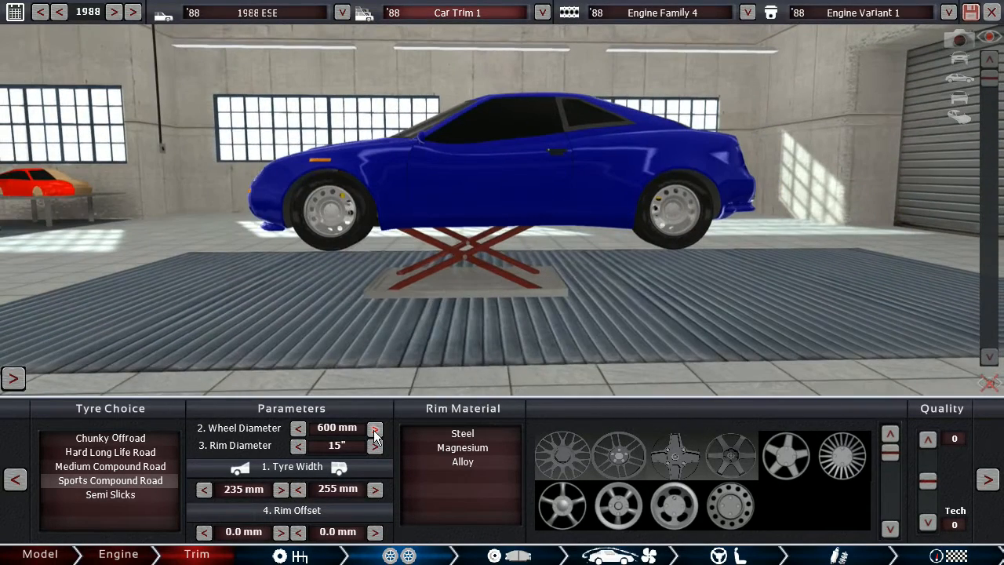
pyautogui.click(375, 427)
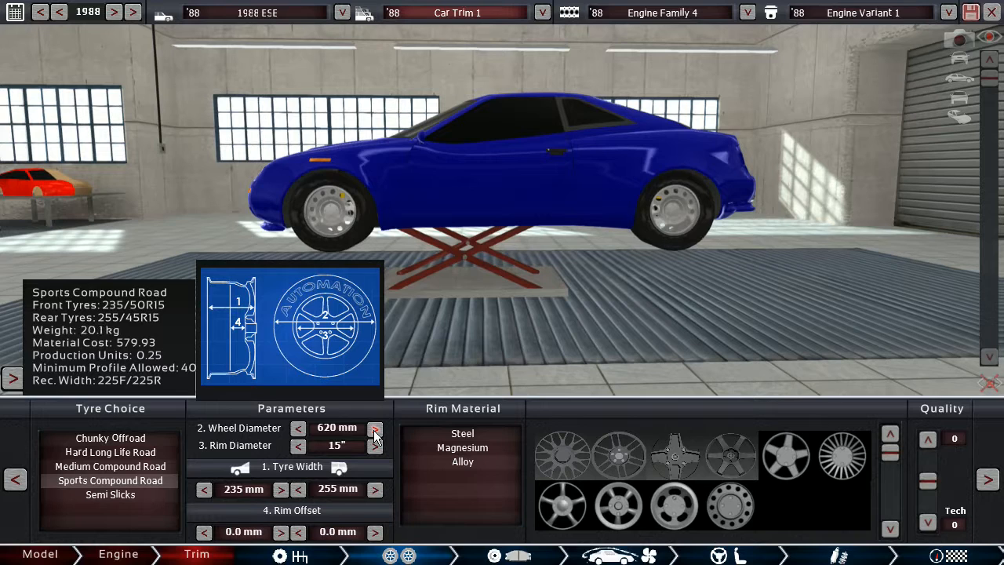
pyautogui.click(375, 446)
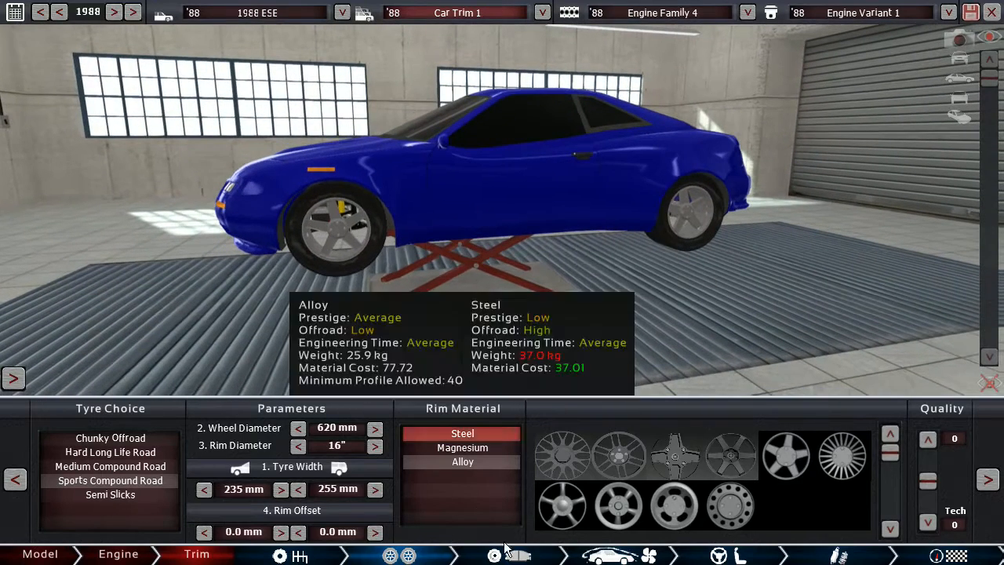
pyautogui.click(489, 555)
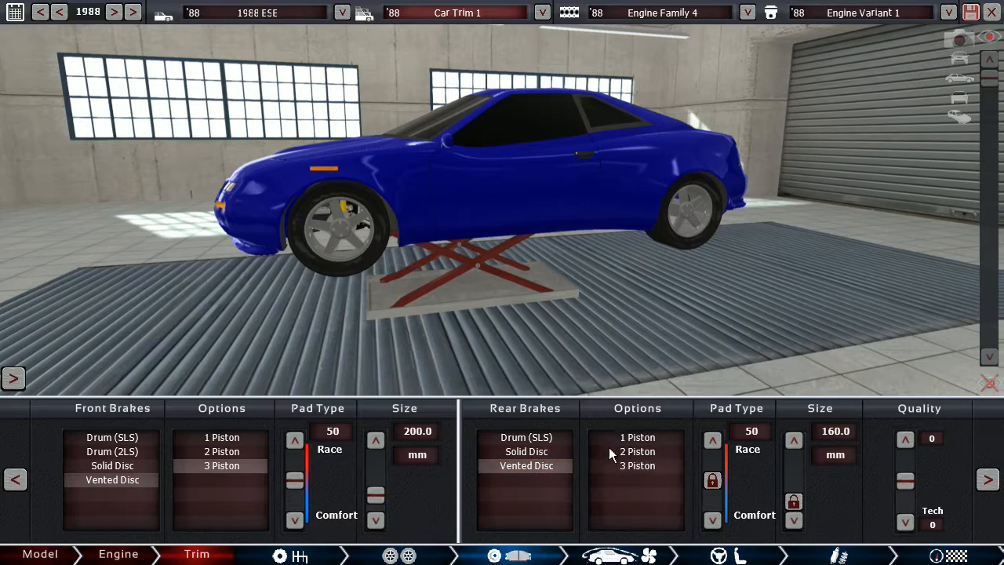
# Choose the rear brake caliper piston option.
pyautogui.click(375, 439)
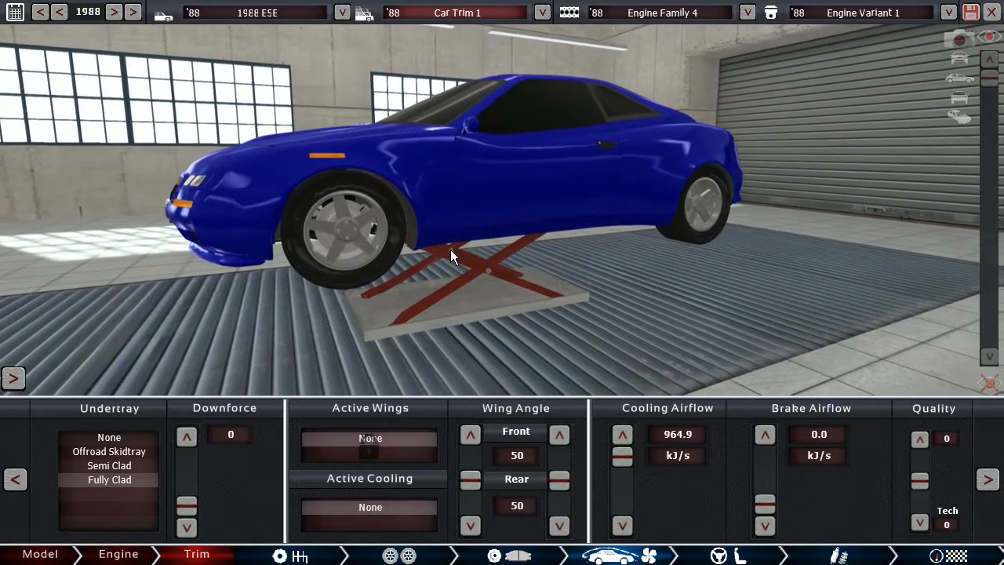
# Bring up the interior stage with seating, entertainment and safety options.
pyautogui.click(471, 477)
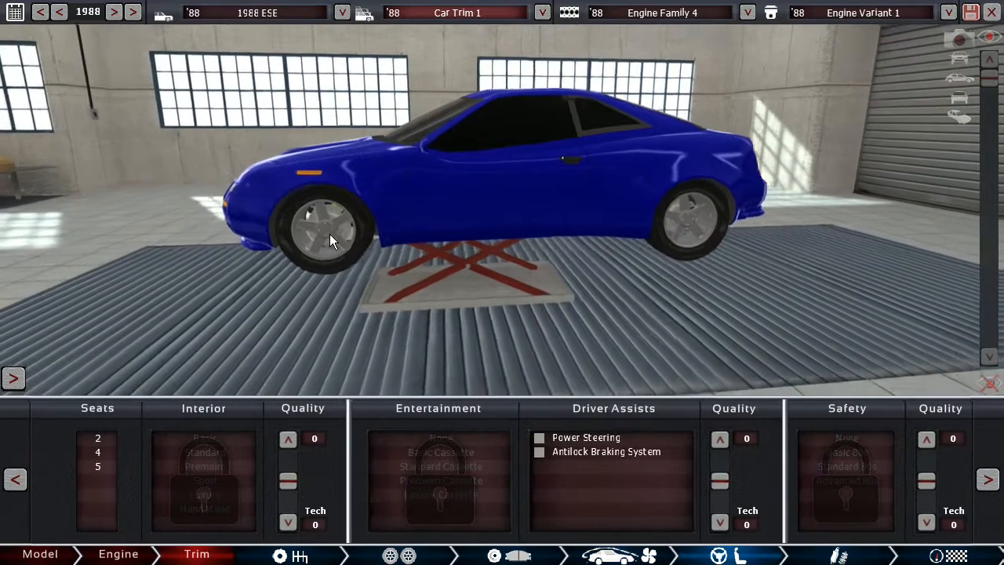
# Give the coupe two seats and a Sport interior after trying Standard.
pyautogui.moveTo(329, 238); pyautogui.dragTo(424, 269)
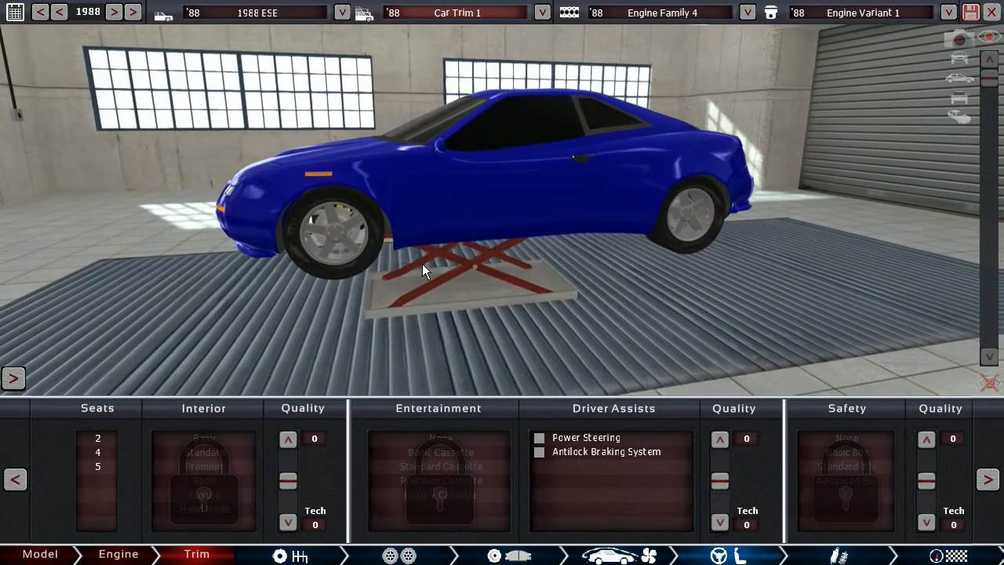
pyautogui.click(97, 438)
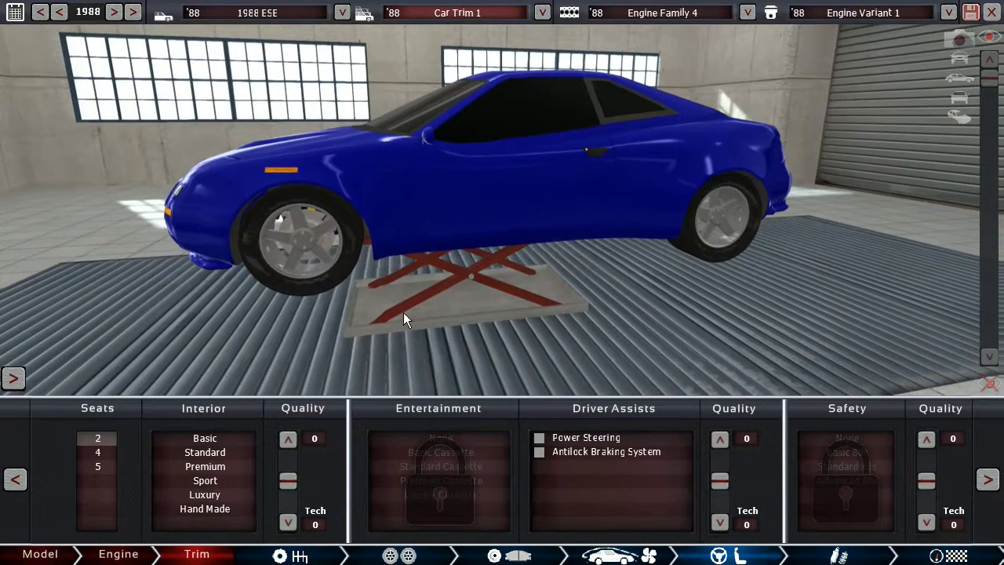
pyautogui.click(204, 452)
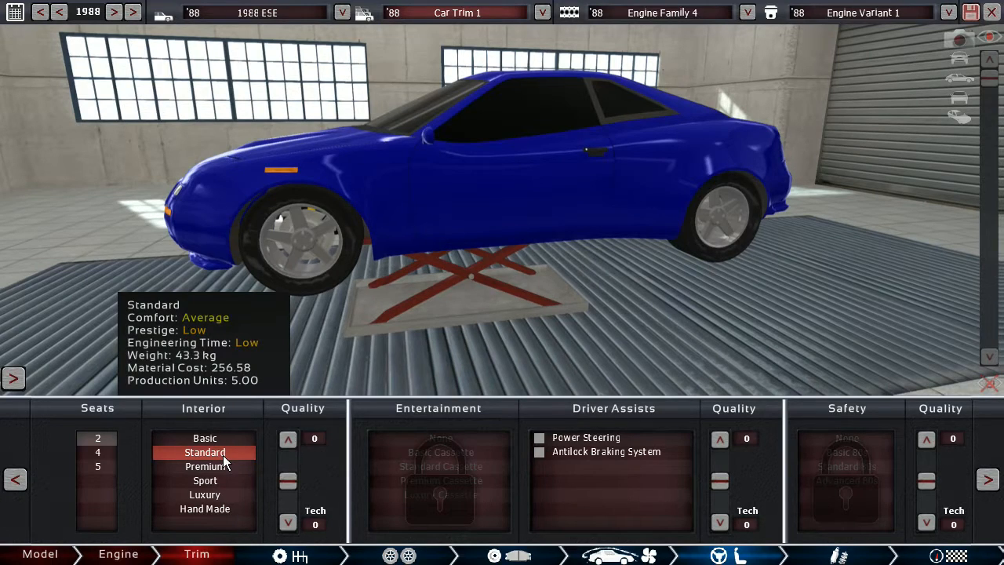
pyautogui.click(204, 480)
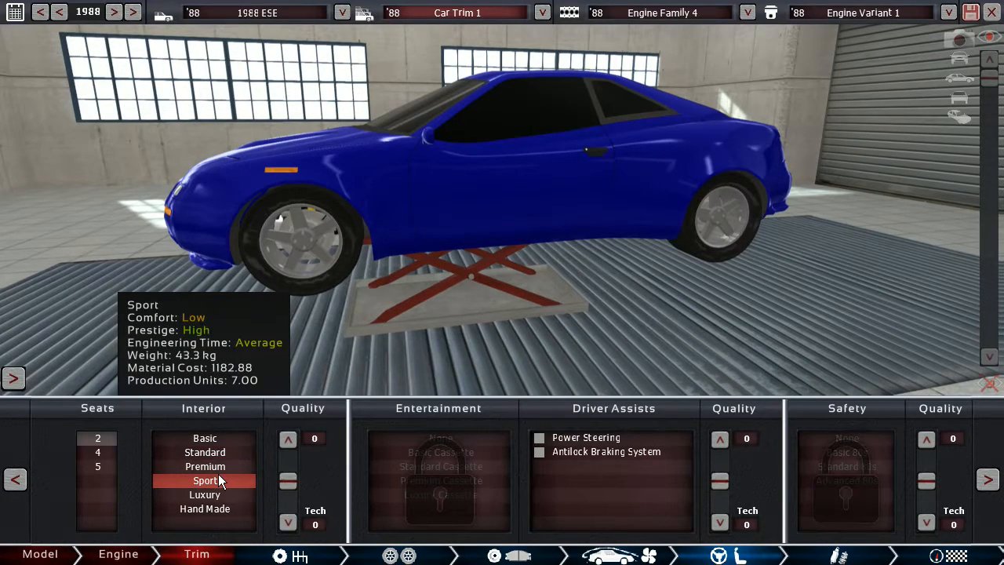
pyautogui.click(439, 466)
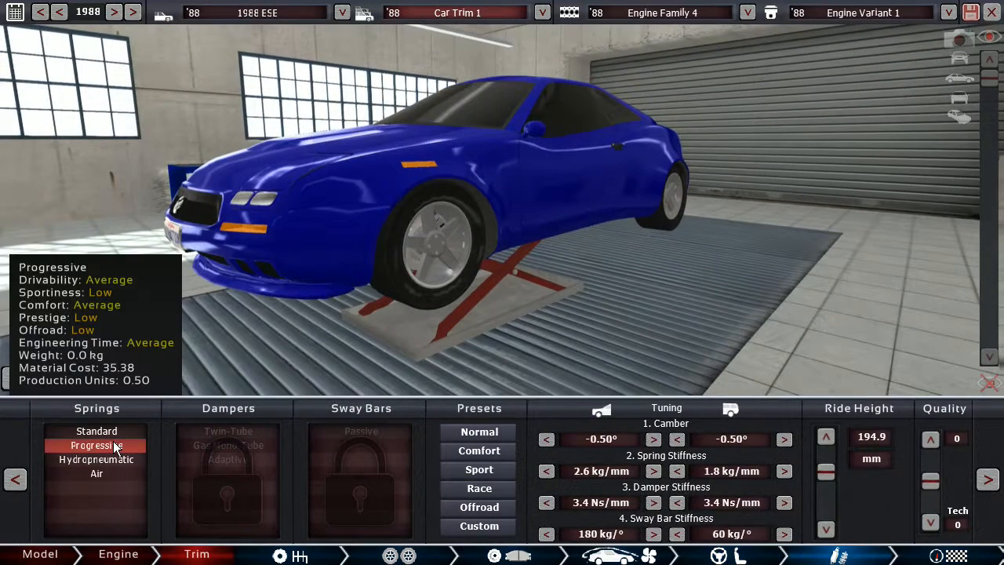
# Choose the spring type and stiffen rear and front springs, dampers and rear sway bar.
pyautogui.click(229, 458)
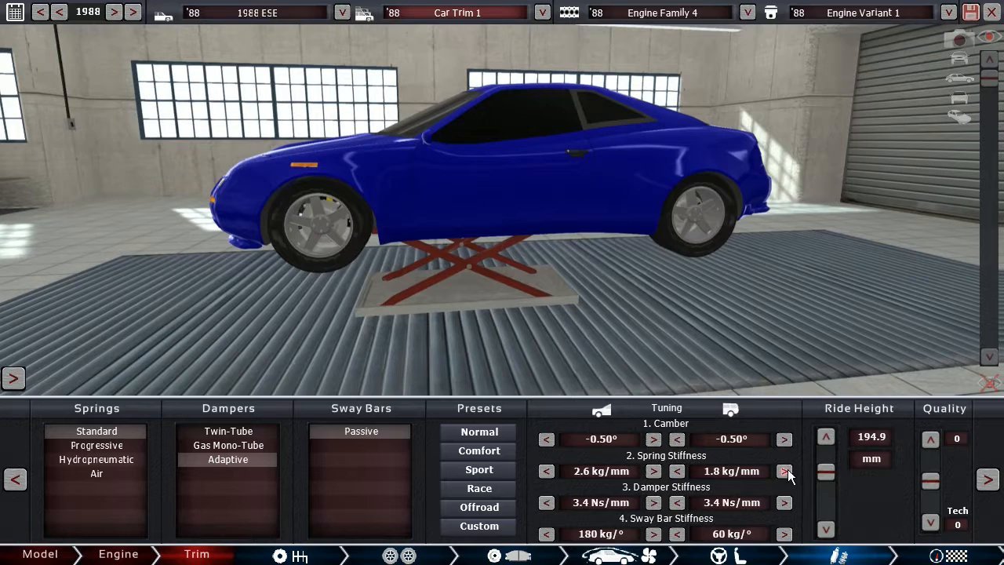
pyautogui.click(785, 471)
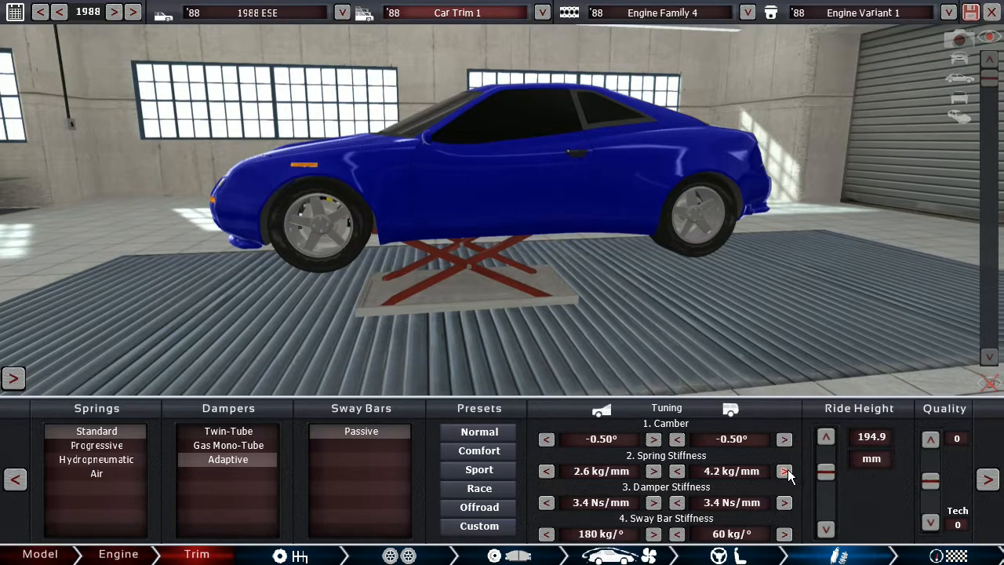
pyautogui.click(677, 471)
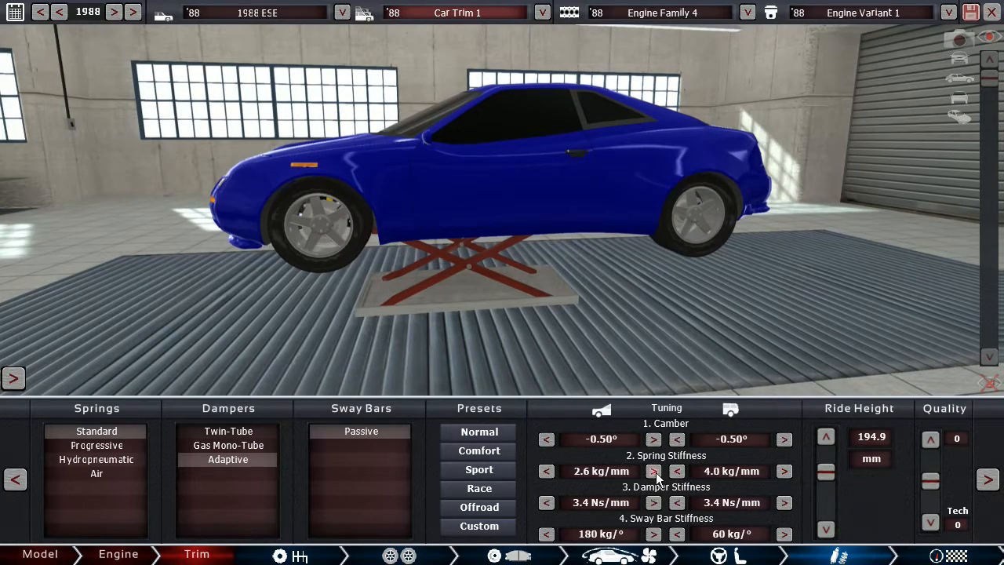
pyautogui.click(652, 502)
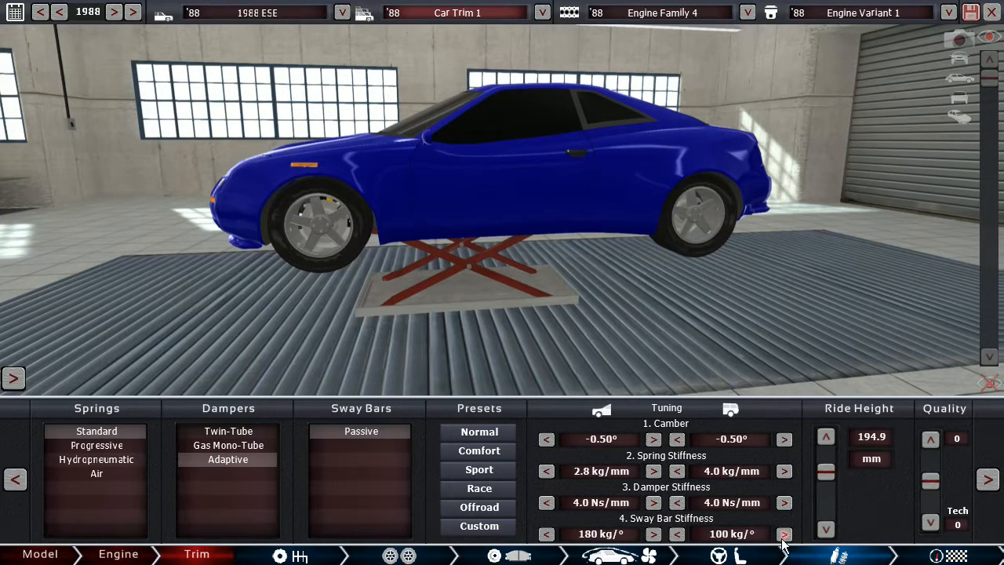
pyautogui.click(784, 535)
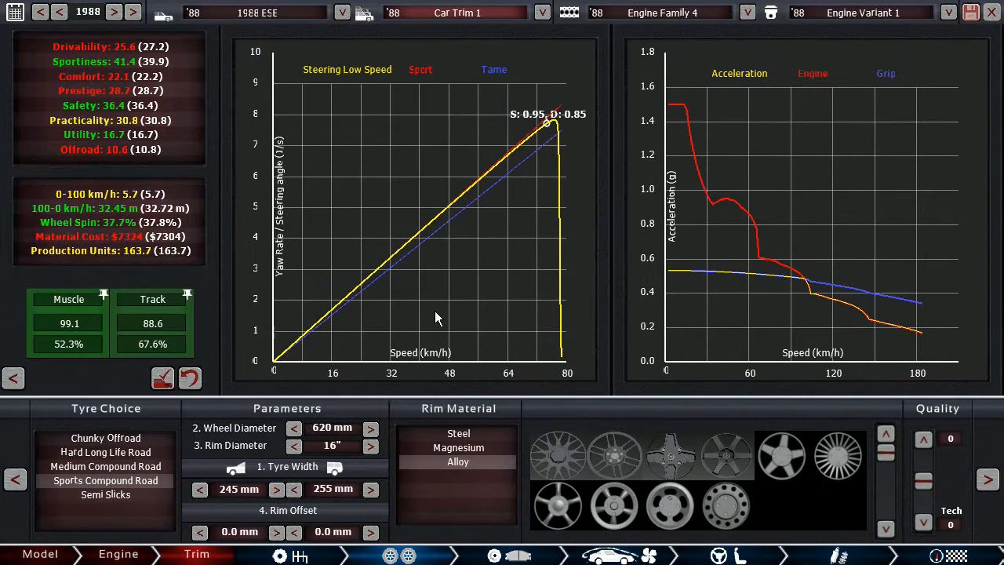
pyautogui.moveTo(119, 85)
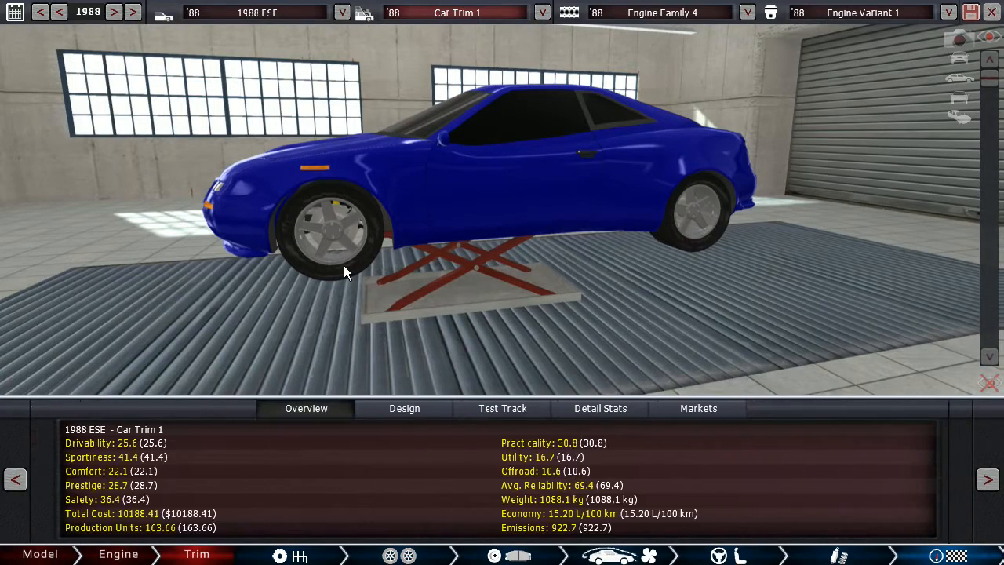
# In the gearbox settings, lengthen the gearing to a 260 km/h top speed.
pyautogui.click(502, 408)
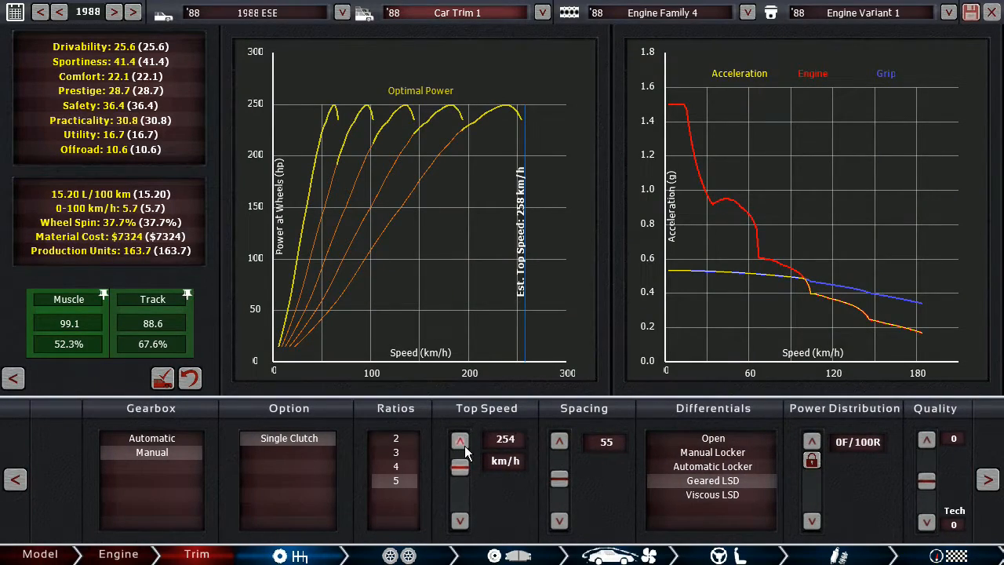
pyautogui.click(459, 439)
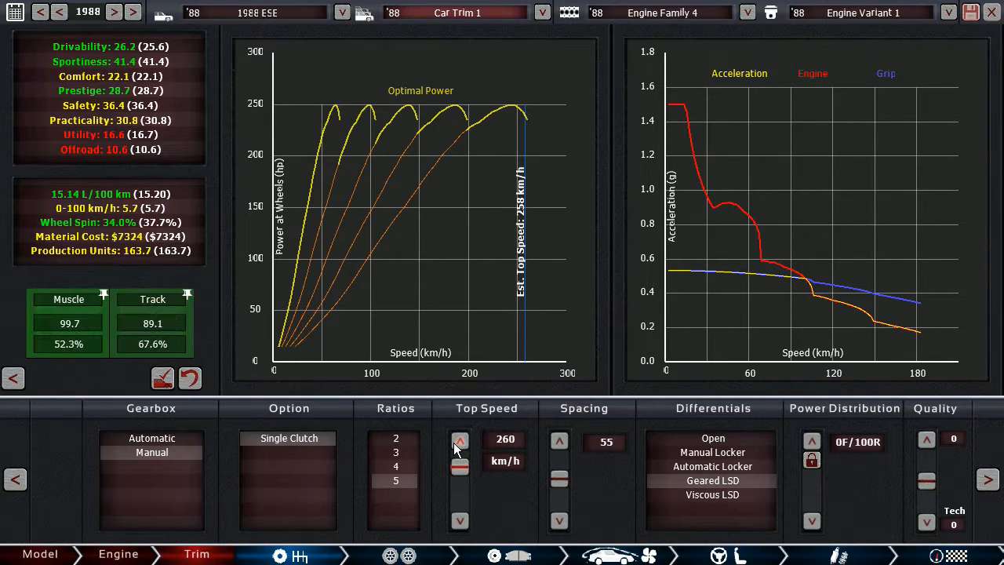
pyautogui.moveTo(138, 238)
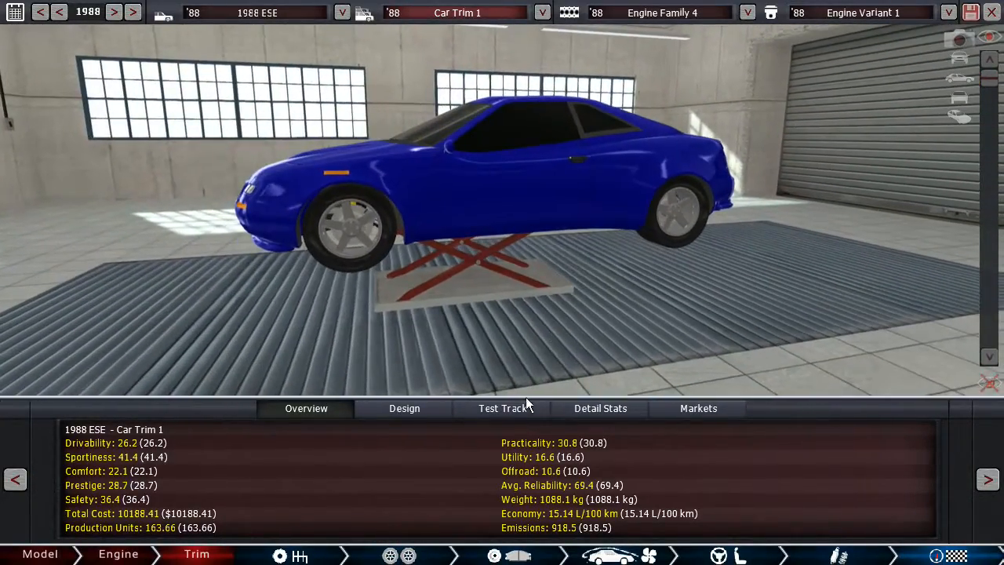
pyautogui.click(502, 408)
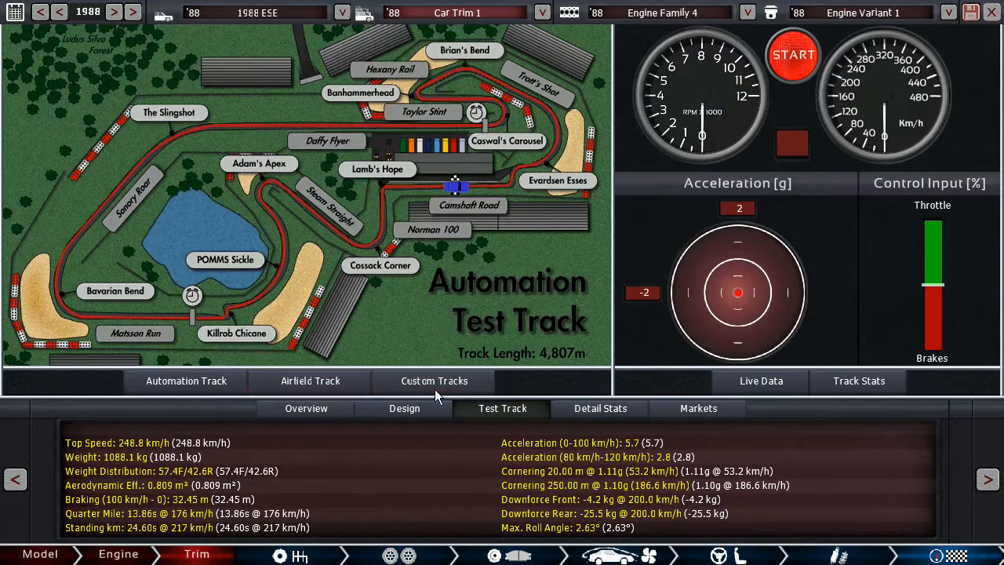
pyautogui.click(433, 381)
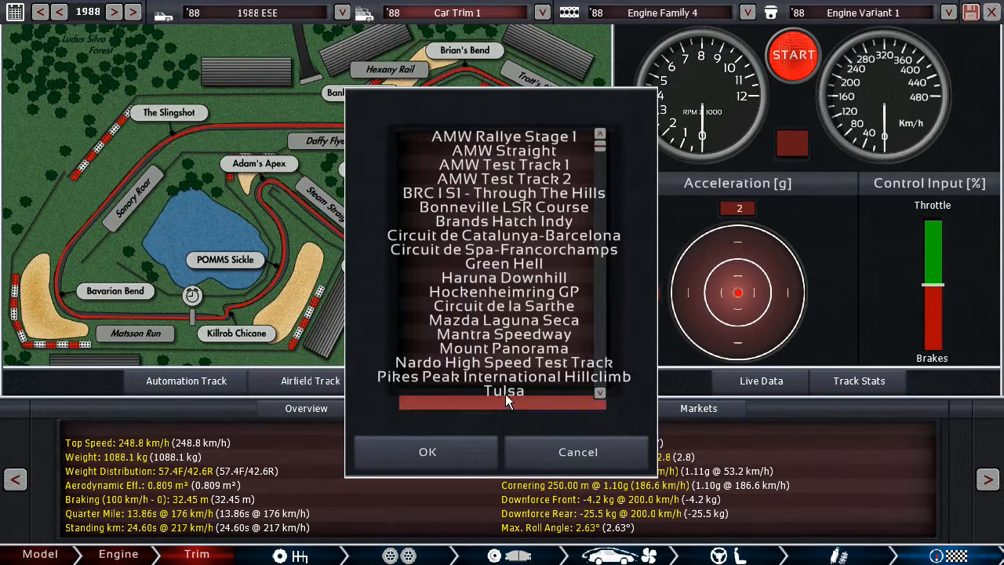
pyautogui.click(427, 452)
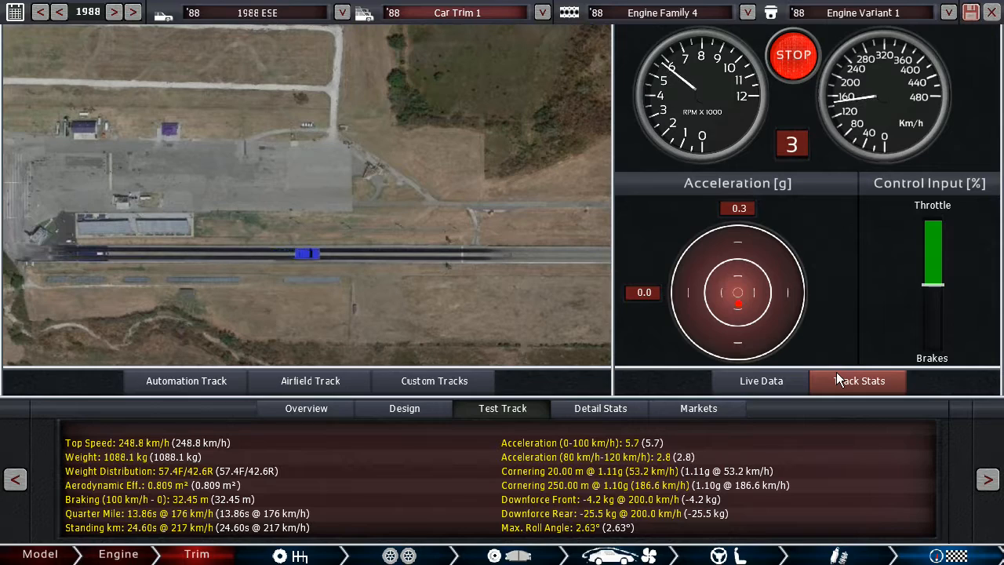
pyautogui.moveTo(844, 384)
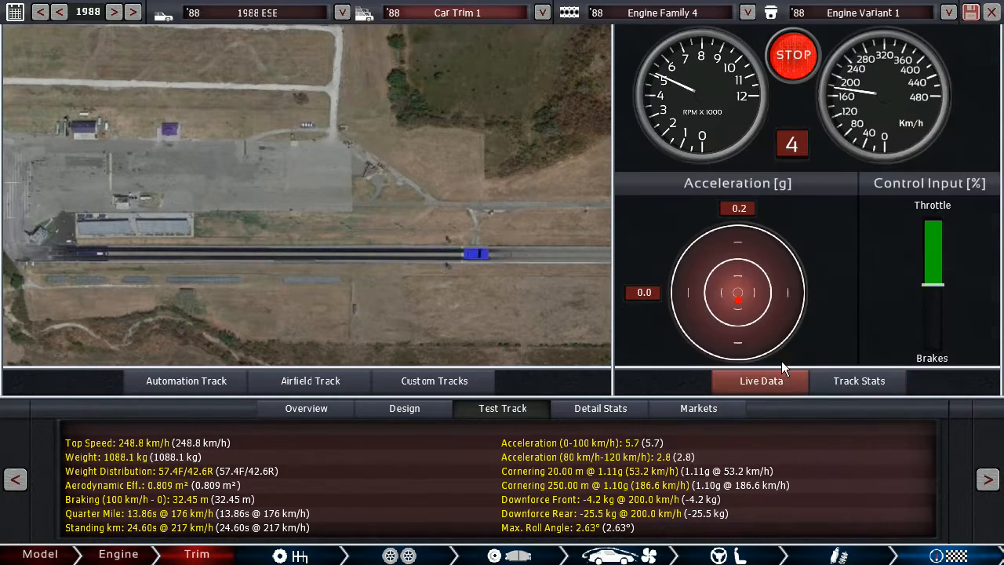
pyautogui.click(304, 408)
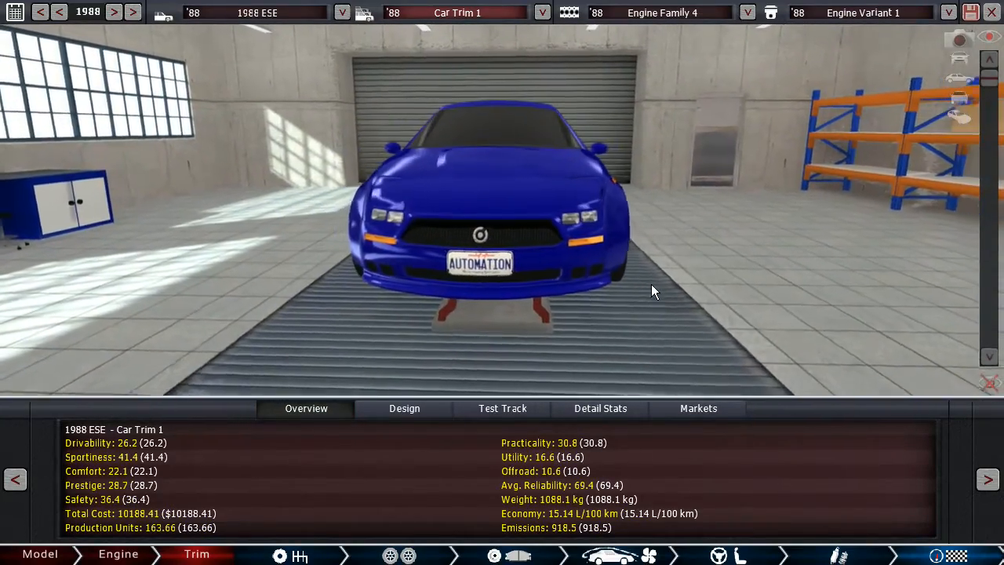
# Look over the coupe and rename the trim '1988 E...' and engine 'OHV 275h...'.
pyautogui.moveTo(656, 290); pyautogui.dragTo(463, 284)
pyautogui.write(' Conquerer')
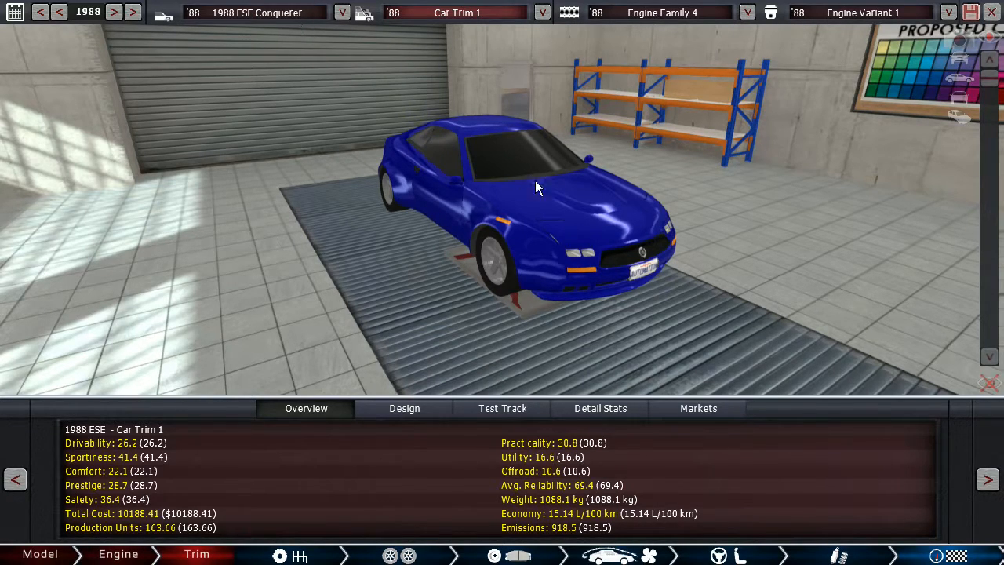
pyautogui.moveTo(537, 186); pyautogui.dragTo(468, 88)
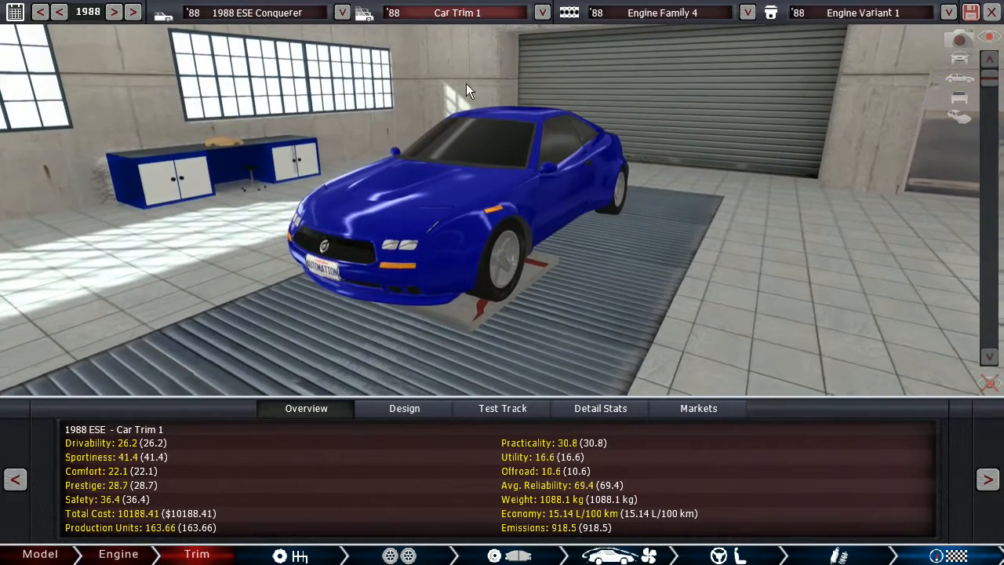
pyautogui.click(486, 15)
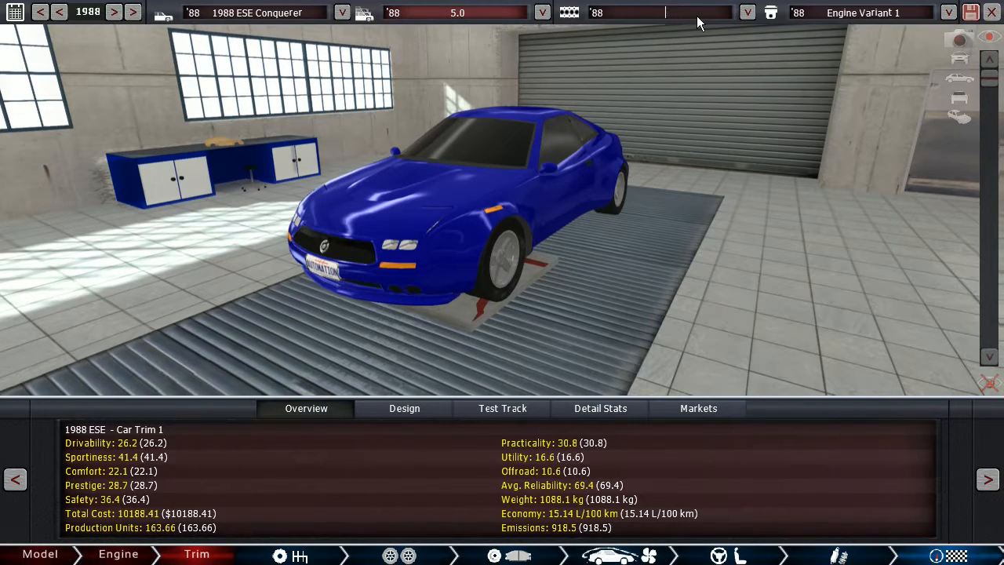
pyautogui.write('1988 ESE 5L')
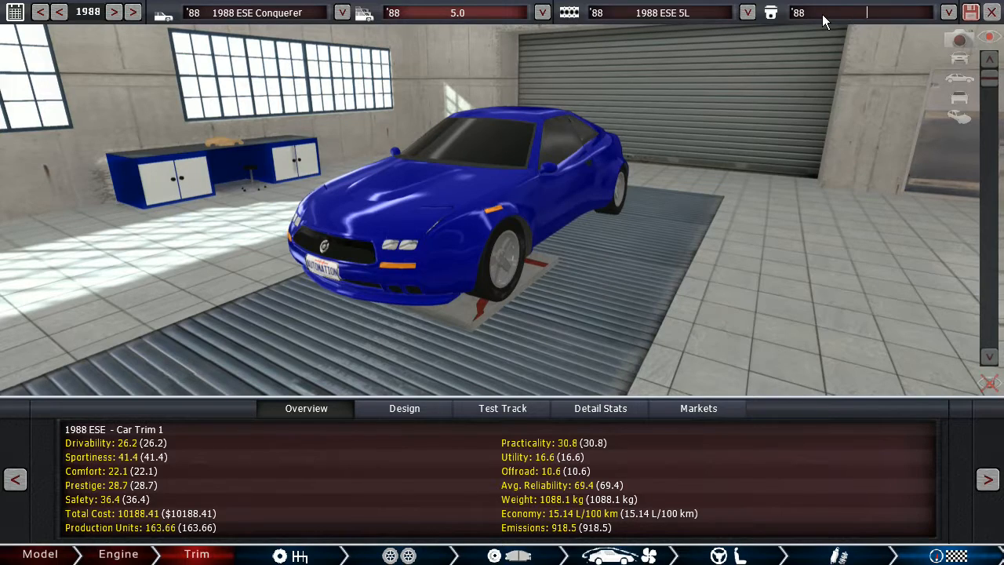
pyautogui.write('OHV 275hp')
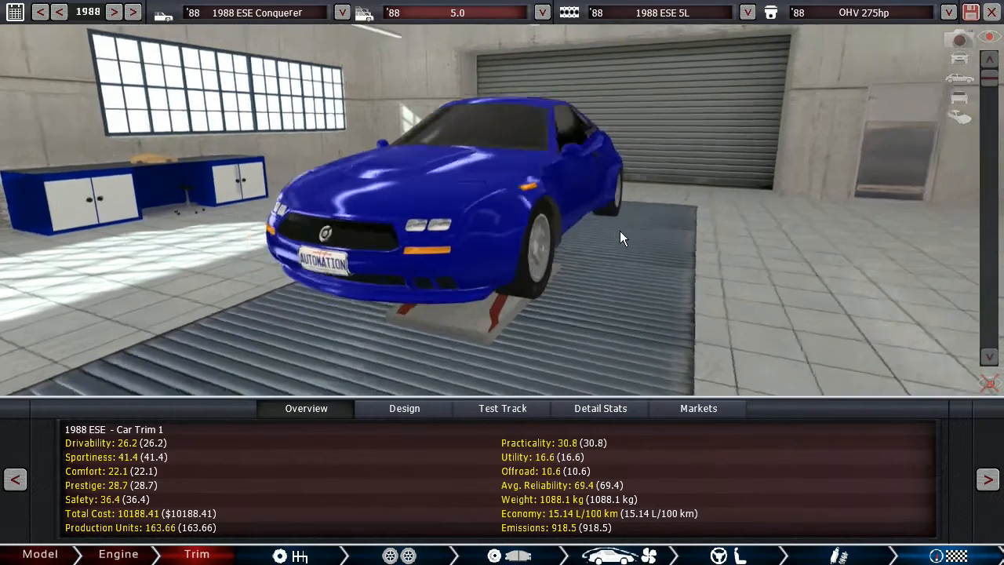
# View the car from front and side, then show its overview stats and design specifications.
pyautogui.moveTo(624, 238); pyautogui.dragTo(759, 48)
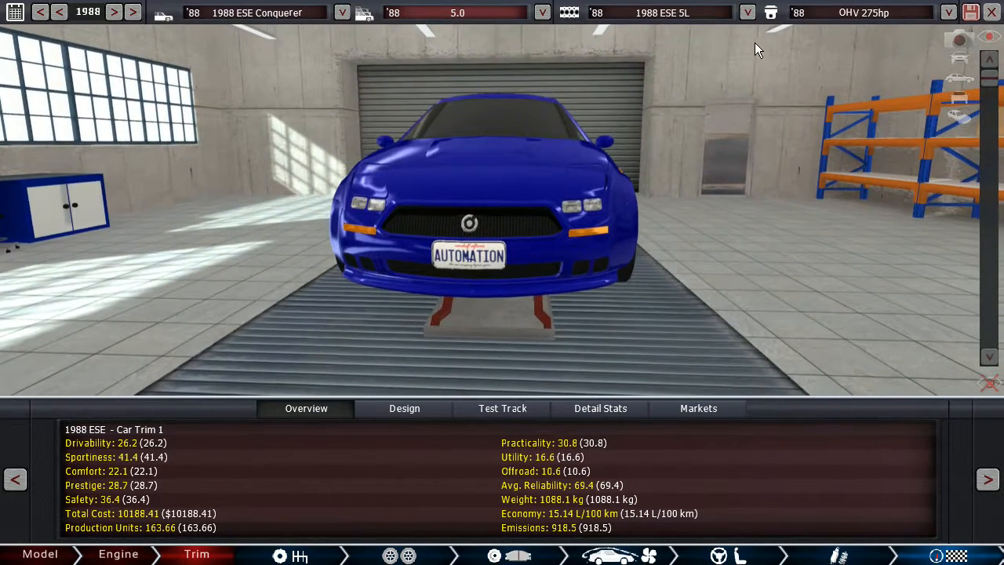
pyautogui.moveTo(760, 49); pyautogui.dragTo(530, 243)
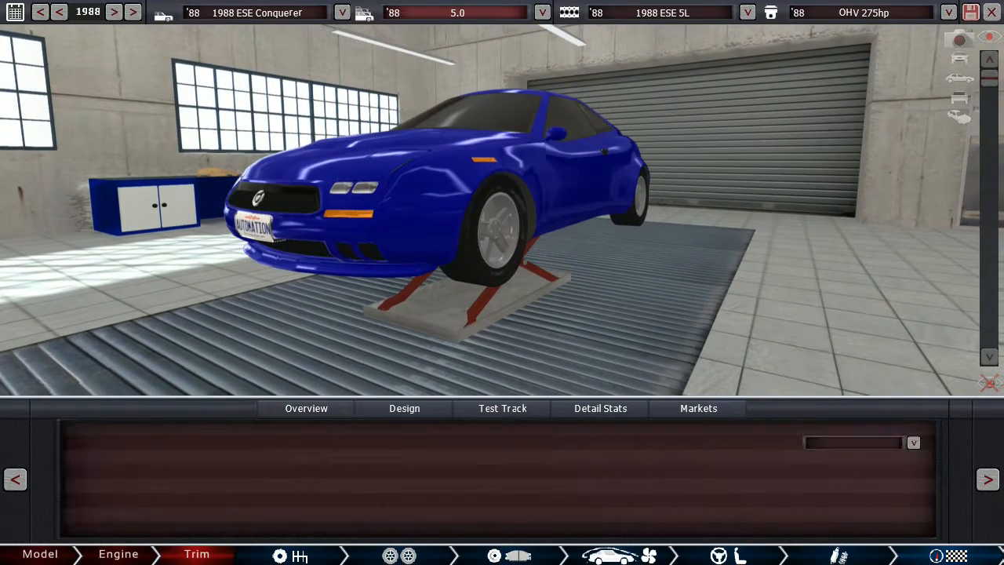
pyautogui.click(304, 408)
pyautogui.write('o')
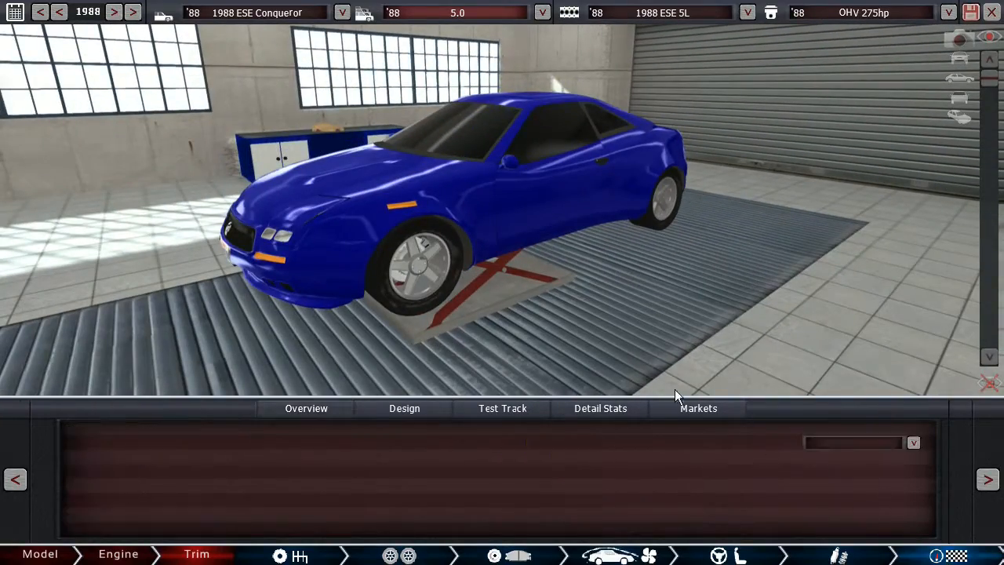
pyautogui.click(304, 408)
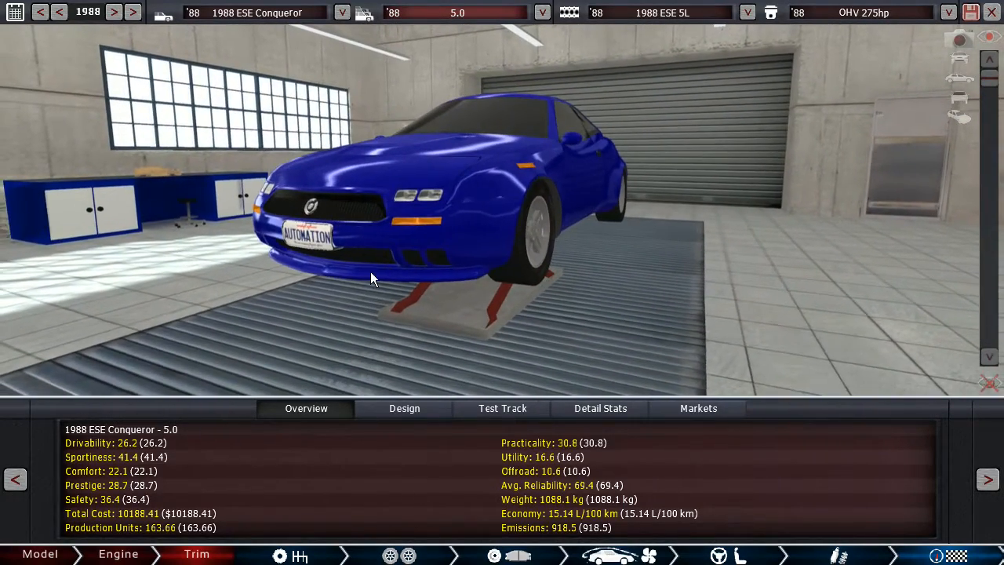
pyautogui.click(403, 408)
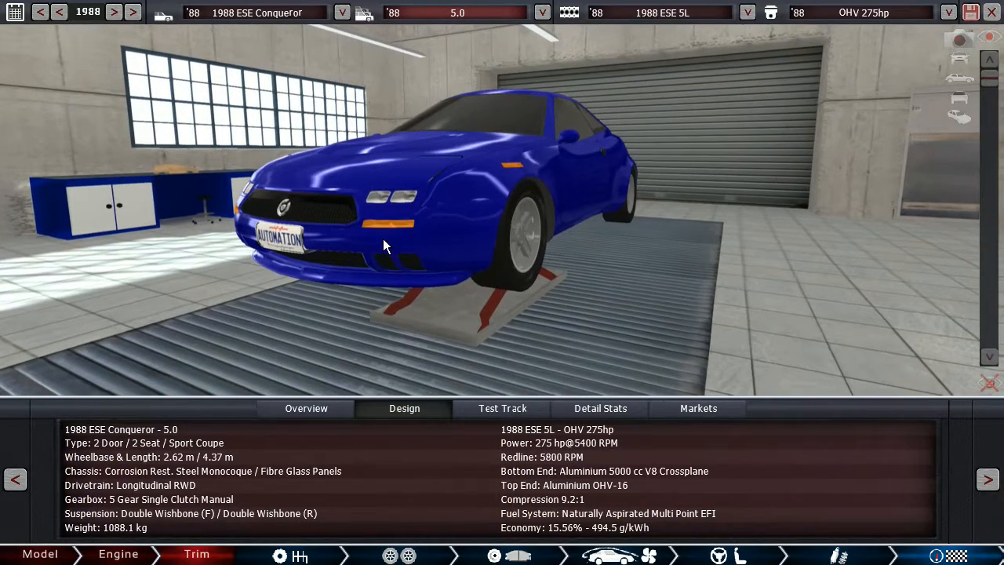
pyautogui.moveTo(384, 244); pyautogui.dragTo(458, 276)
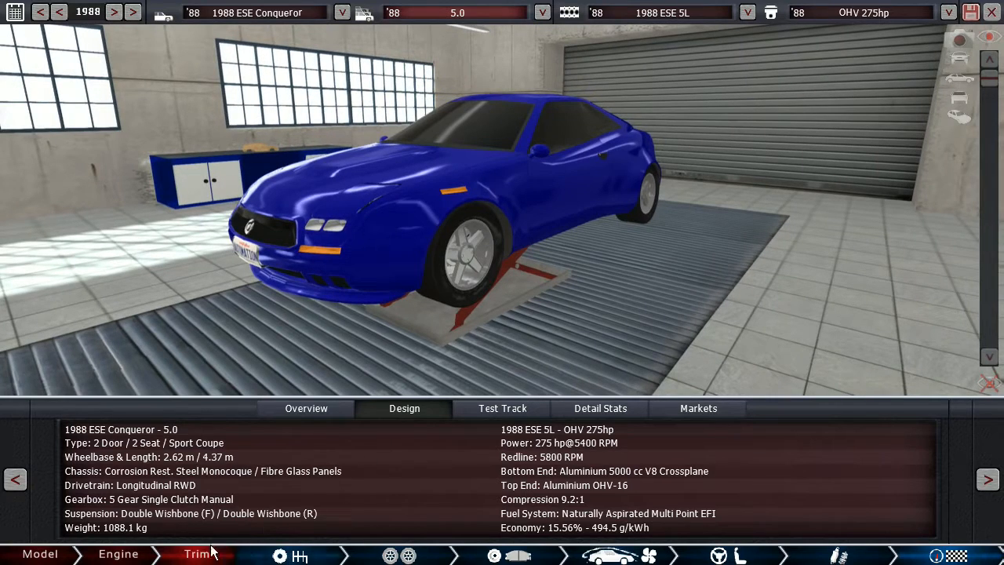
# In the engine designer, switch the V8 to dual overhead cams with four valves per cylinder.
pyautogui.click(116, 554)
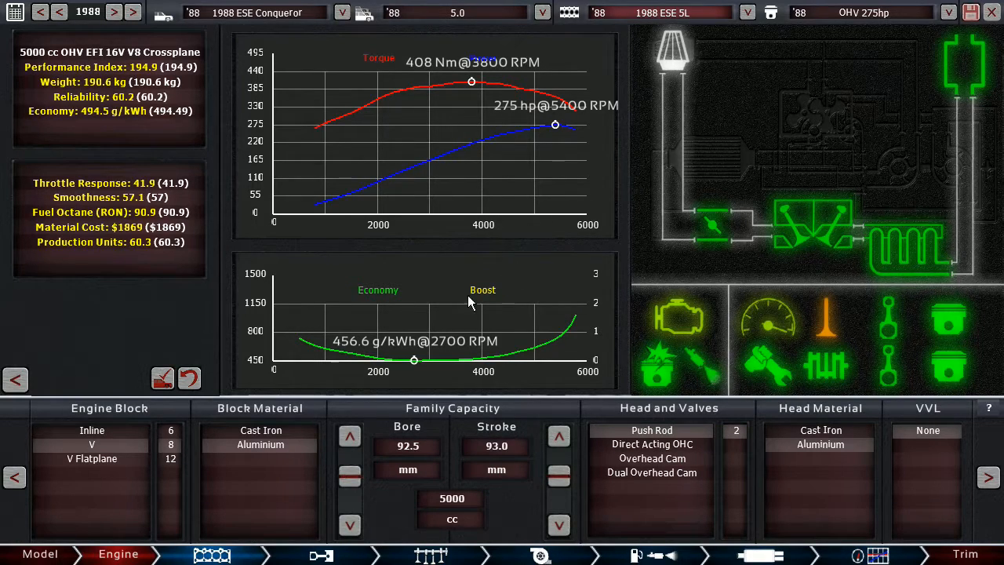
pyautogui.moveTo(502, 258)
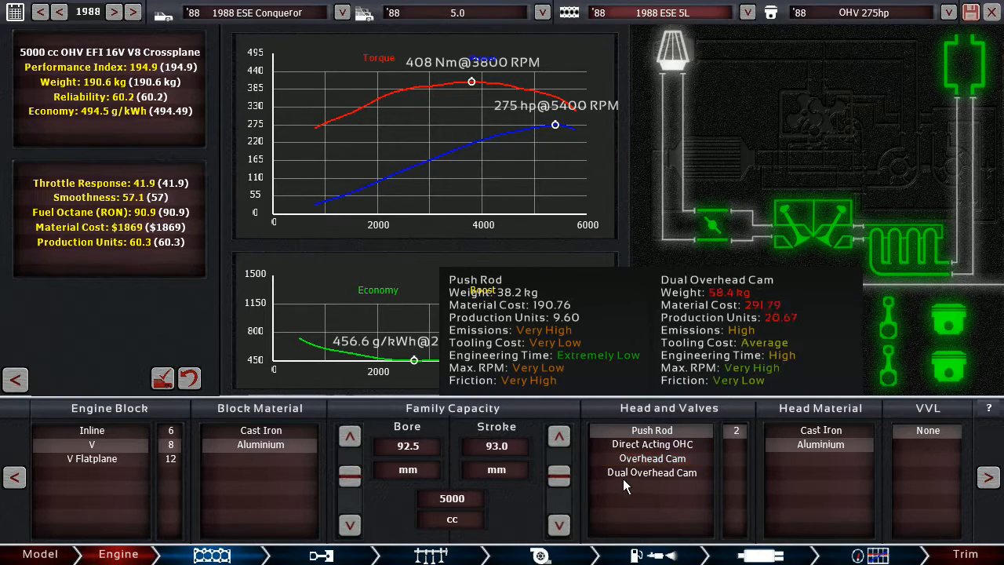
pyautogui.click(651, 473)
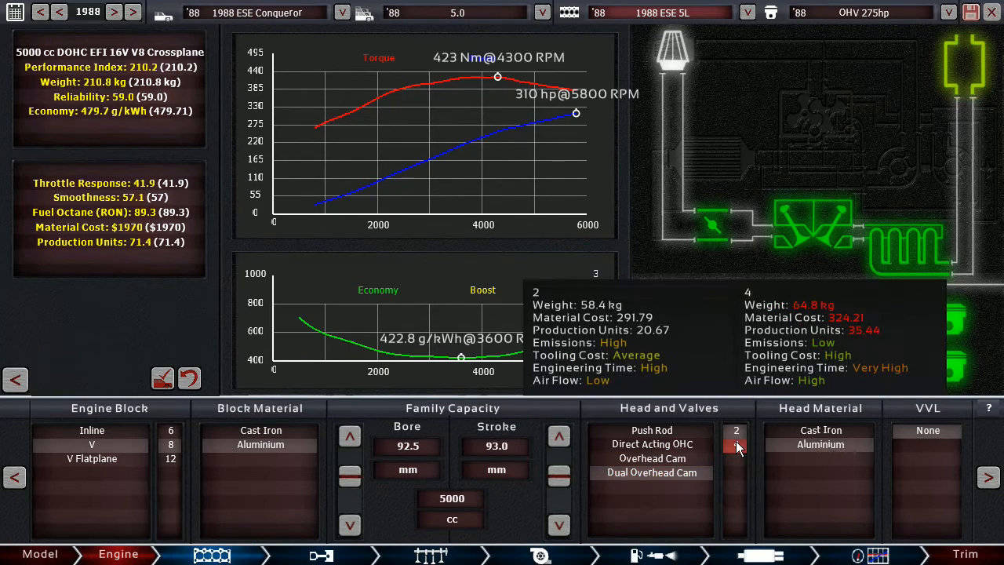
pyautogui.click(736, 444)
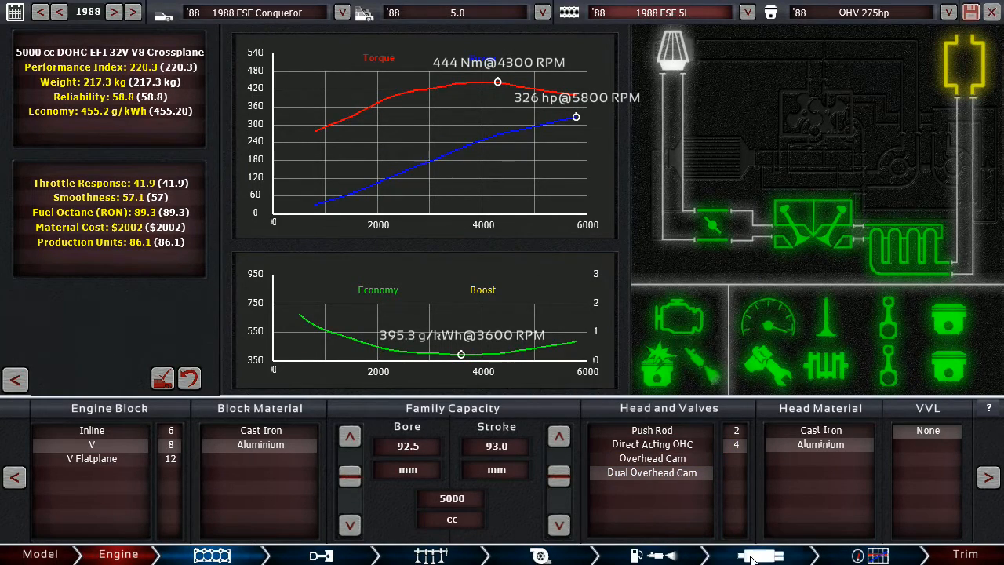
# In the fuel system settings, raise the rev limit to 6500 RPM.
pyautogui.click(752, 556)
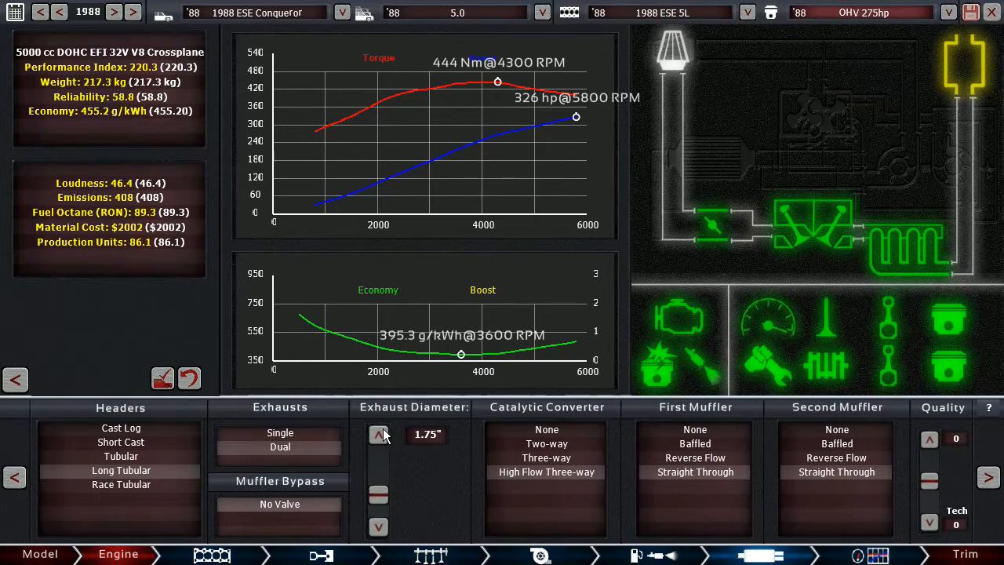
pyautogui.click(378, 433)
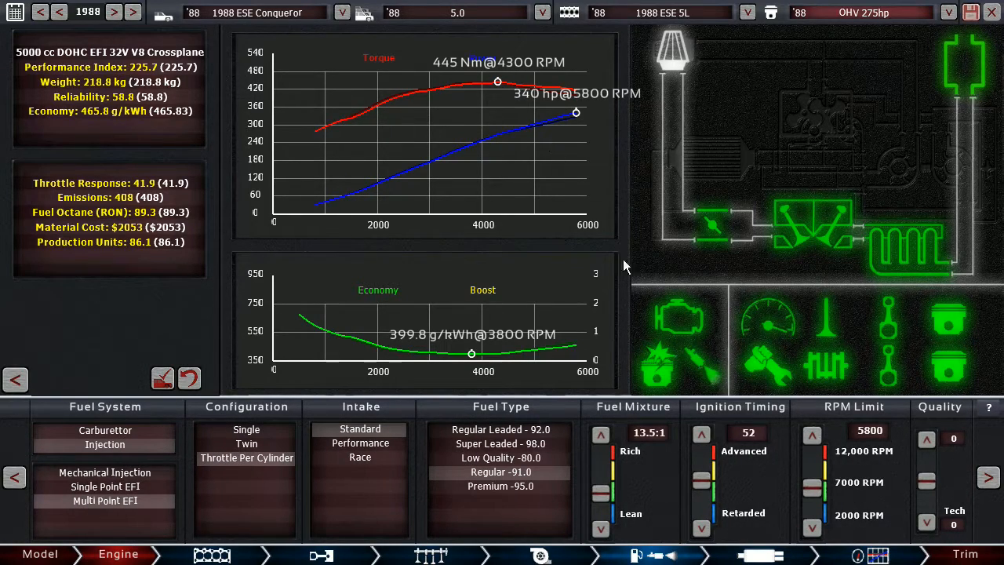
pyautogui.moveTo(588, 131)
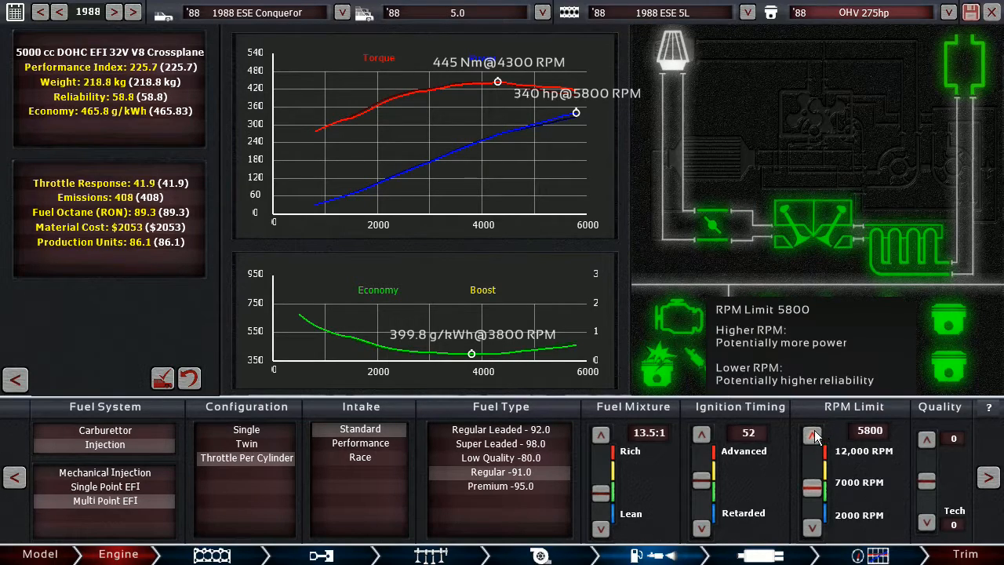
pyautogui.click(813, 433)
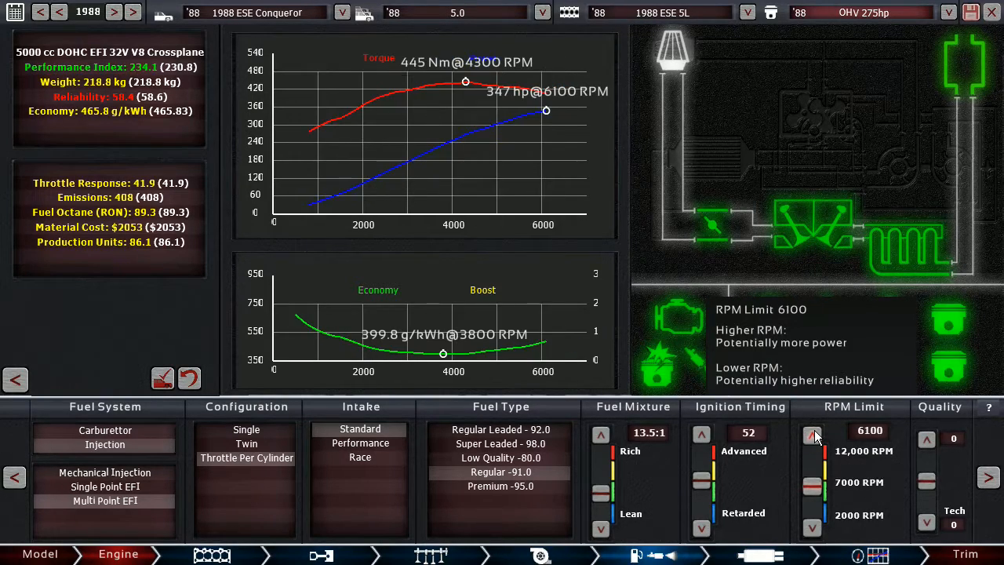
pyautogui.click(813, 433)
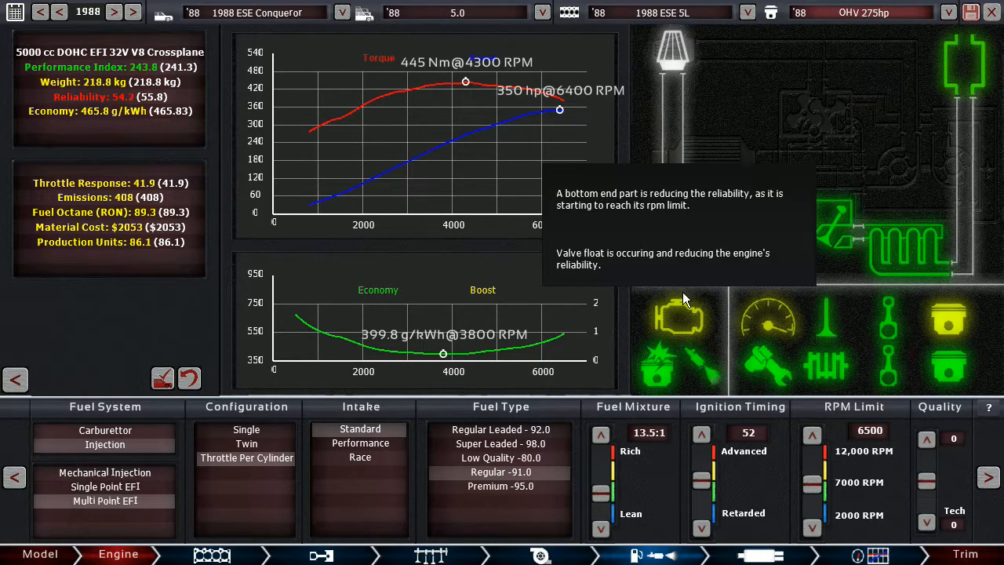
pyautogui.moveTo(336, 106)
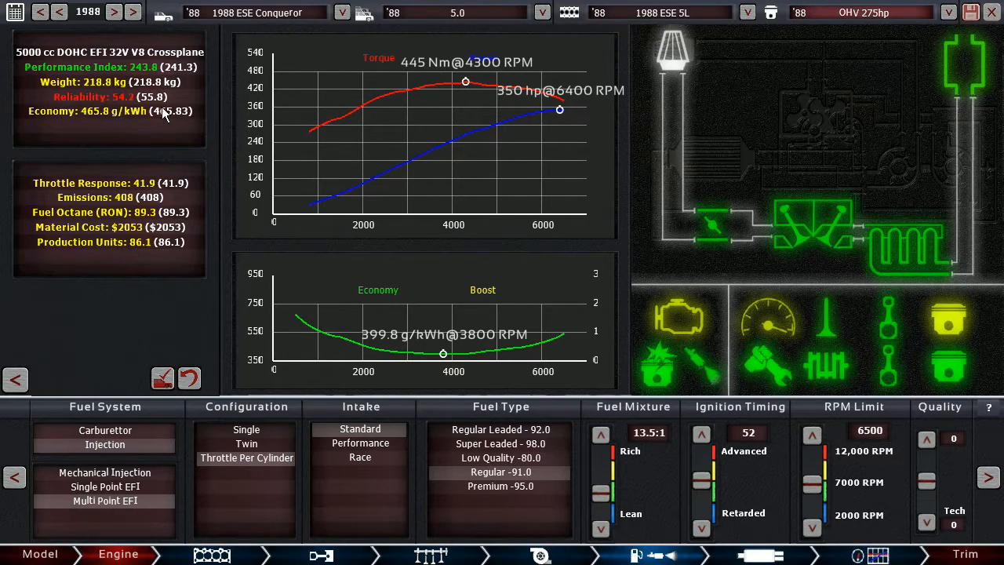
pyautogui.moveTo(826, 362)
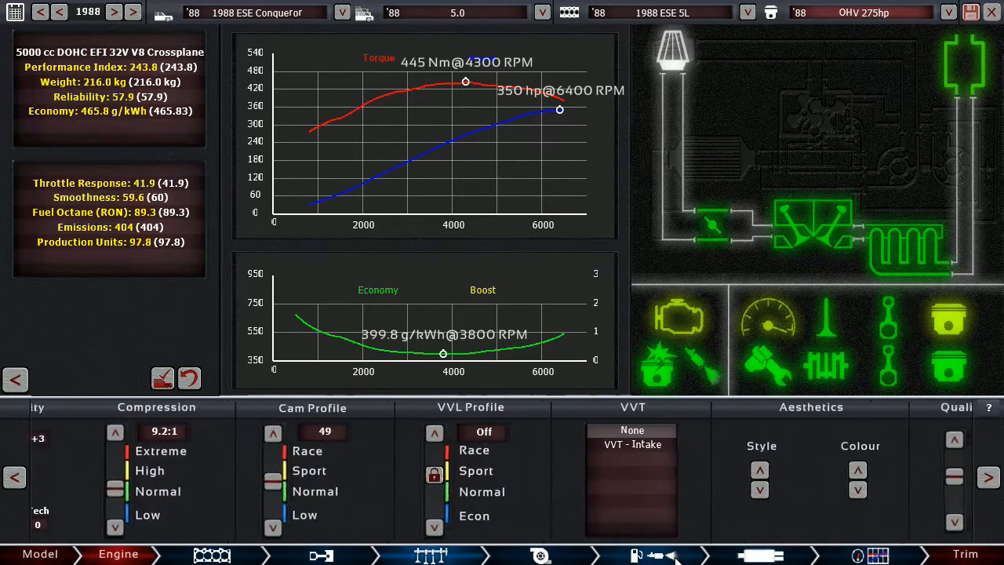
# Retard then advance the ignition timing and soften the cam profile.
pyautogui.click(646, 556)
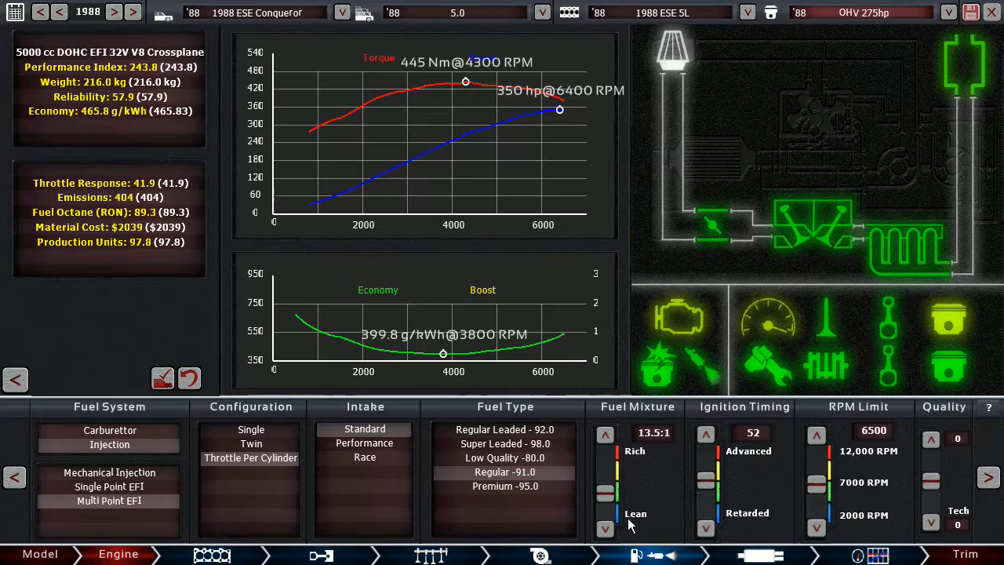
pyautogui.moveTo(606, 511)
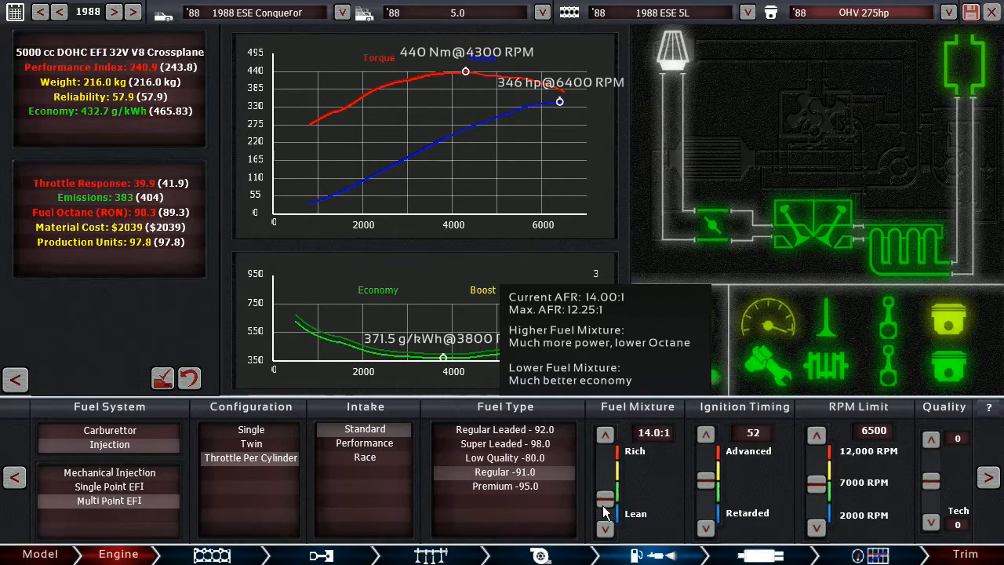
pyautogui.moveTo(587, 495)
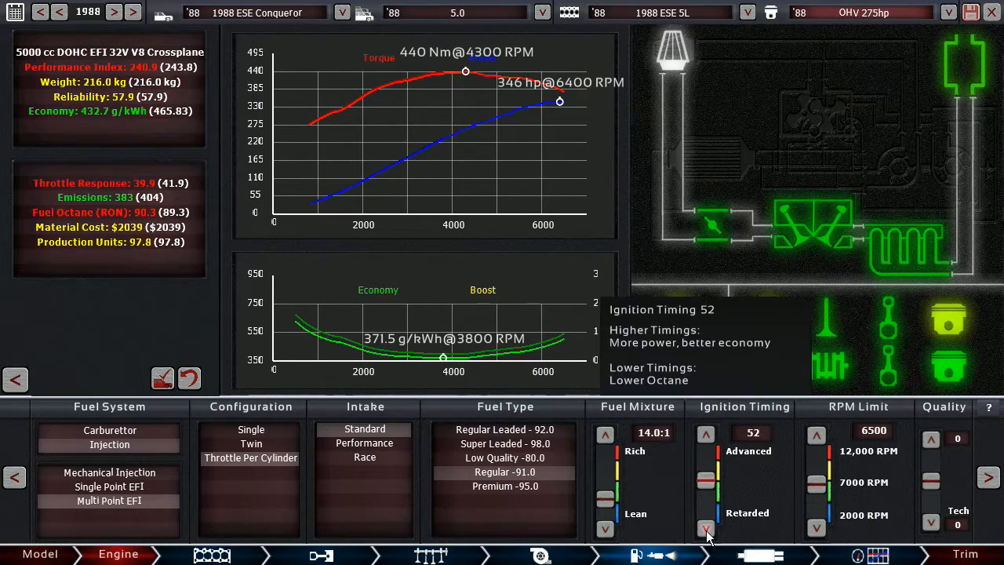
pyautogui.click(706, 527)
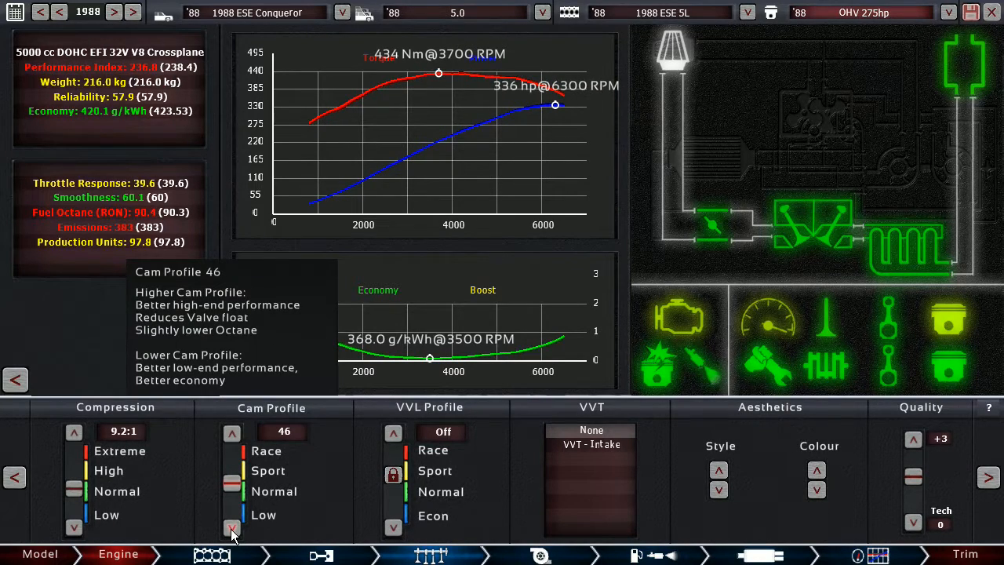
pyautogui.click(232, 536)
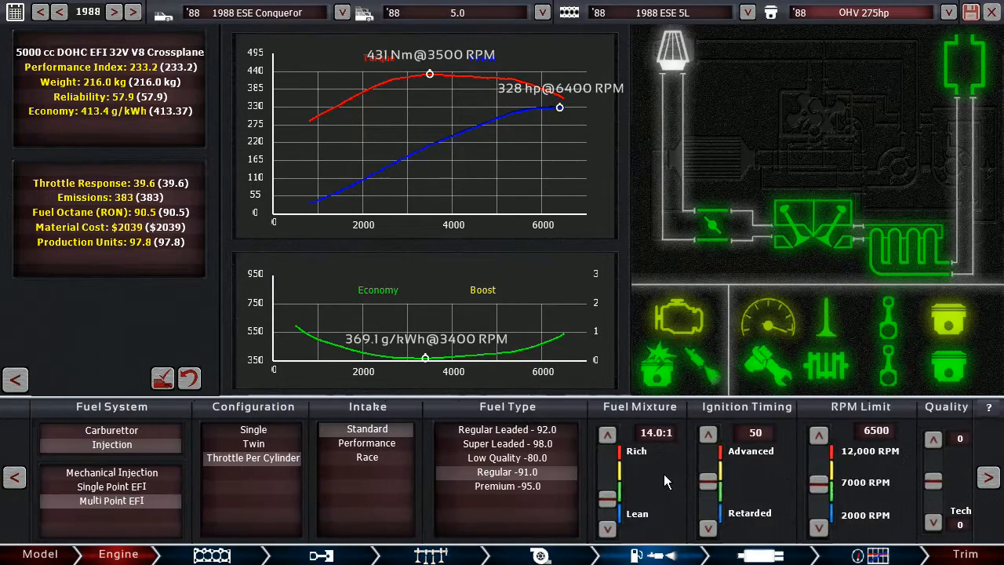
pyautogui.click(705, 433)
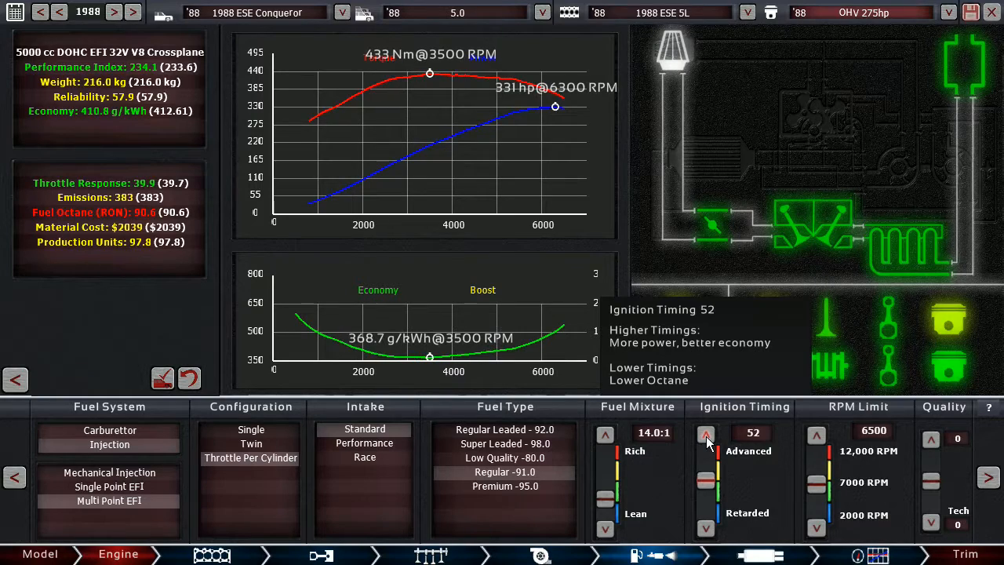
pyautogui.click(706, 434)
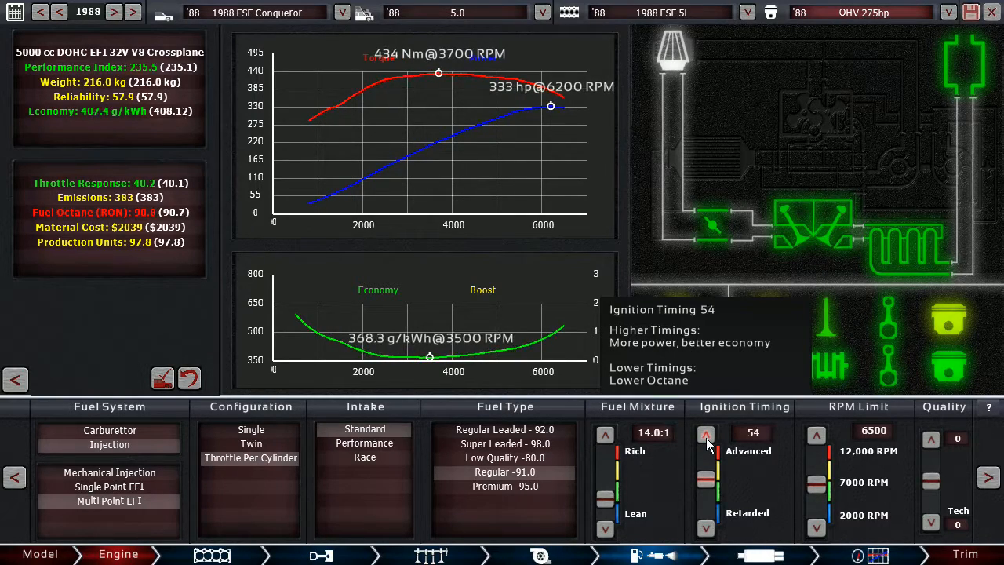
pyautogui.click(706, 433)
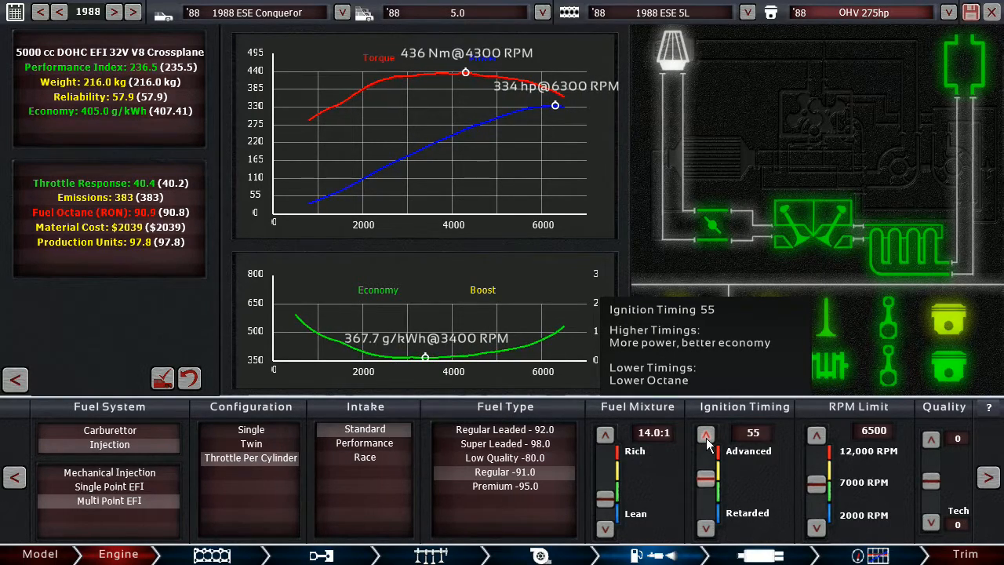
# Lower the cam profile and compression further and fine-tune timing to 325 hp, 432 Nm.
pyautogui.click(706, 433)
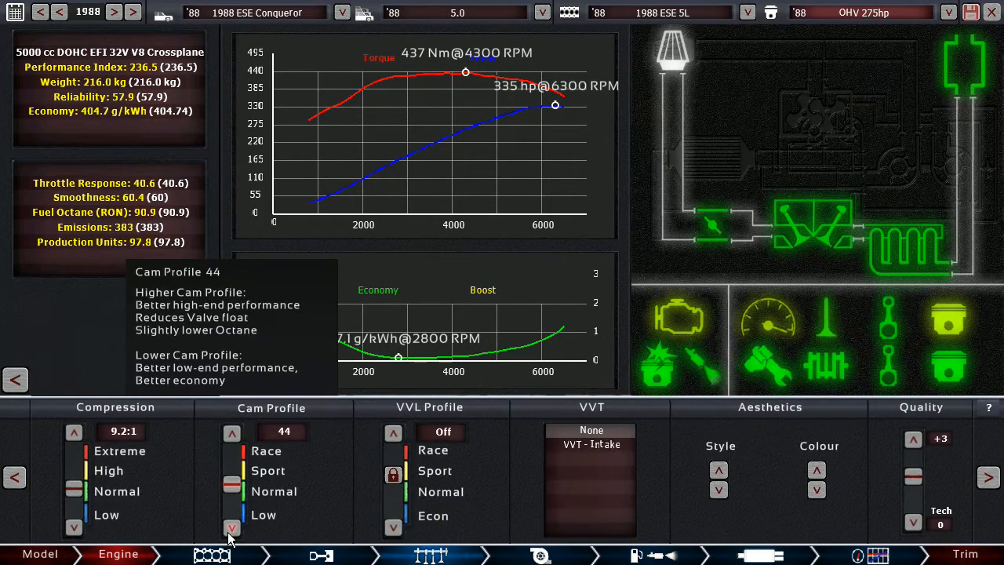
pyautogui.click(232, 527)
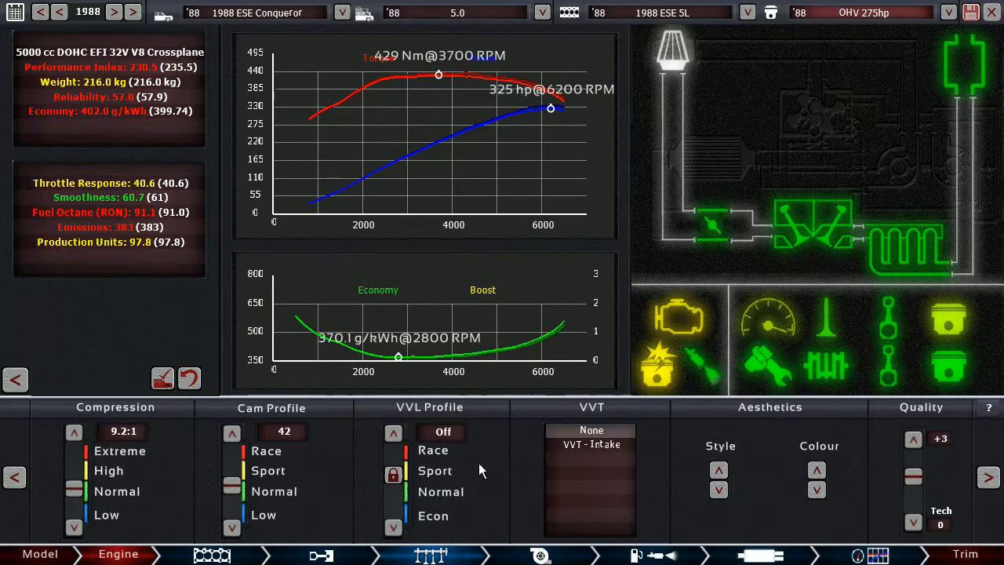
pyautogui.moveTo(75, 526)
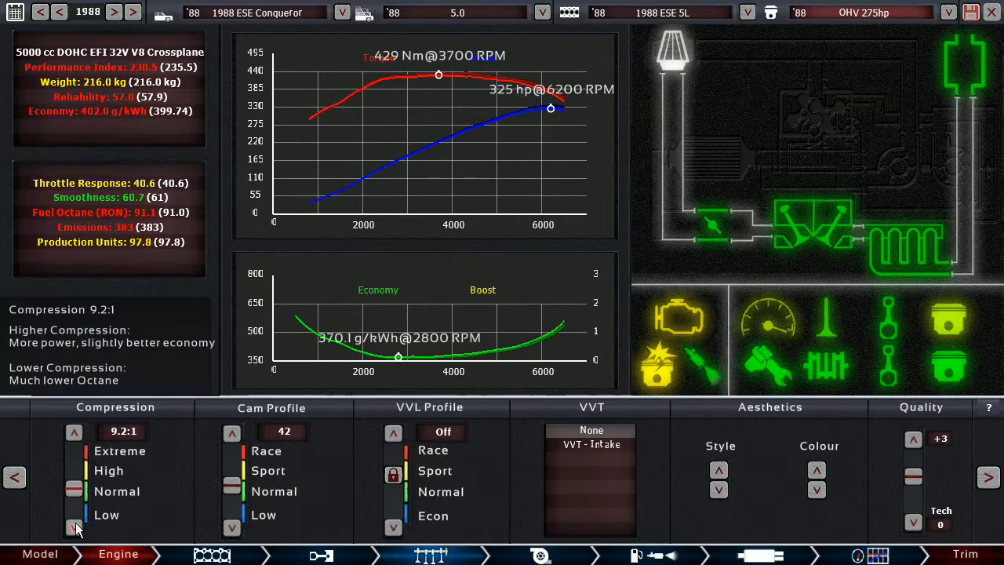
pyautogui.click(74, 526)
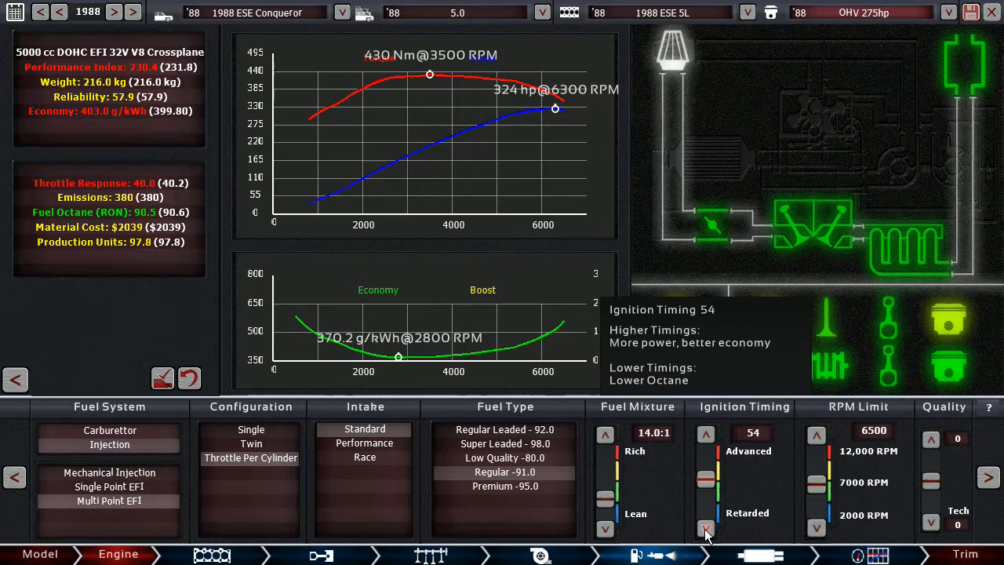
pyautogui.click(706, 529)
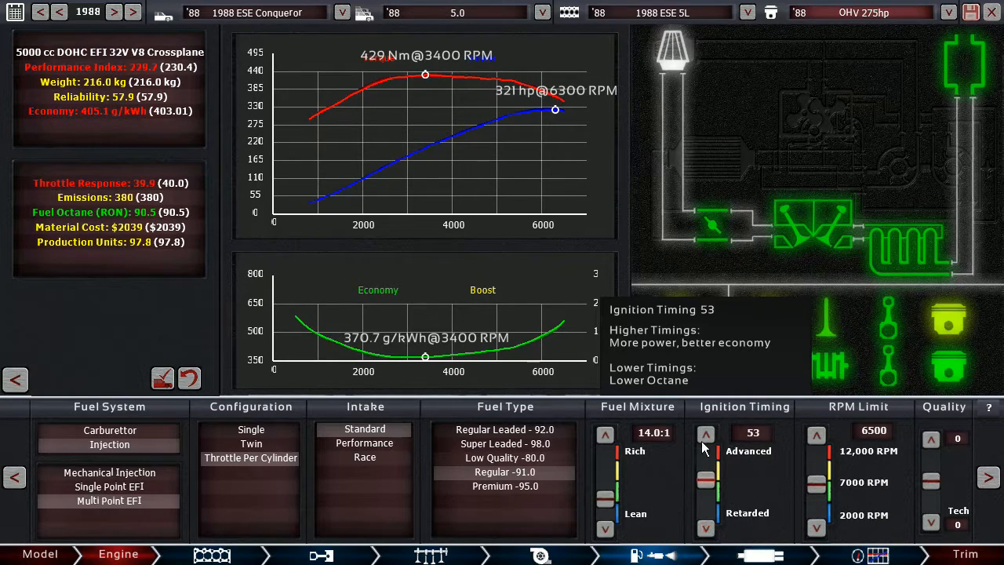
pyautogui.click(706, 433)
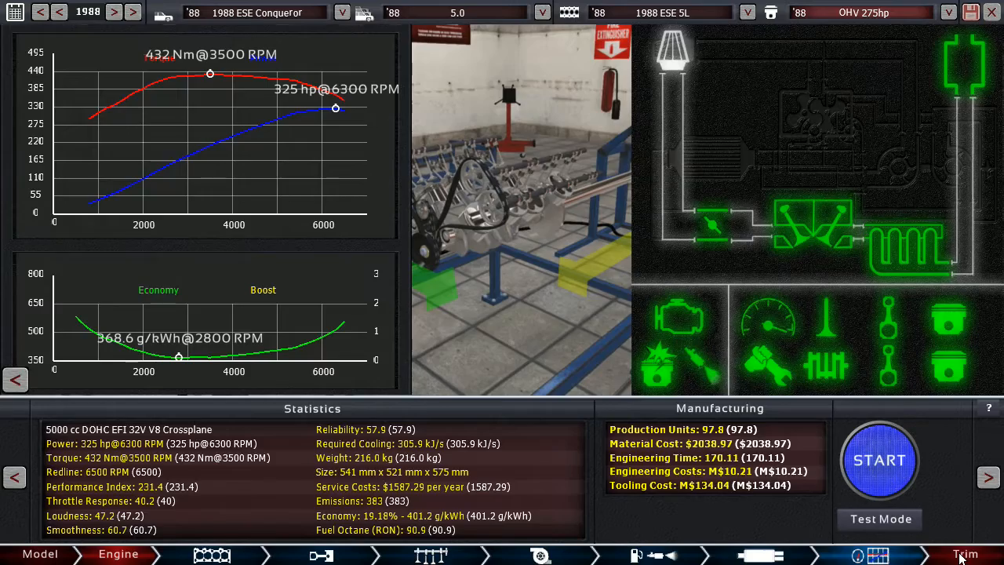
# Return to the car trim and tighten the gear spacing from 46 to 45.
pyautogui.click(963, 555)
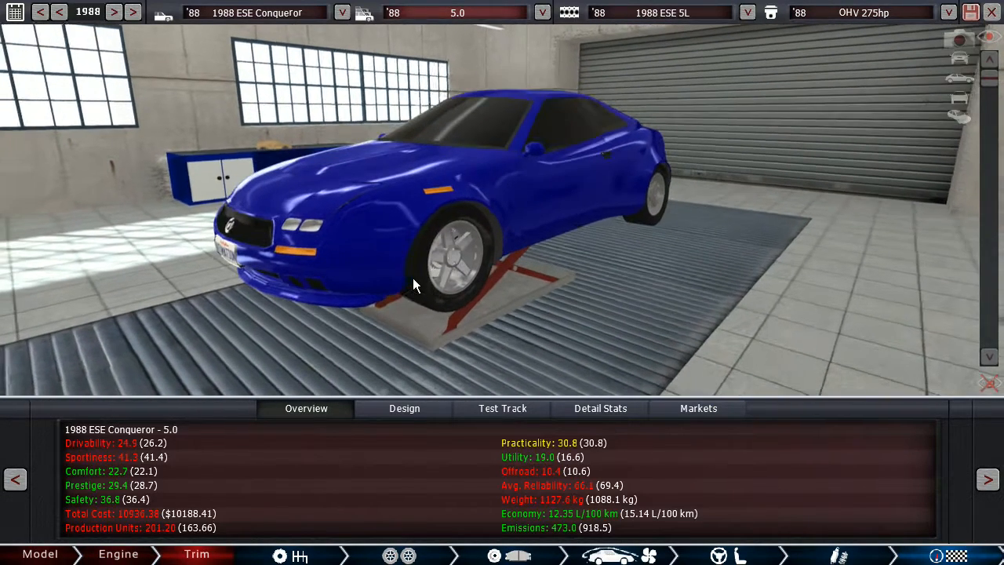
pyautogui.moveTo(415, 283); pyautogui.dragTo(510, 275)
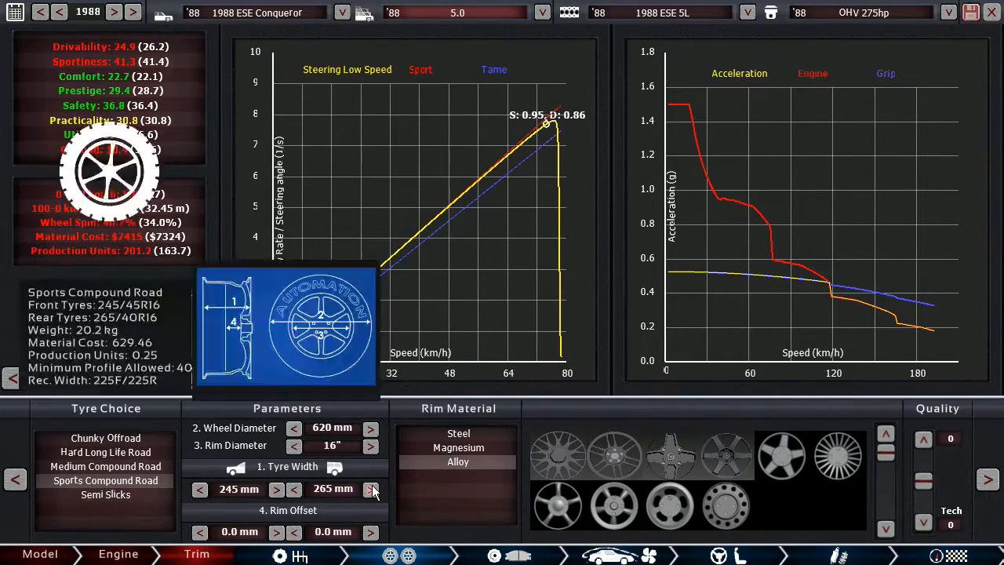
pyautogui.click(370, 490)
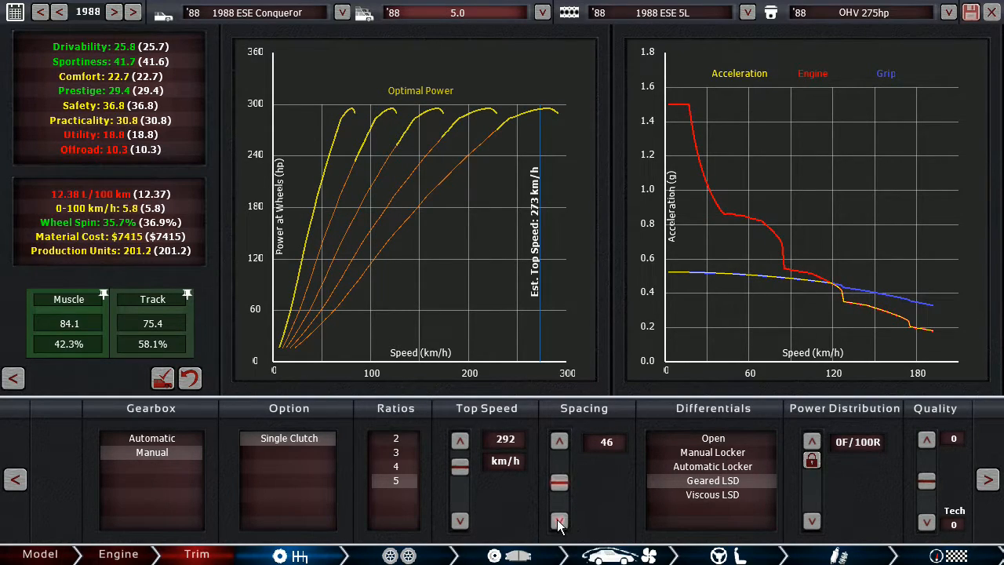
pyautogui.click(558, 521)
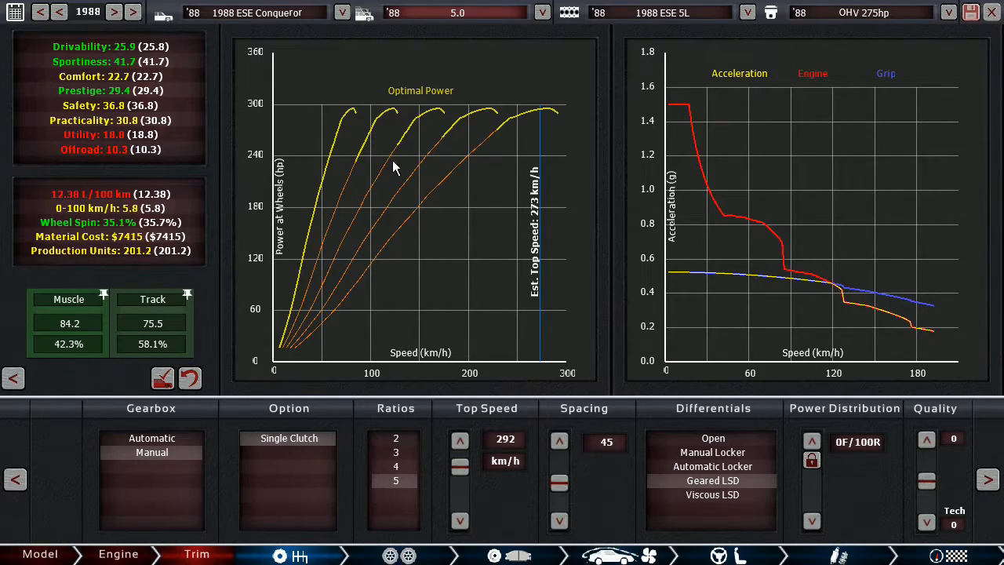
pyautogui.moveTo(134, 254)
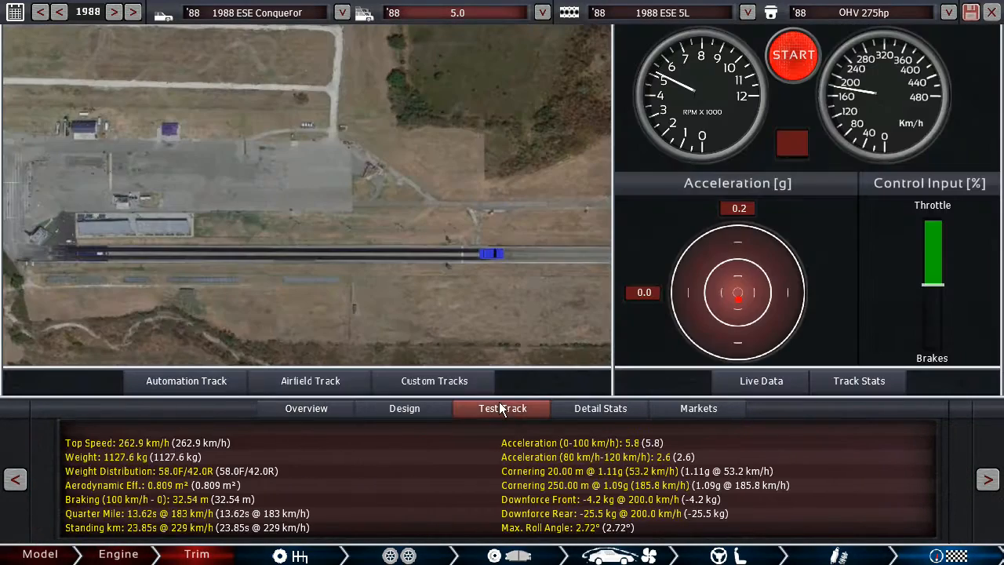
# Run the airfield drag strip for a 13.70 s time, then go back to the aero stage.
pyautogui.click(792, 54)
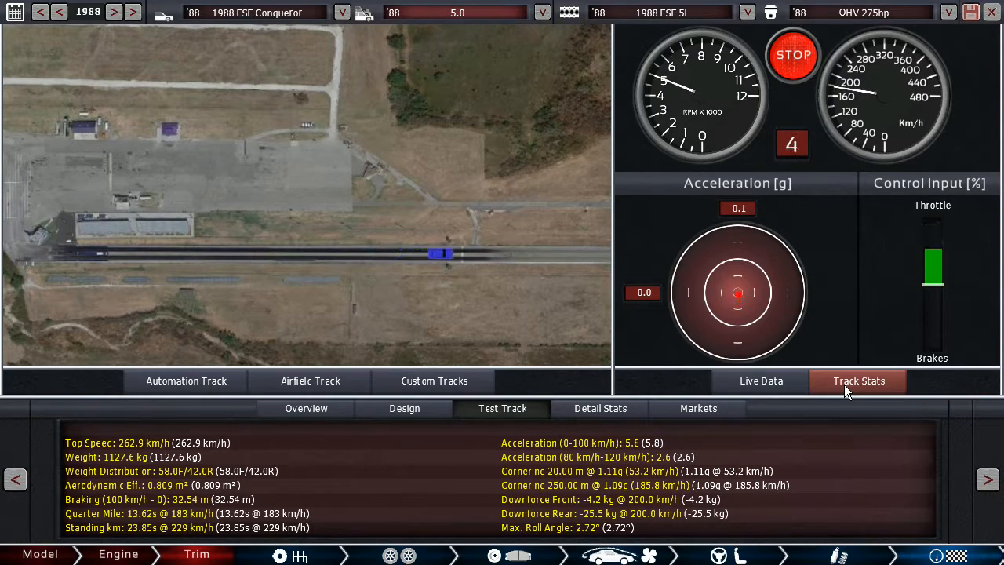
pyautogui.click(858, 381)
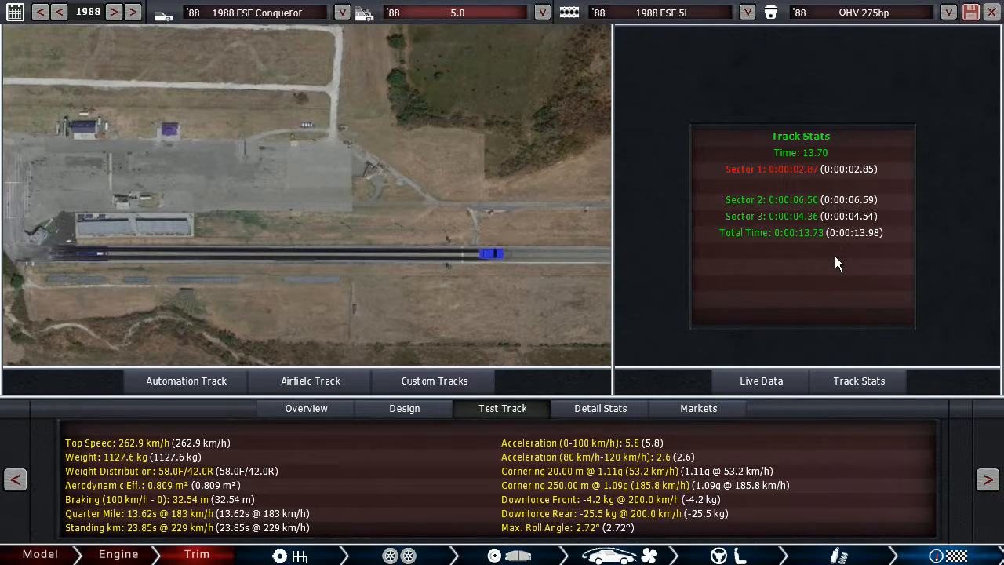
pyautogui.moveTo(859, 254)
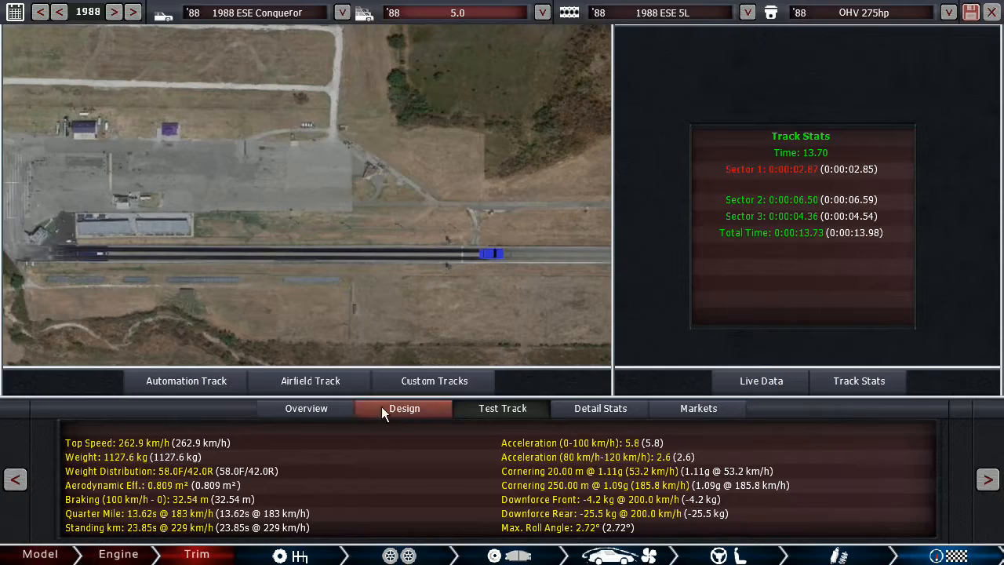
pyautogui.click(306, 408)
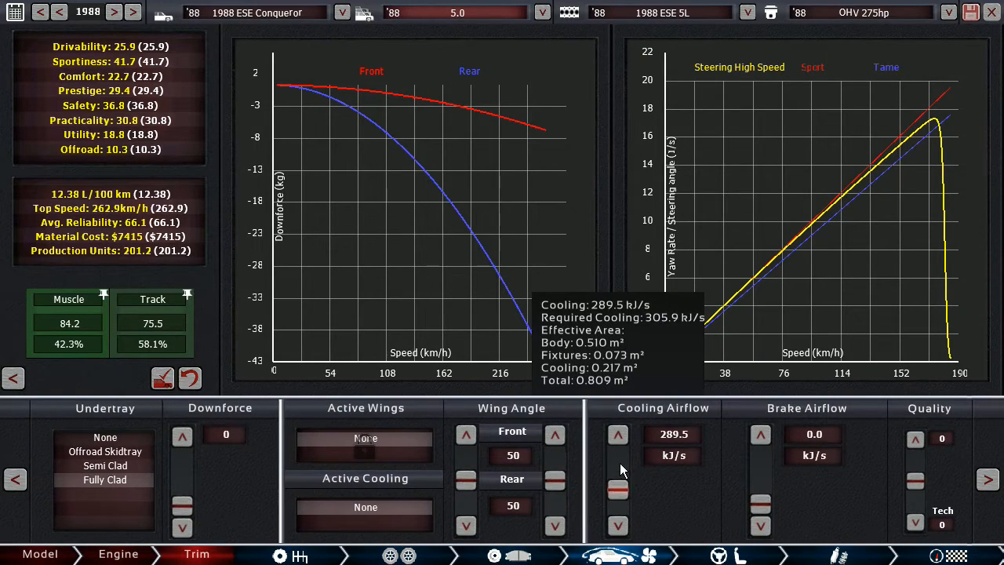
# Raise cooling airflow to about 309 kJ/s and set wing angles to 15 front, 60 rear.
pyautogui.click(618, 433)
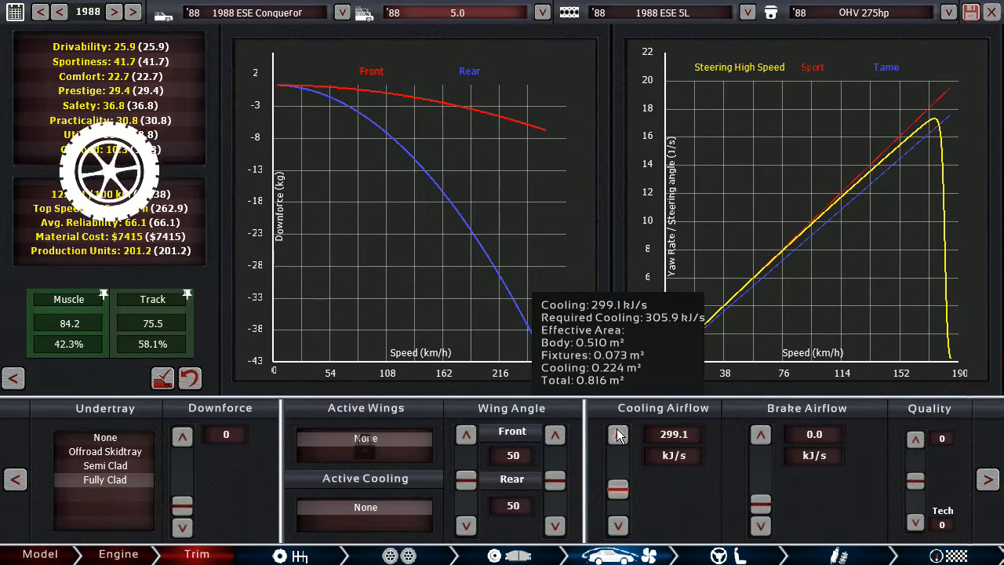
pyautogui.click(618, 433)
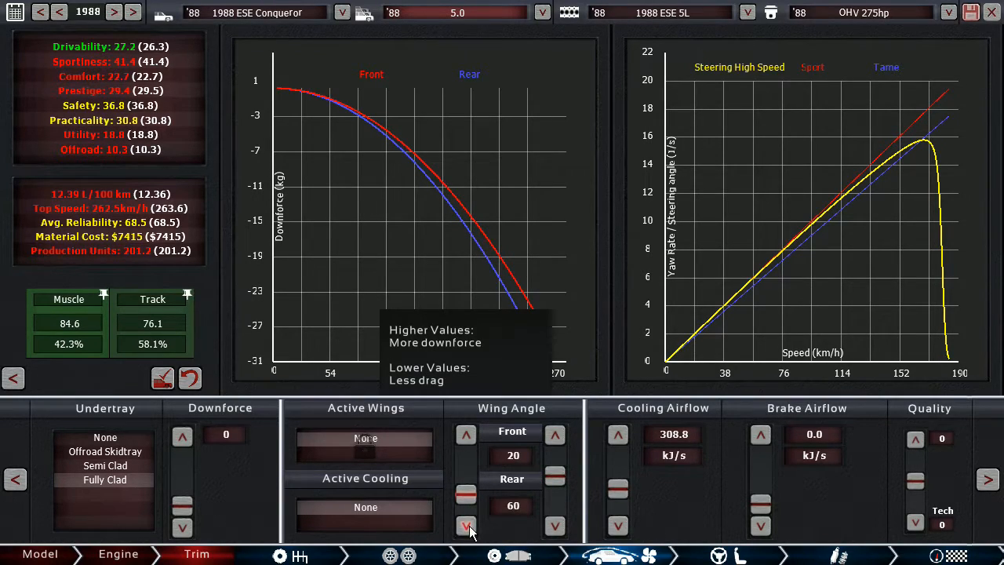
pyautogui.click(467, 523)
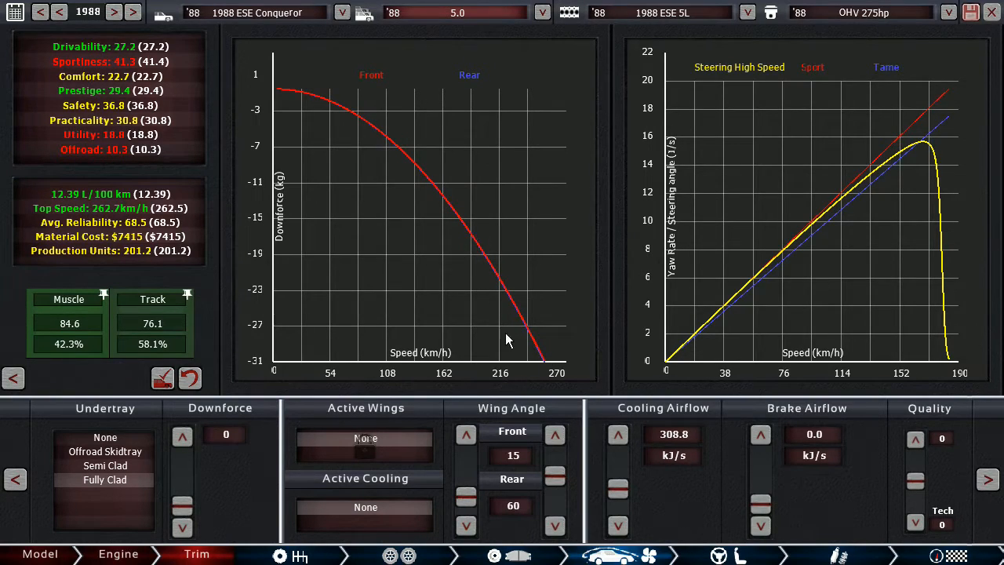
pyautogui.moveTo(353, 119)
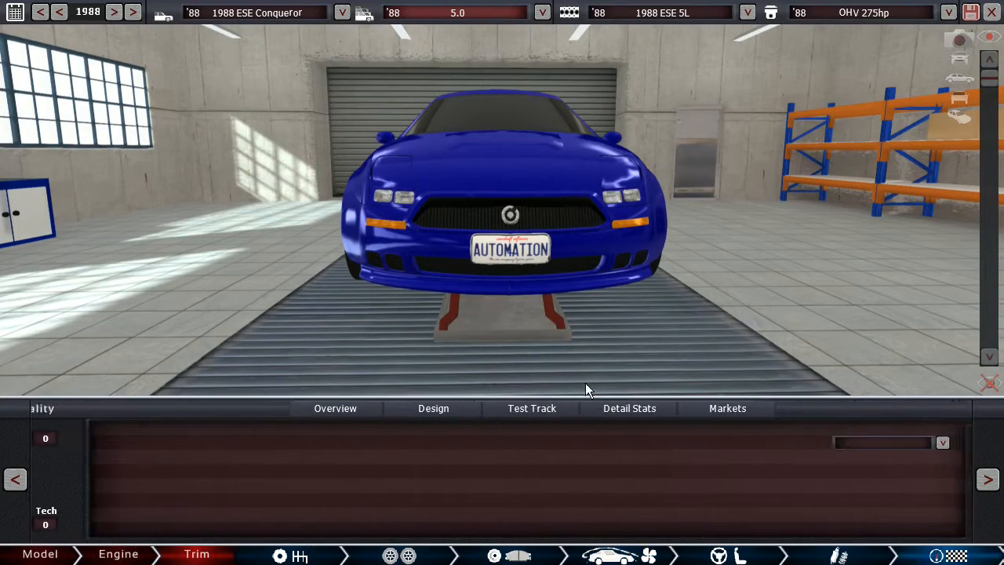
# Rerun the drag strip, then start a lap of the Airfield Track circuit.
pyautogui.click(531, 408)
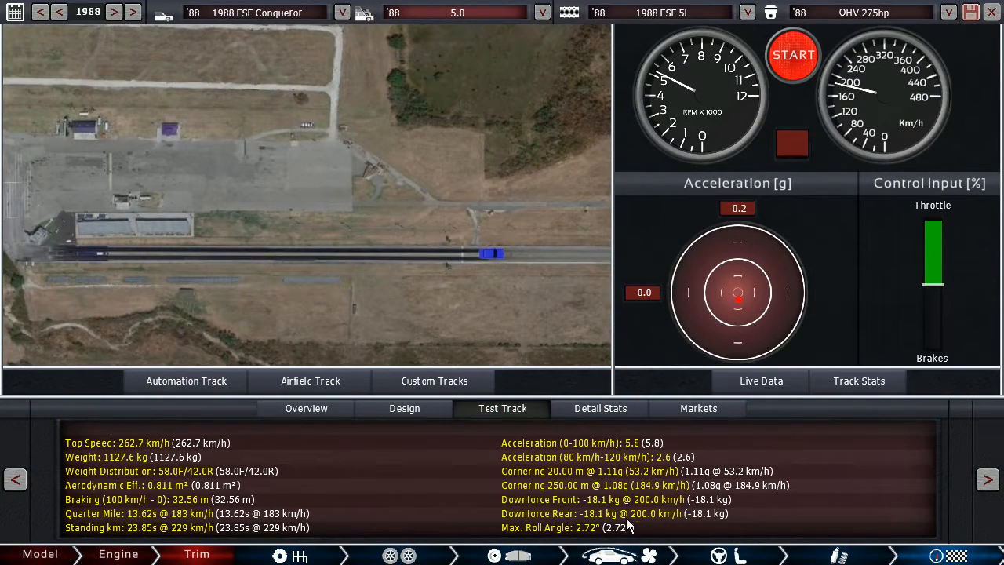
pyautogui.moveTo(781, 173)
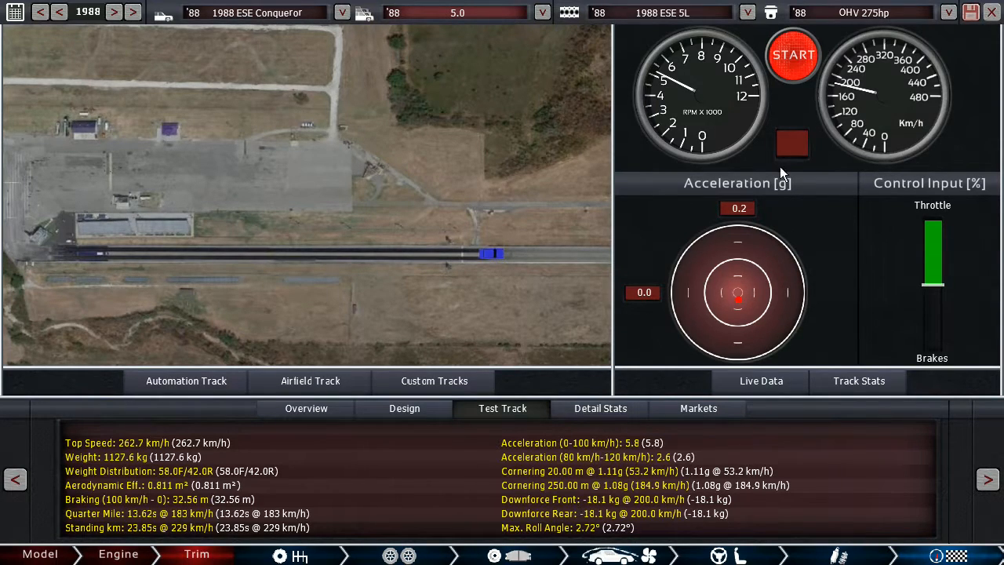
pyautogui.click(791, 53)
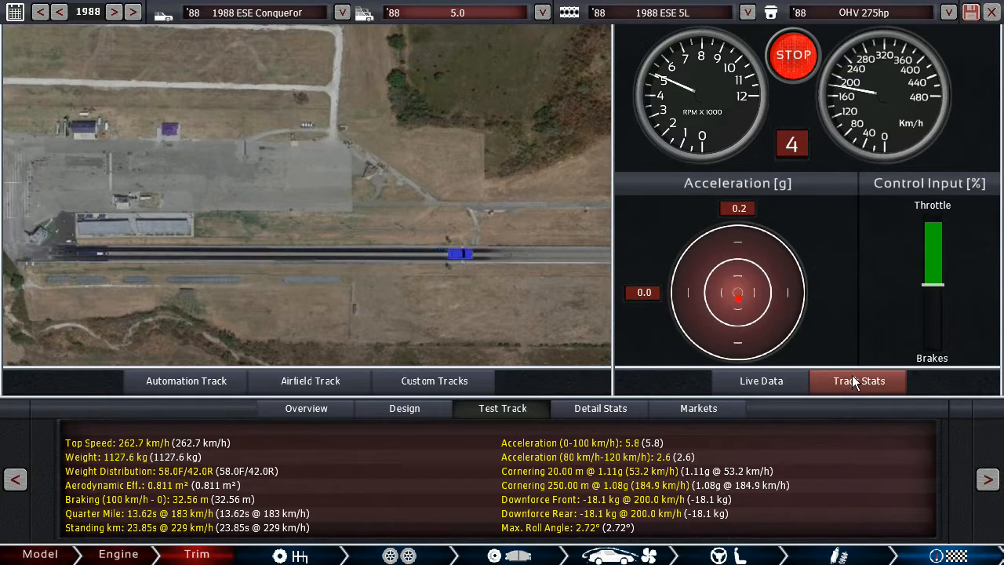
pyautogui.click(860, 381)
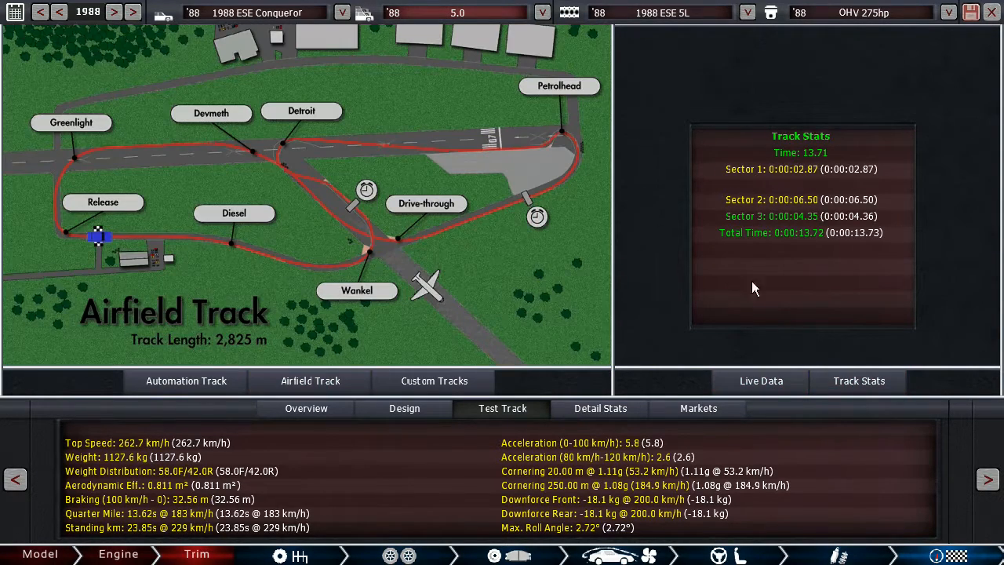
pyautogui.click(759, 381)
pyautogui.write('32V')
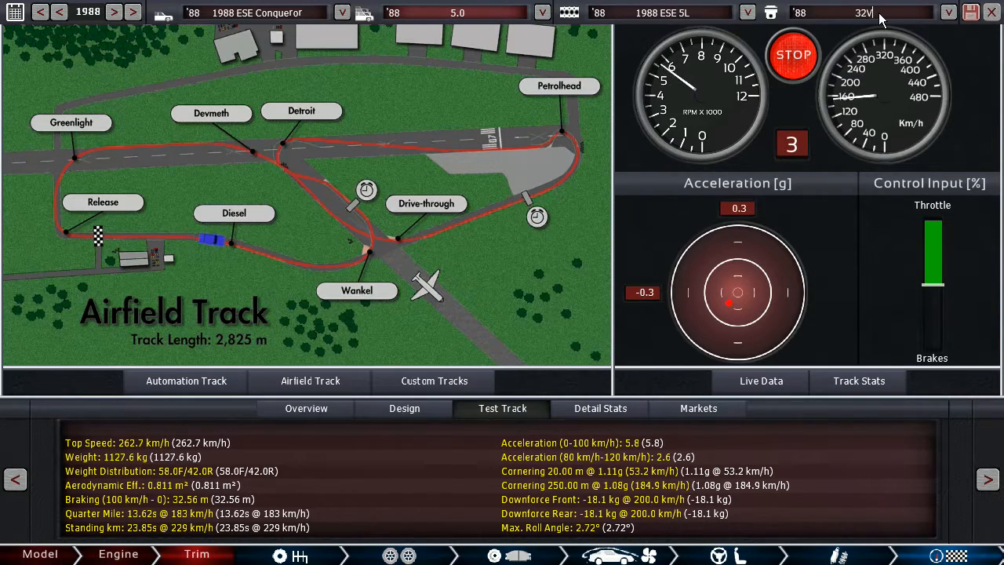
# Rename the engine variant to '32V 325hp', check the 1:23.40 lap time and return to the overview.
pyautogui.write('325hp')
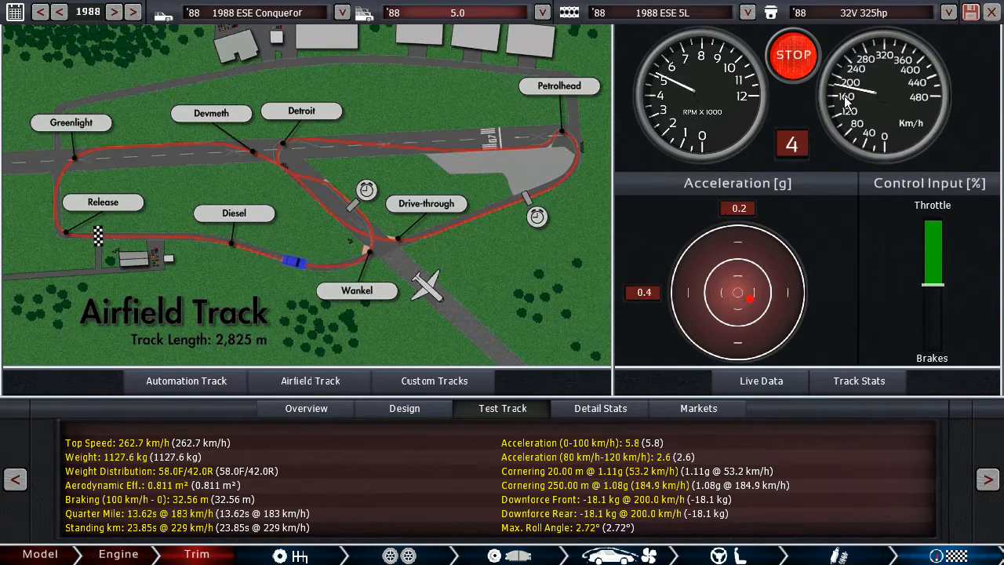
pyautogui.click(858, 381)
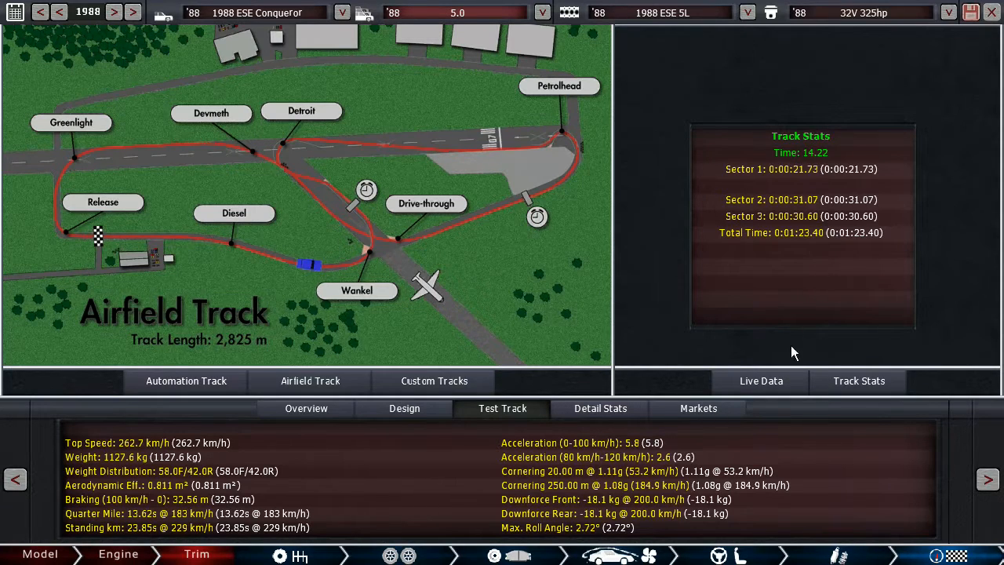
pyautogui.click(761, 381)
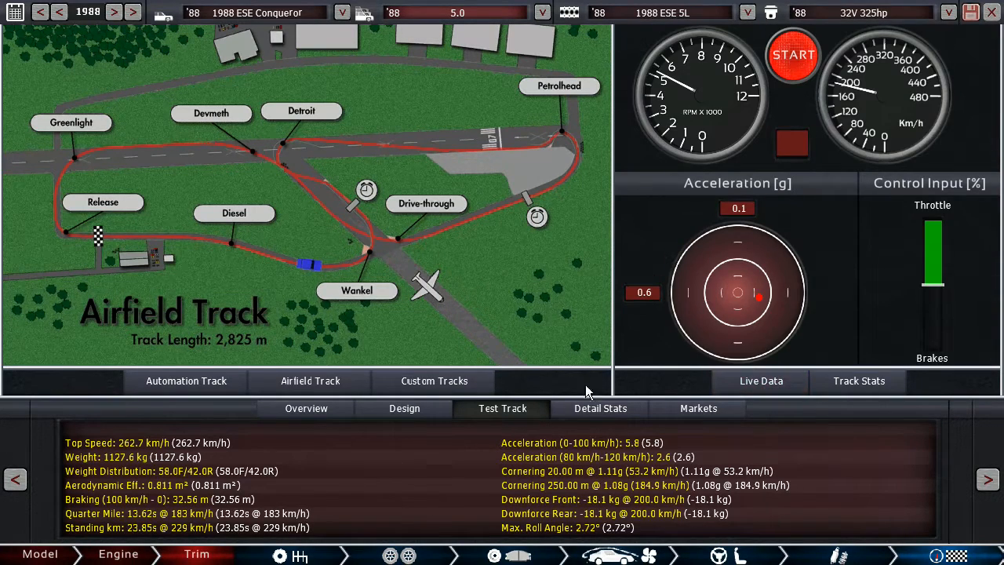
pyautogui.click(304, 408)
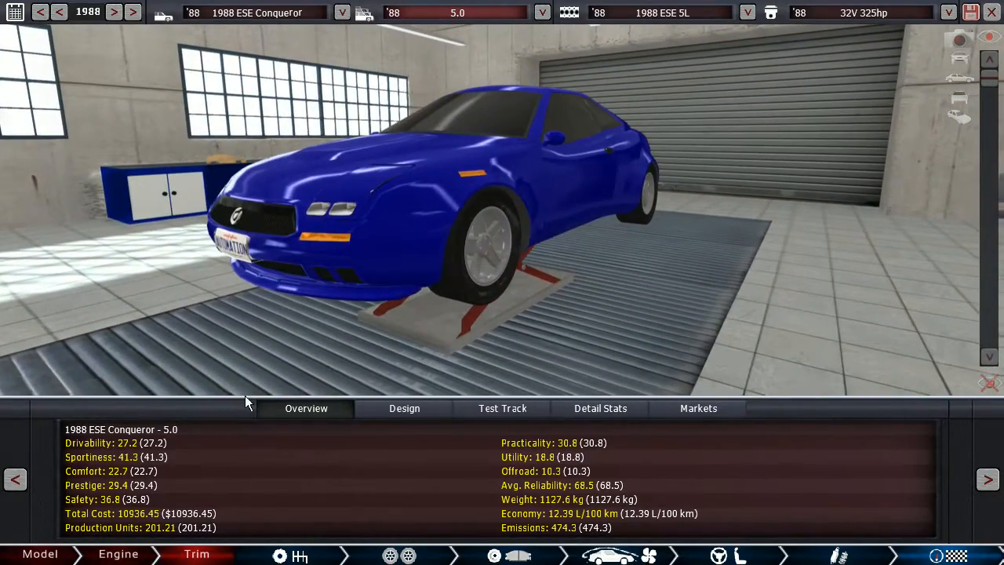
# Orbit the coupe in the overview to look it over.
pyautogui.moveTo(248, 402); pyautogui.dragTo(480, 284)
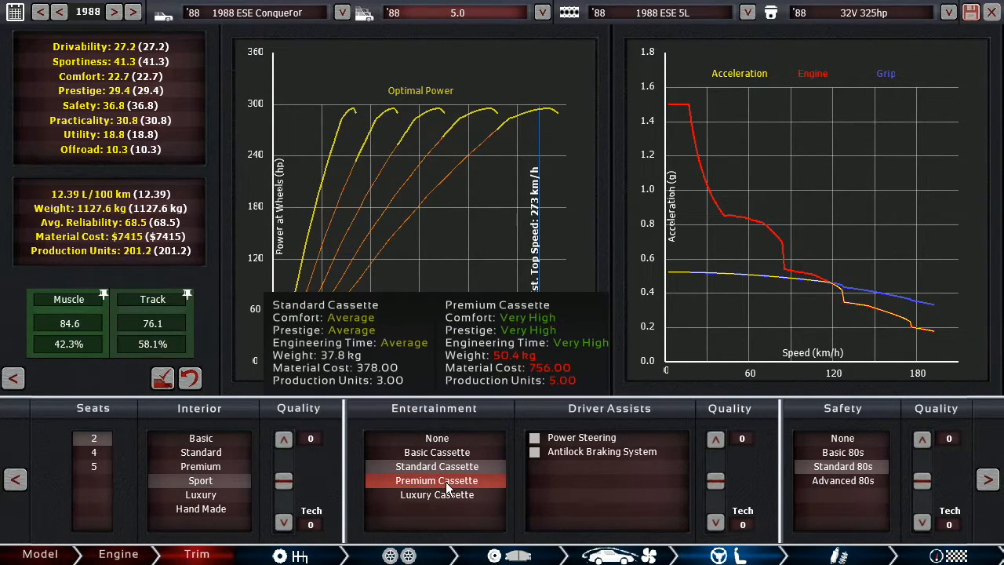
# Tick Antilock Braking System under Driver Assists, raising drivability to 33.1 and sportiness to 43.8.
pyautogui.click(436, 480)
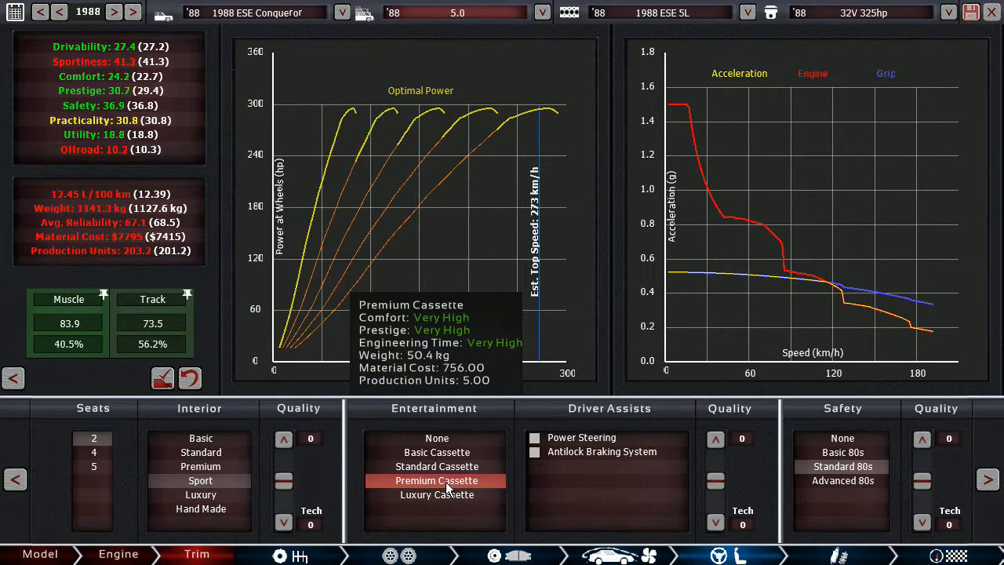
pyautogui.moveTo(178, 273)
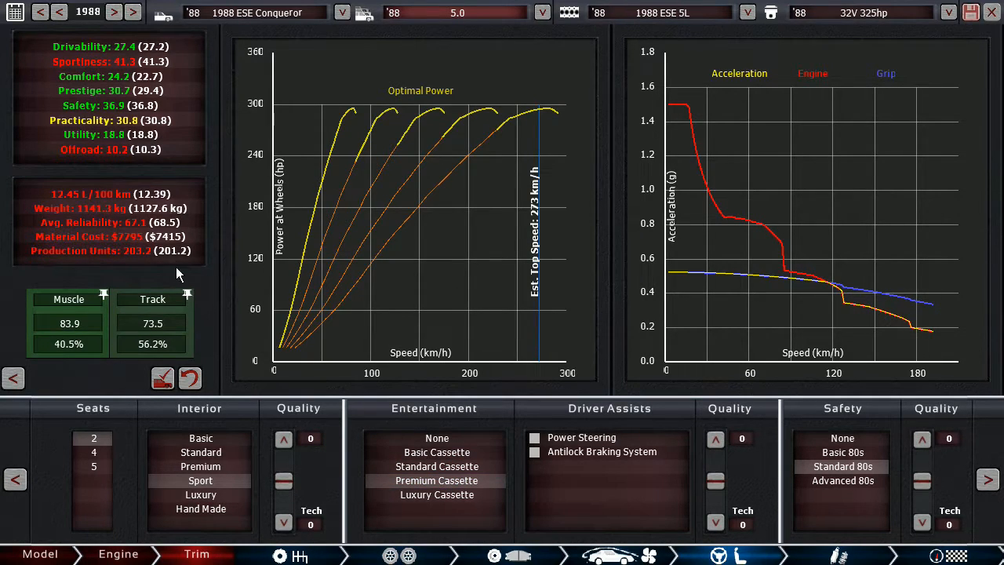
pyautogui.click(298, 553)
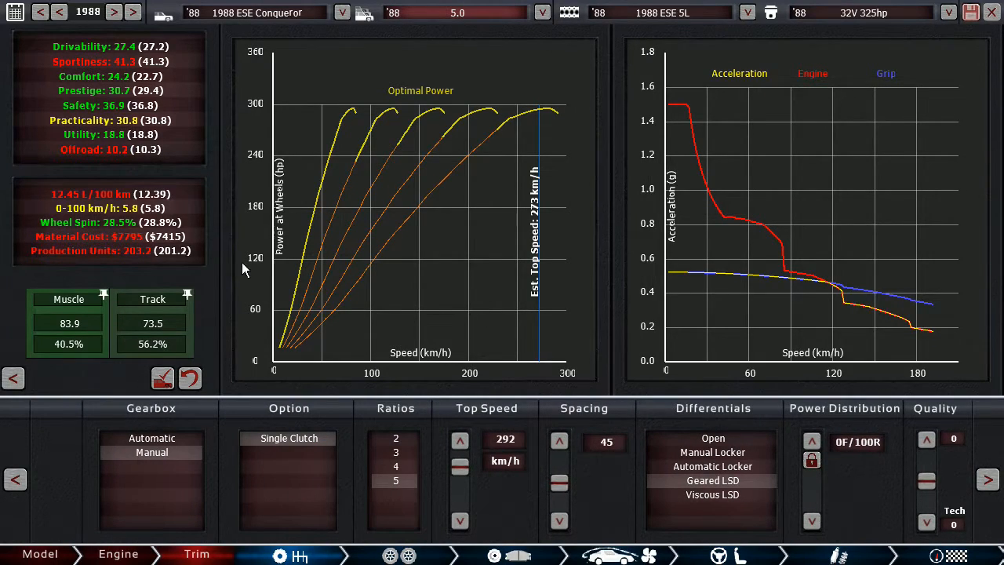
pyautogui.moveTo(618, 536)
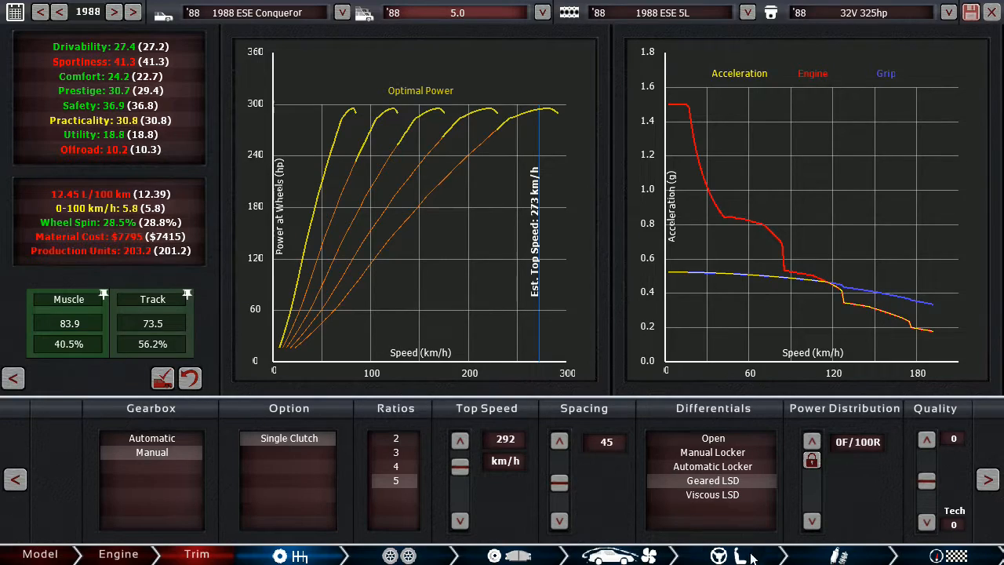
pyautogui.moveTo(164, 229)
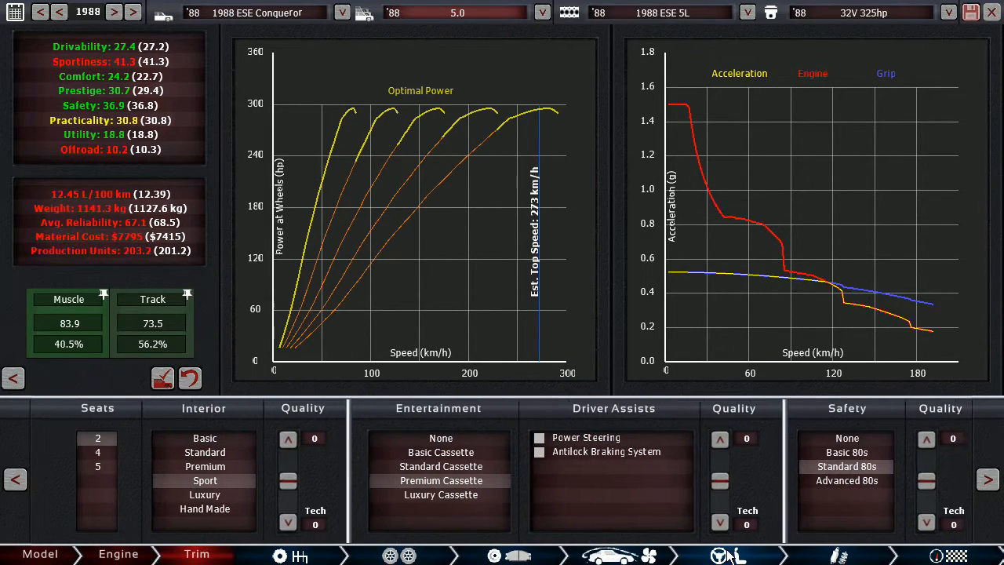
pyautogui.moveTo(731, 537)
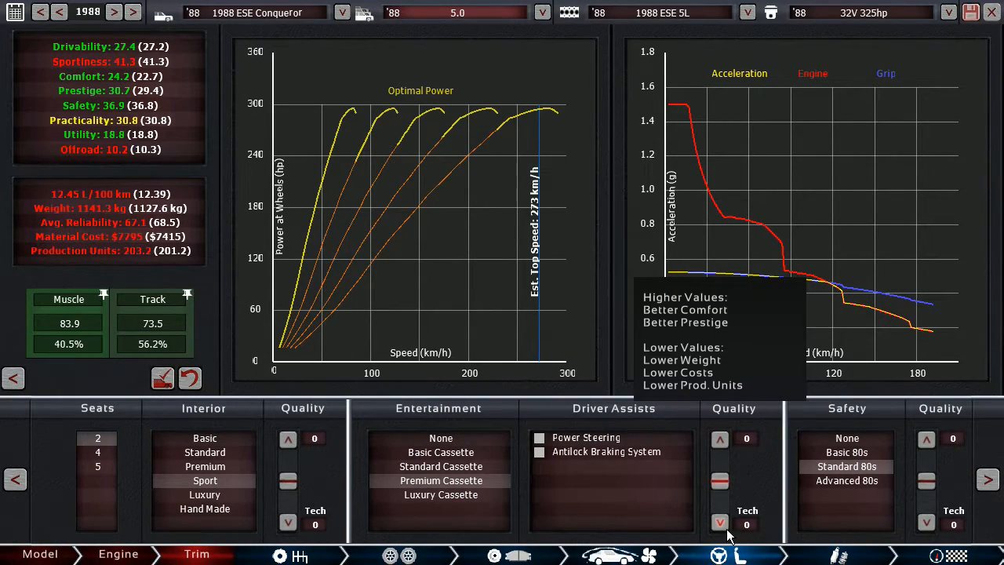
pyautogui.click(538, 437)
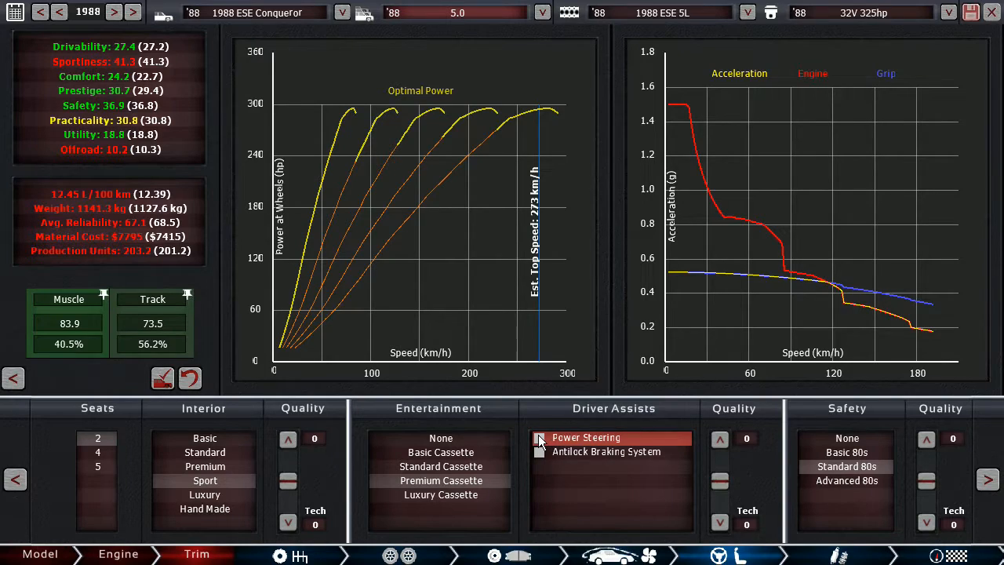
pyautogui.click(615, 451)
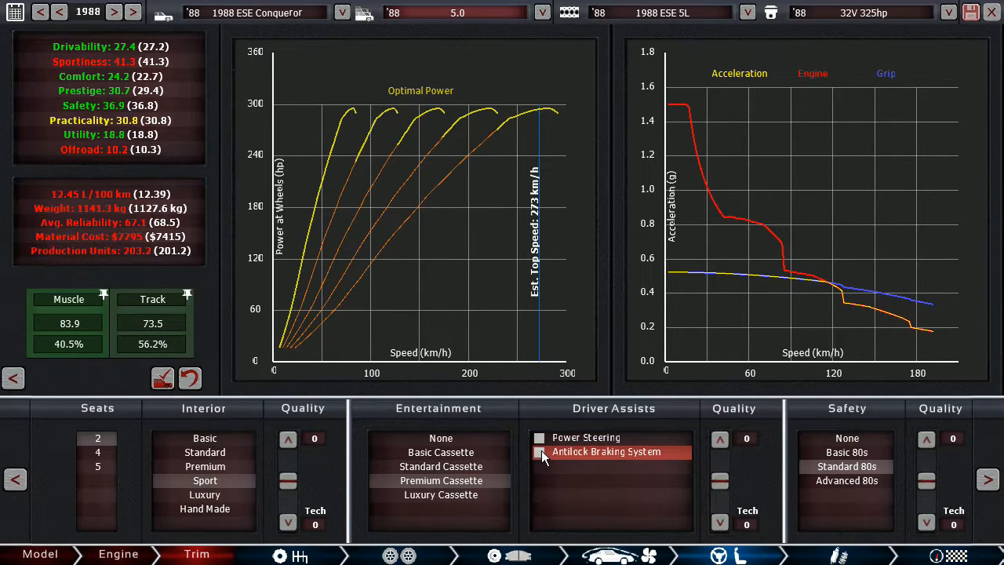
pyautogui.click(536, 452)
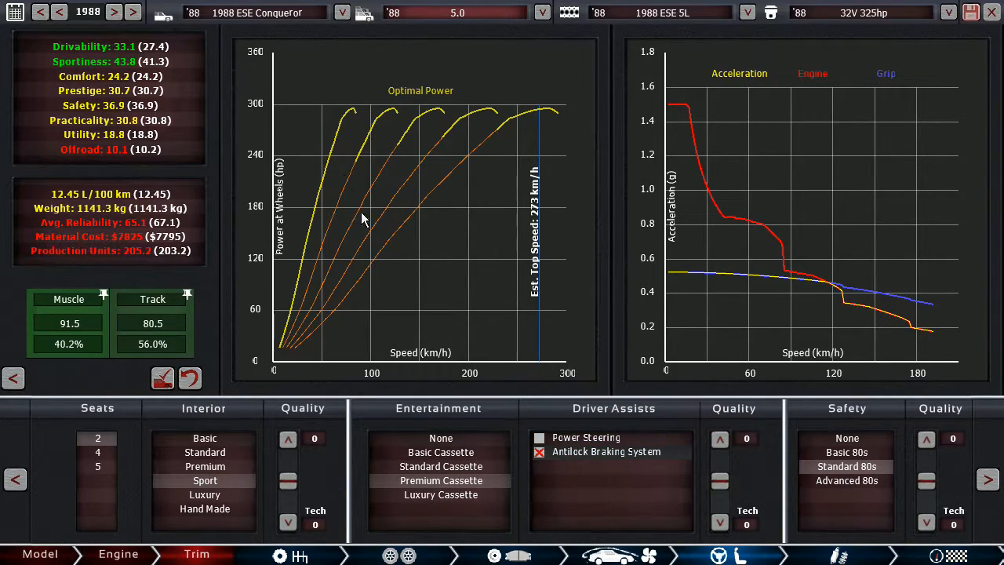
pyautogui.moveTo(368, 466)
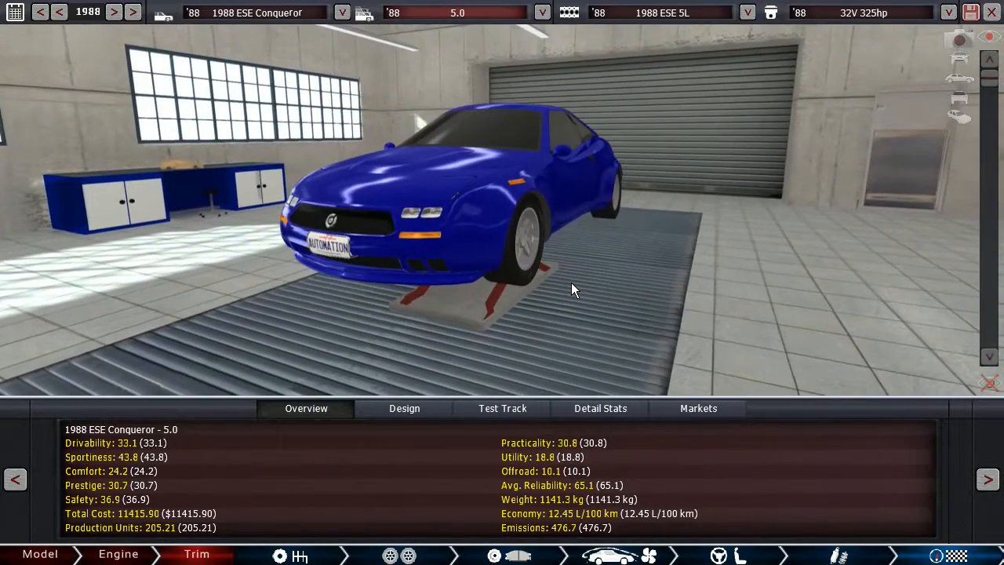
# Orbit the showroom view to inspect the coupe's sides, front and rear, then return to Trim.
pyautogui.moveTo(573, 290); pyautogui.dragTo(471, 295)
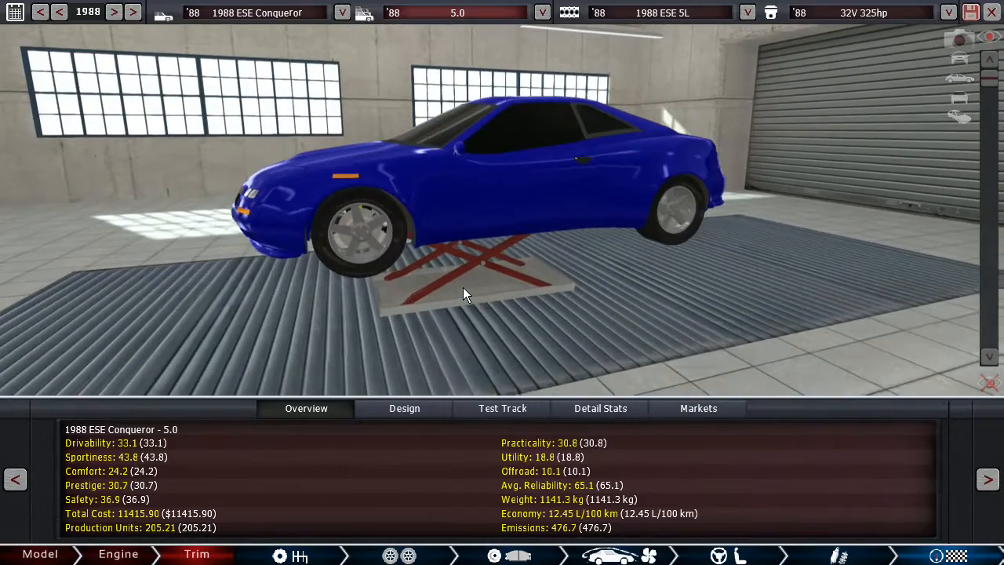
pyautogui.moveTo(468, 295); pyautogui.dragTo(489, 298)
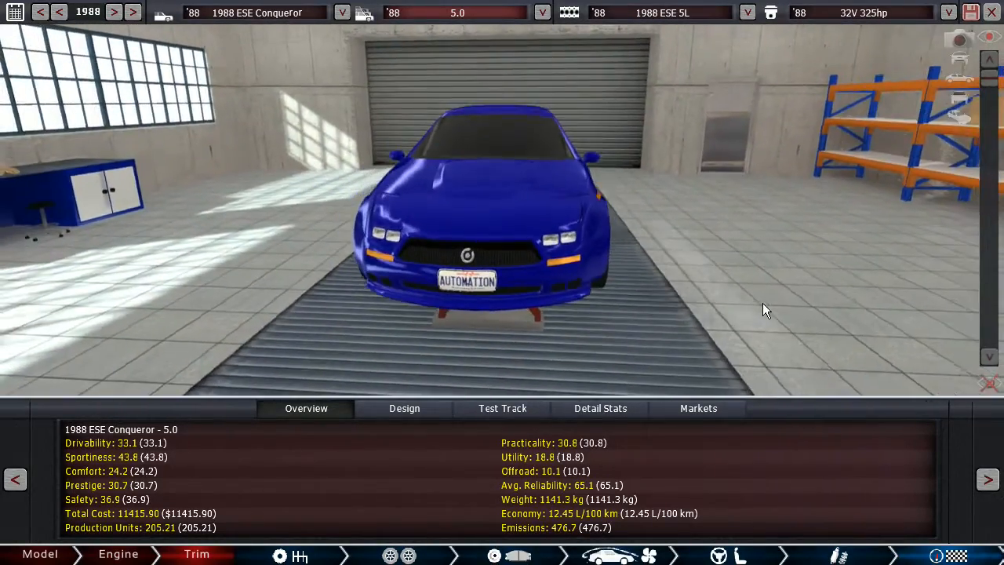
pyautogui.moveTo(766, 310); pyautogui.dragTo(526, 302)
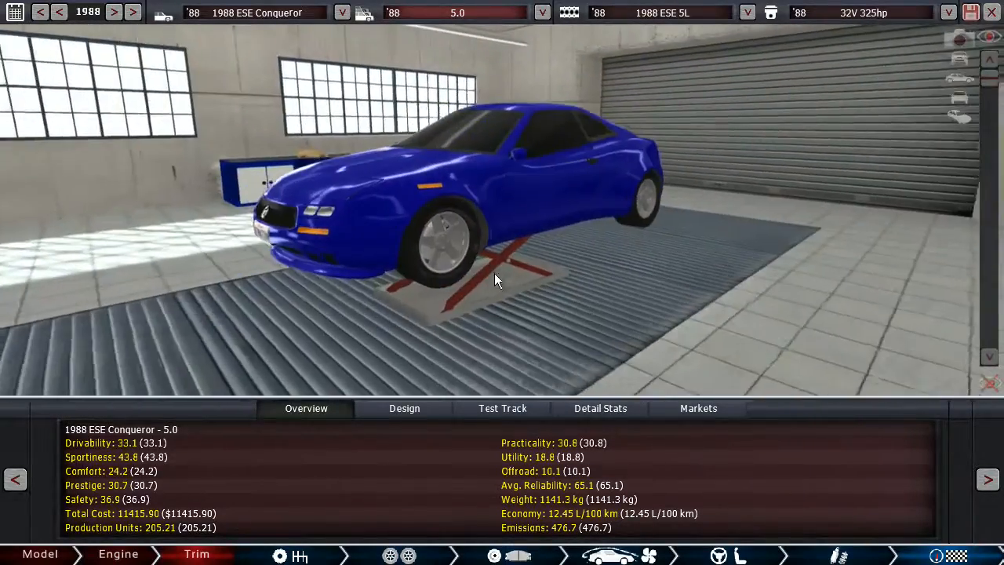
pyautogui.moveTo(494, 279); pyautogui.dragTo(489, 269)
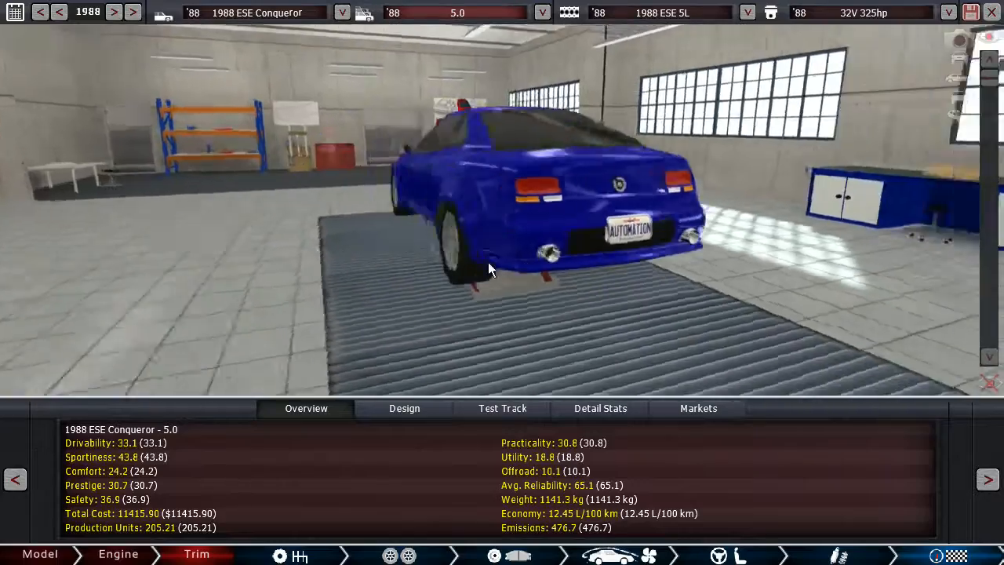
pyautogui.moveTo(490, 270); pyautogui.dragTo(436, 251)
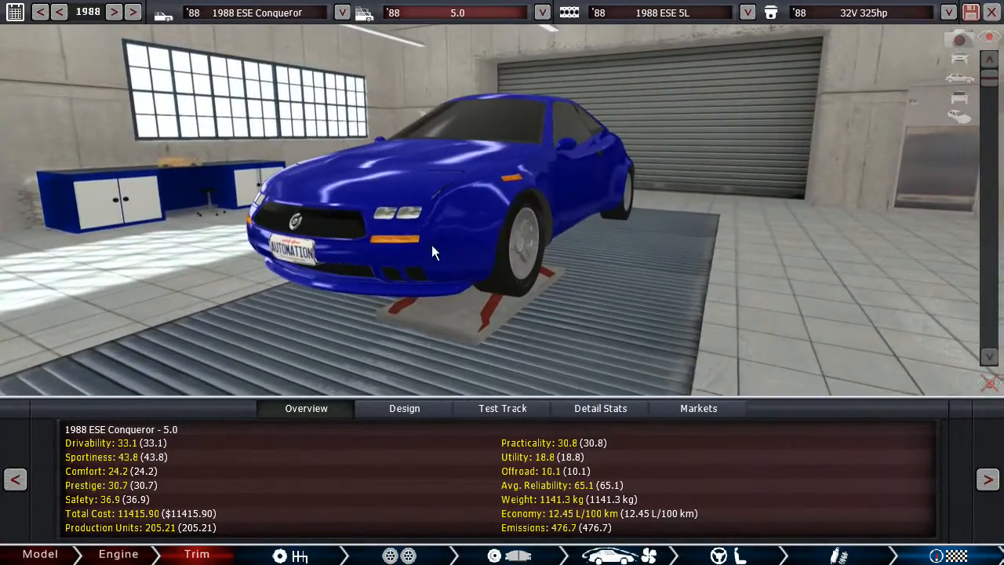
pyautogui.moveTo(436, 251); pyautogui.dragTo(483, 242)
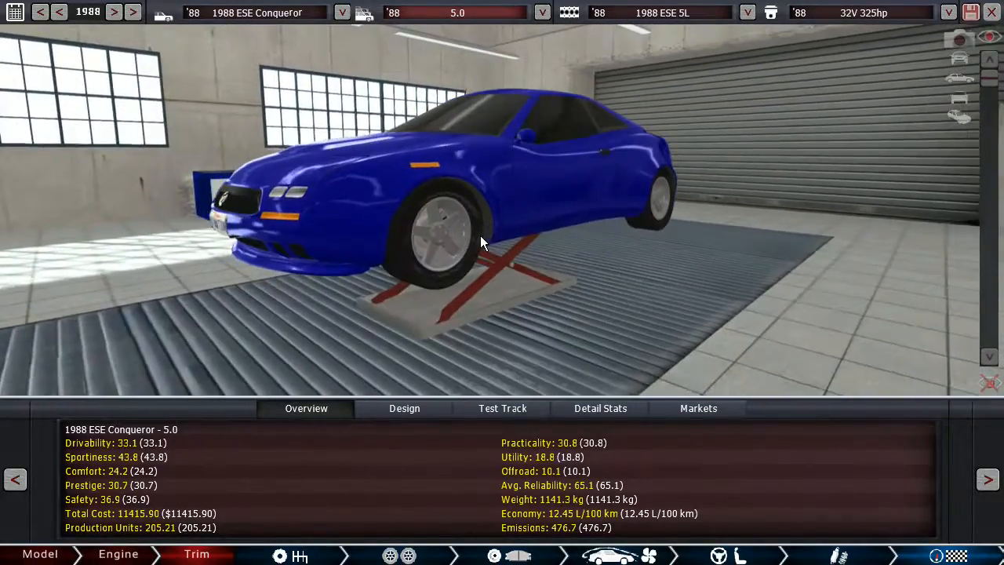
pyautogui.moveTo(483, 243); pyautogui.dragTo(436, 270)
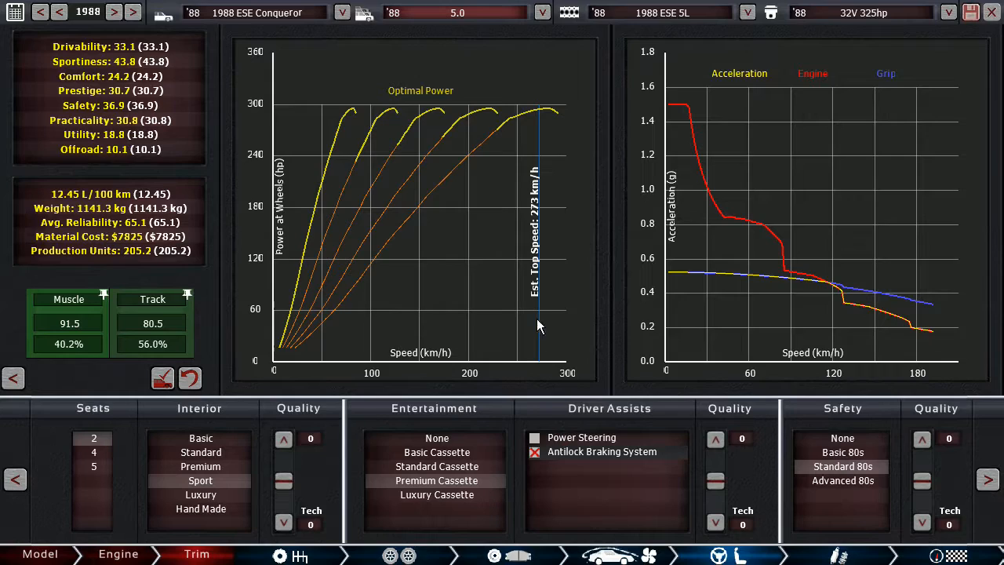
pyautogui.moveTo(539, 295)
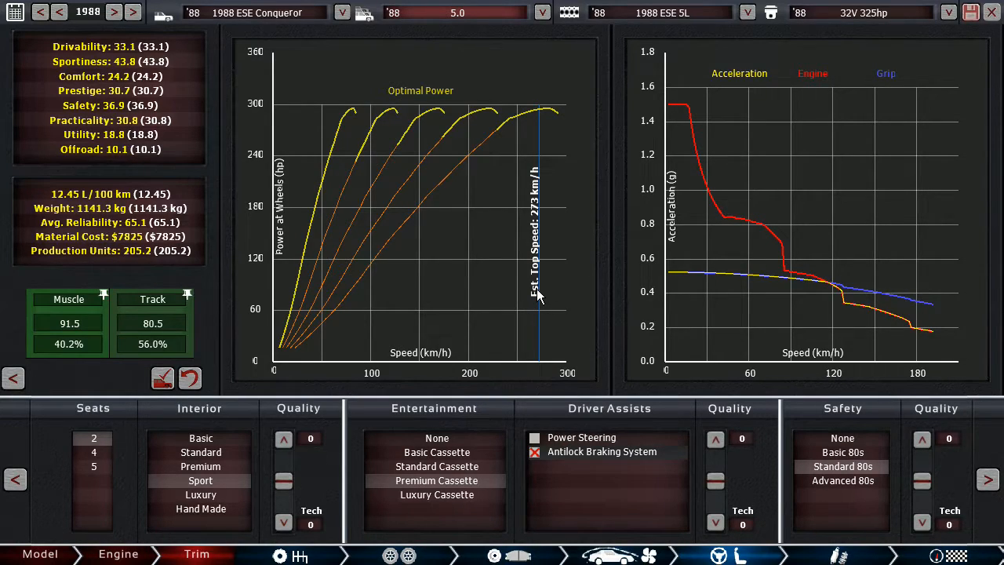
pyautogui.moveTo(393, 117)
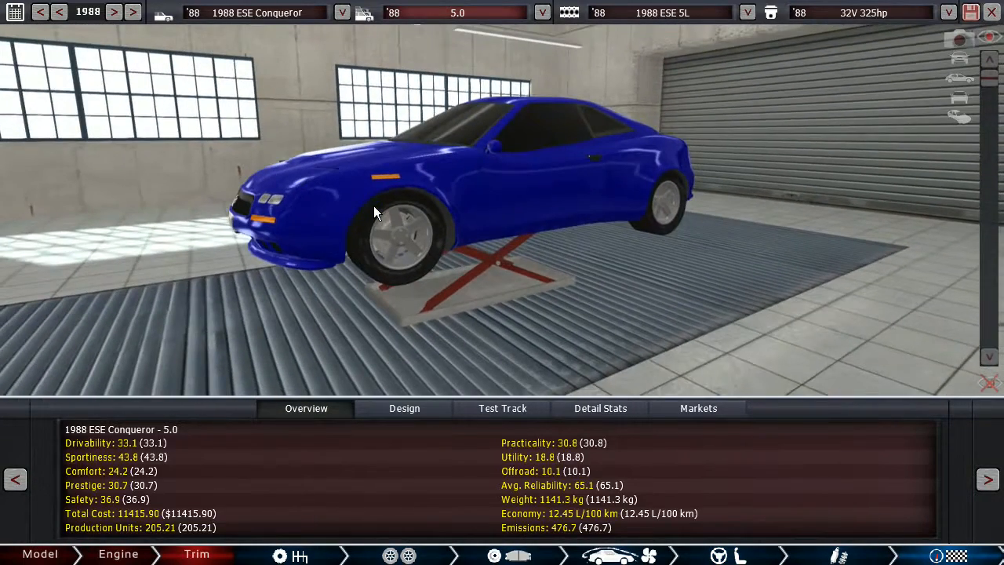
# Show the Gasmea 1988 market suitability grid with GT competitiveness 70.5.
pyautogui.click(697, 407)
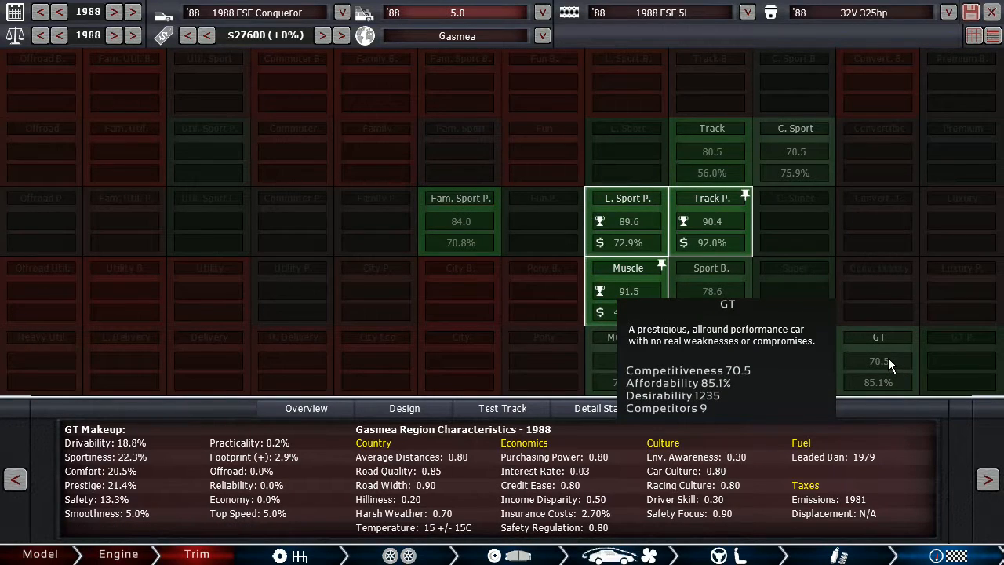
pyautogui.moveTo(883, 361)
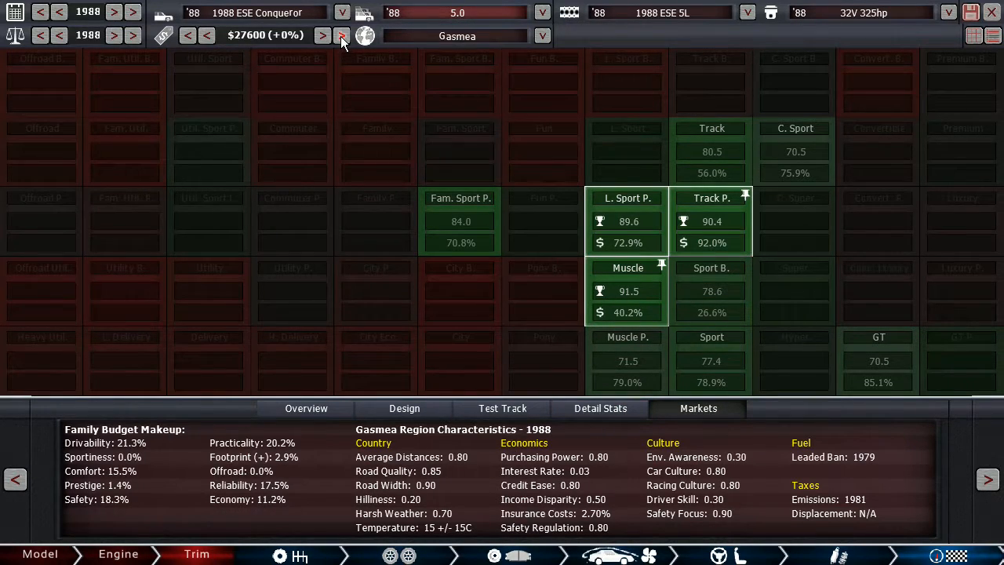
# Raise the selling price twice to $33,120 (+20%) and return to the showroom overview.
pyautogui.click(323, 35)
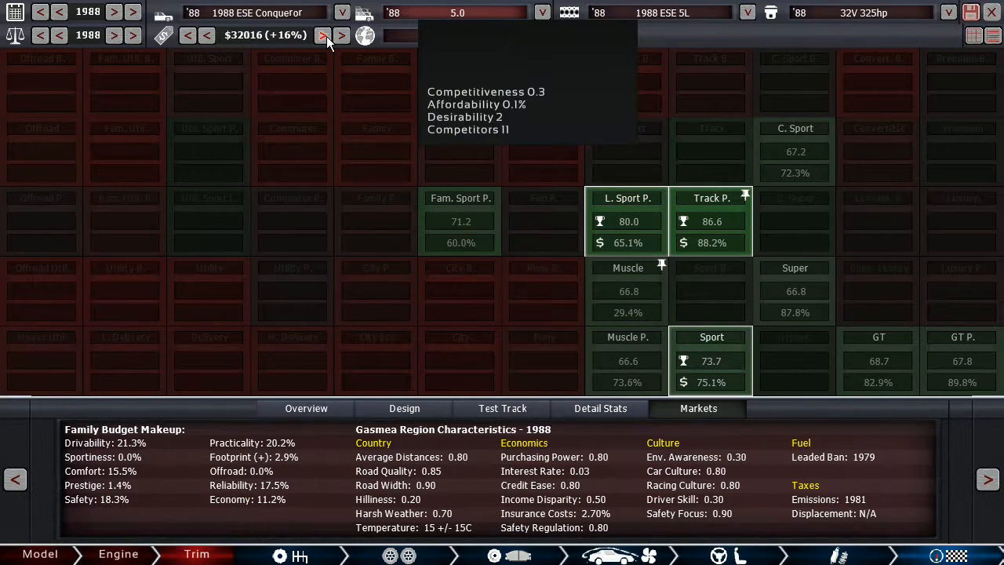
pyautogui.click(323, 34)
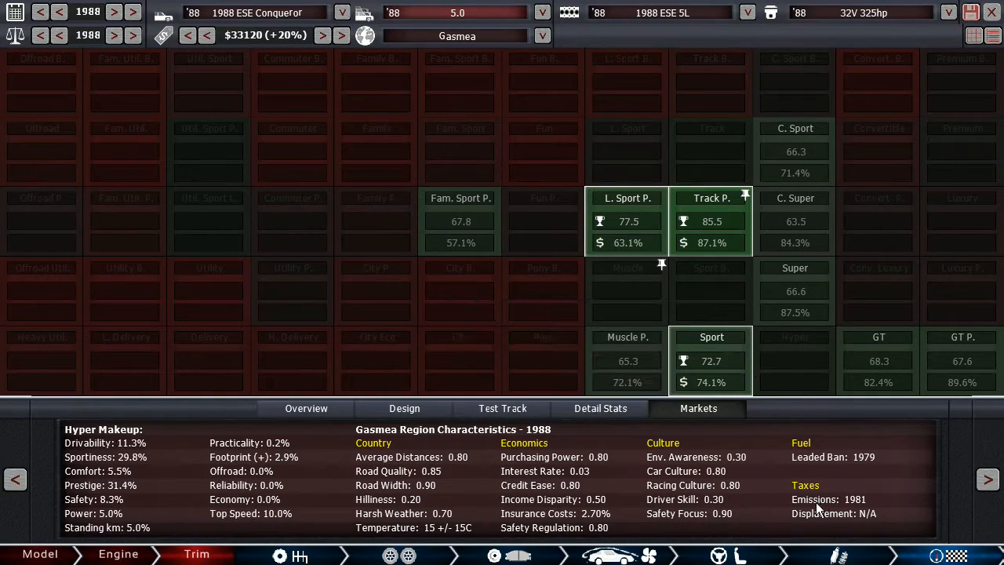
pyautogui.moveTo(711, 337)
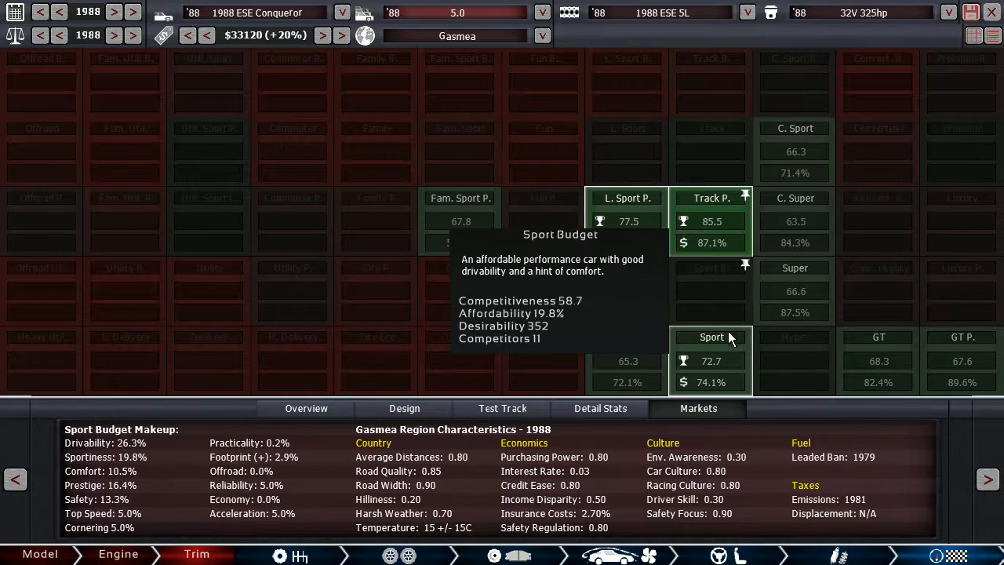
pyautogui.click(304, 408)
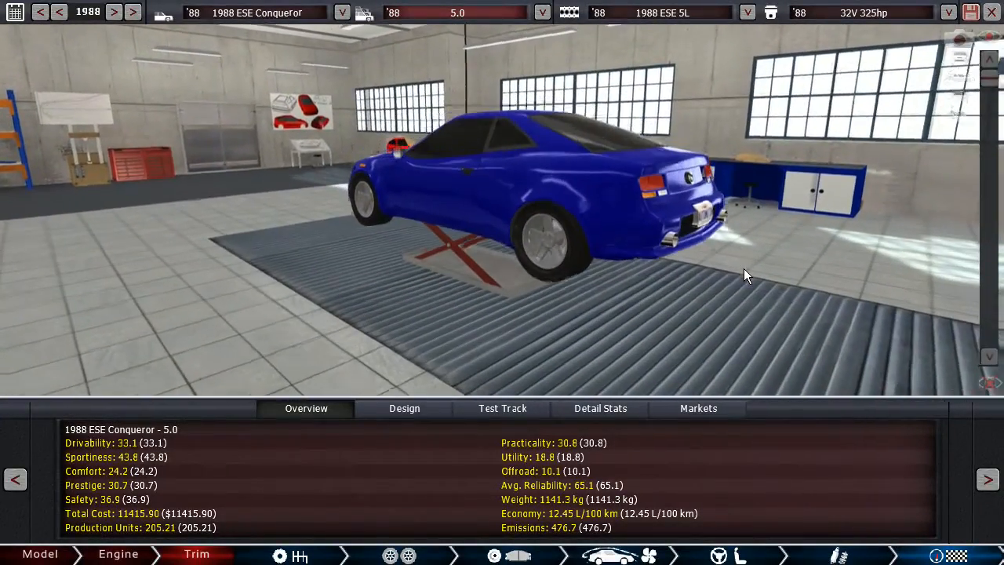
pyautogui.moveTo(745, 274); pyautogui.dragTo(580, 297)
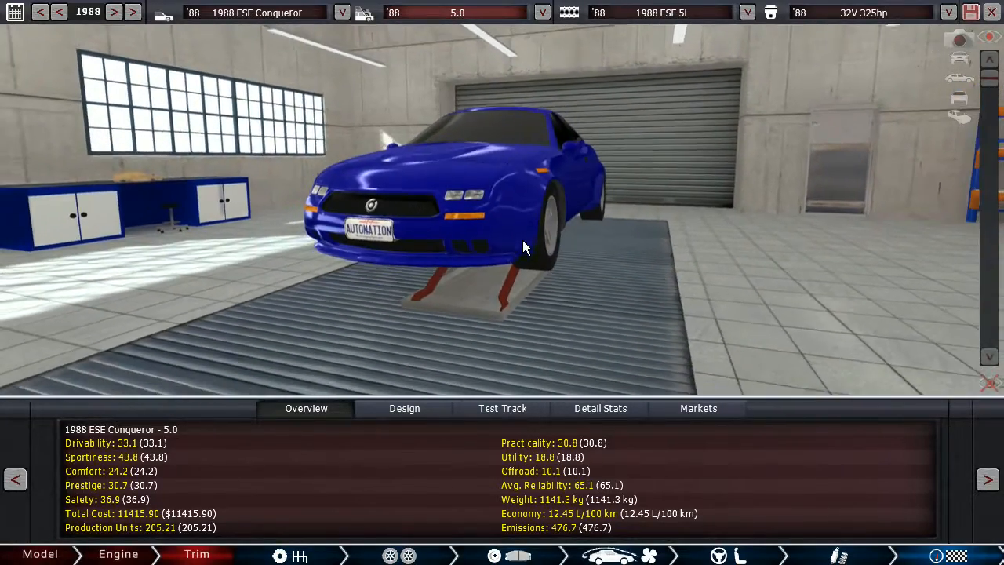
pyautogui.moveTo(526, 248); pyautogui.dragTo(651, 286)
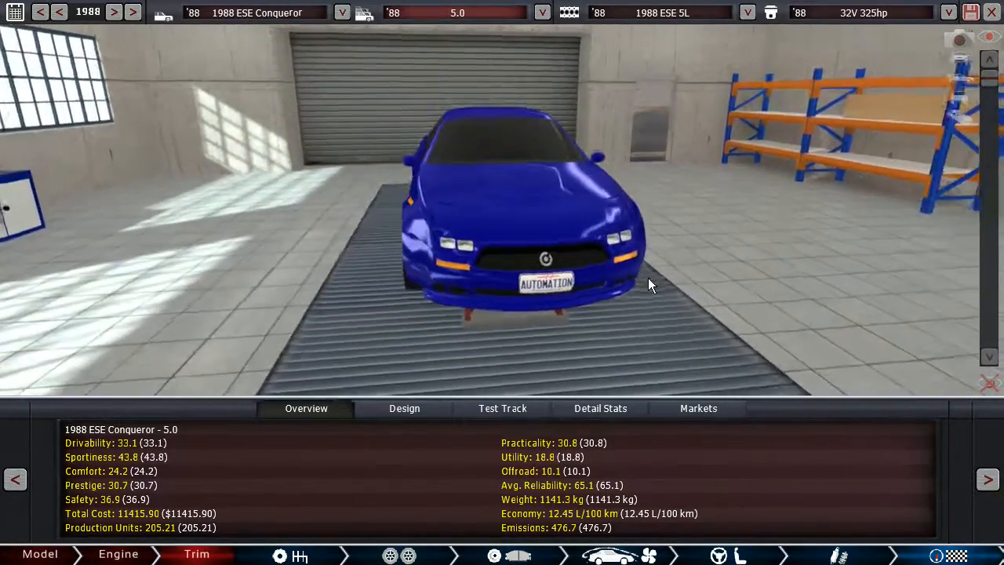
pyautogui.moveTo(651, 286); pyautogui.dragTo(467, 260)
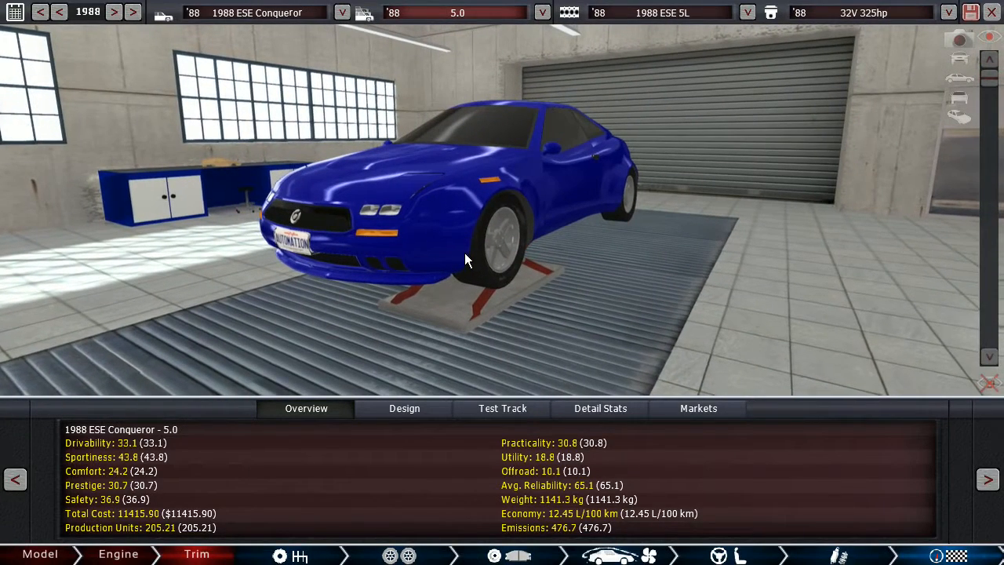